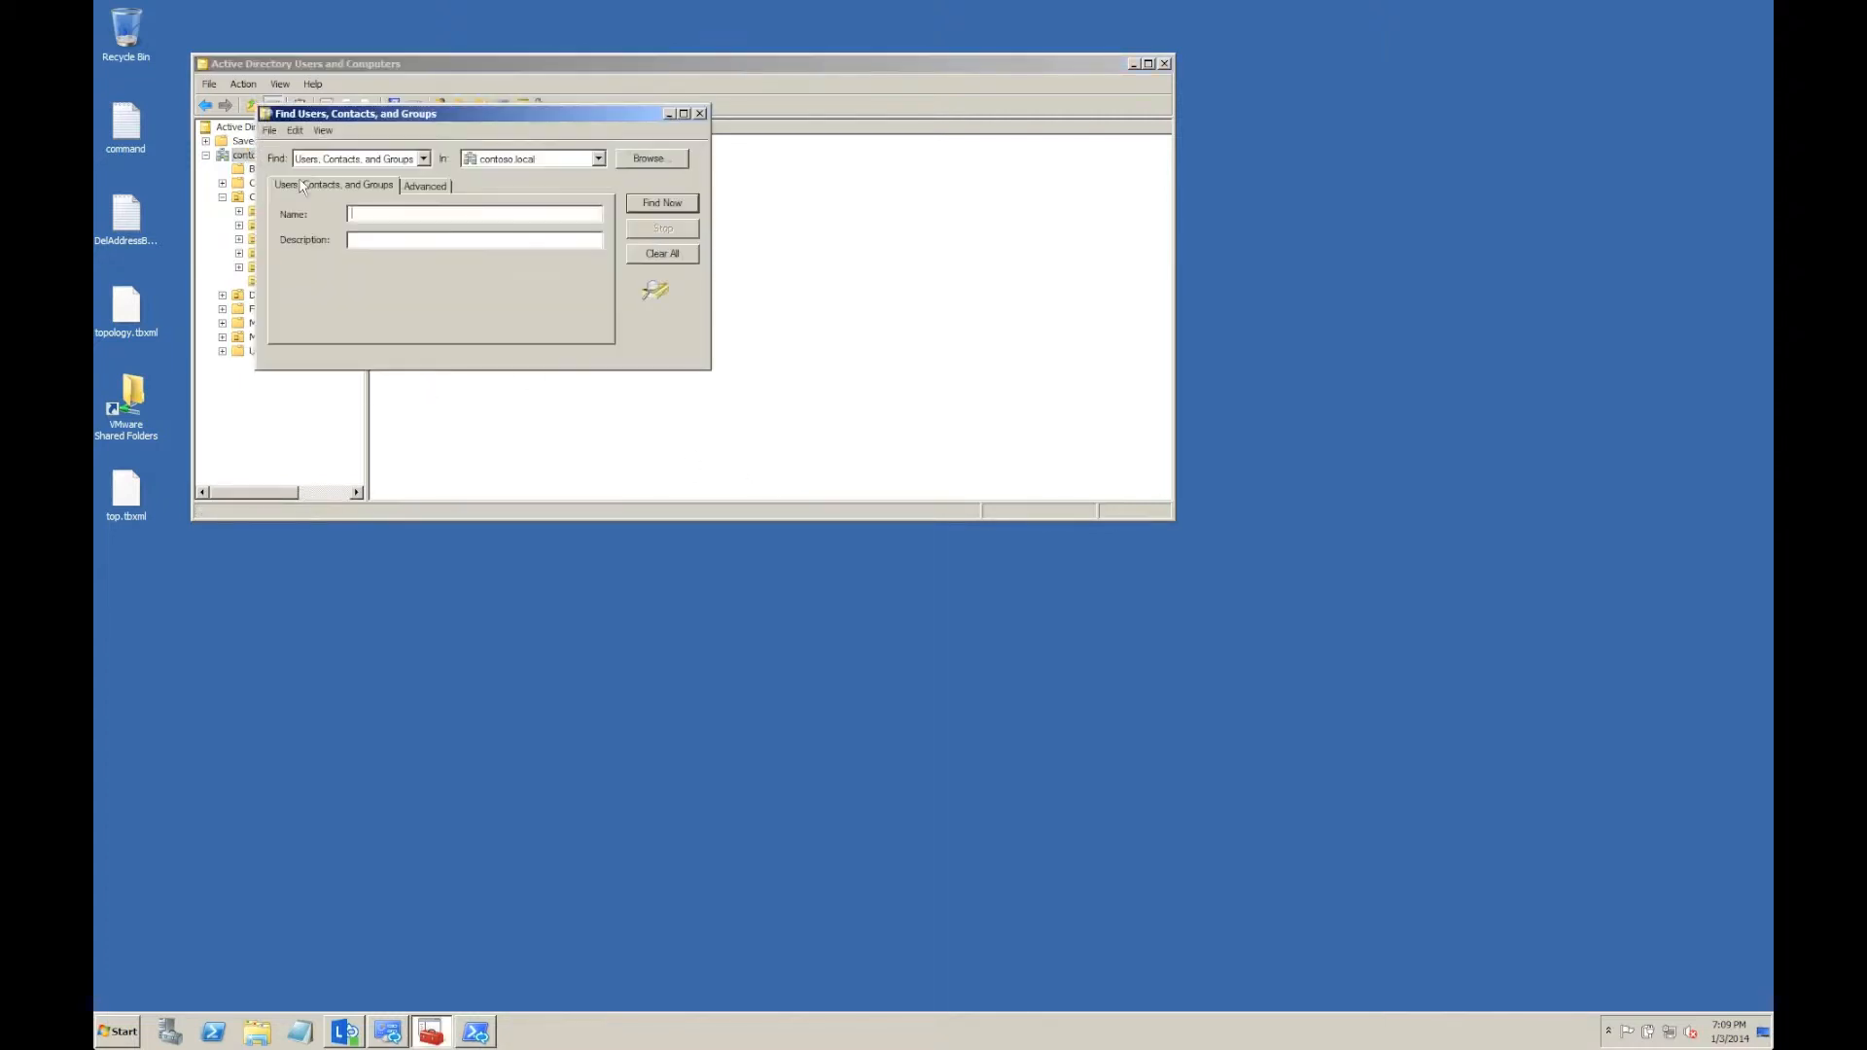
type("andy pand")
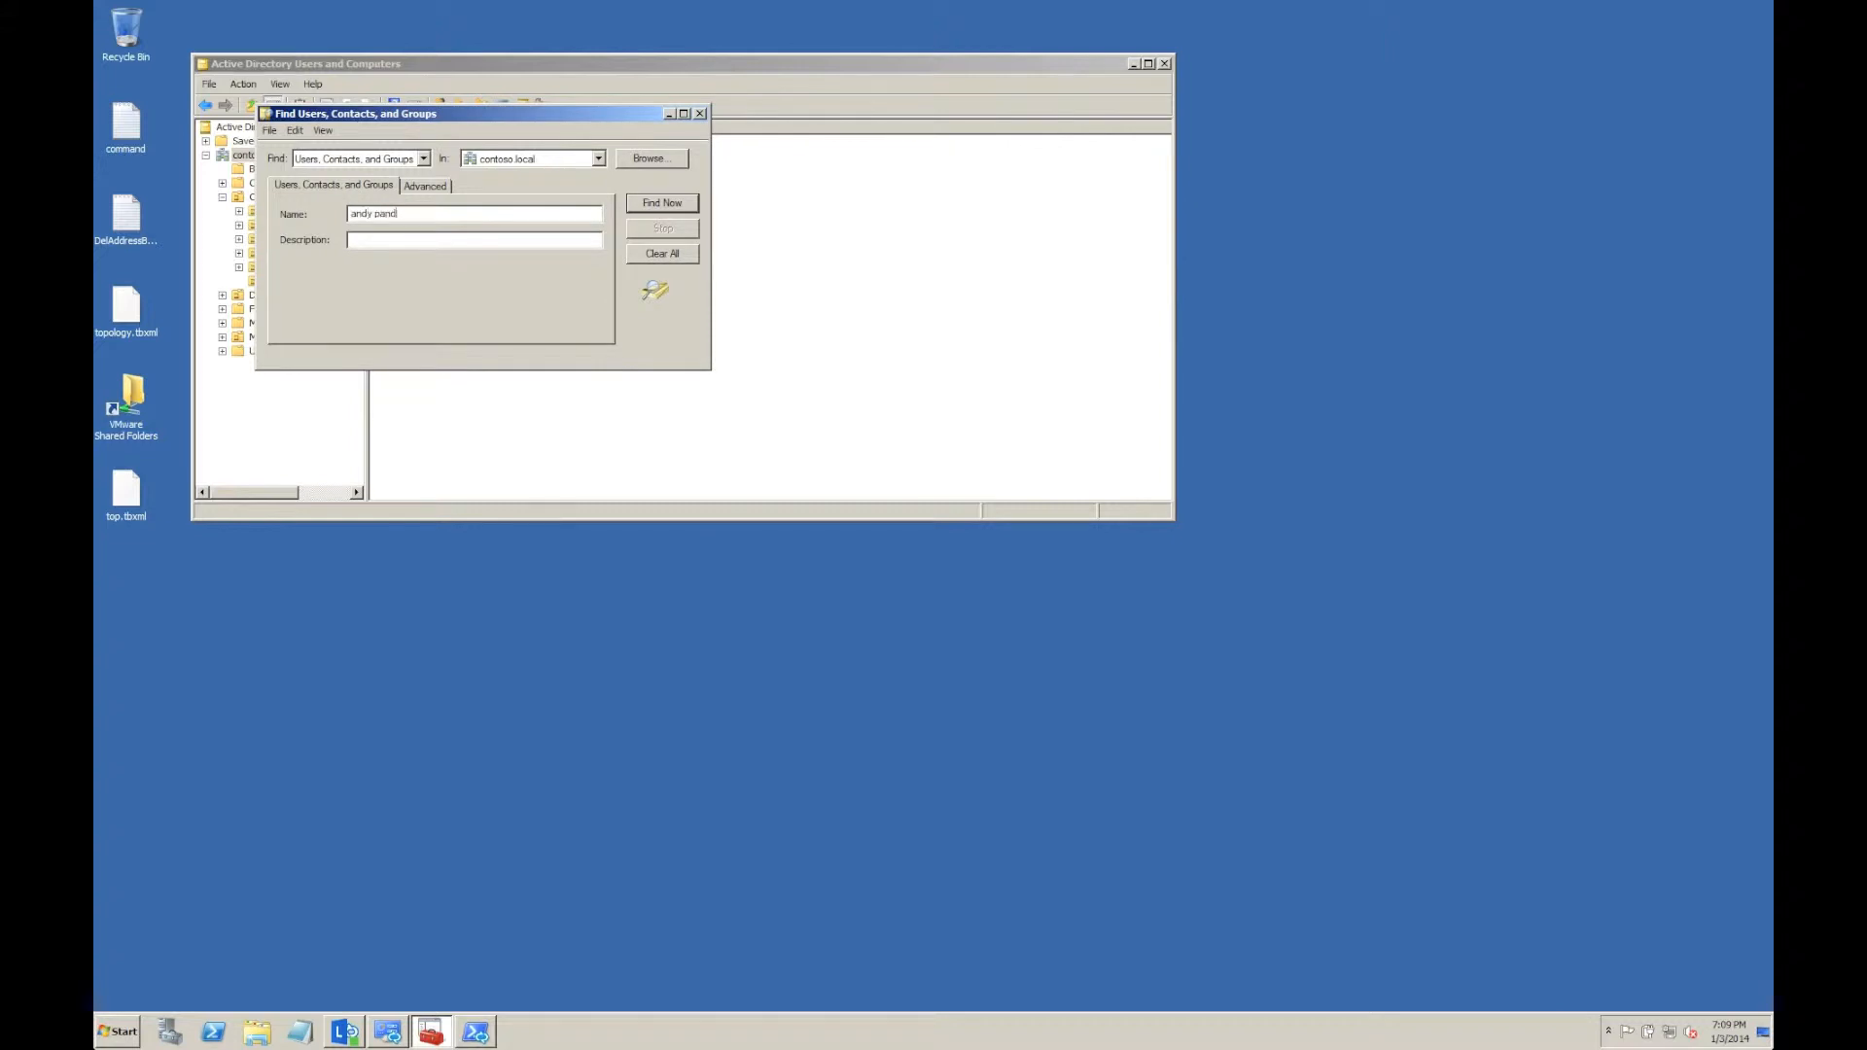
left_click(661, 202)
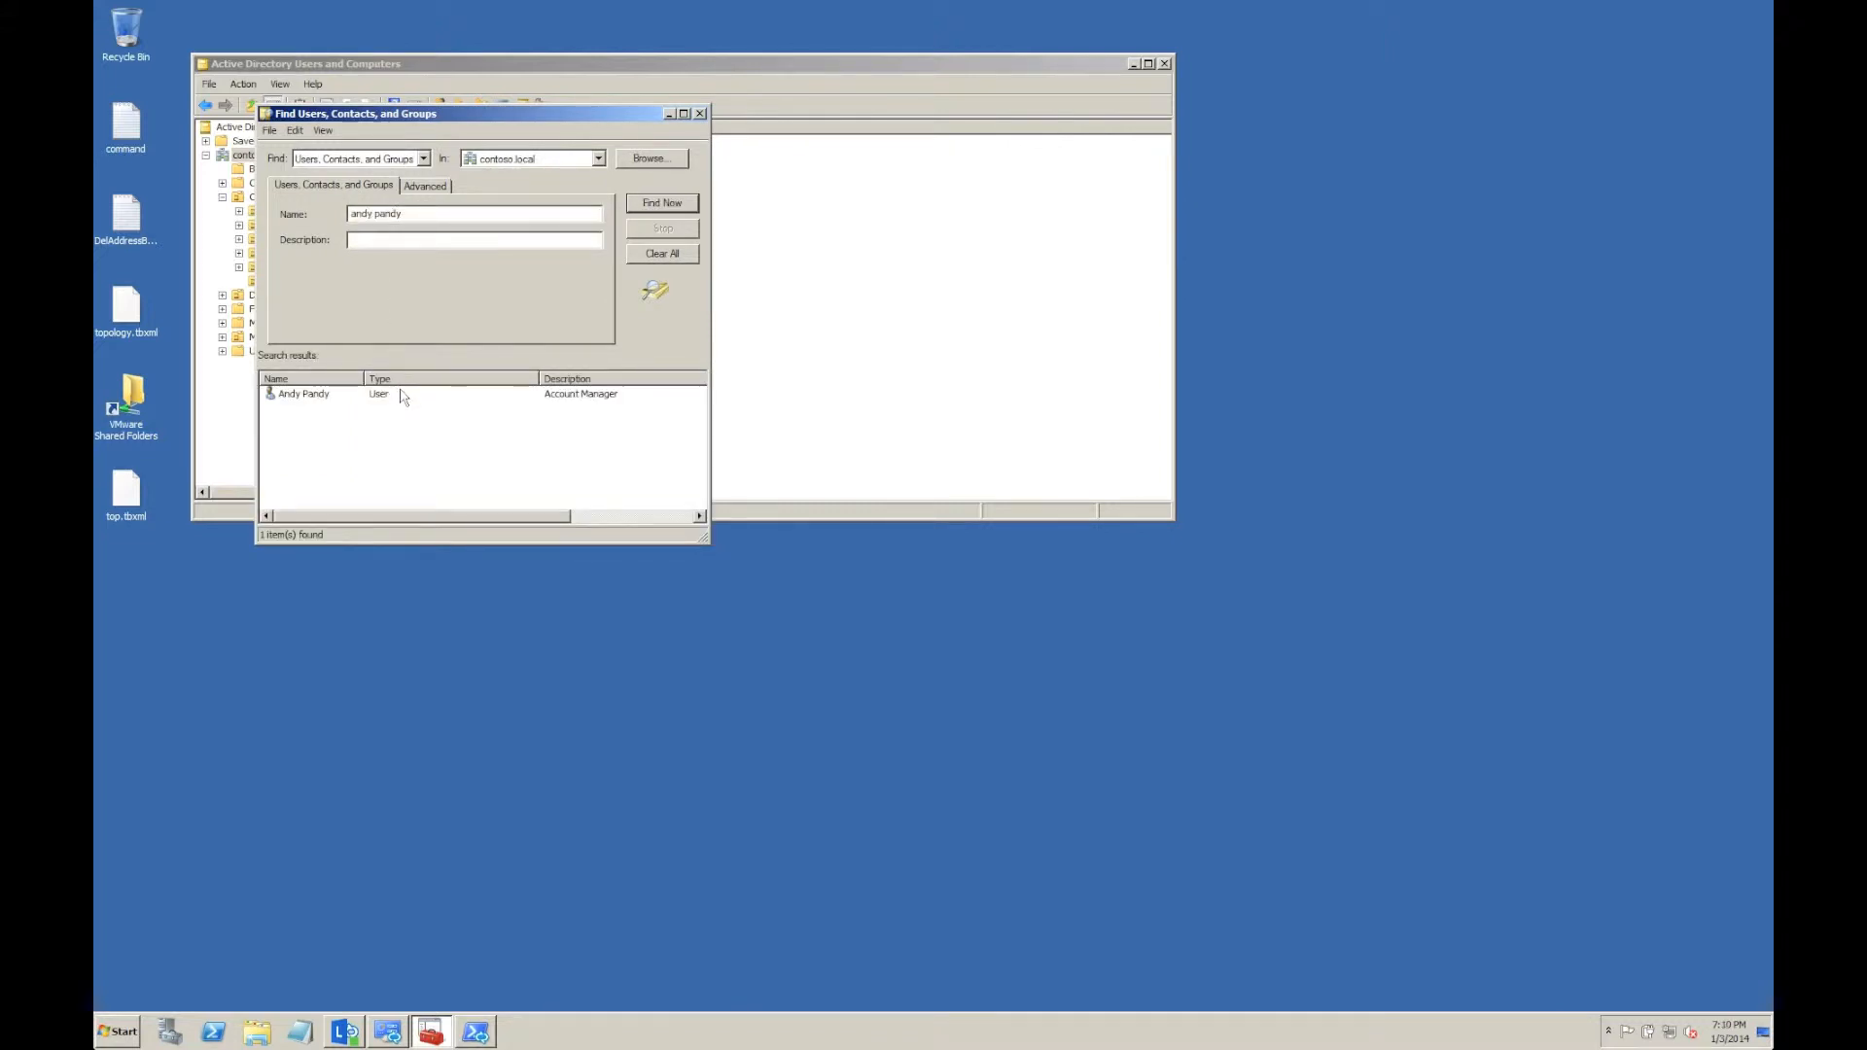
double_click(303, 392)
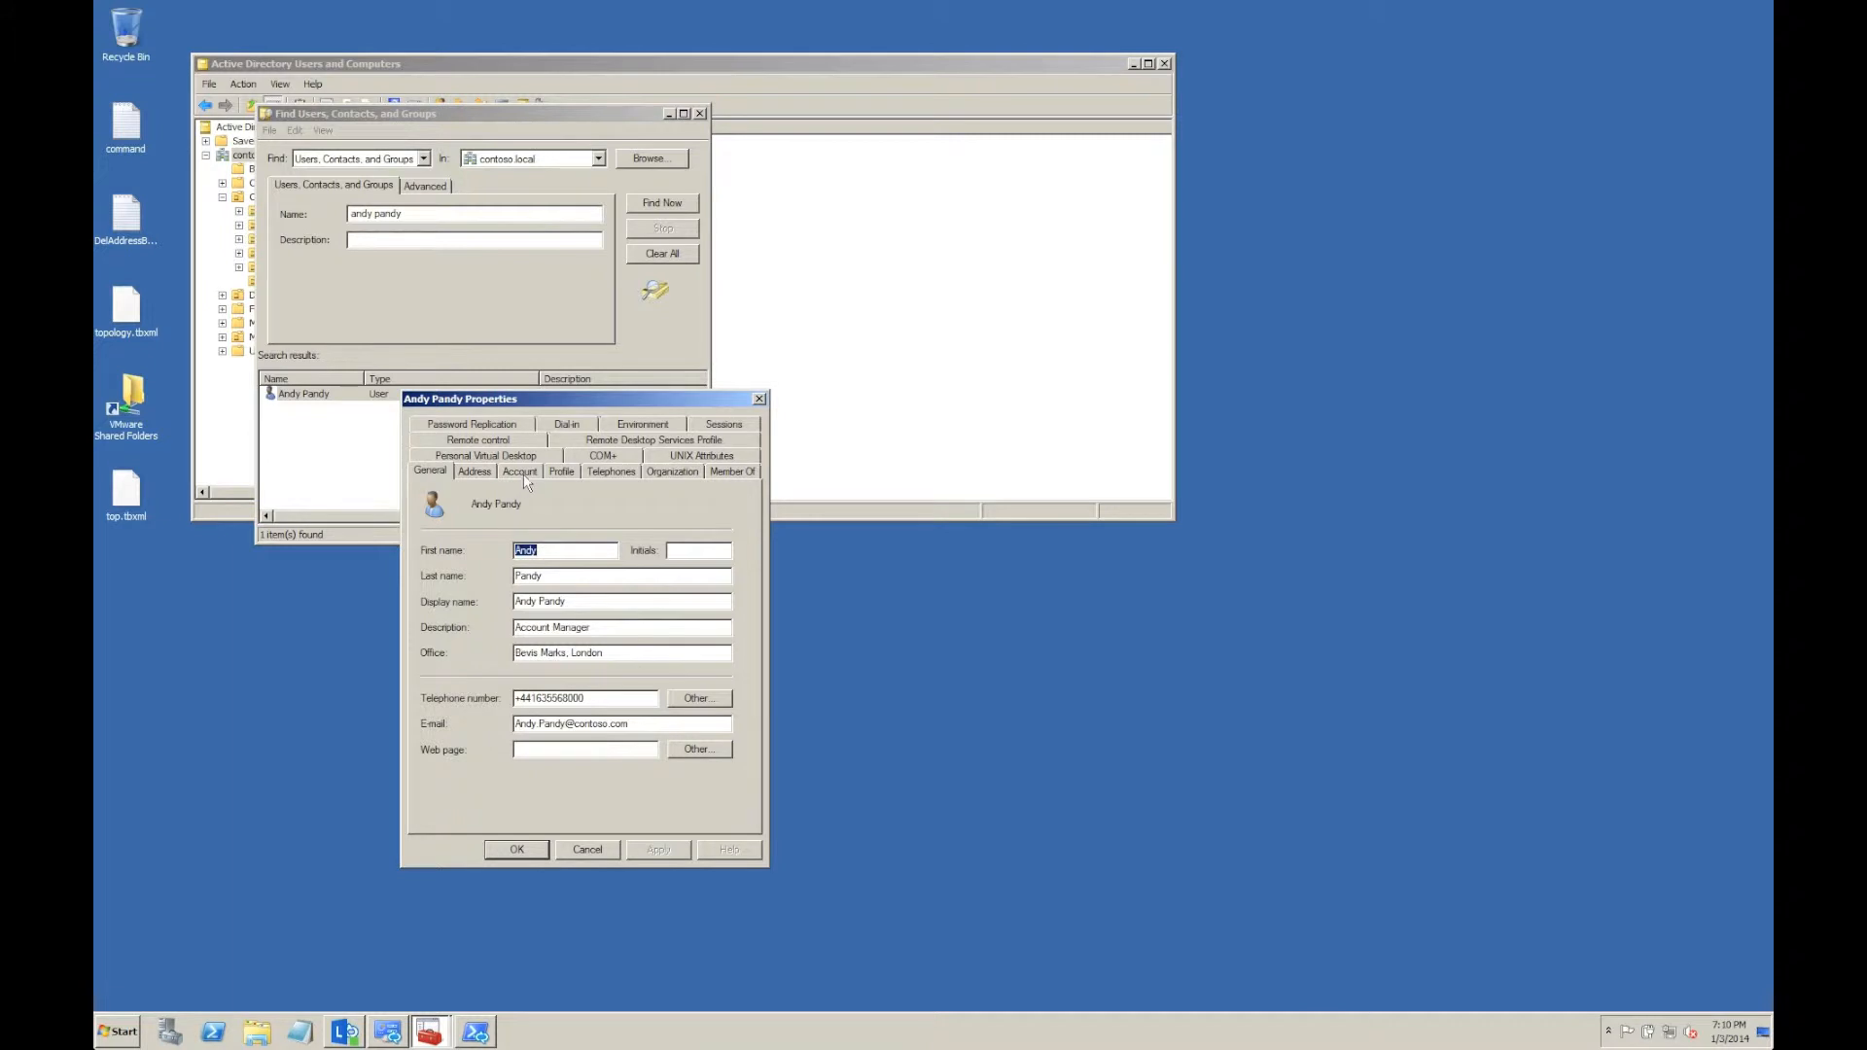
left_click(519, 471)
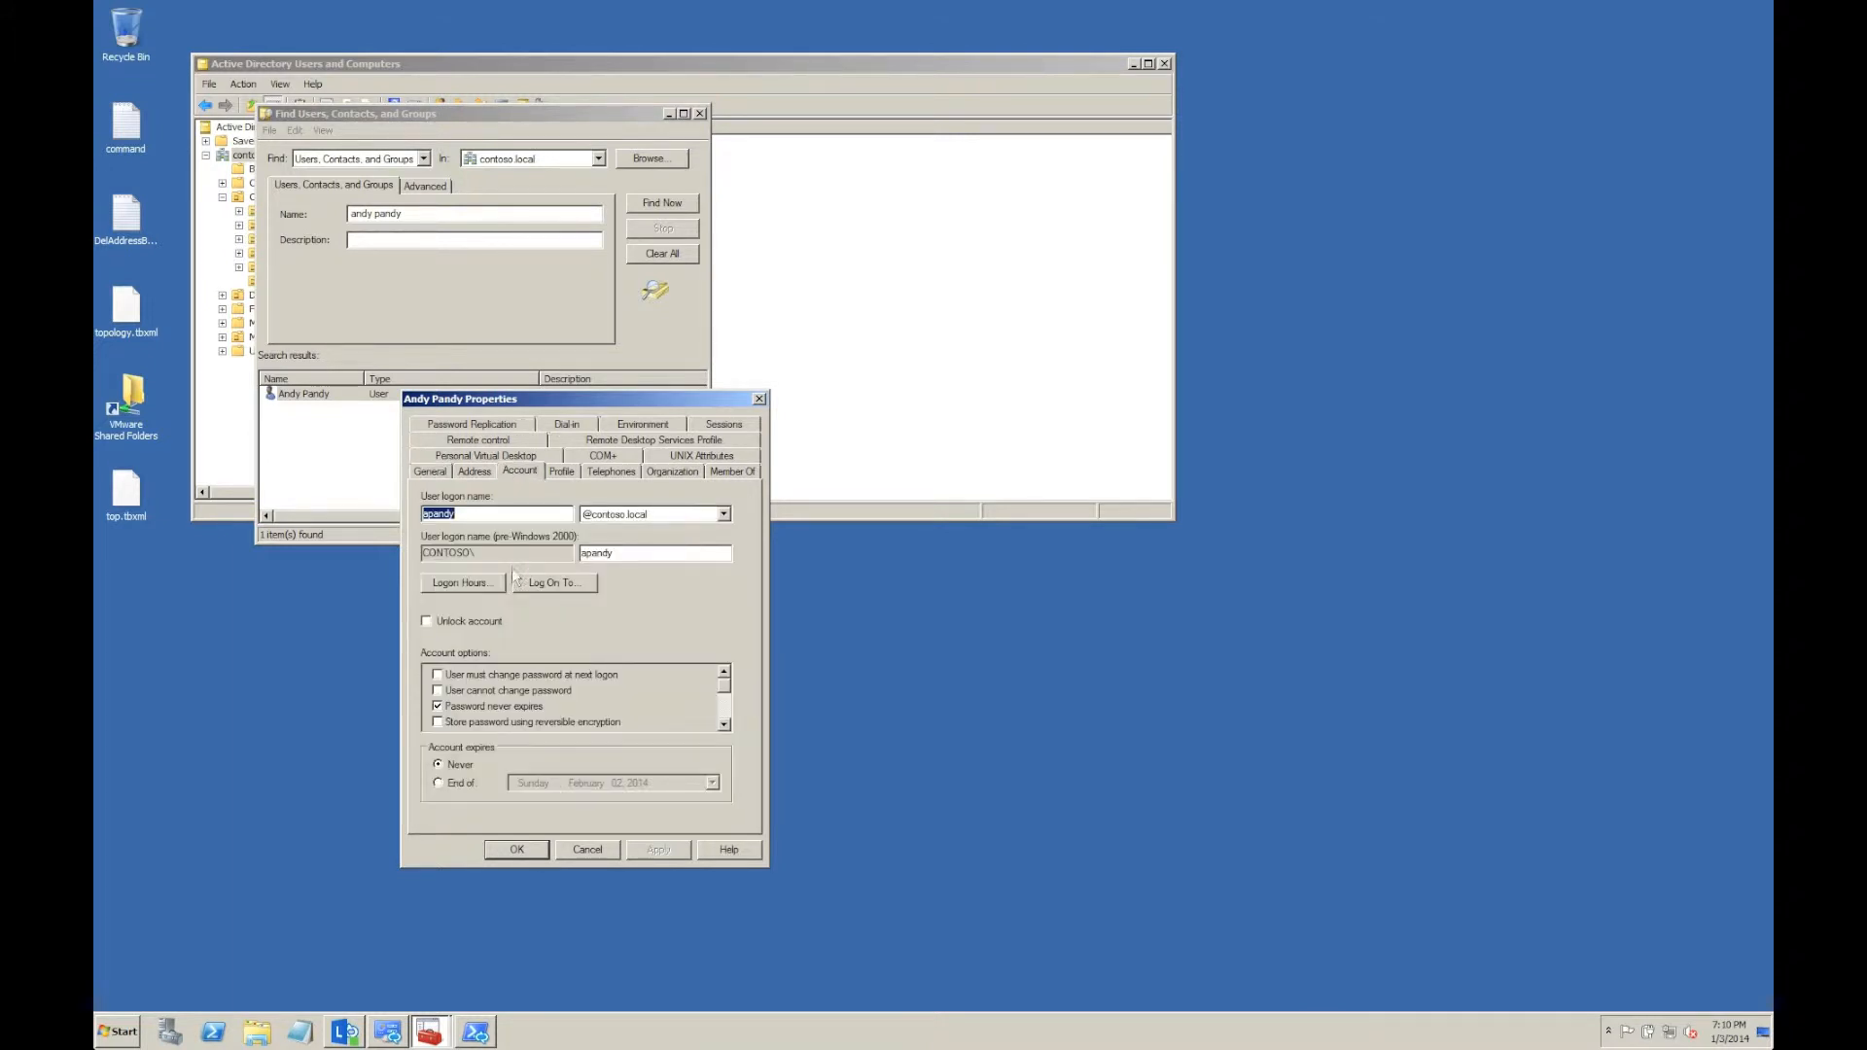
left_click(430, 471)
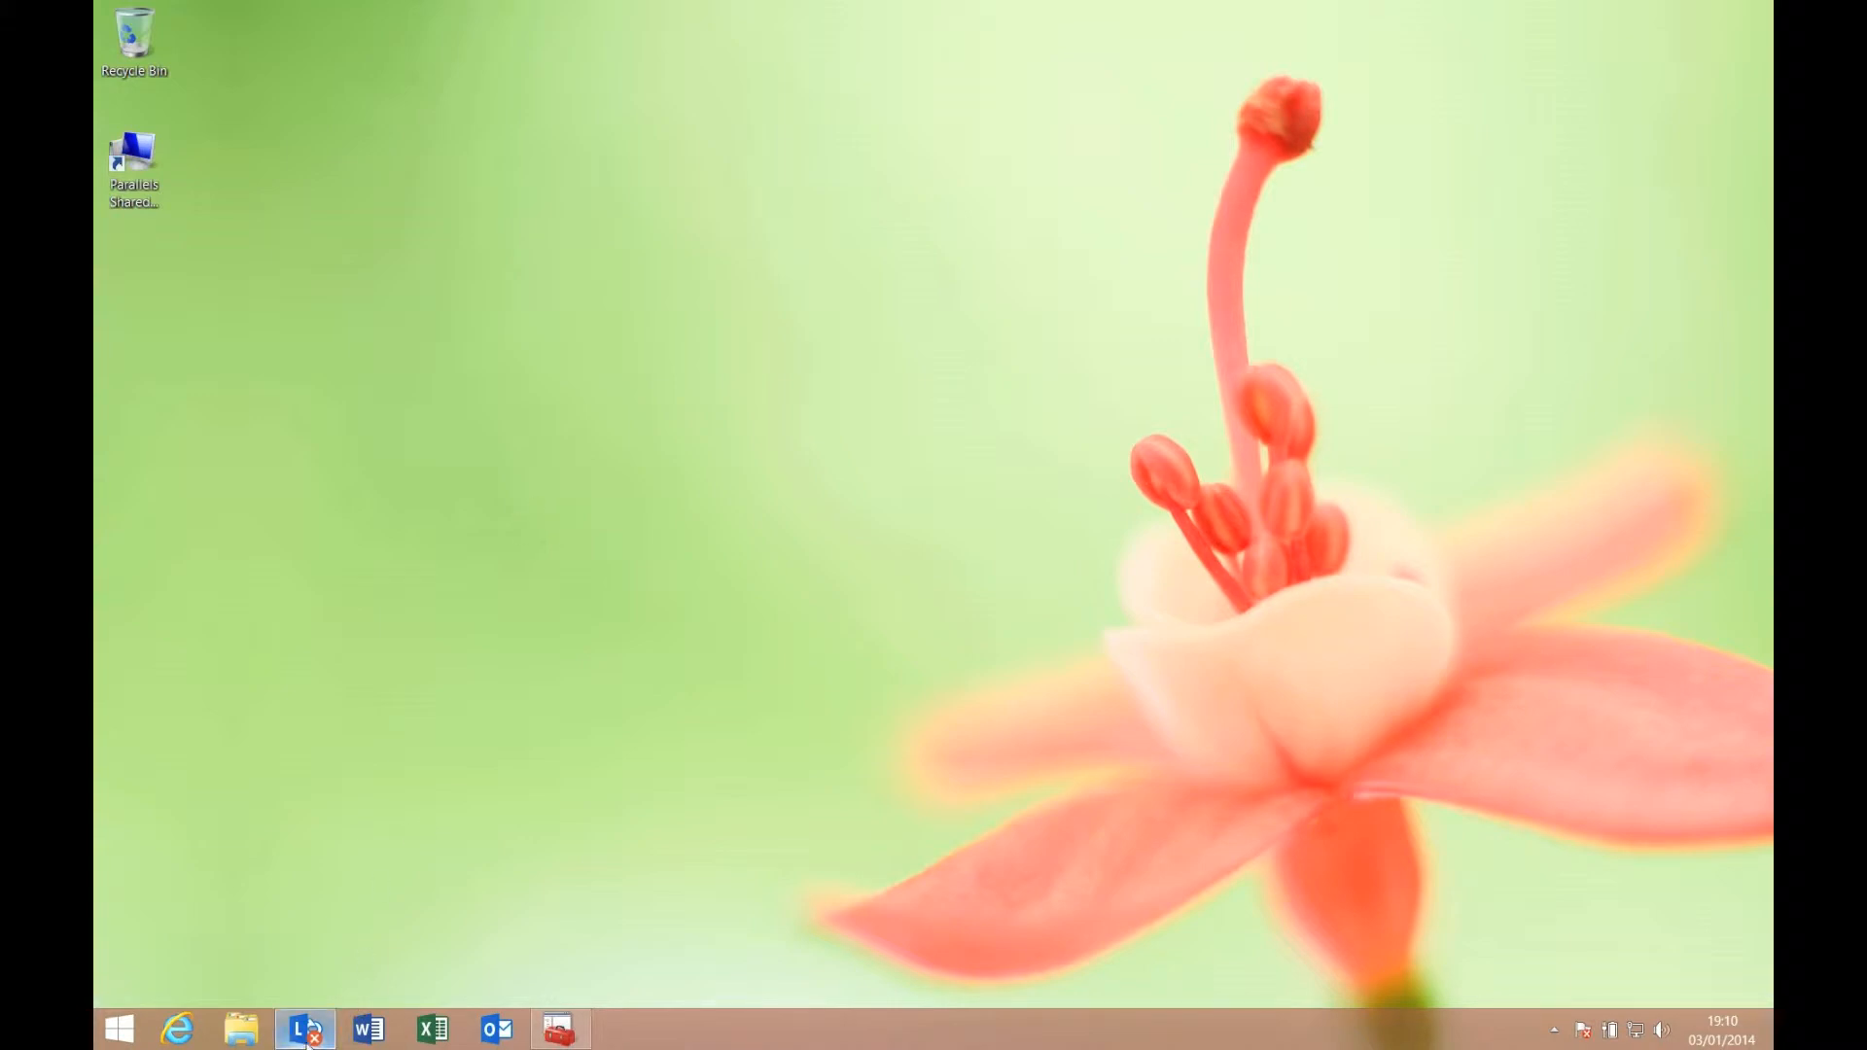
left_click(304, 1028)
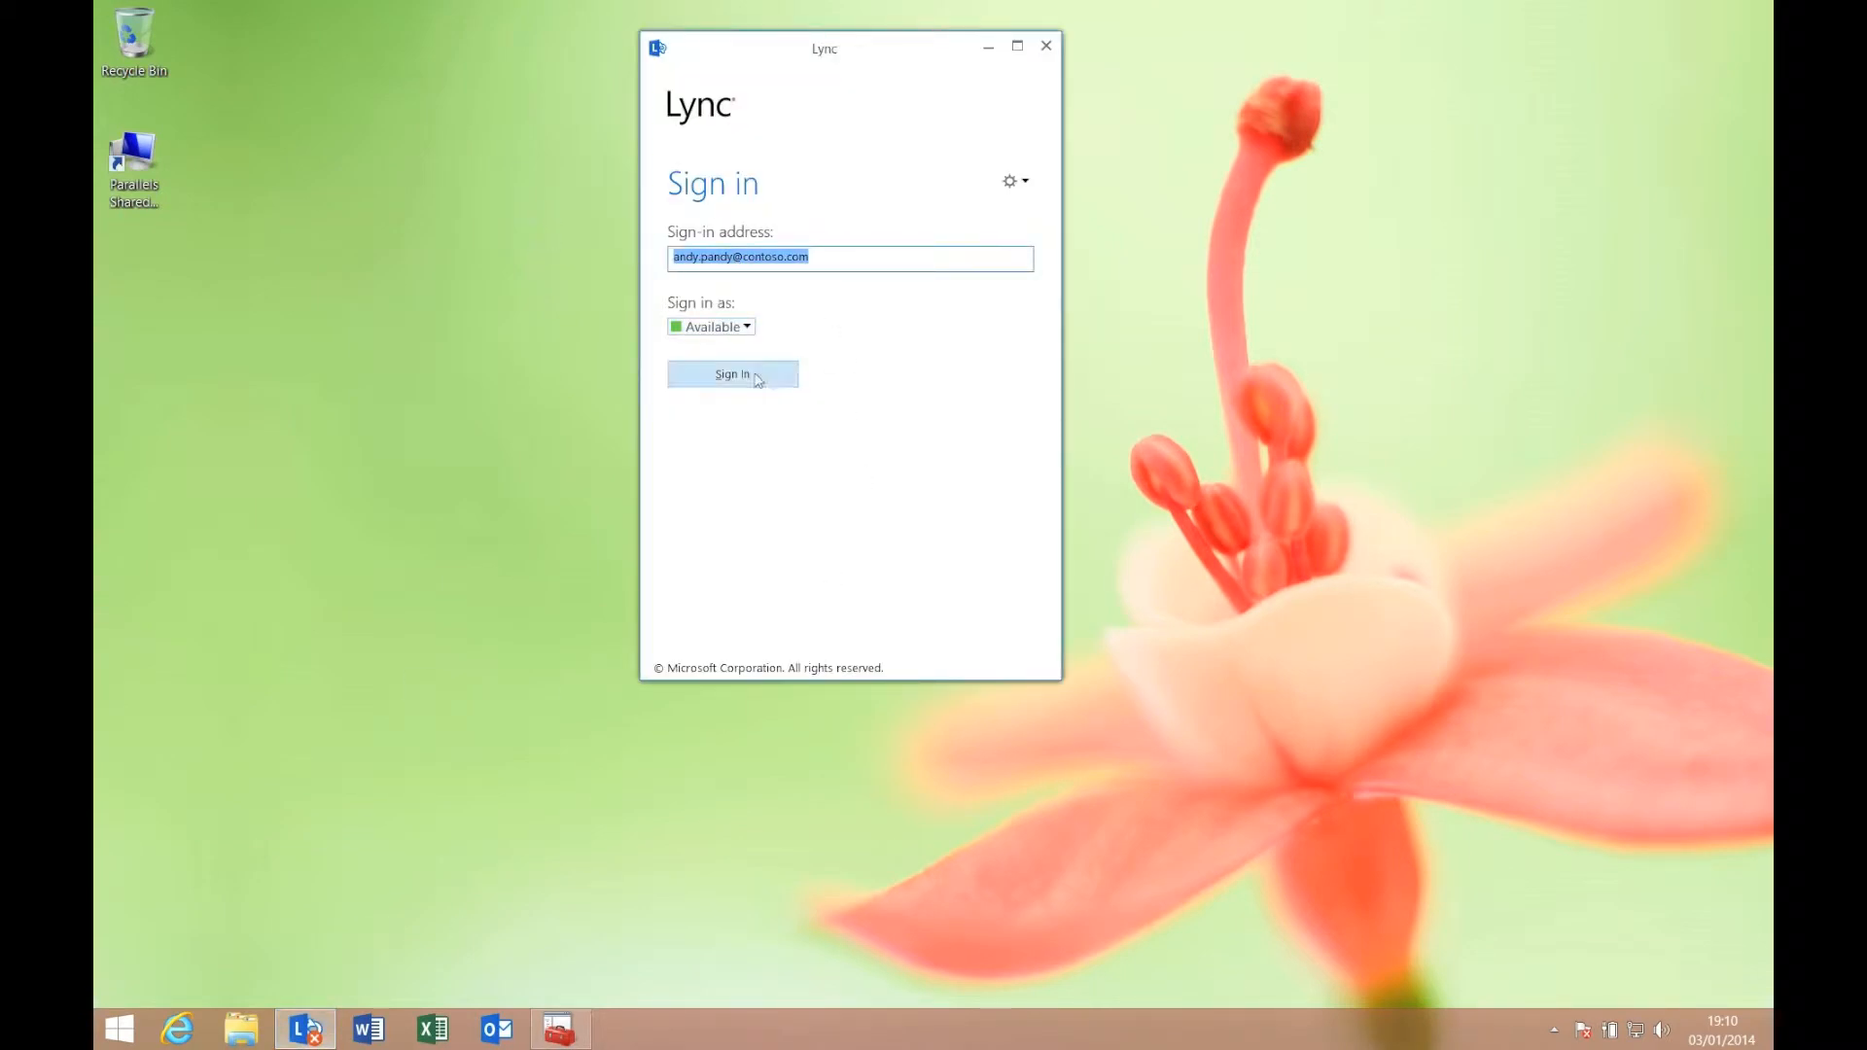
left_click(732, 373)
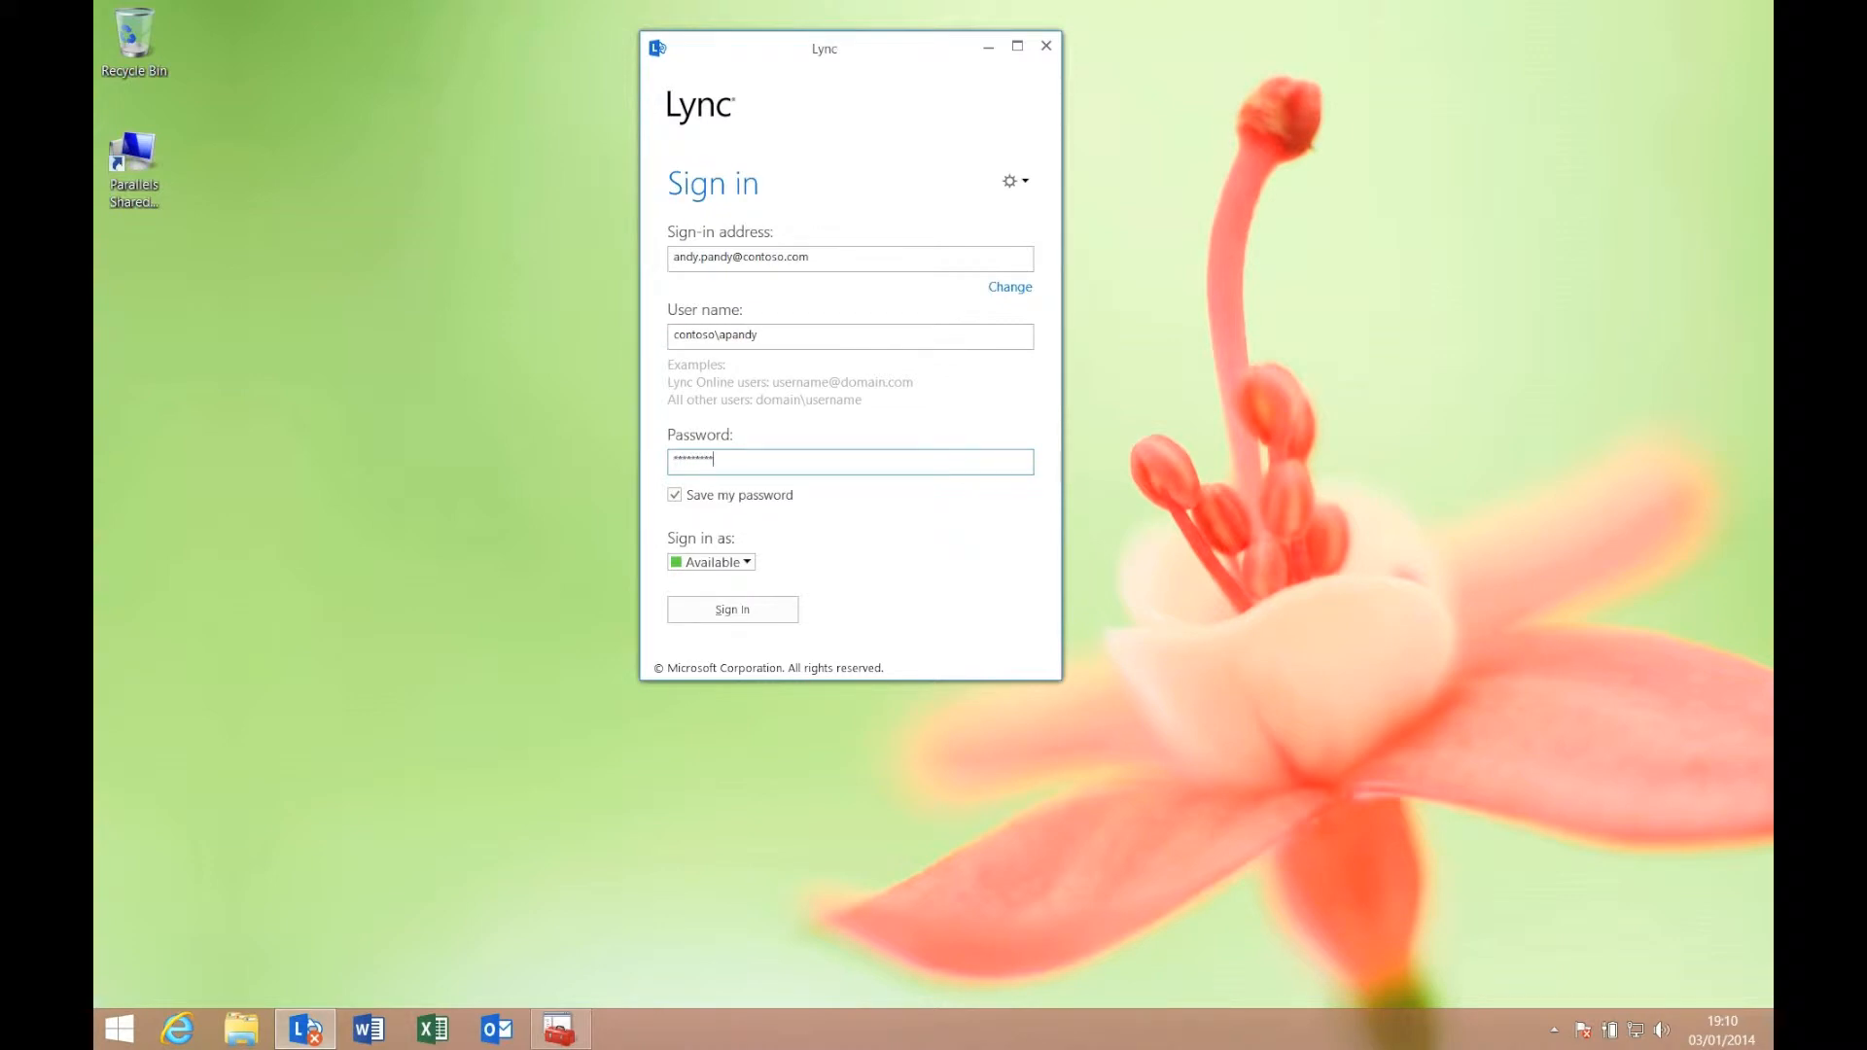
left_click(675, 494)
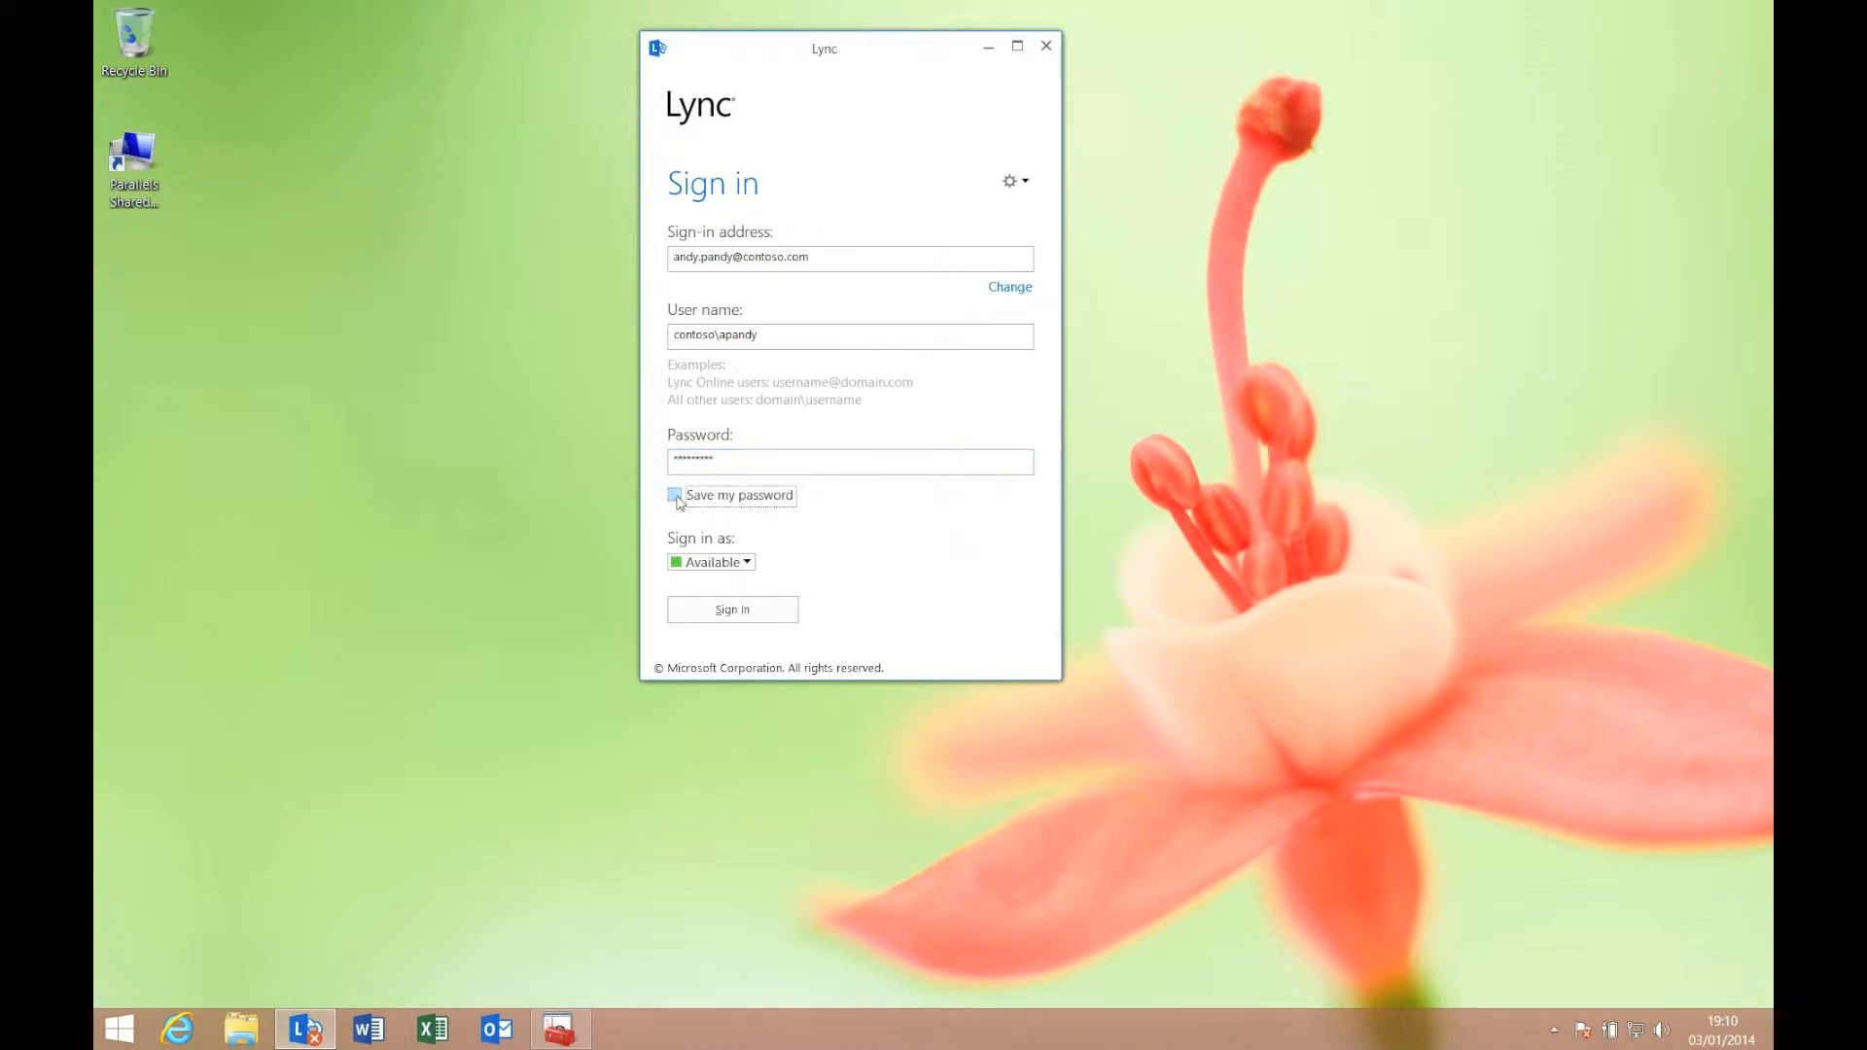
left_click(675, 495)
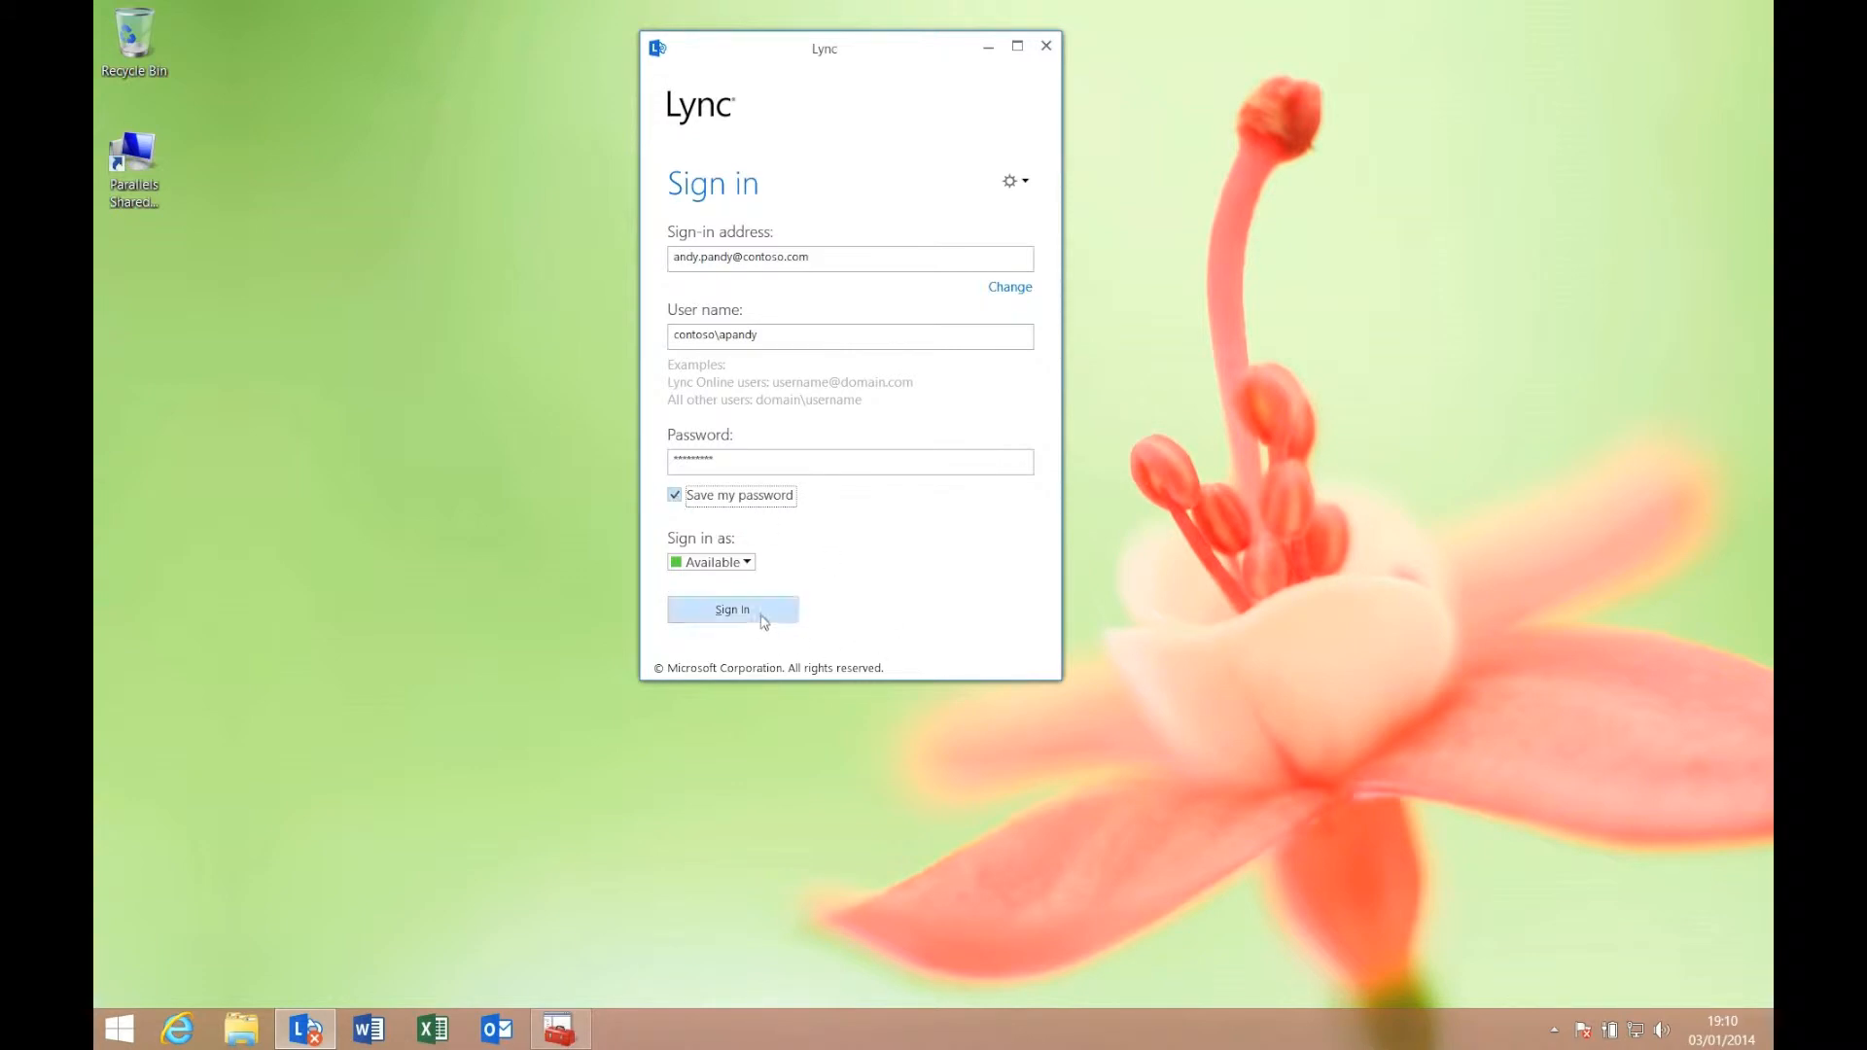
left_click(731, 609)
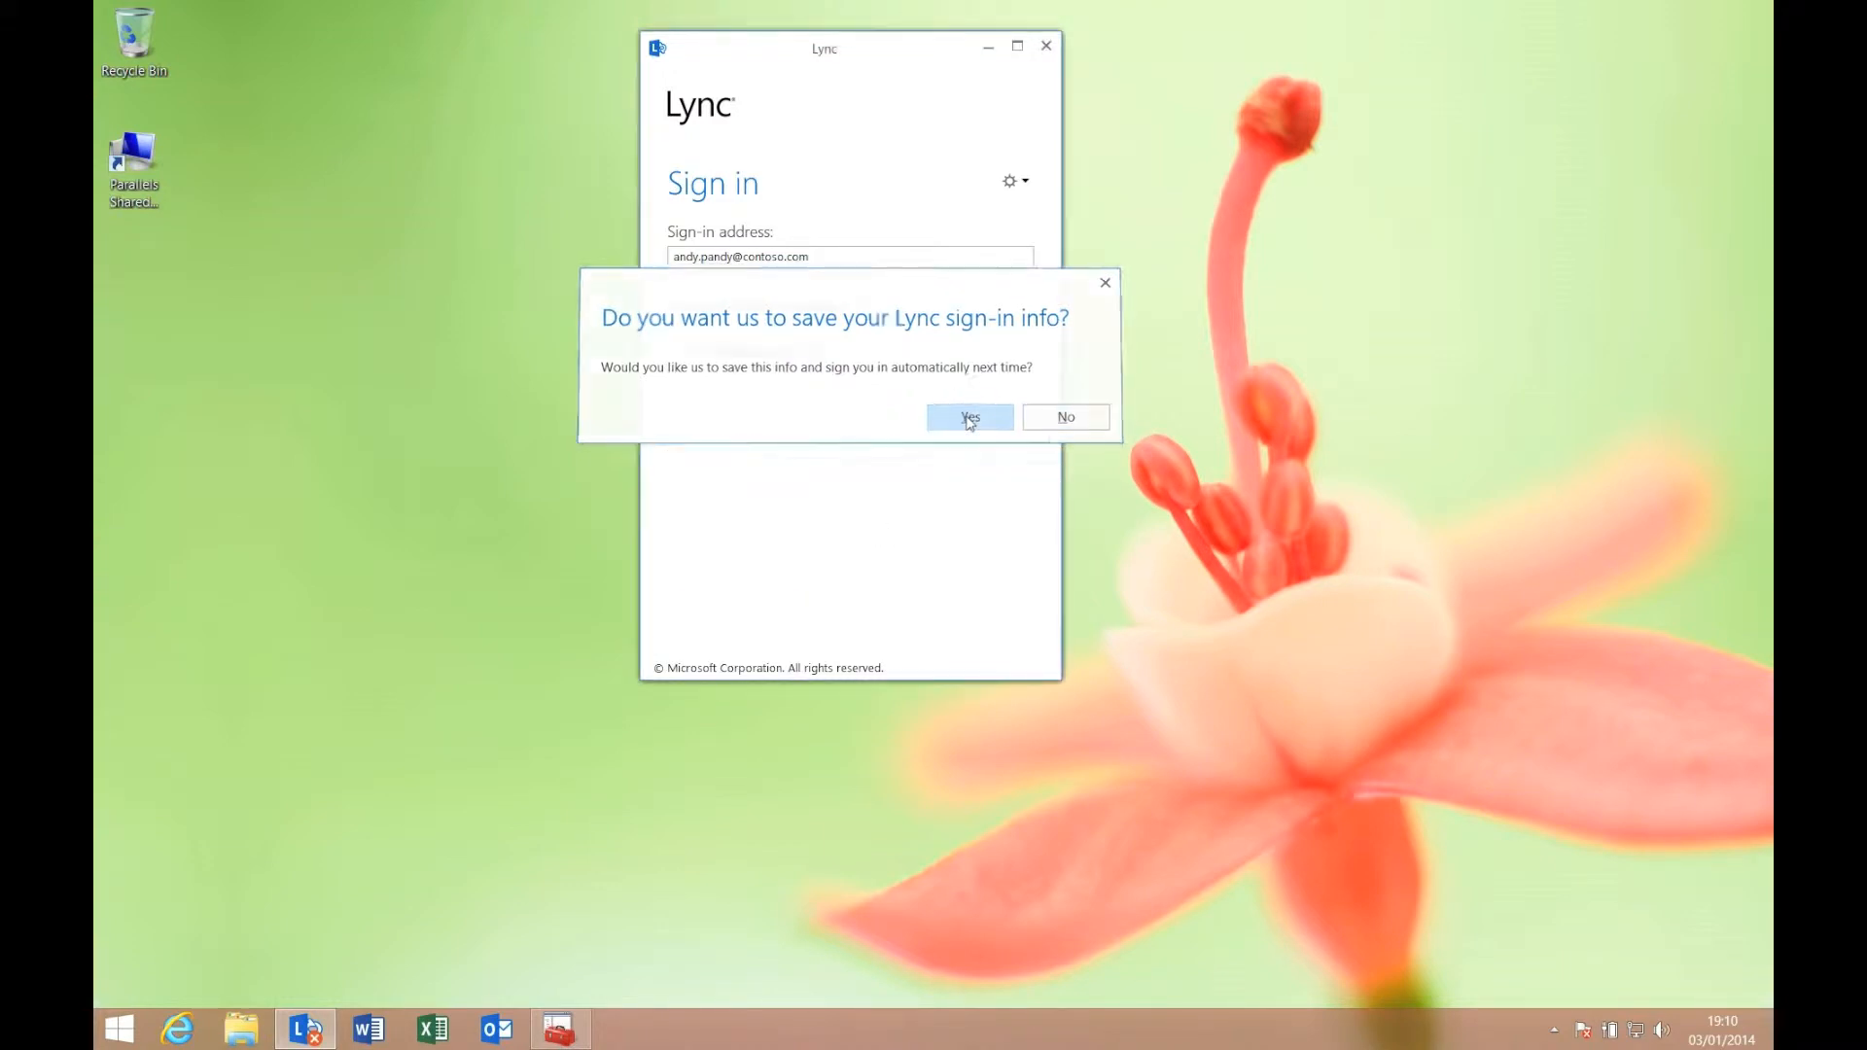
left_click(969, 417)
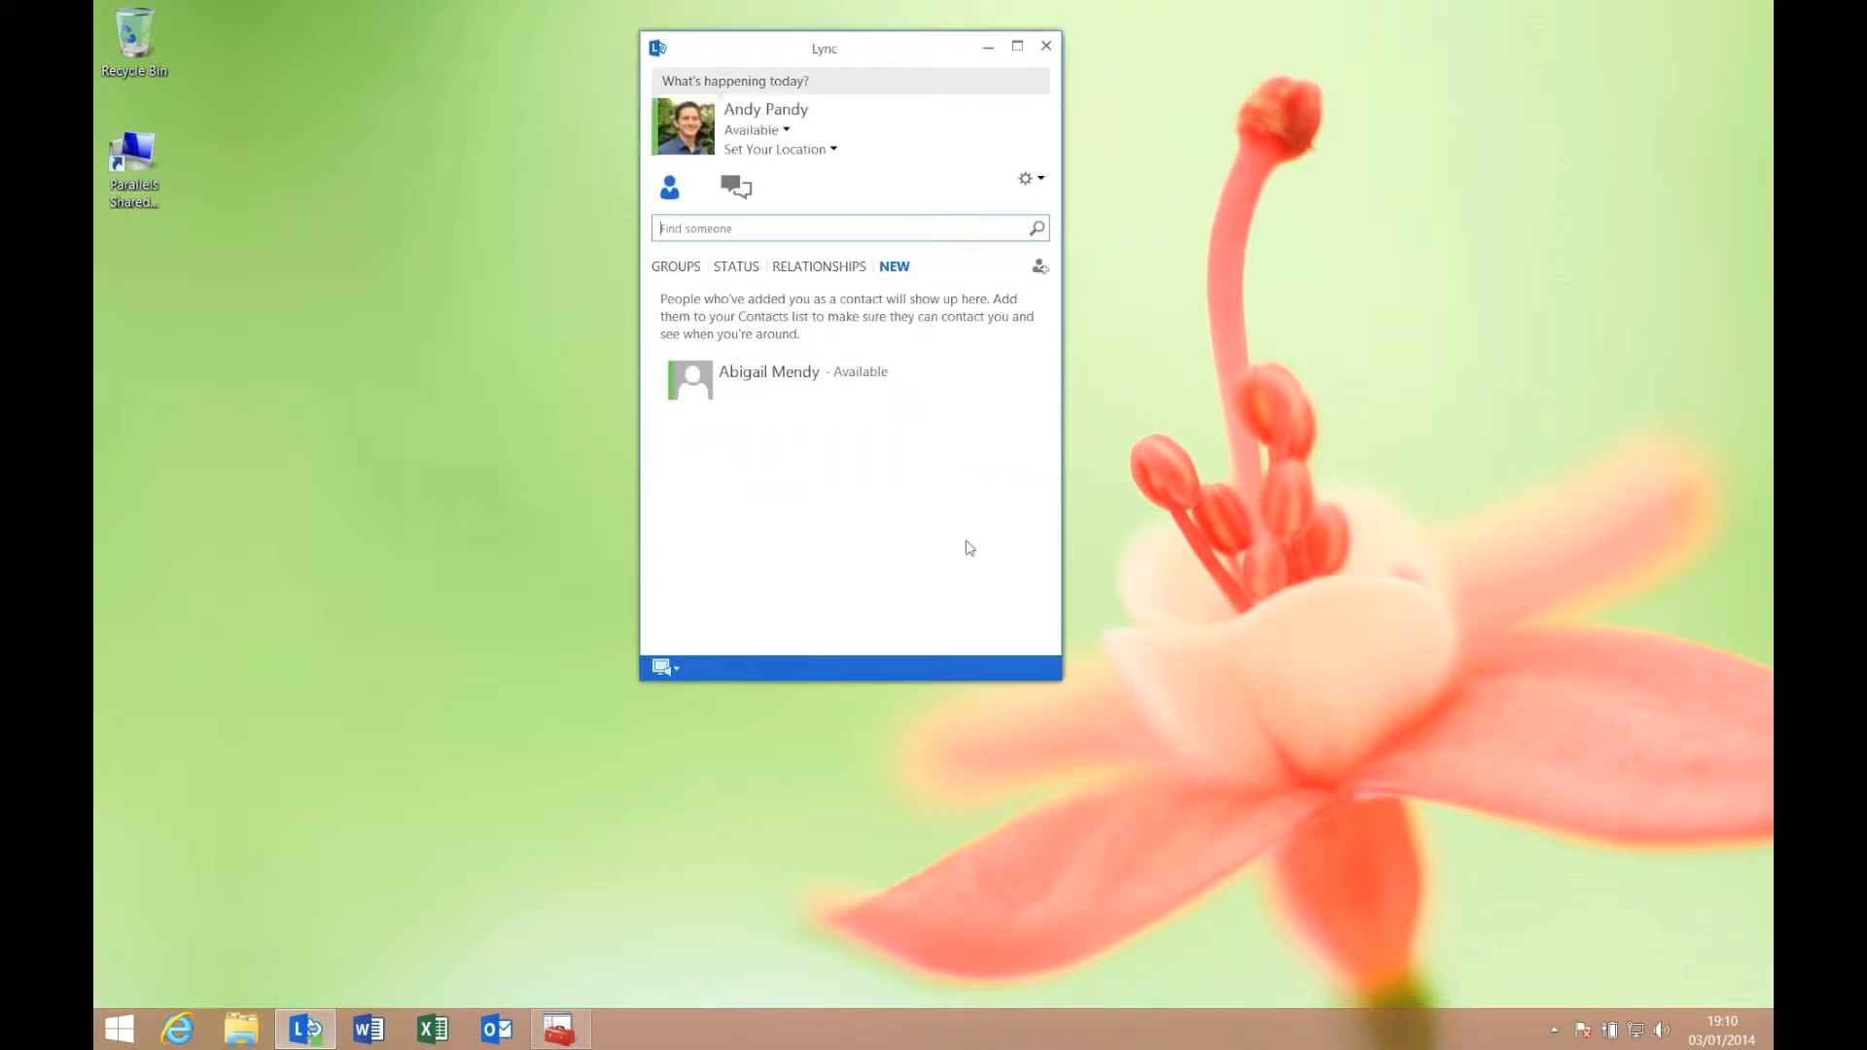
left_click(755, 130)
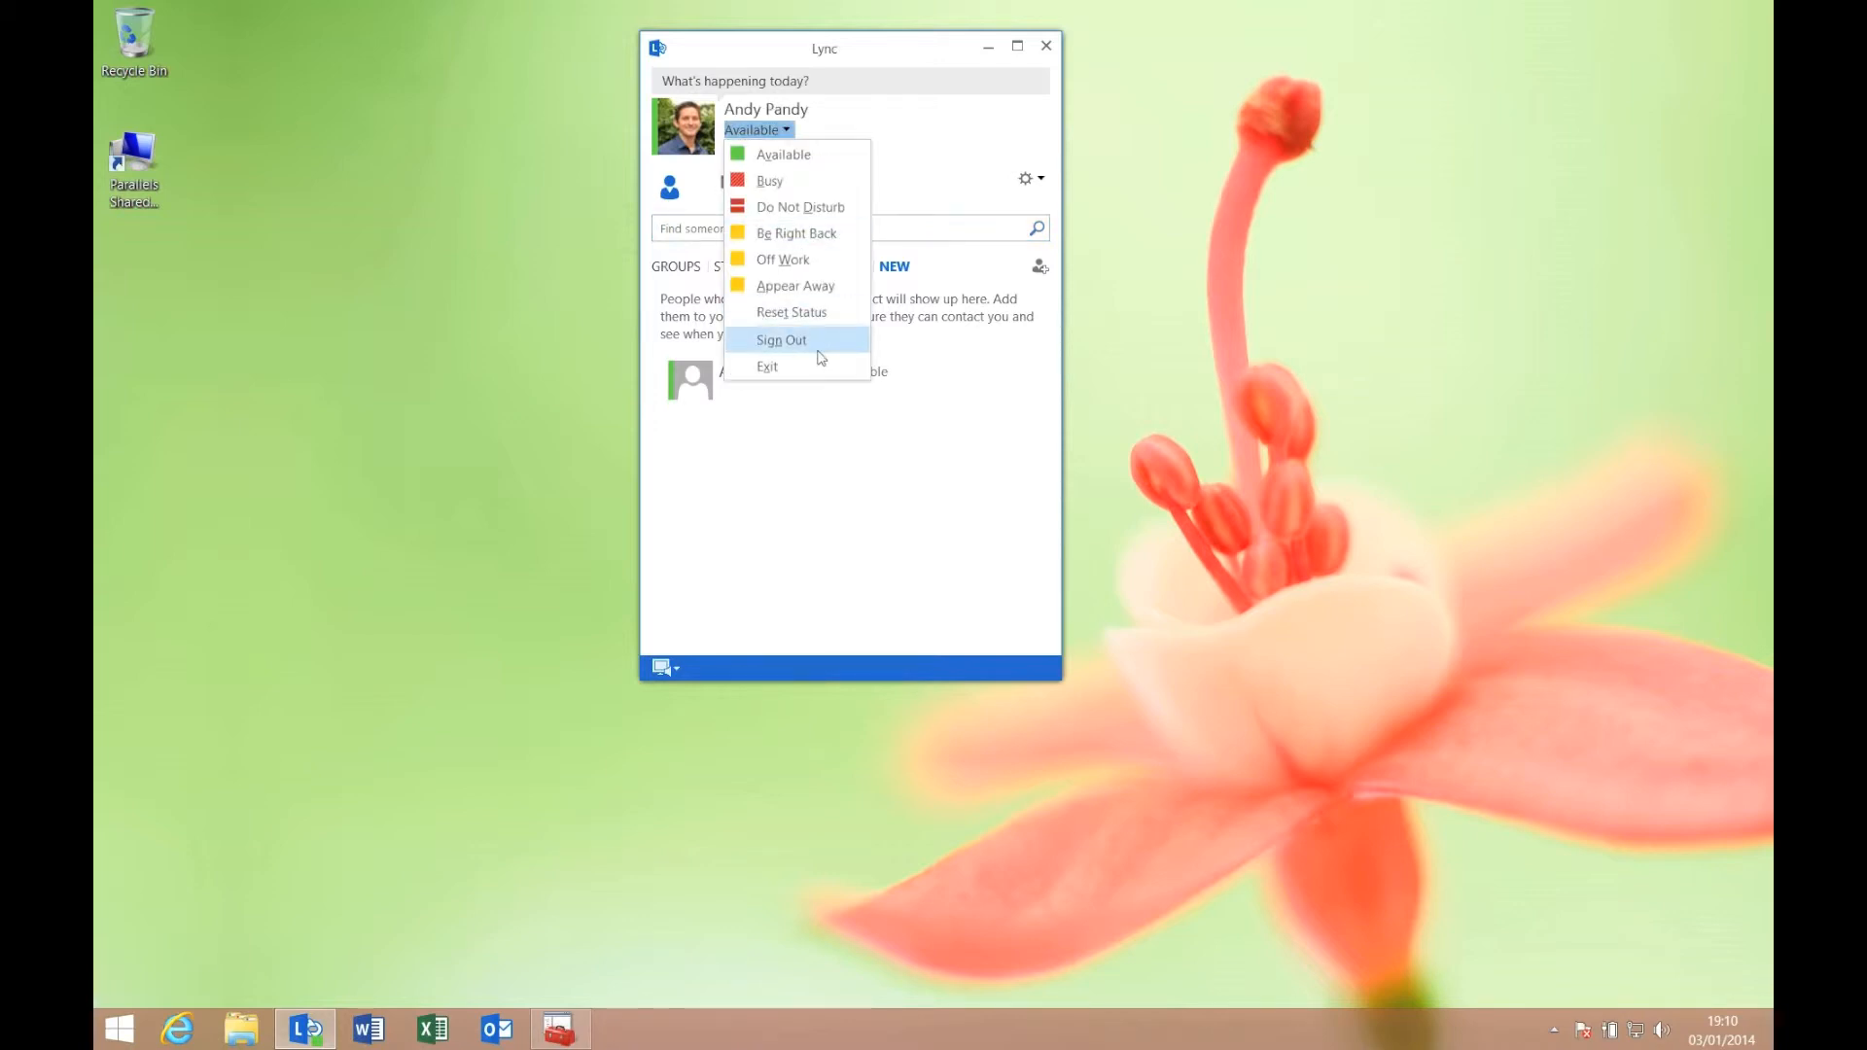
left_click(781, 340)
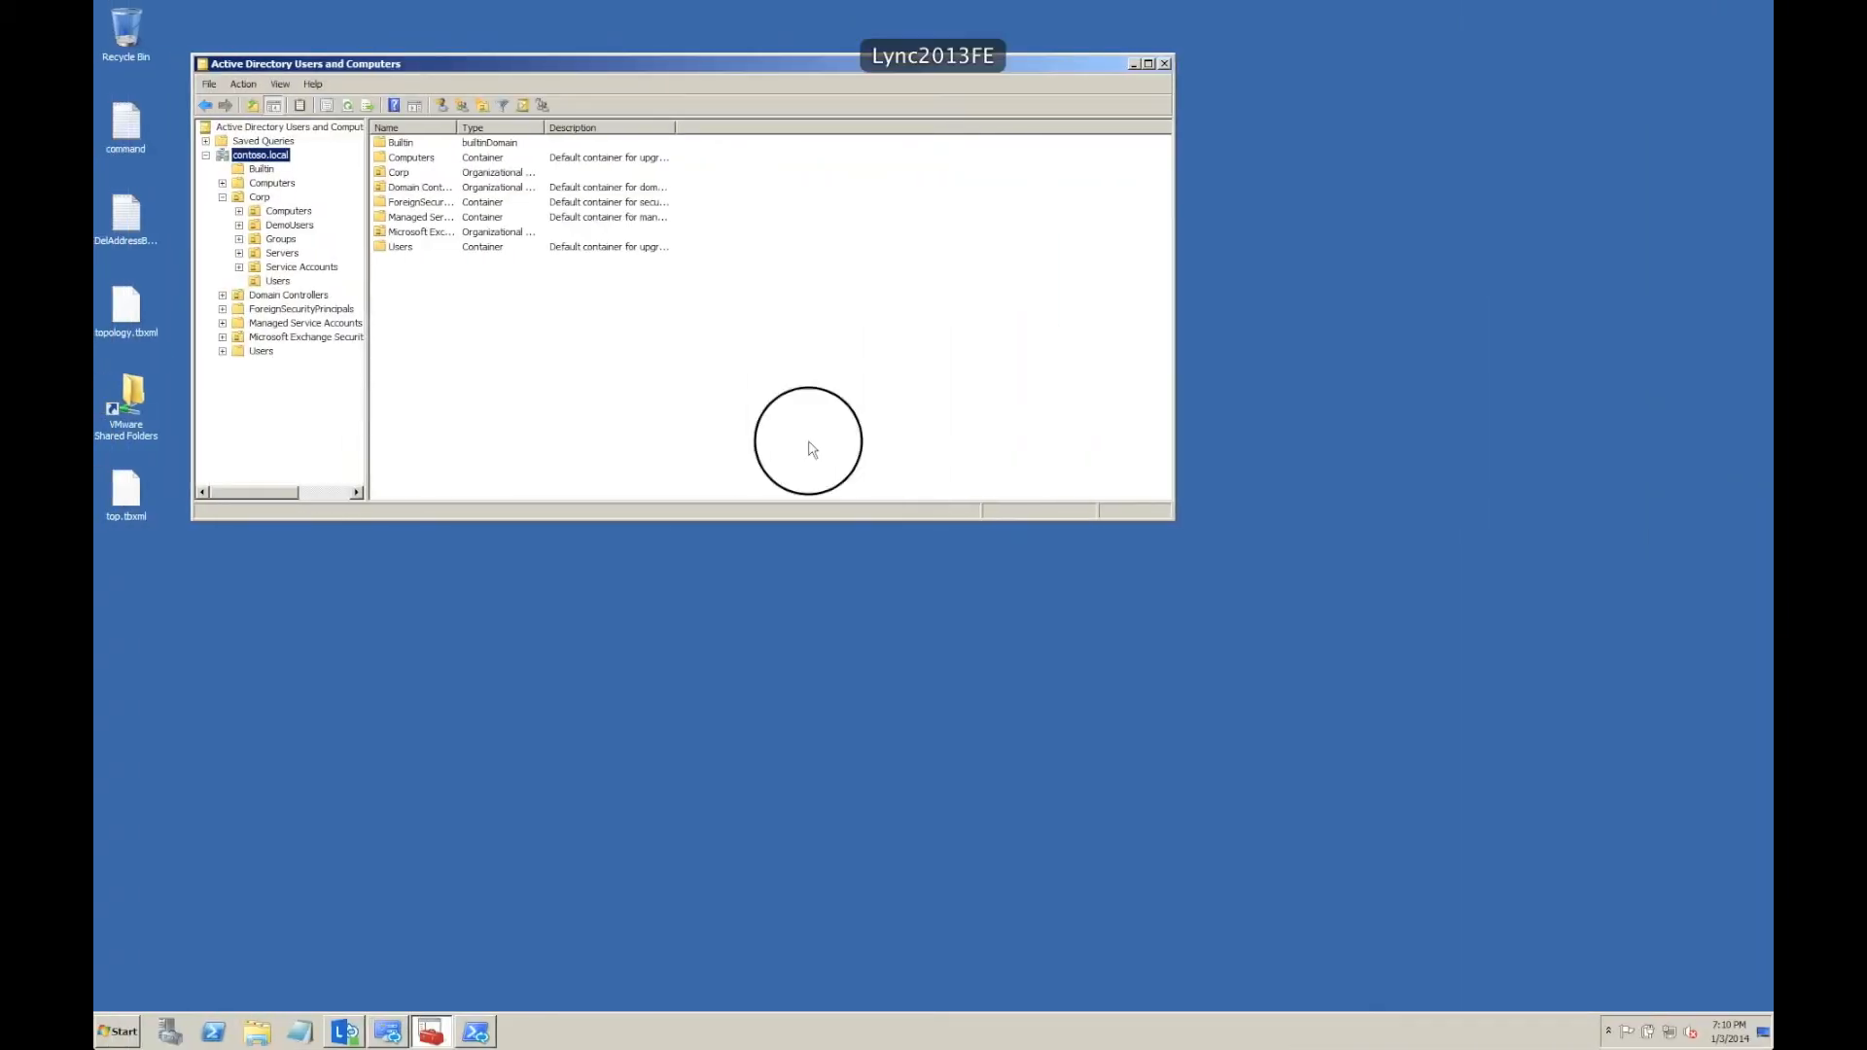
Find Andy Pandy from the contoso.local domain search, disable his account, and acknowledge.
right_click(259, 154)
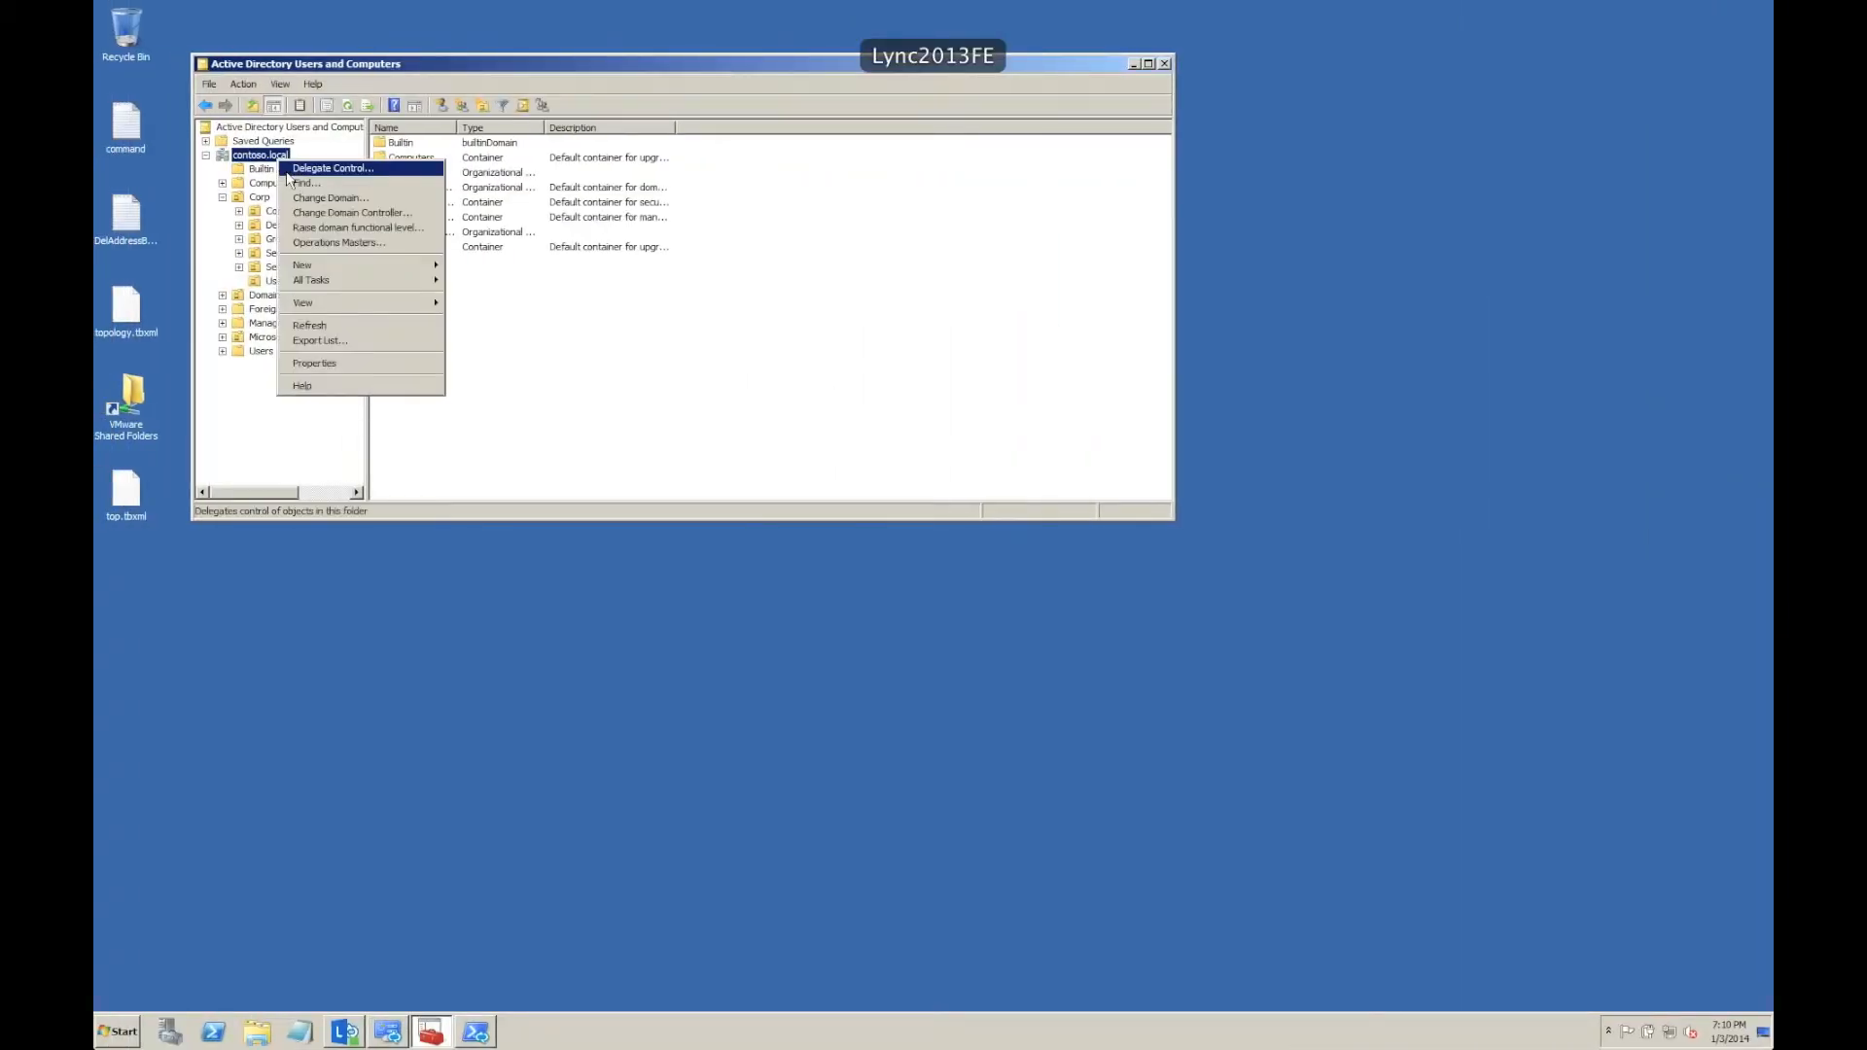
left_click(301, 182)
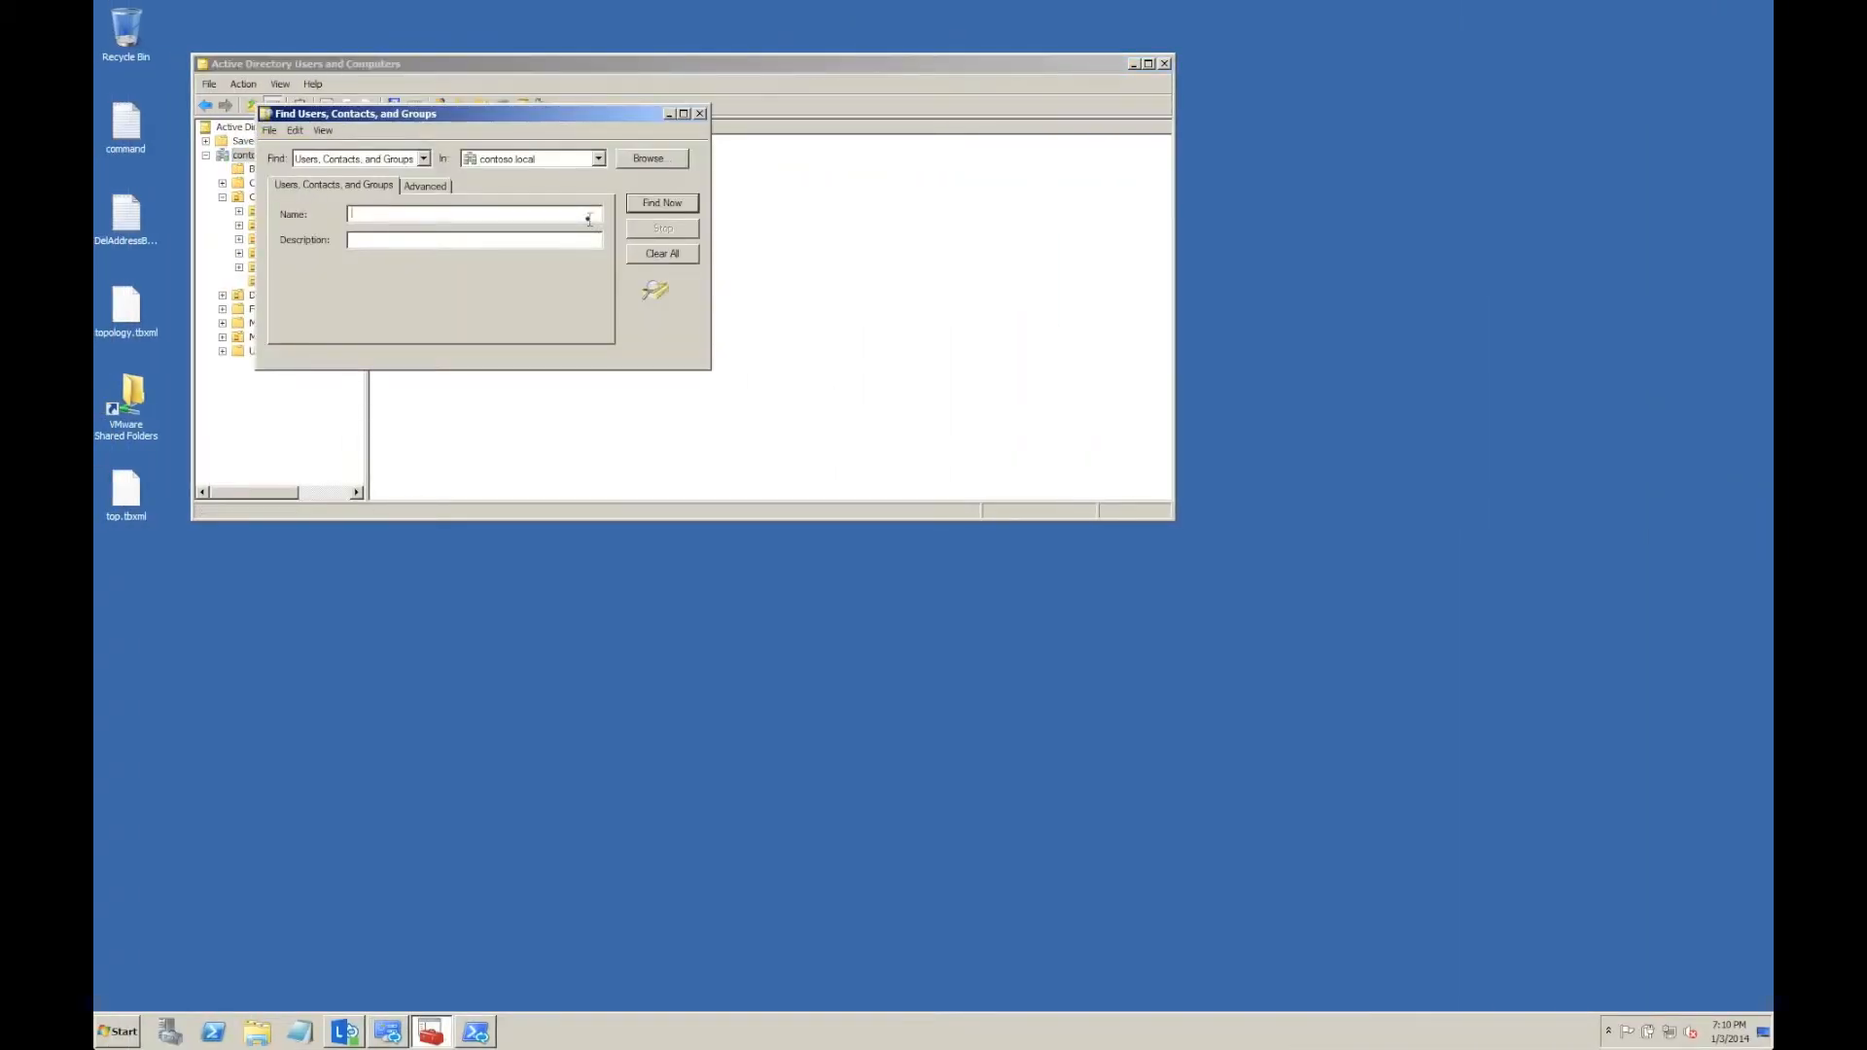
left_click(662, 202)
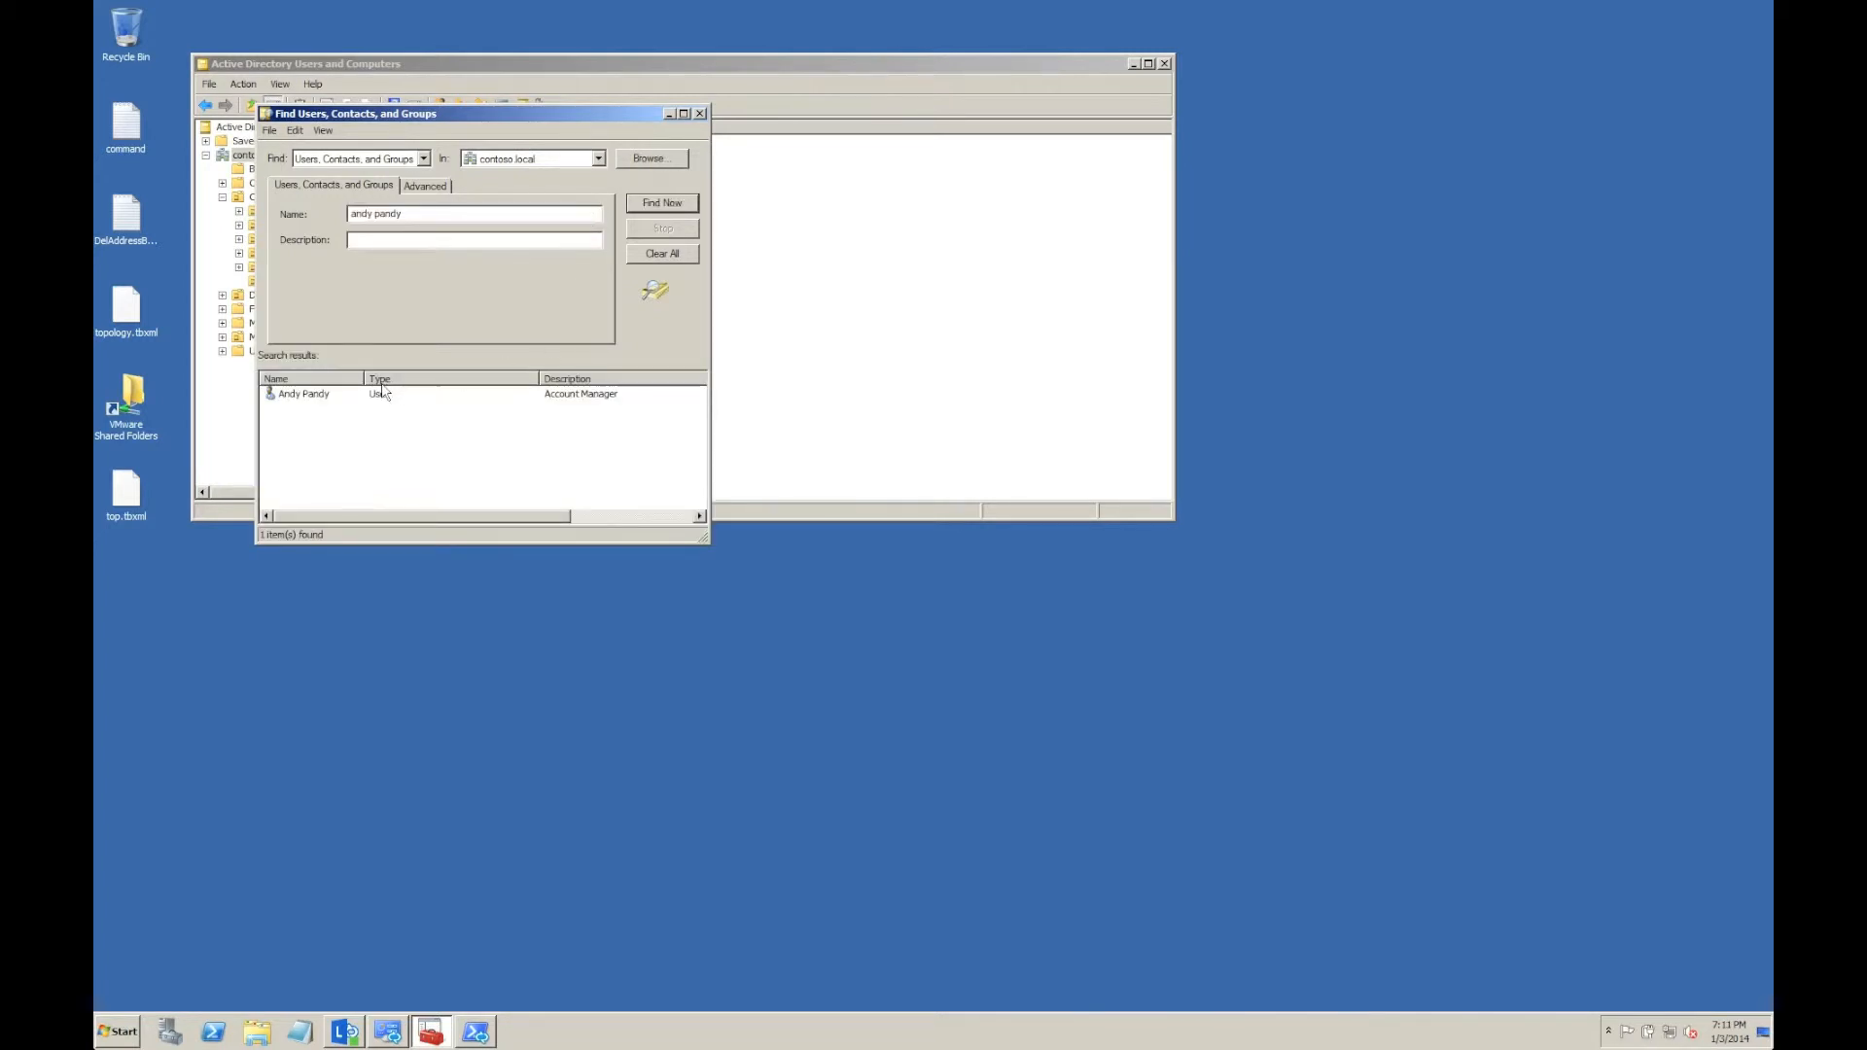
right_click(303, 393)
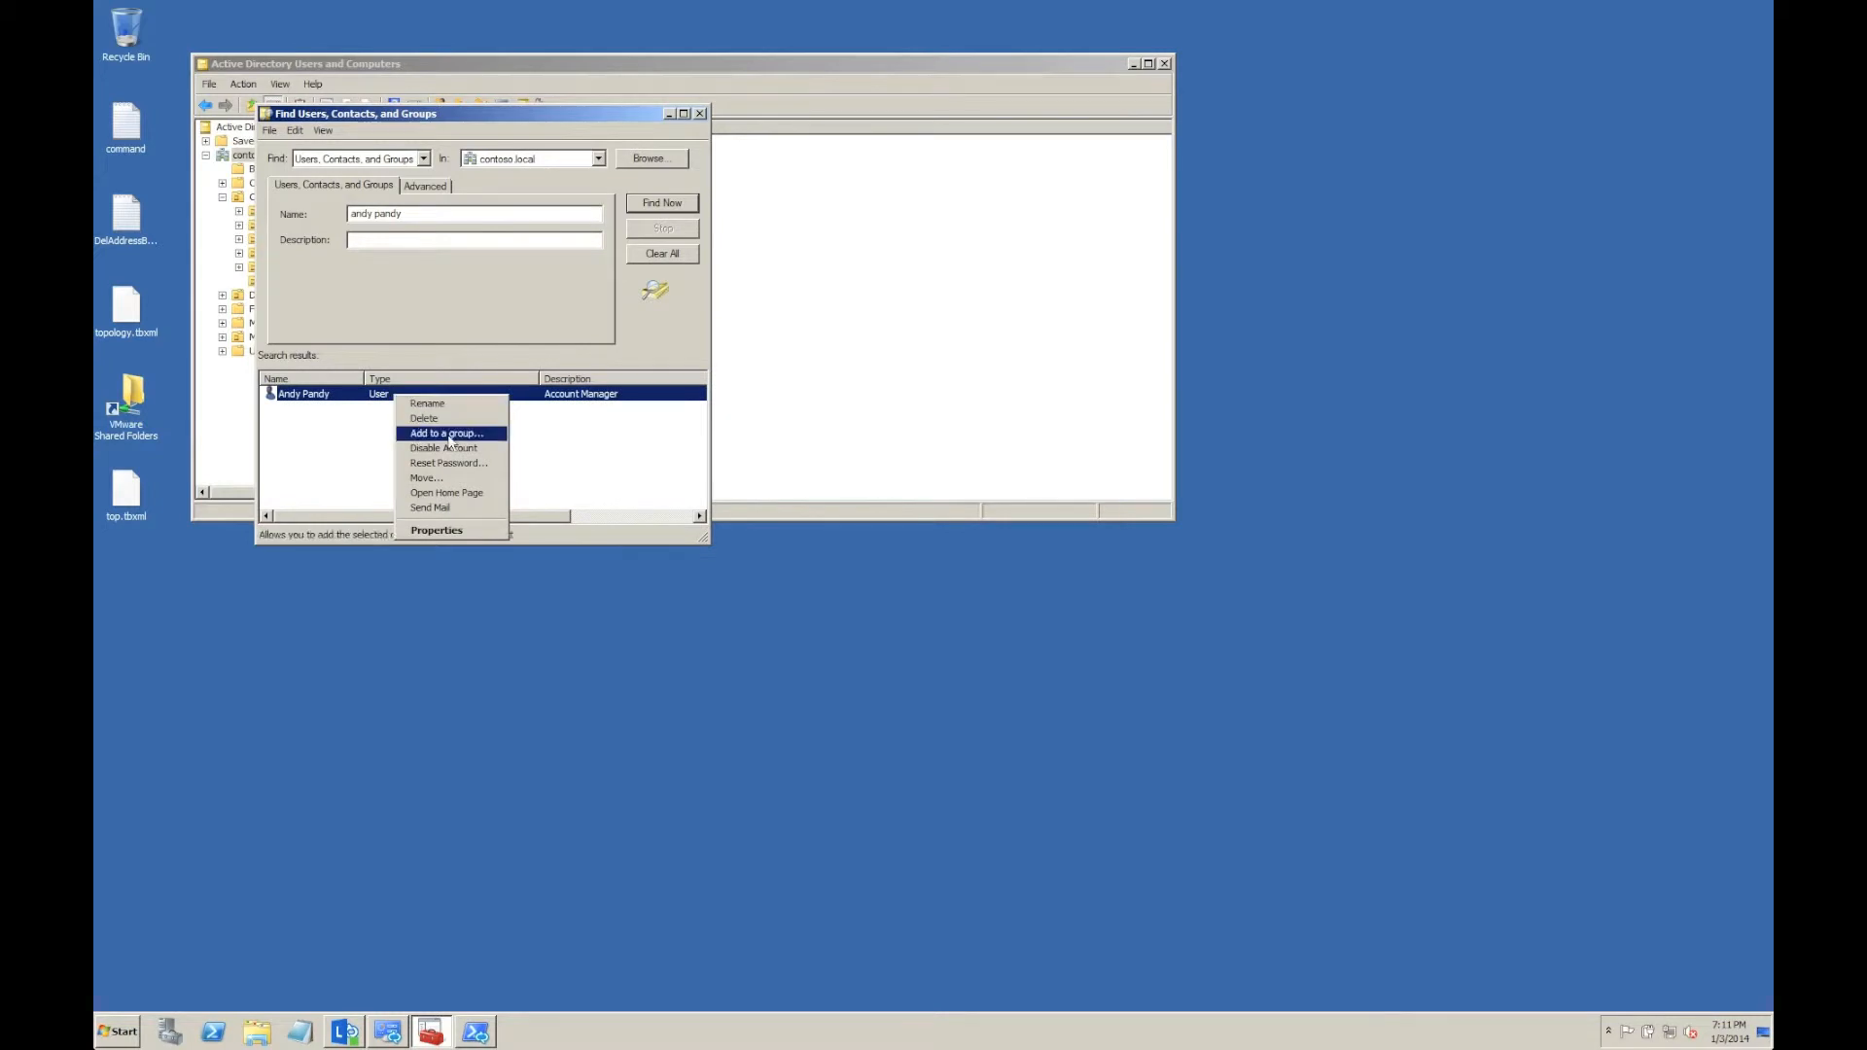
left_click(443, 448)
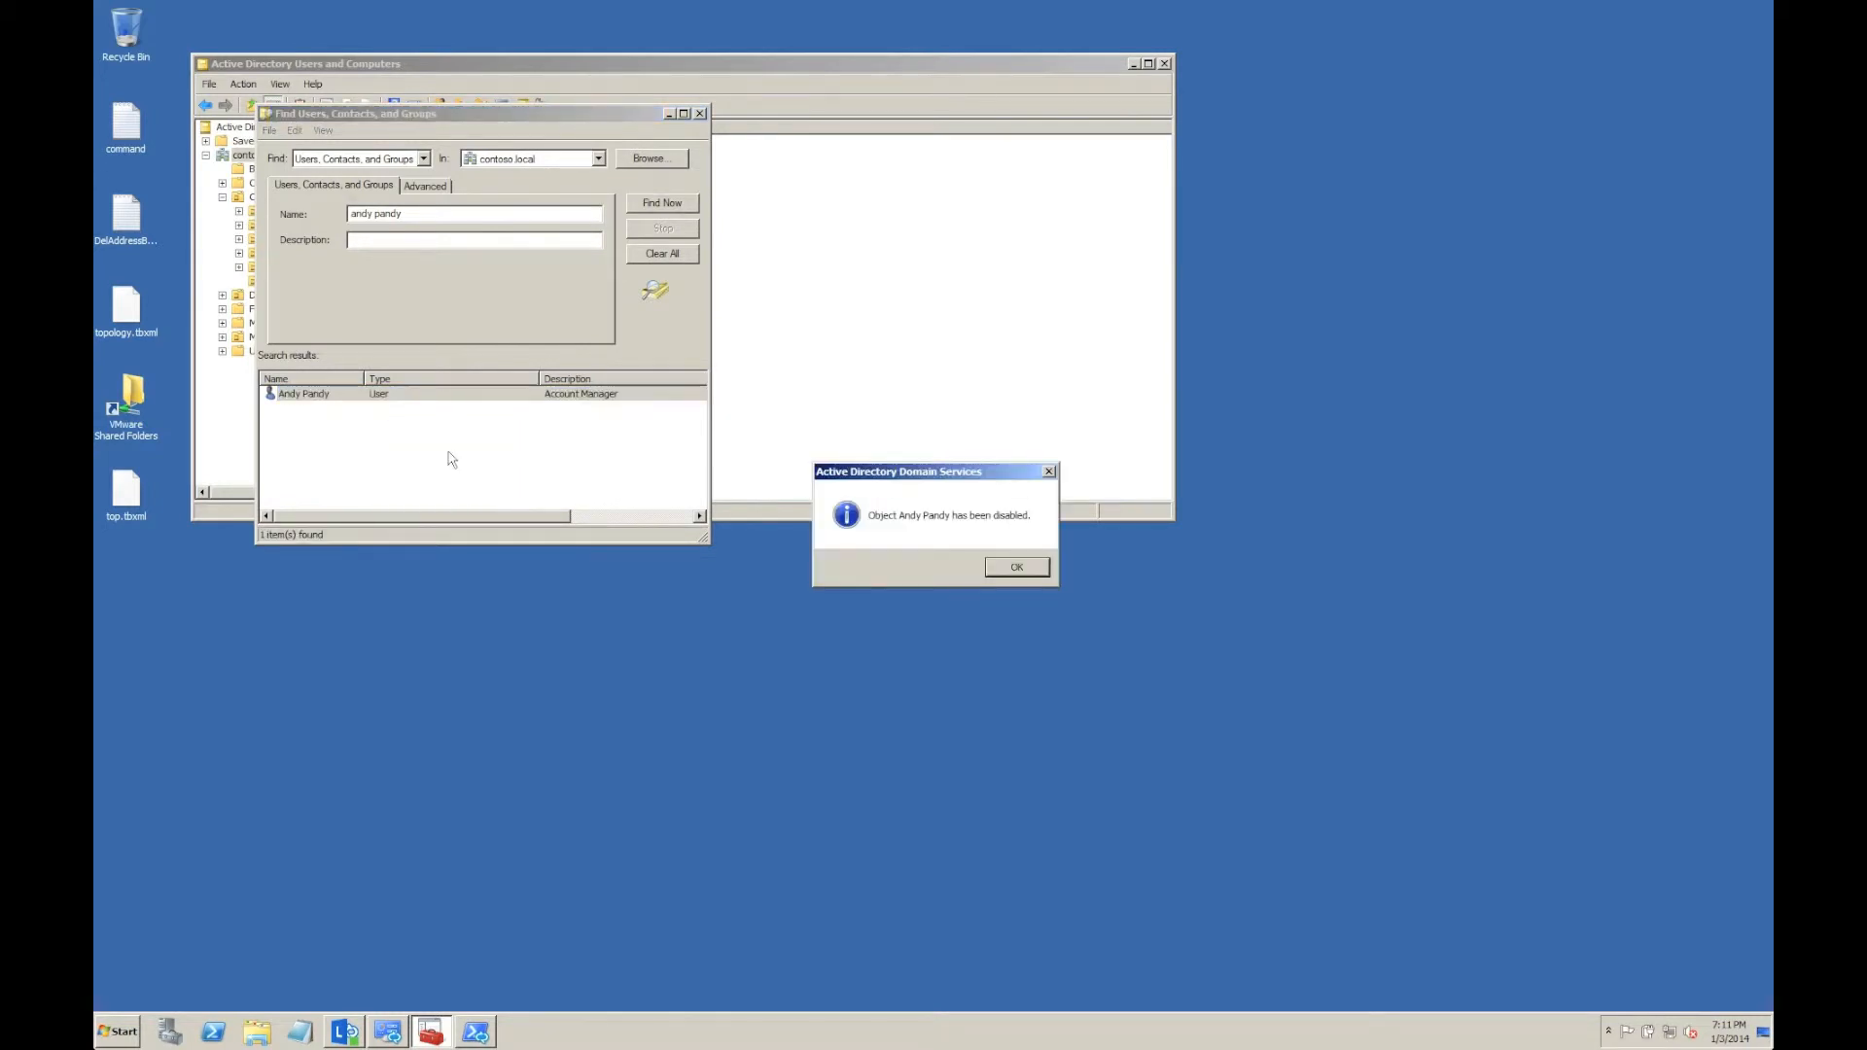
left_click(1014, 567)
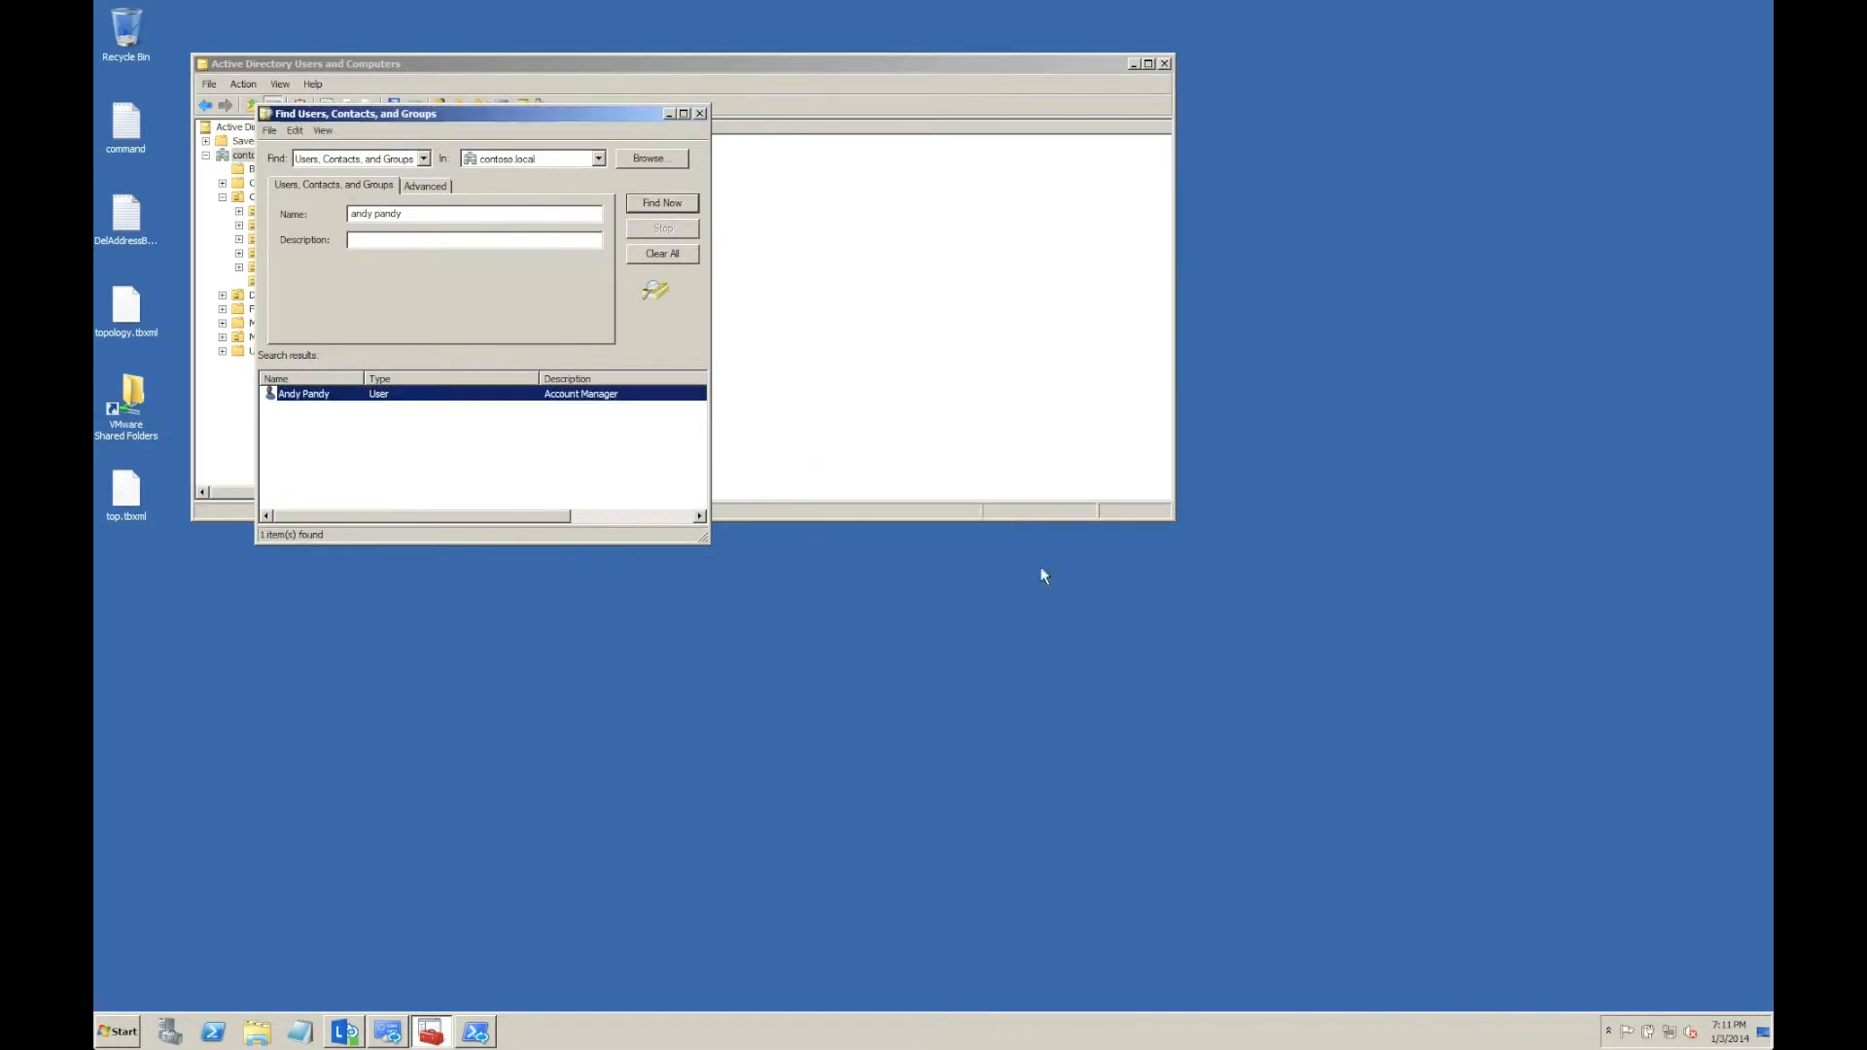
mouse_move(670, 345)
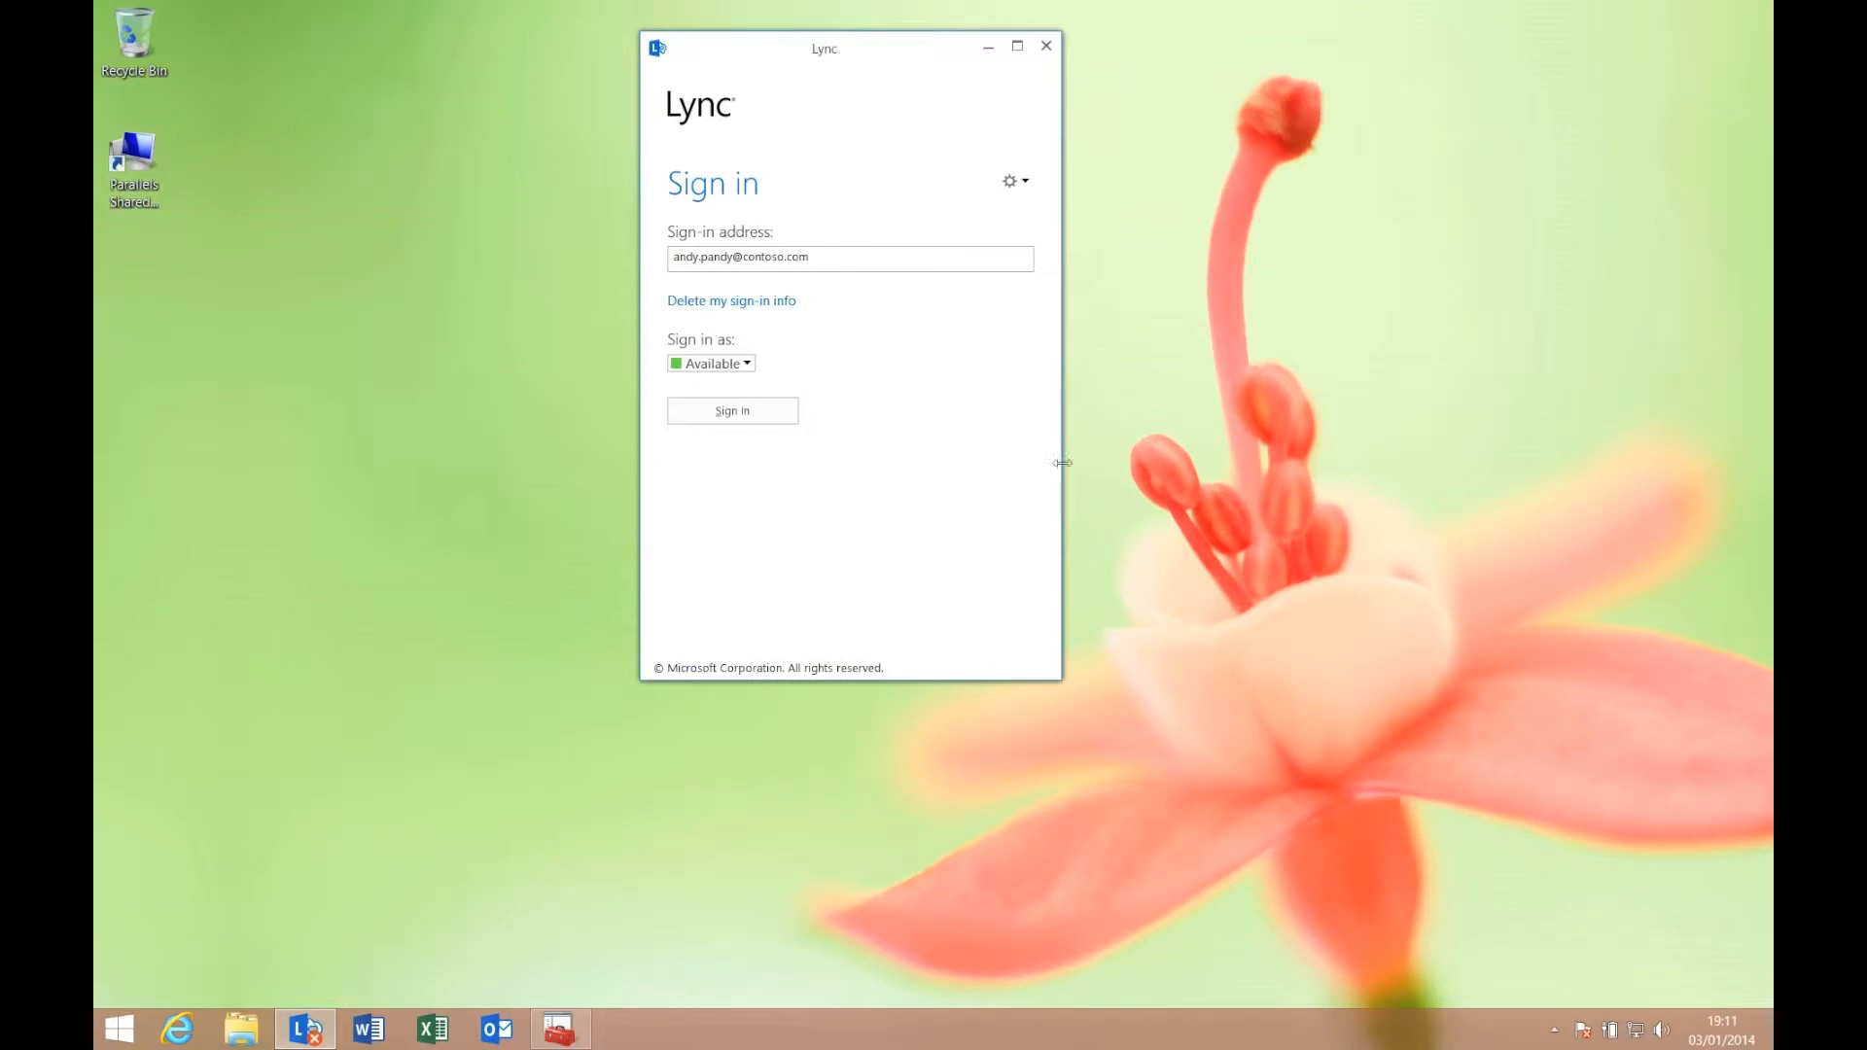
Sign back in with saved info, exit Lync from the tray, relaunch Lync 2013, and dismiss activation.
left_click(731, 410)
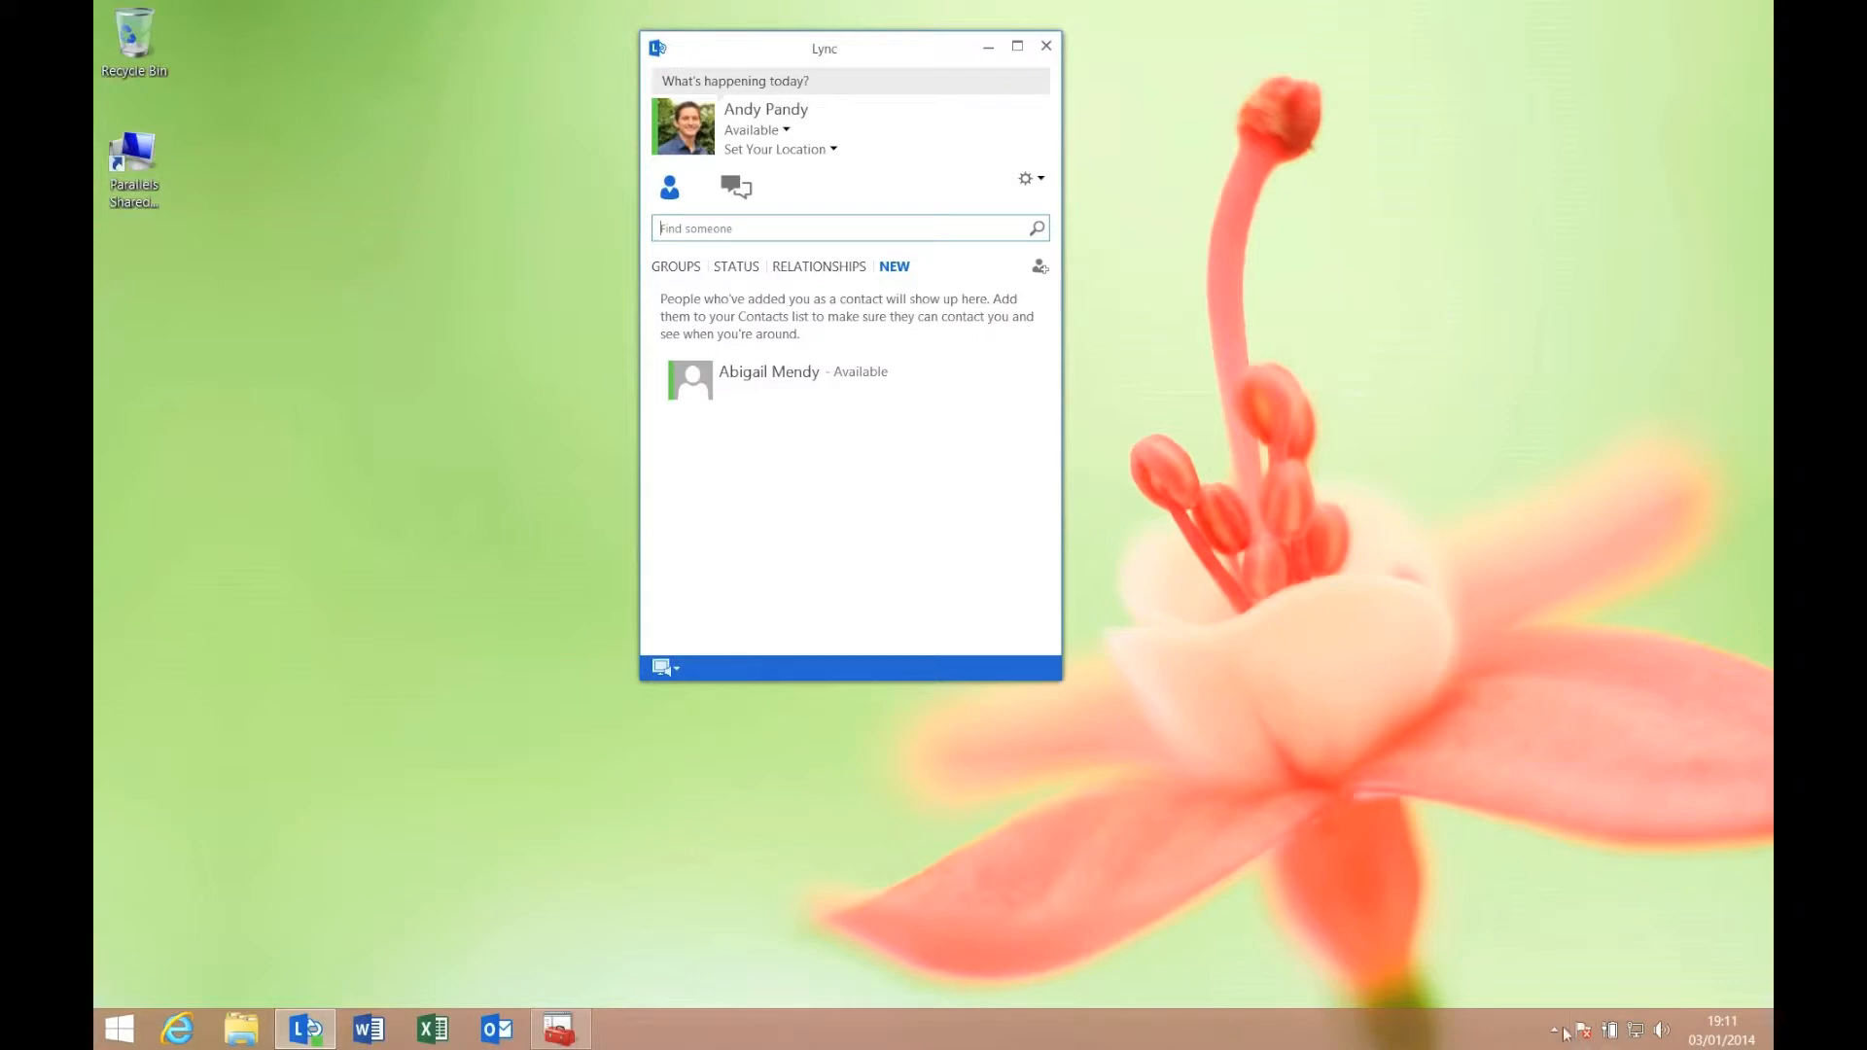
right_click(1554, 1028)
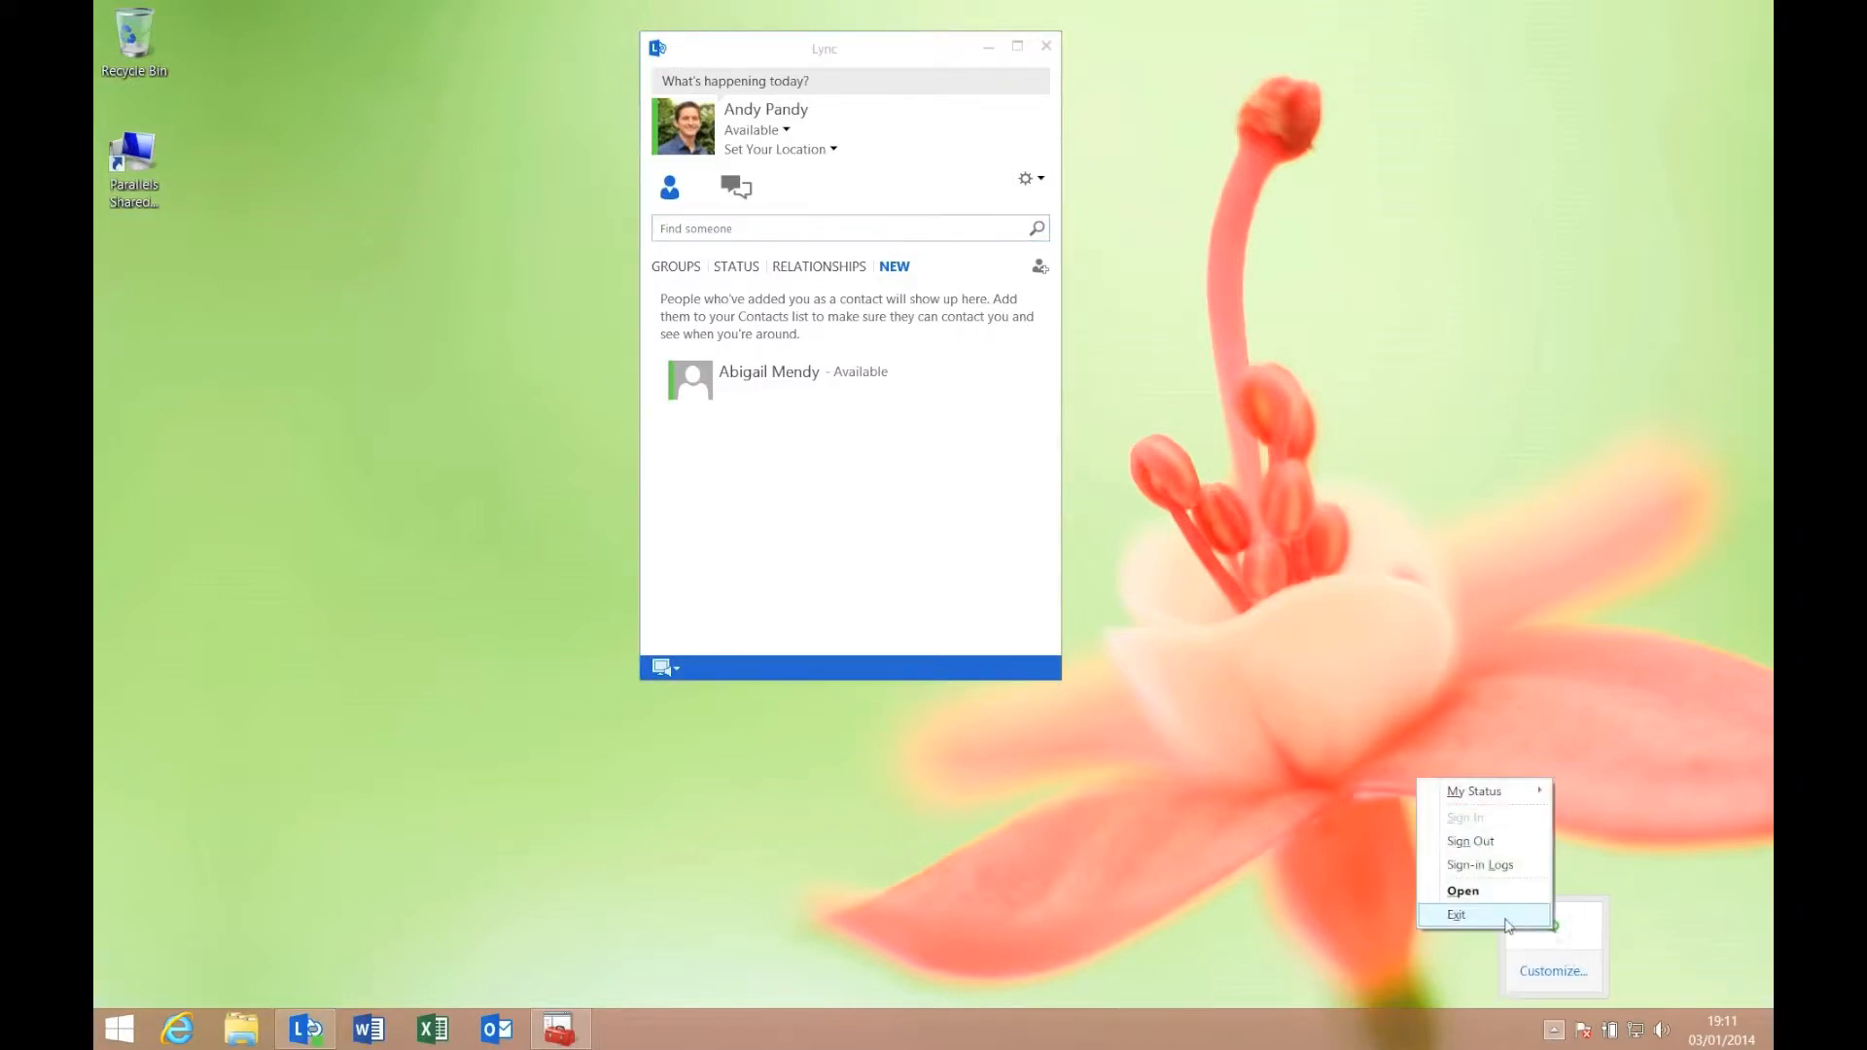
left_click(1456, 914)
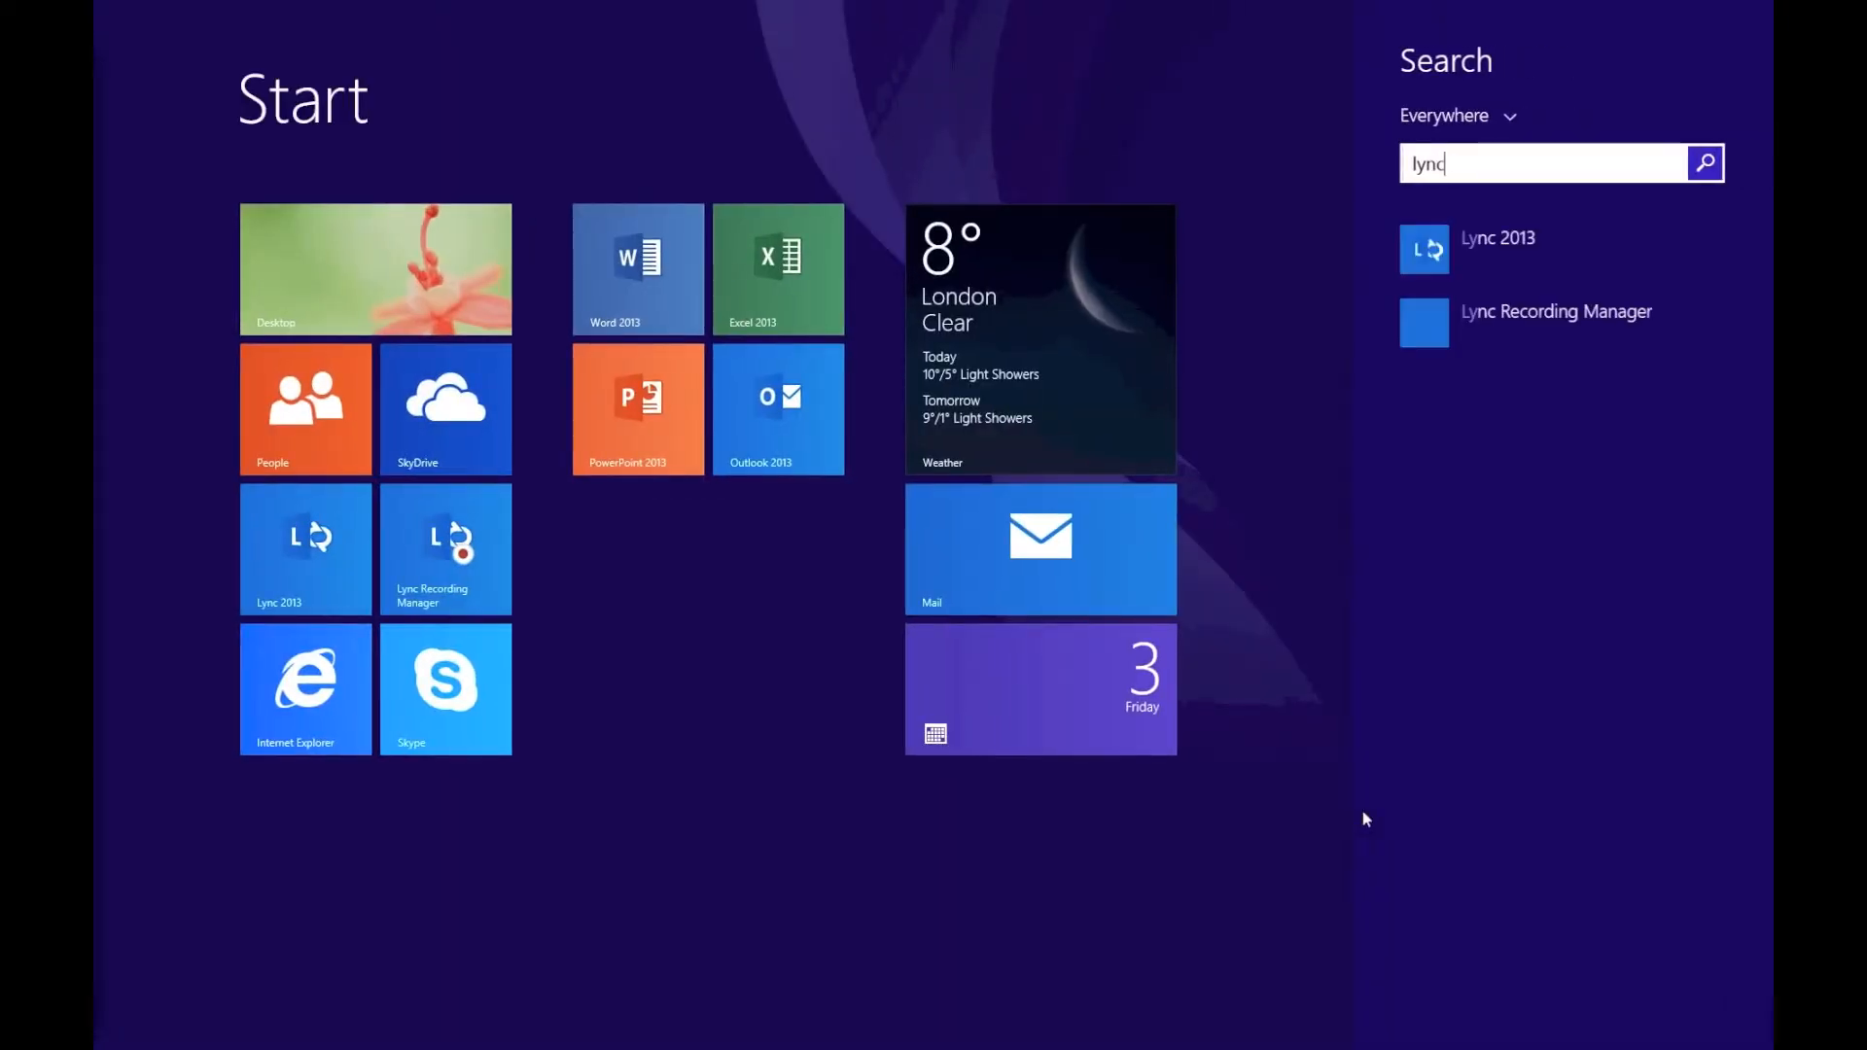
left_click(1498, 246)
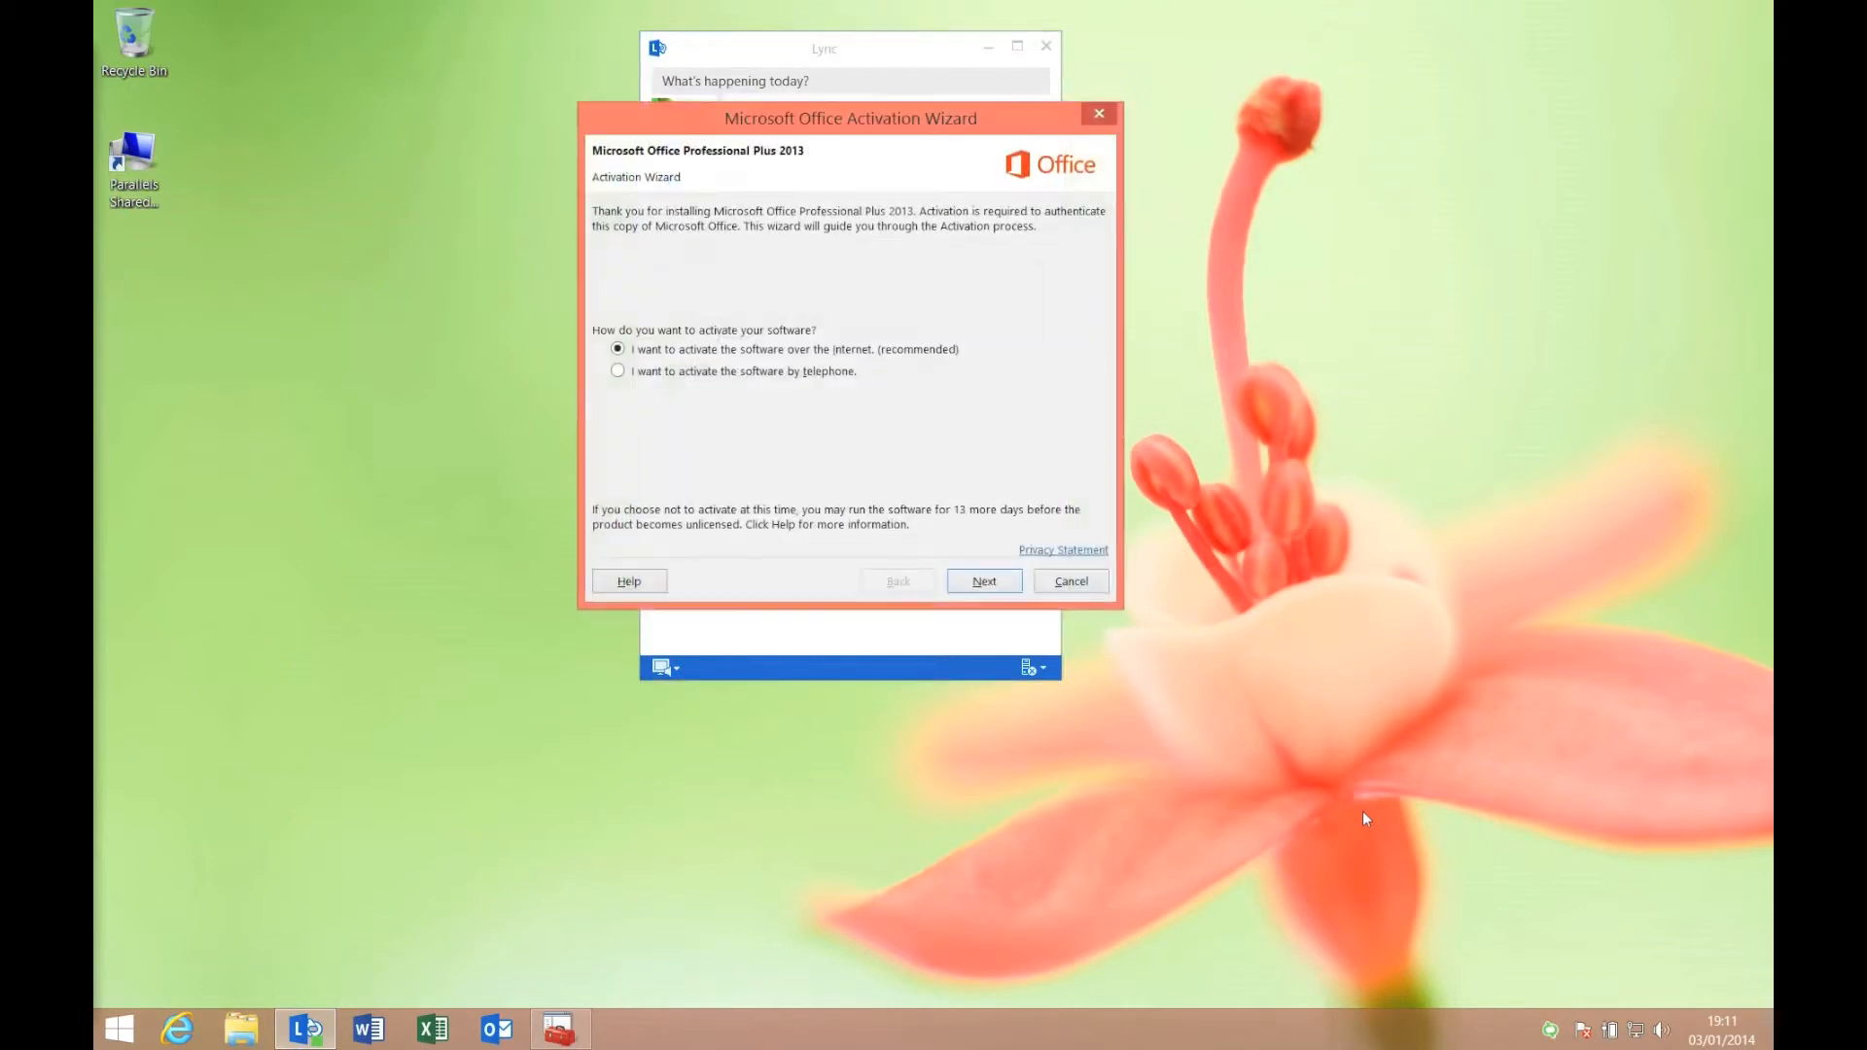
mouse_move(1138, 741)
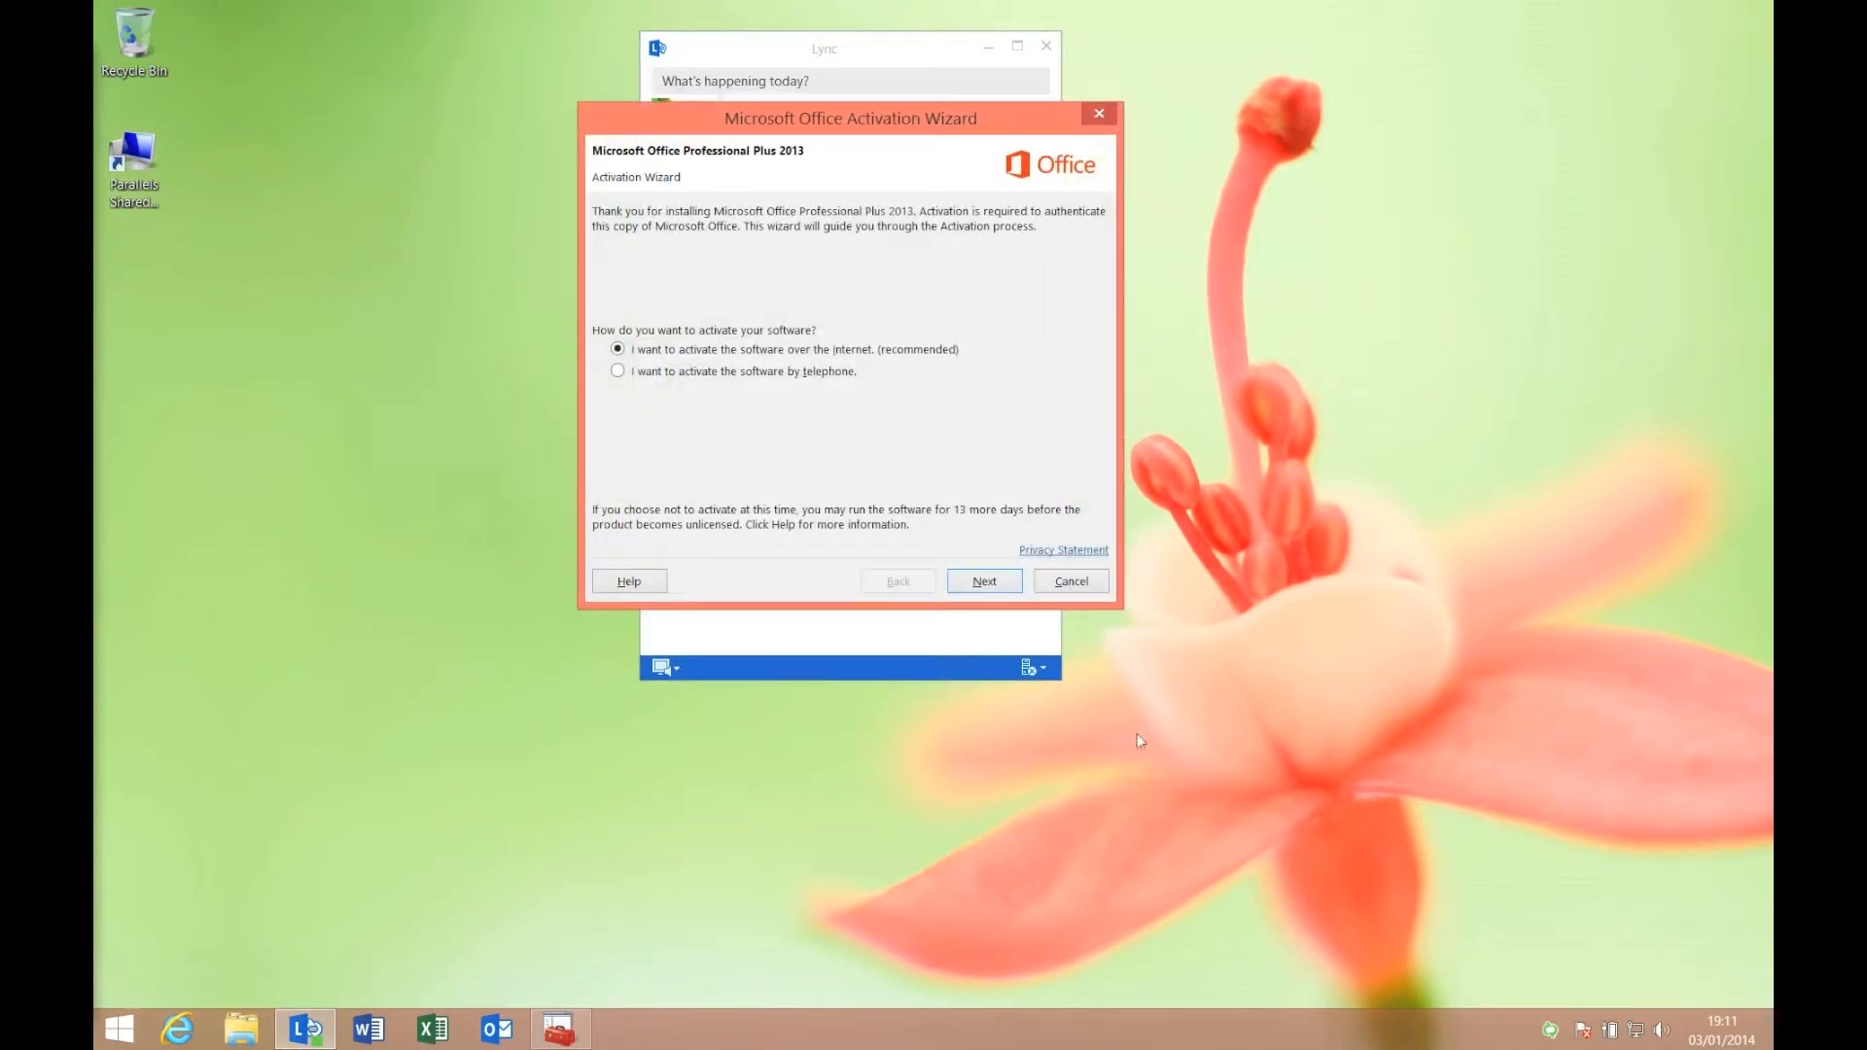
left_click(1070, 581)
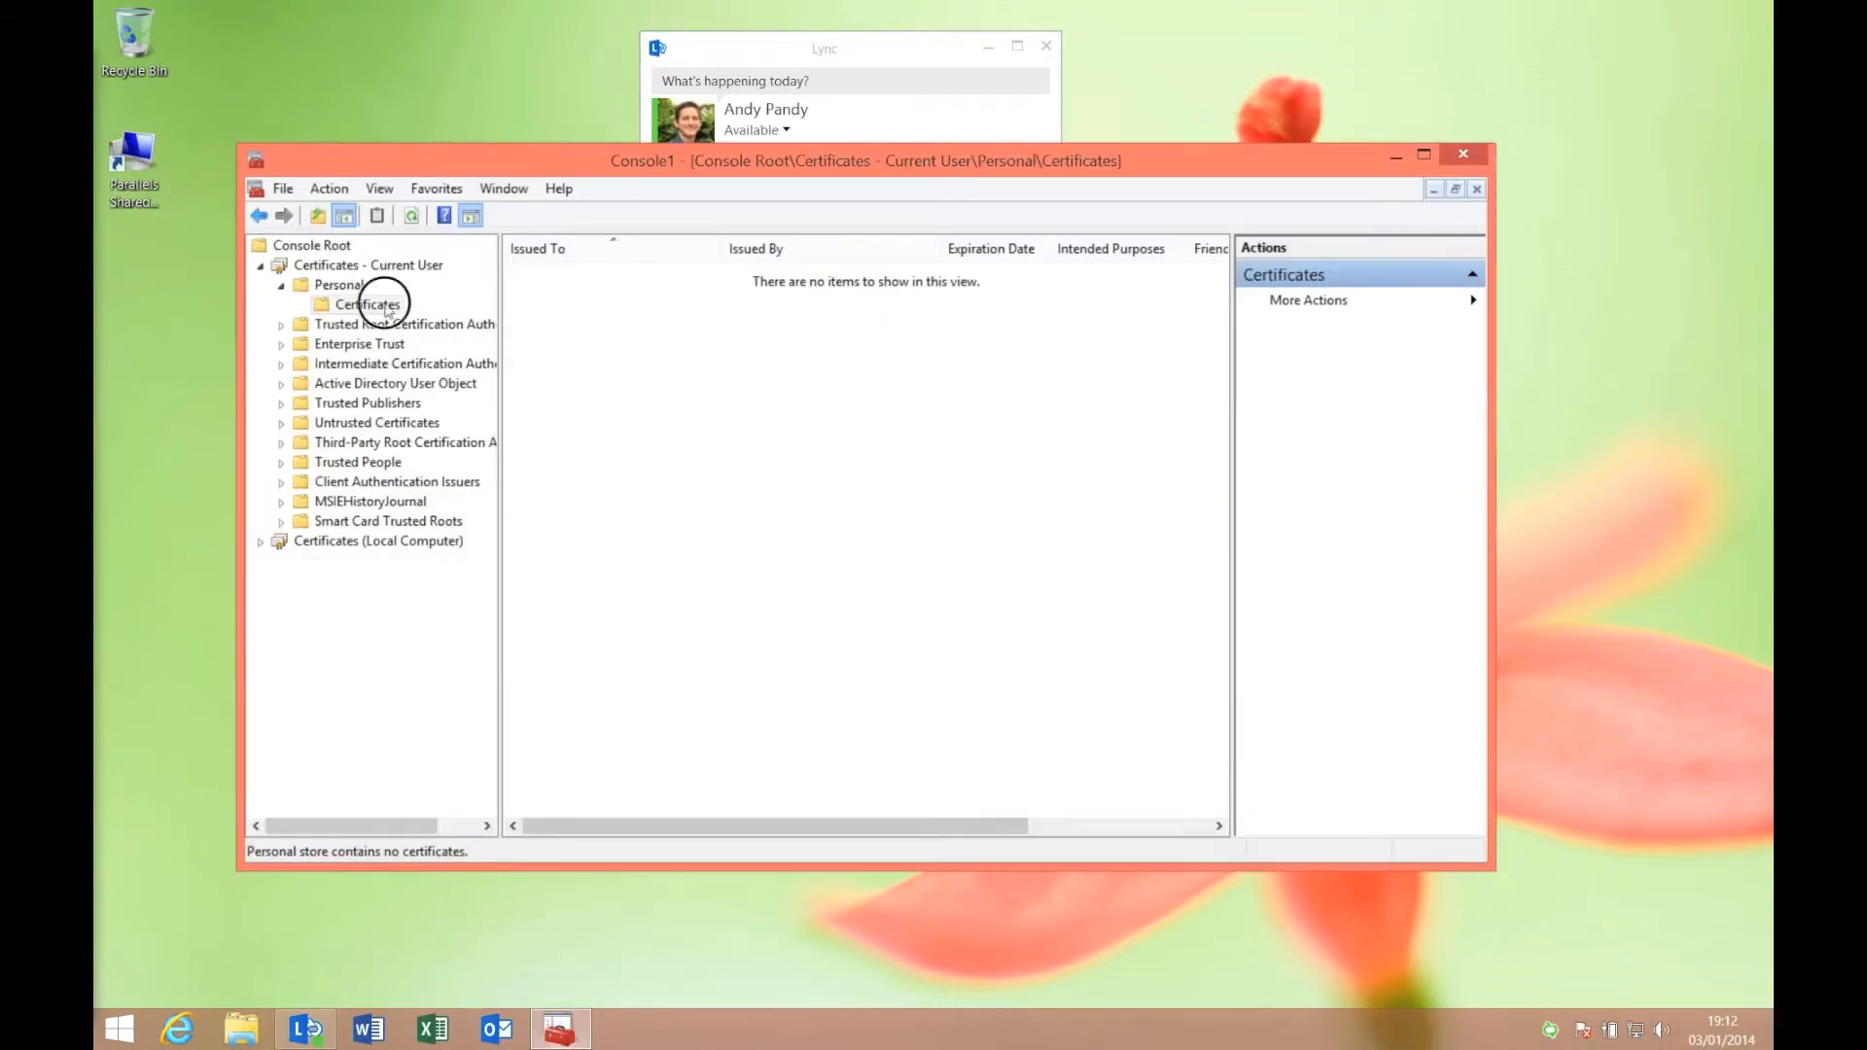
Open Andy Pandy's Communications Server client certificate under Personal > Certificates, then close the console.
left_click(367, 303)
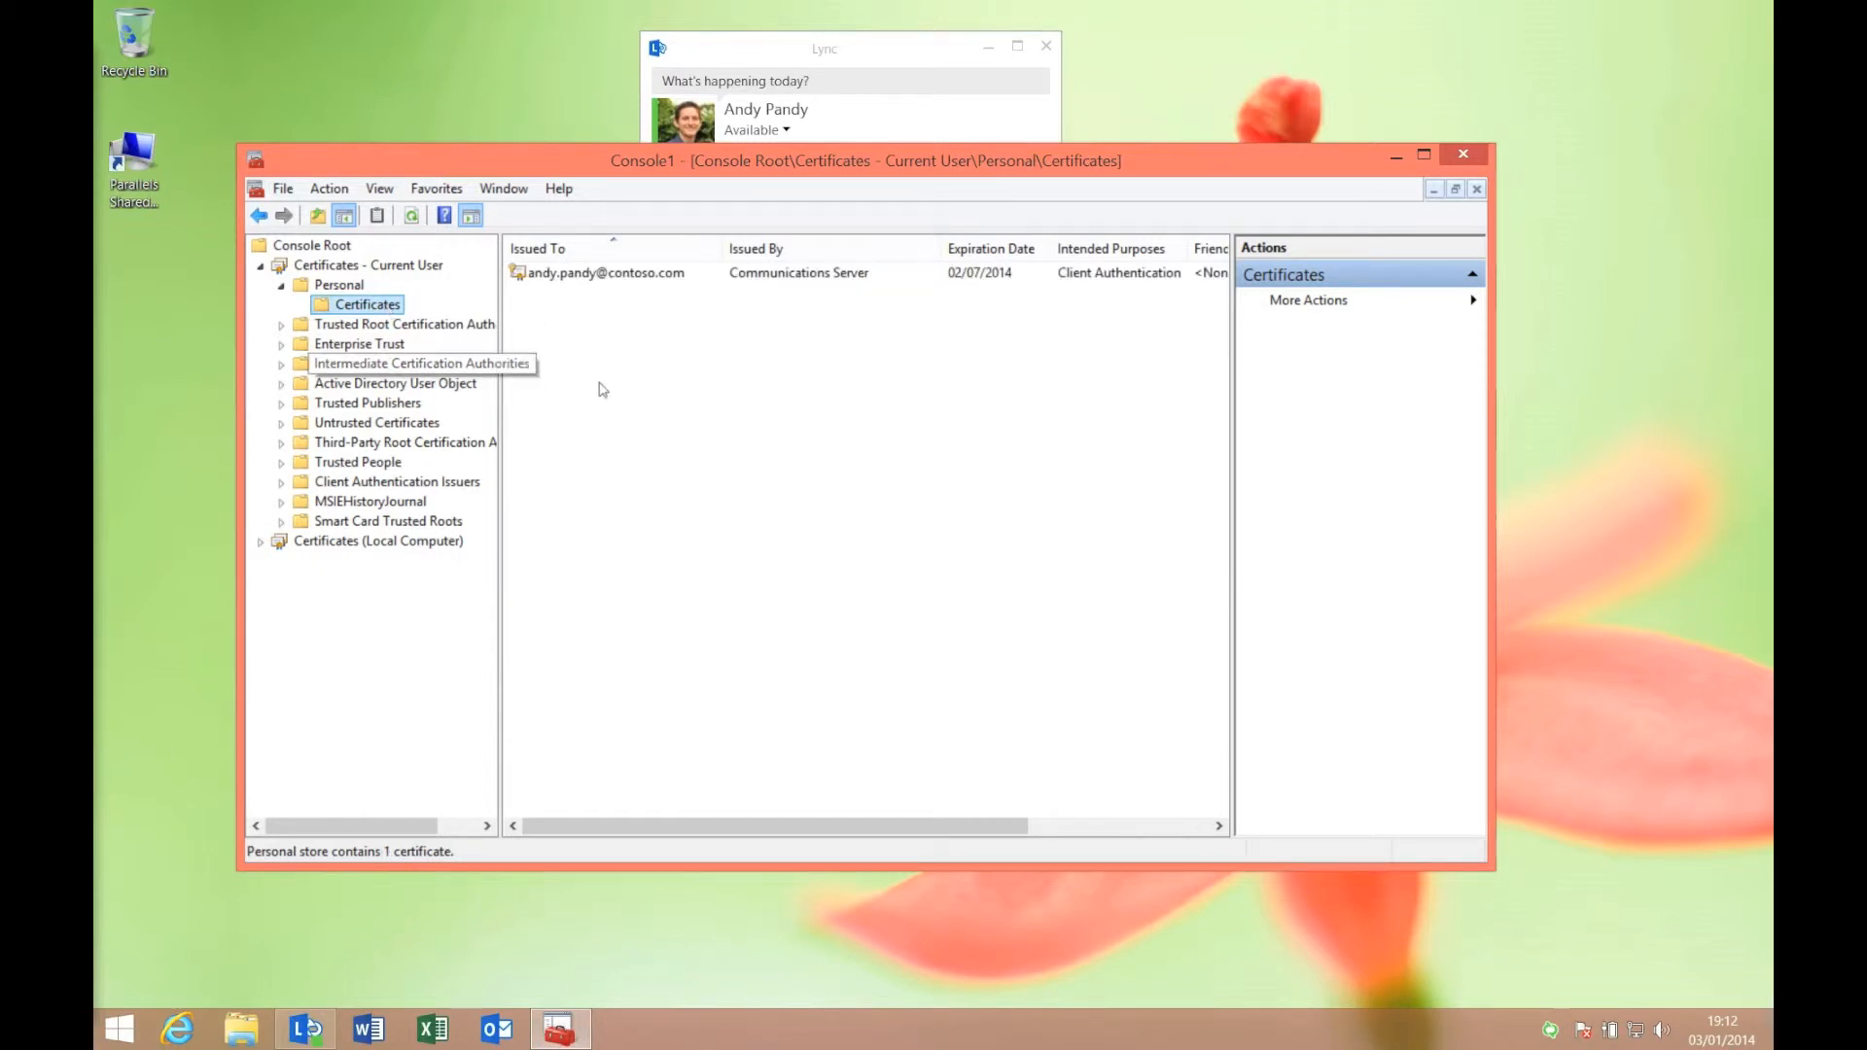
mouse_move(635, 386)
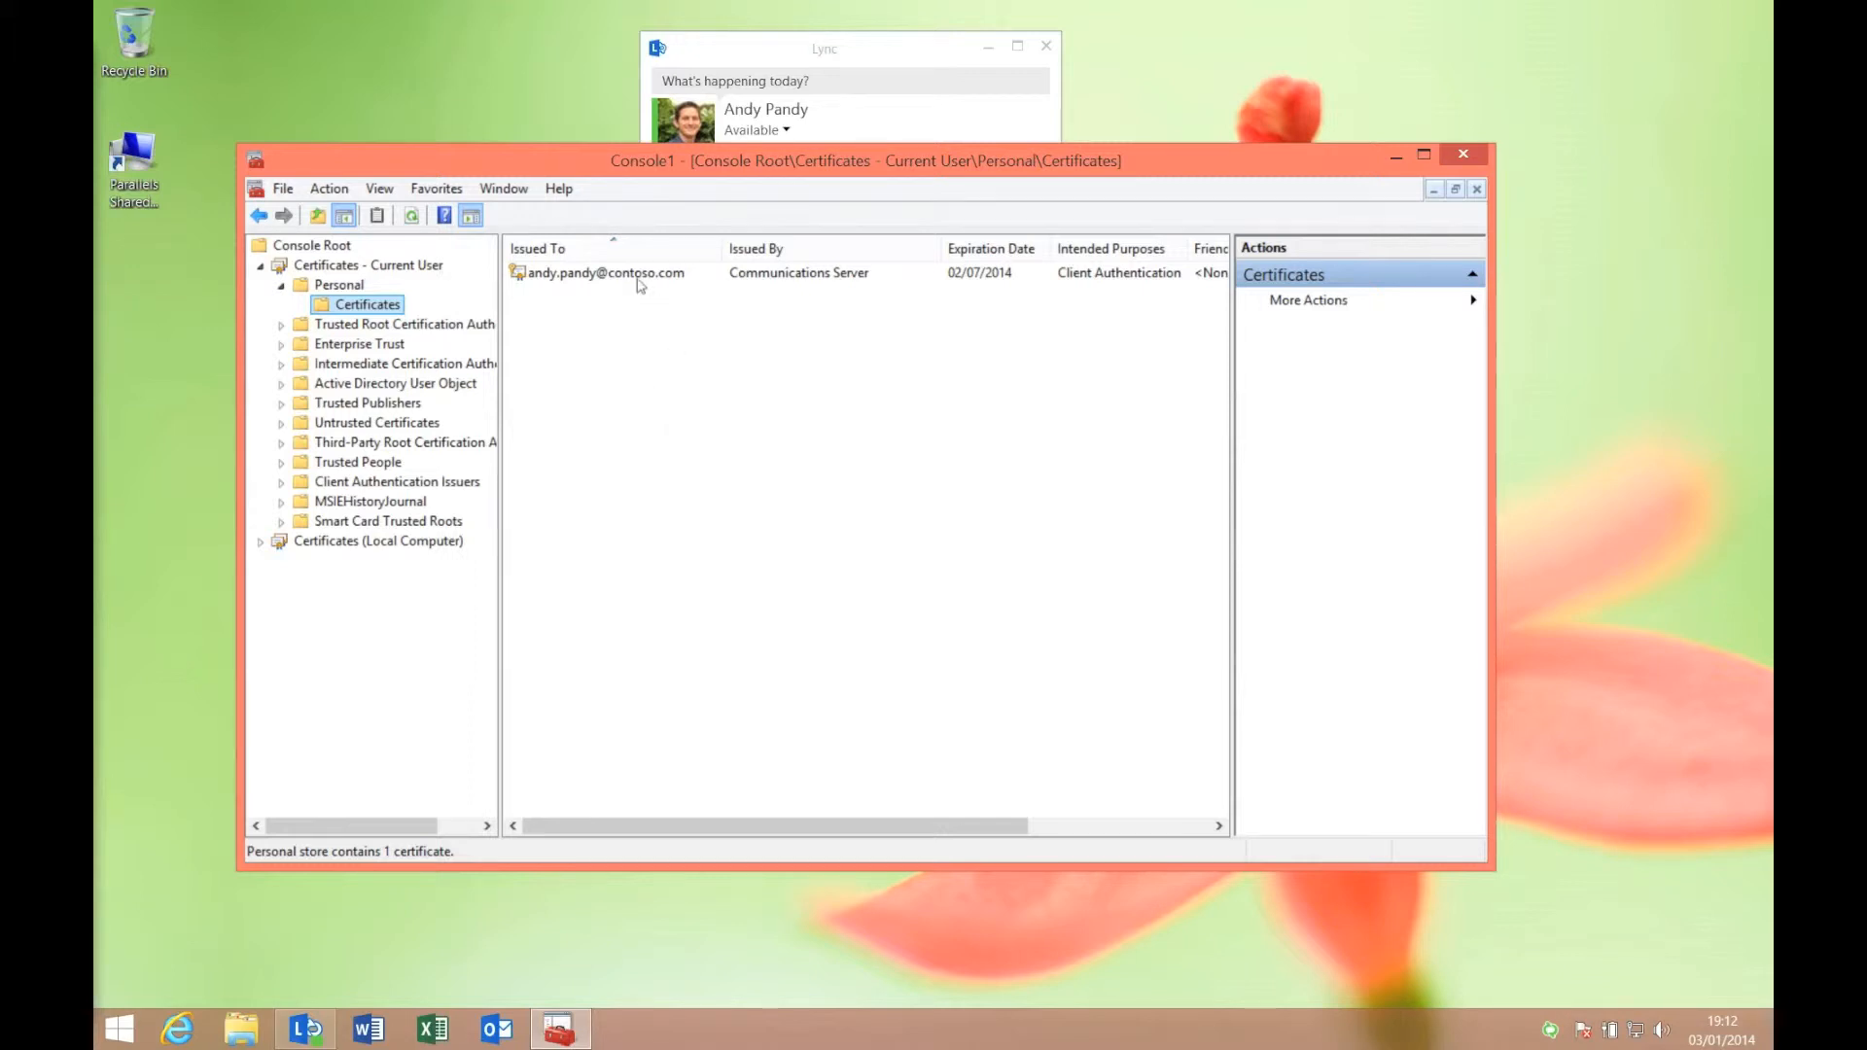
left_click(604, 271)
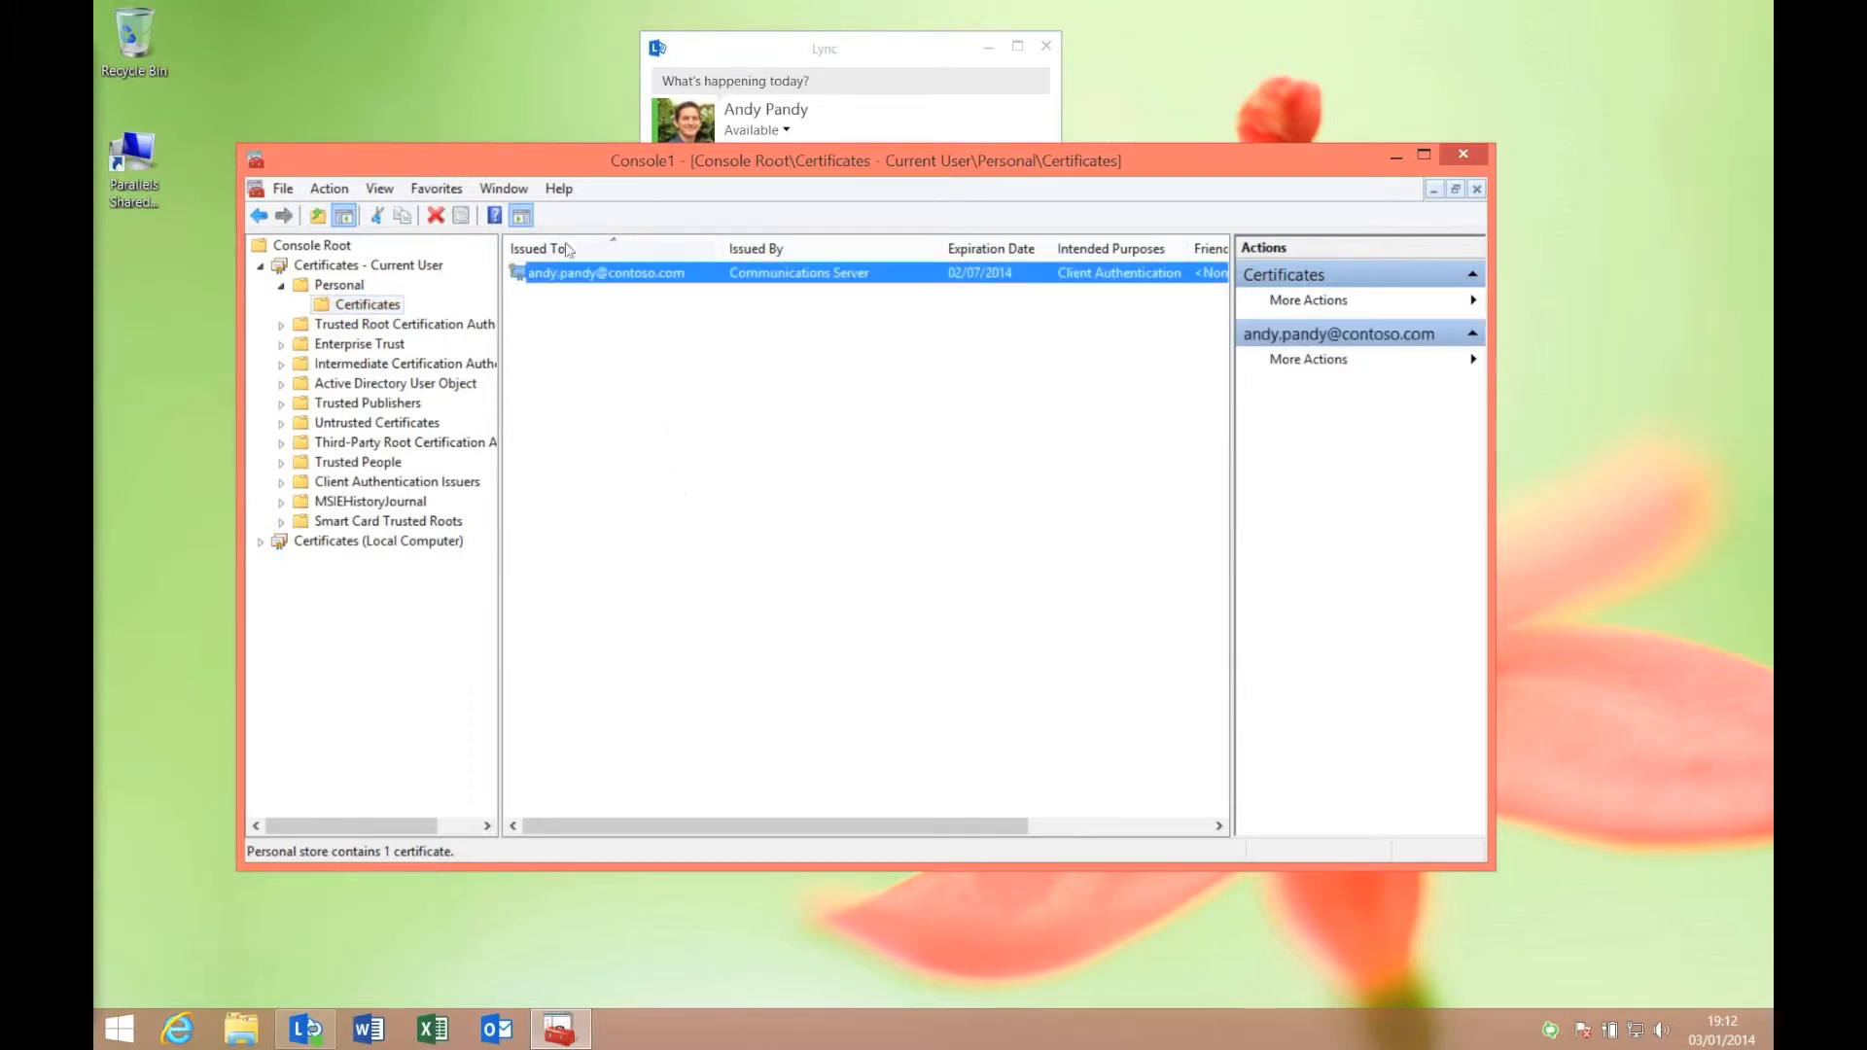
double_click(605, 271)
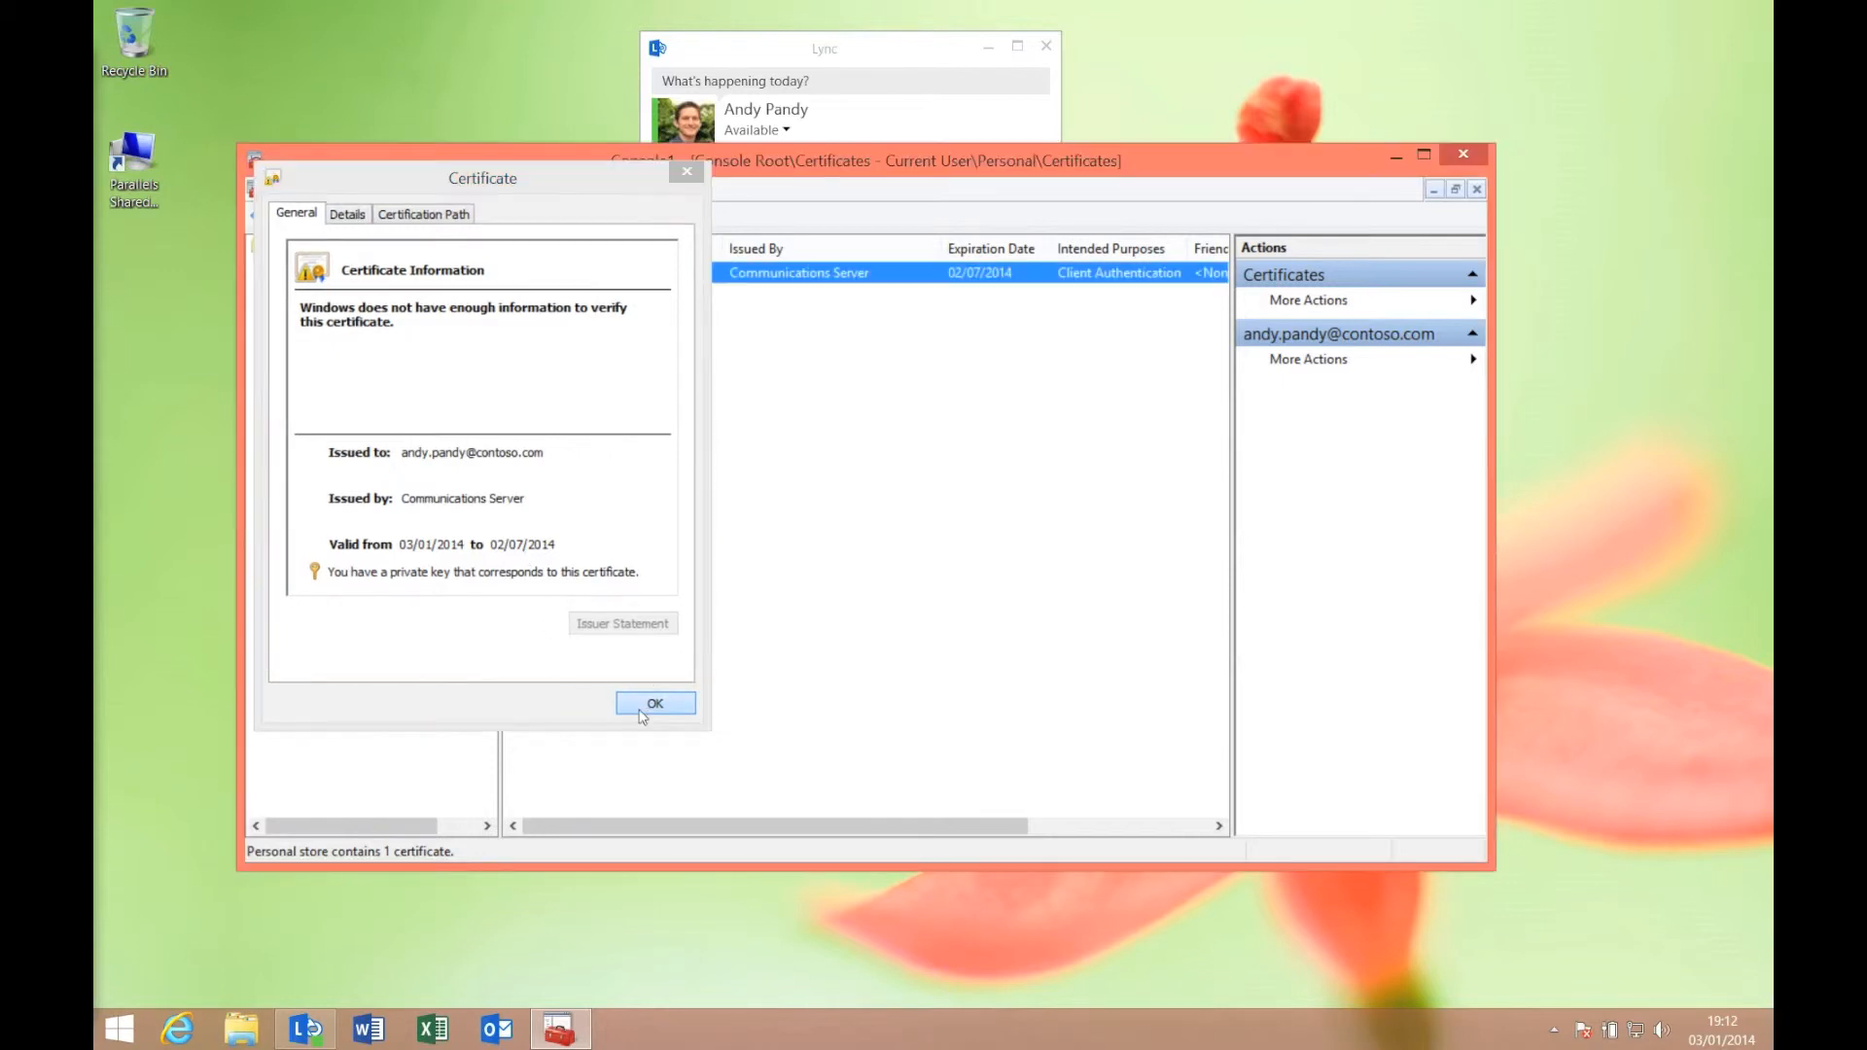
left_click(654, 702)
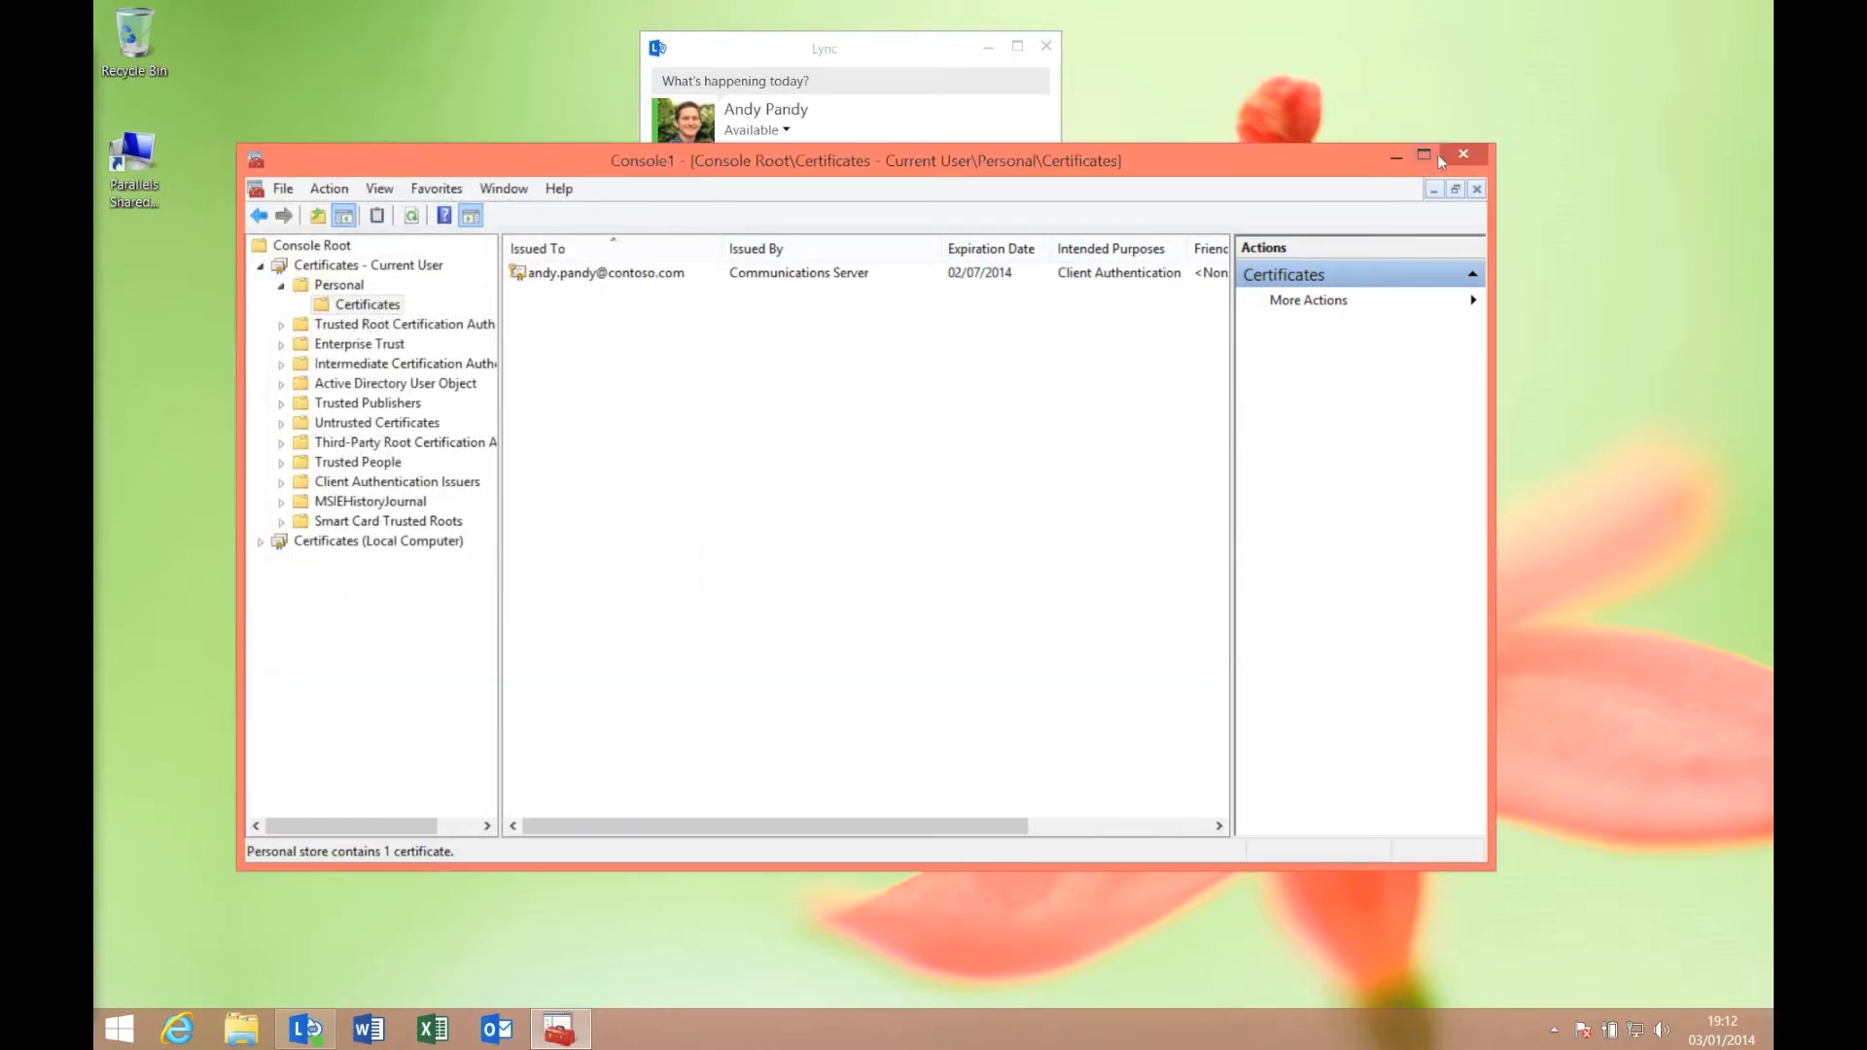
left_click(1463, 155)
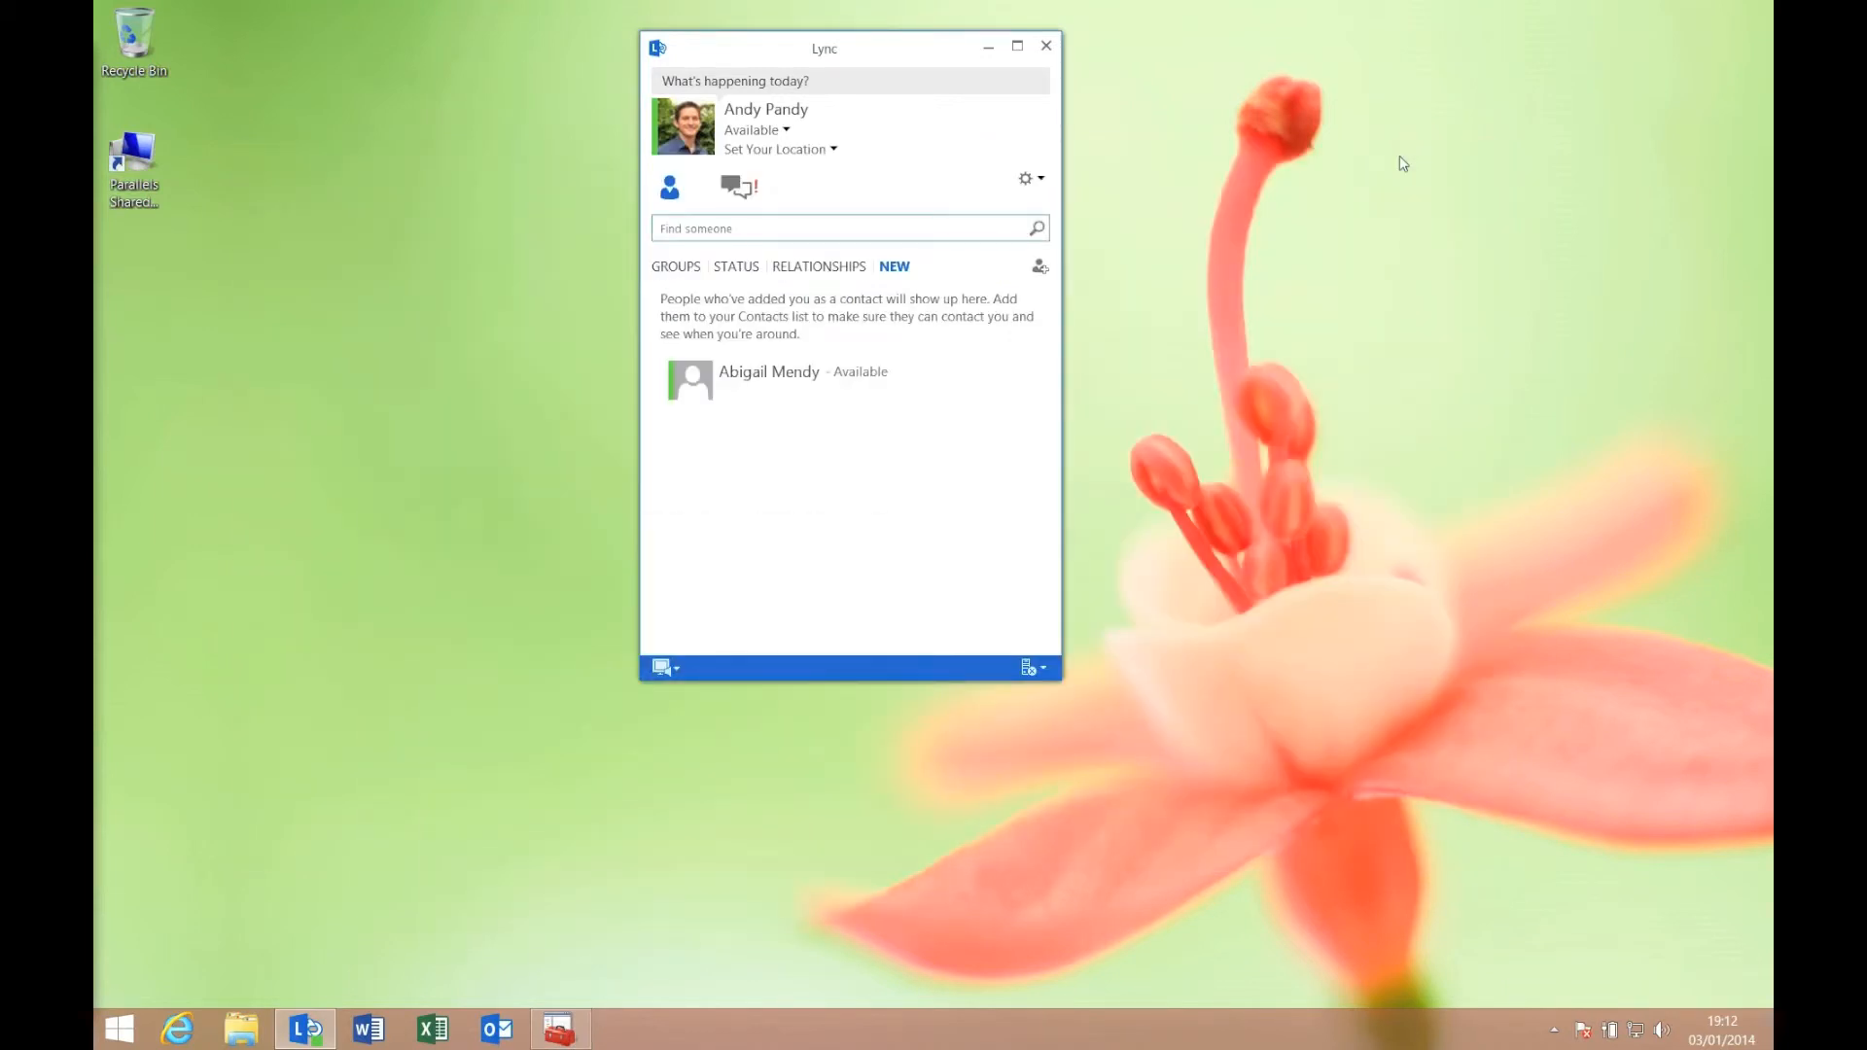
Sign out of Lync and delete the saved sign-in info.
left_click(755, 129)
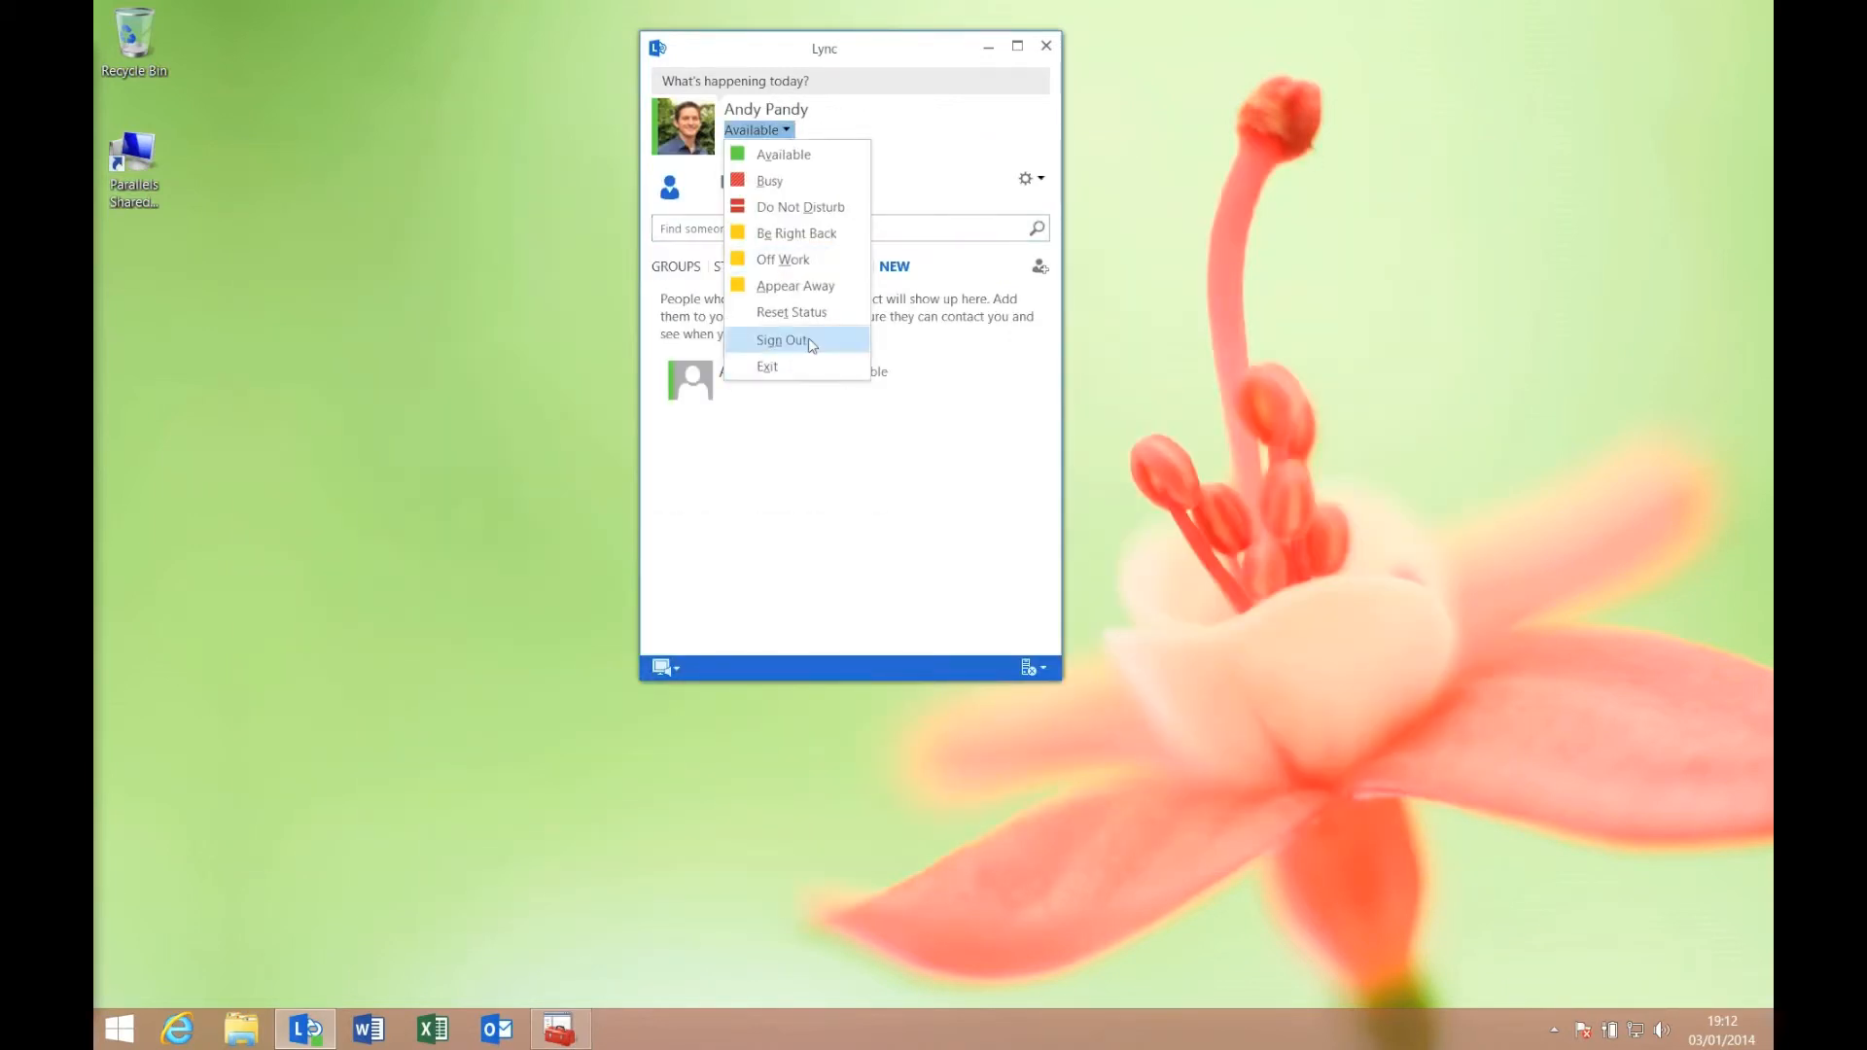
left_click(784, 340)
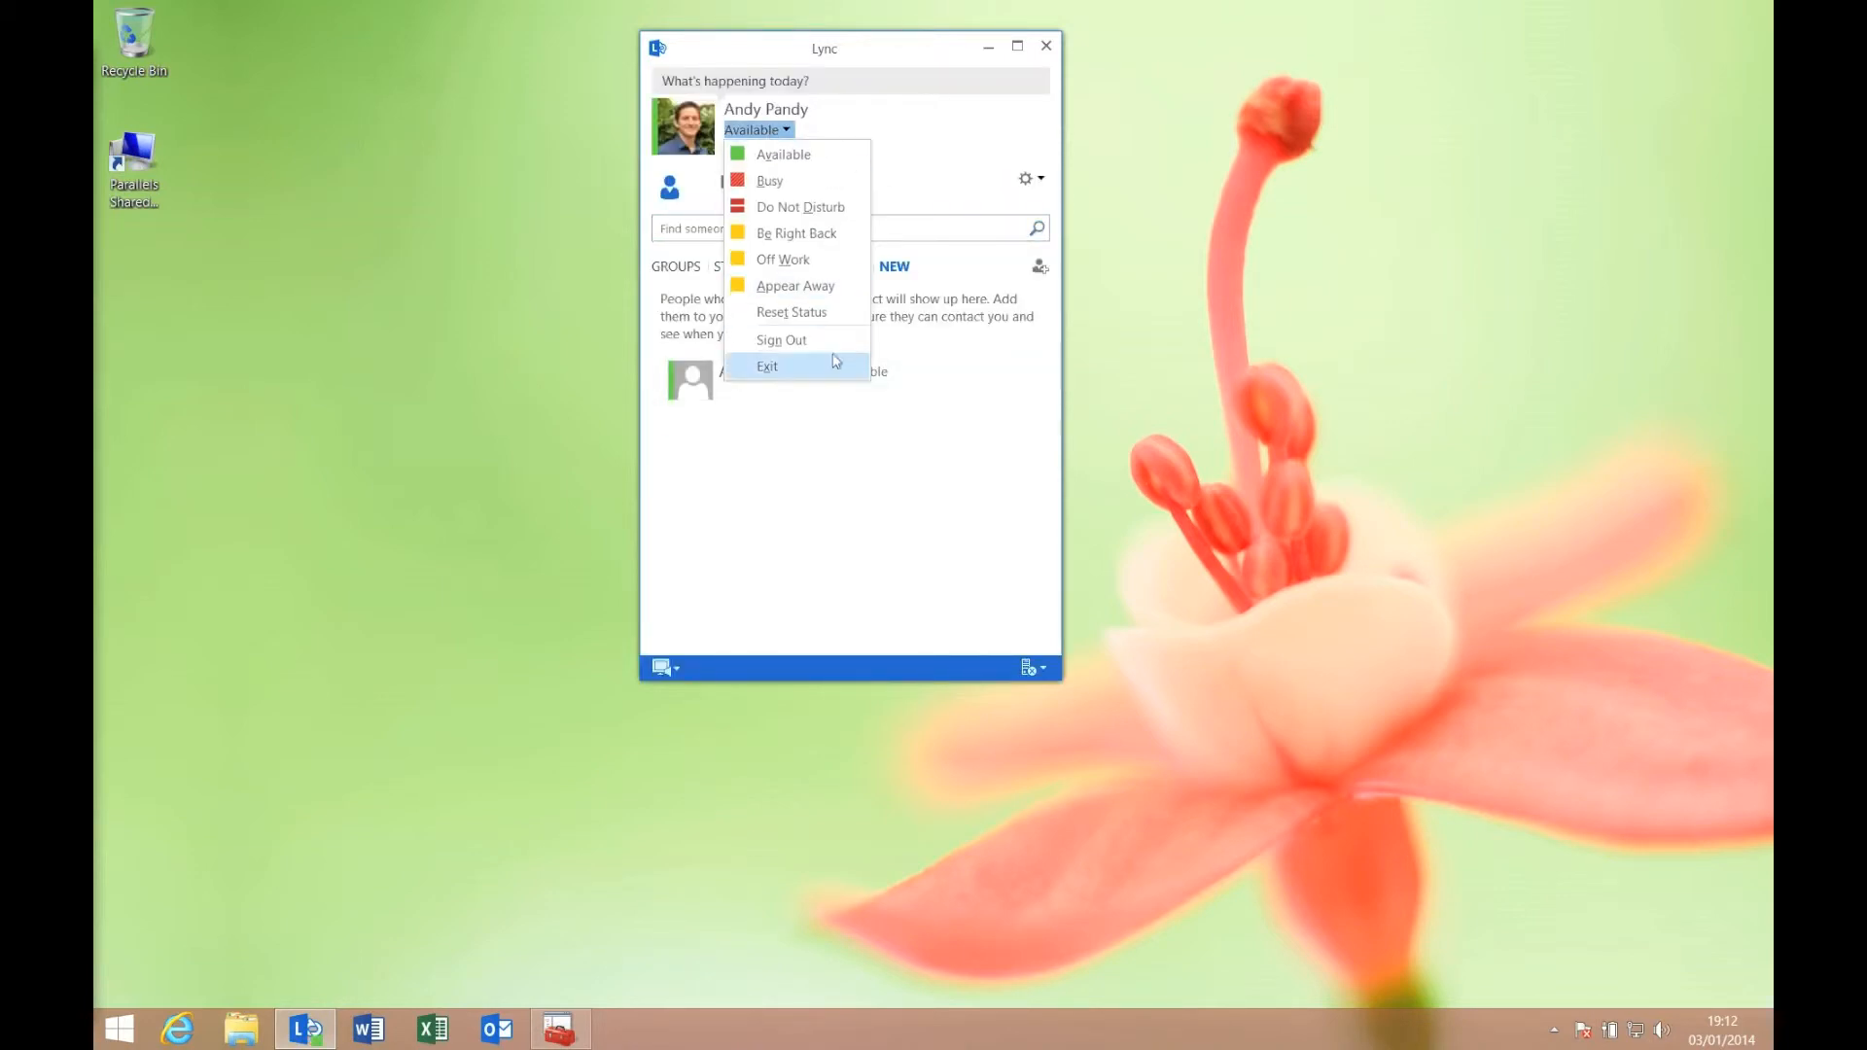
left_click(782, 340)
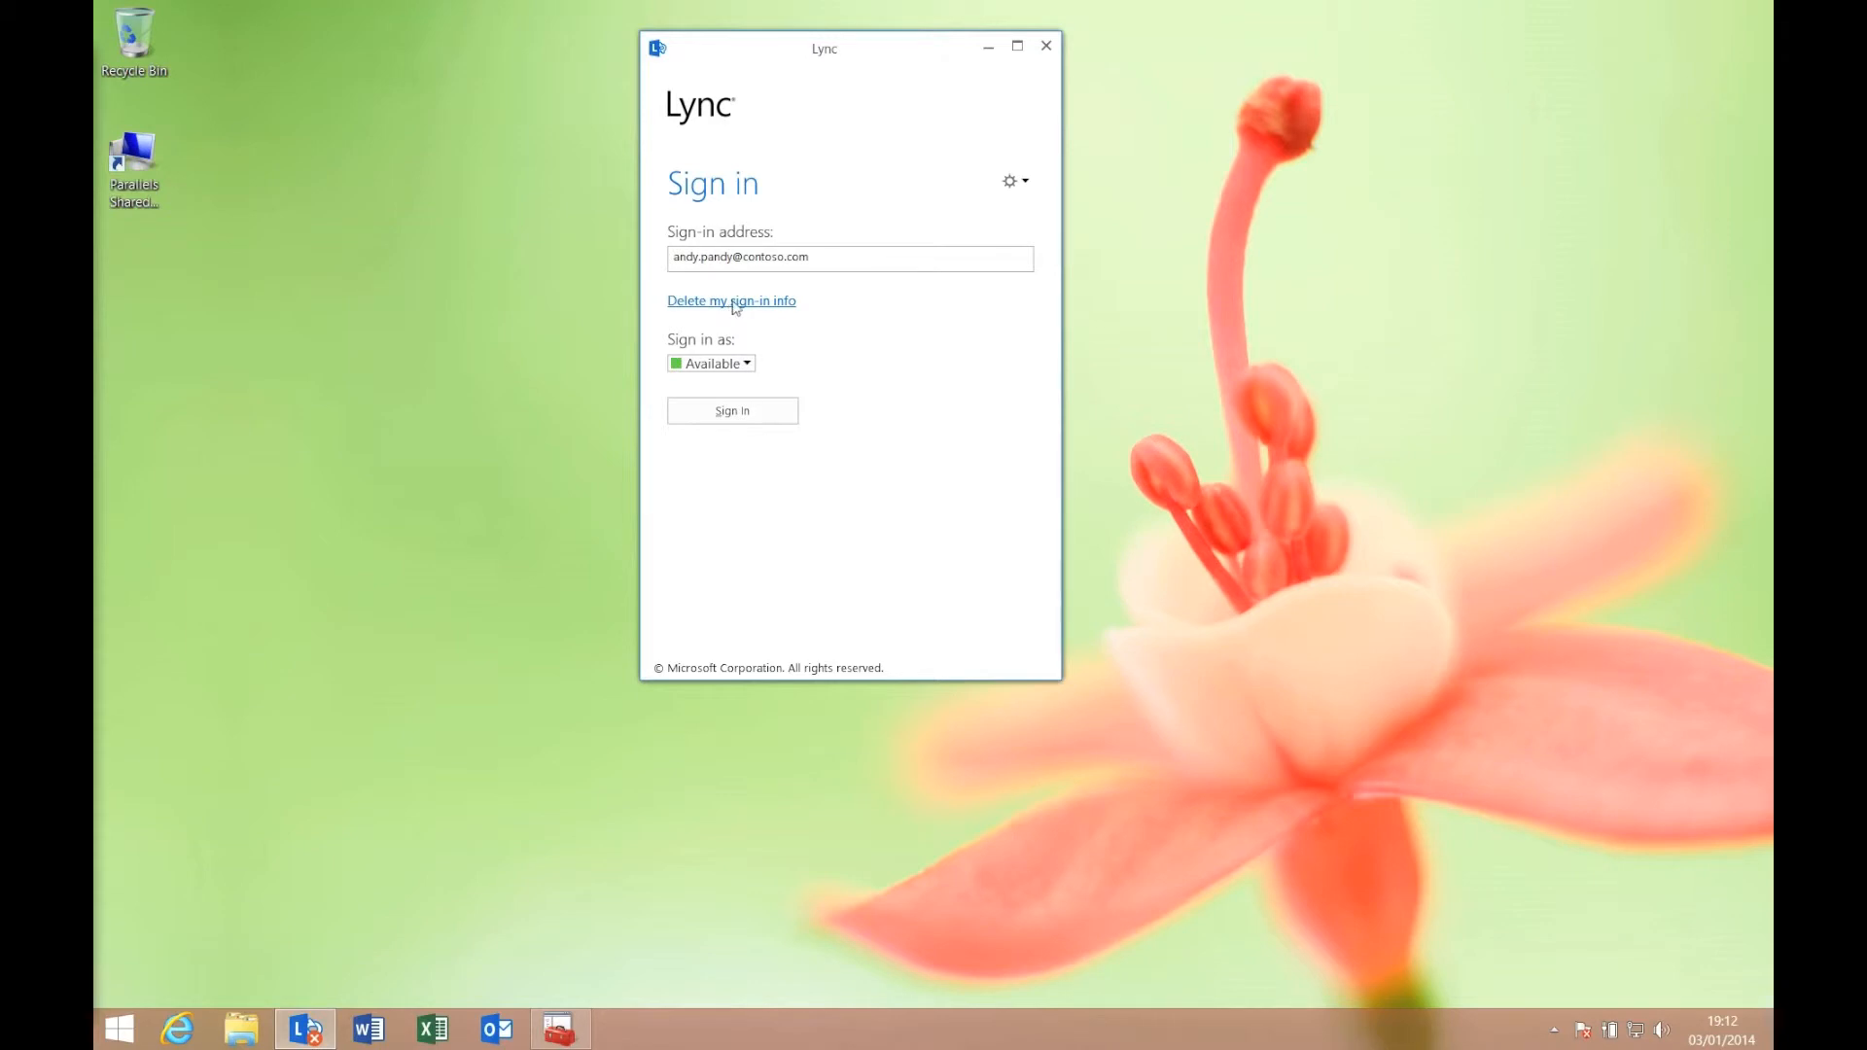
left_click(730, 301)
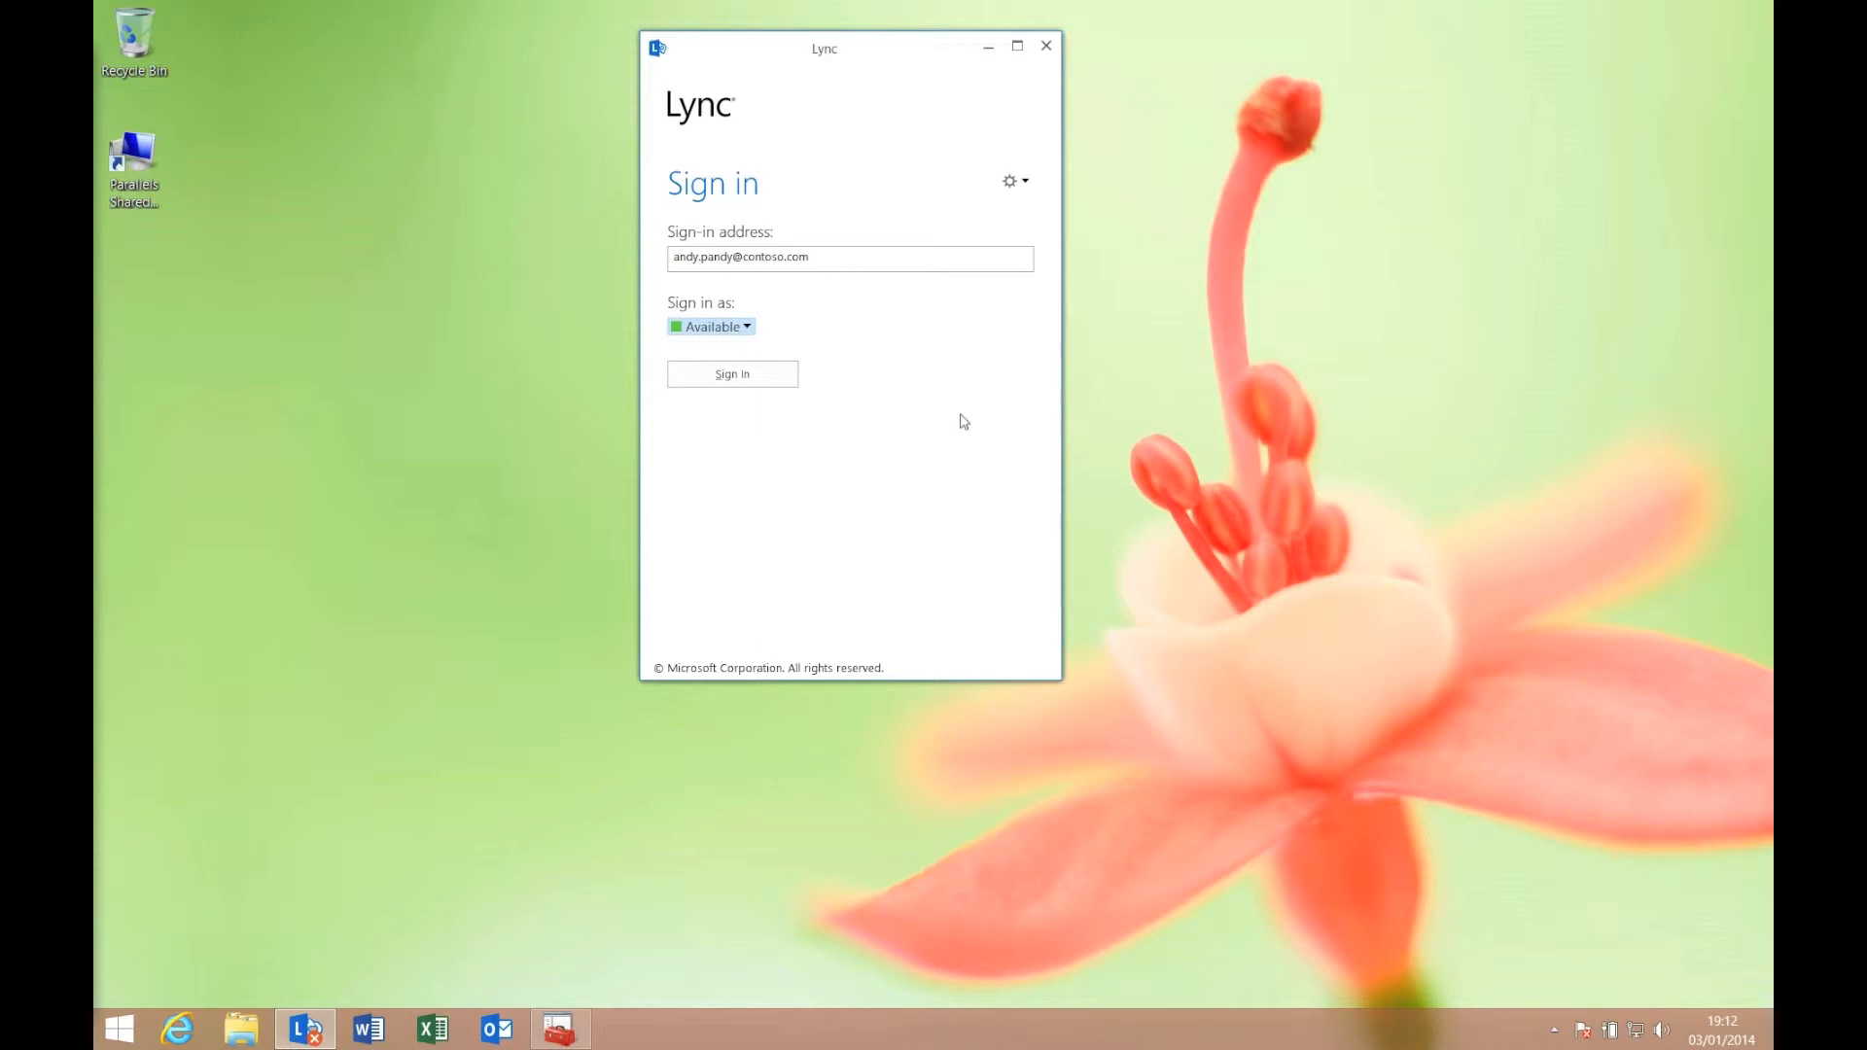
Sign in again with the password, declining to save the sign-in info.
left_click(731, 372)
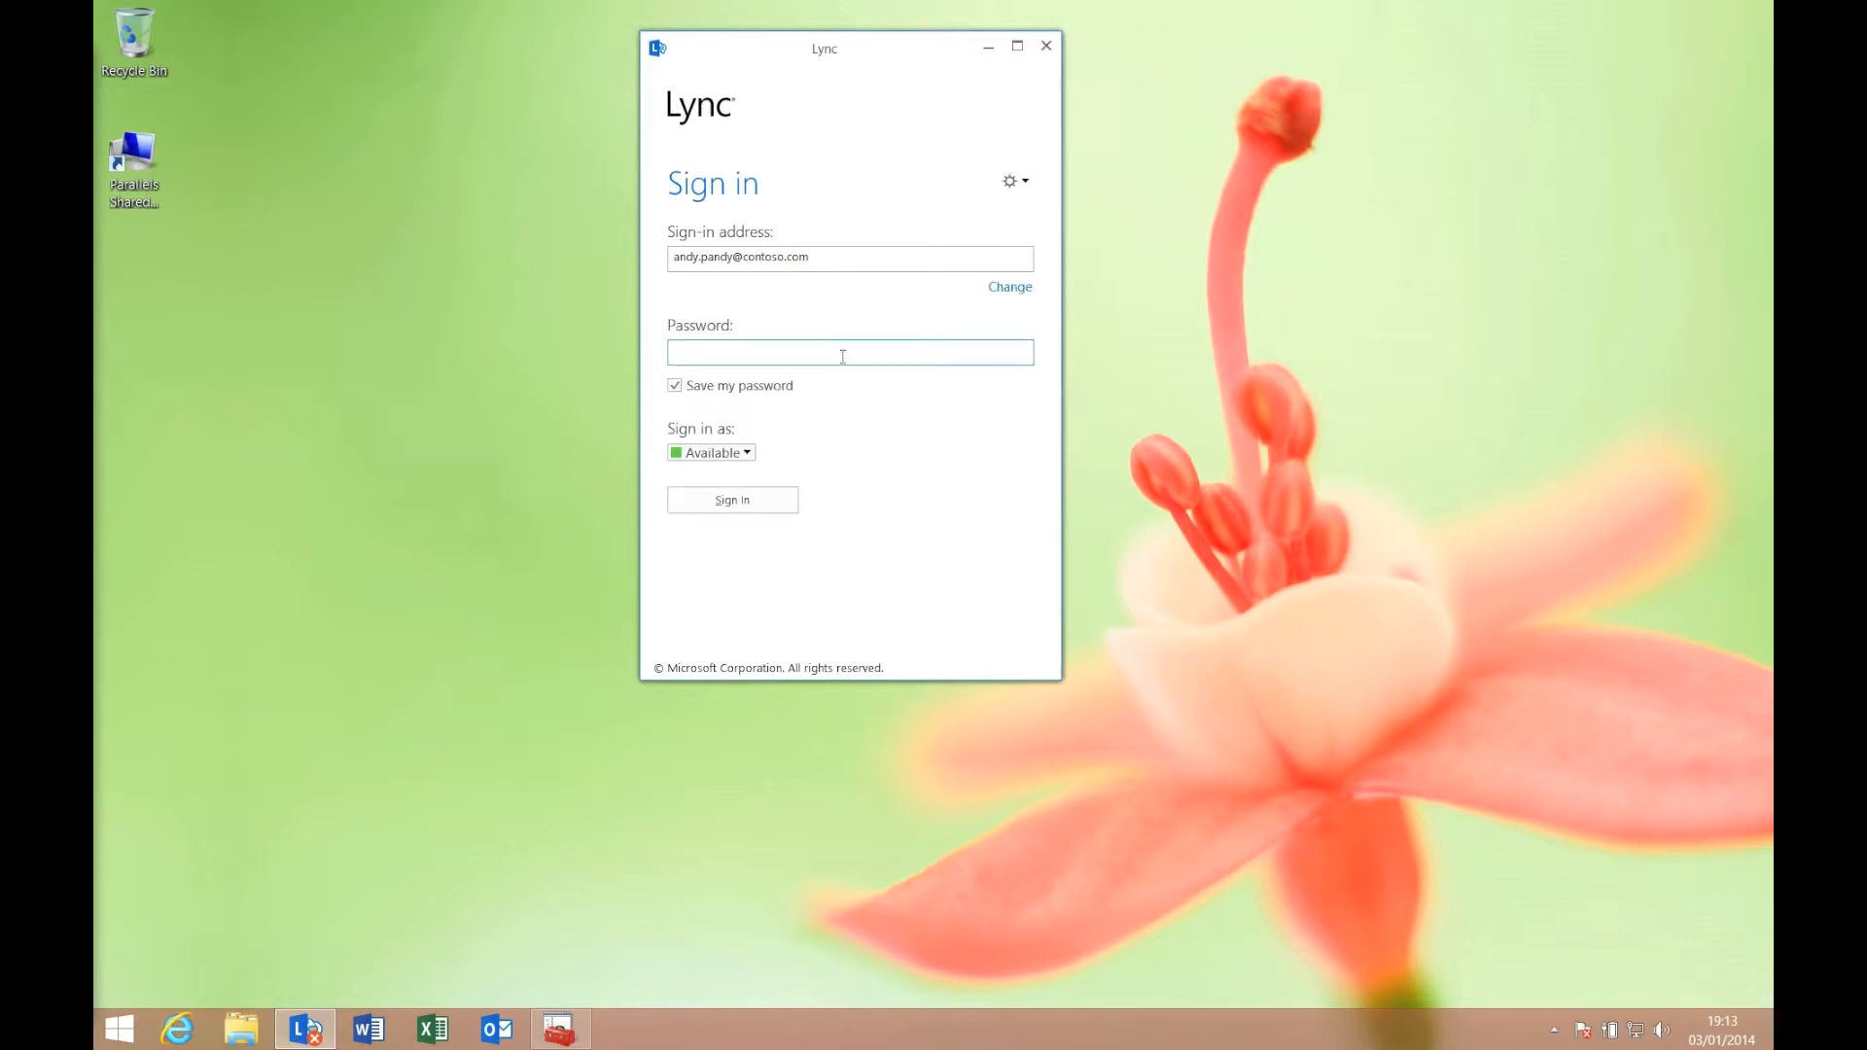
type("password")
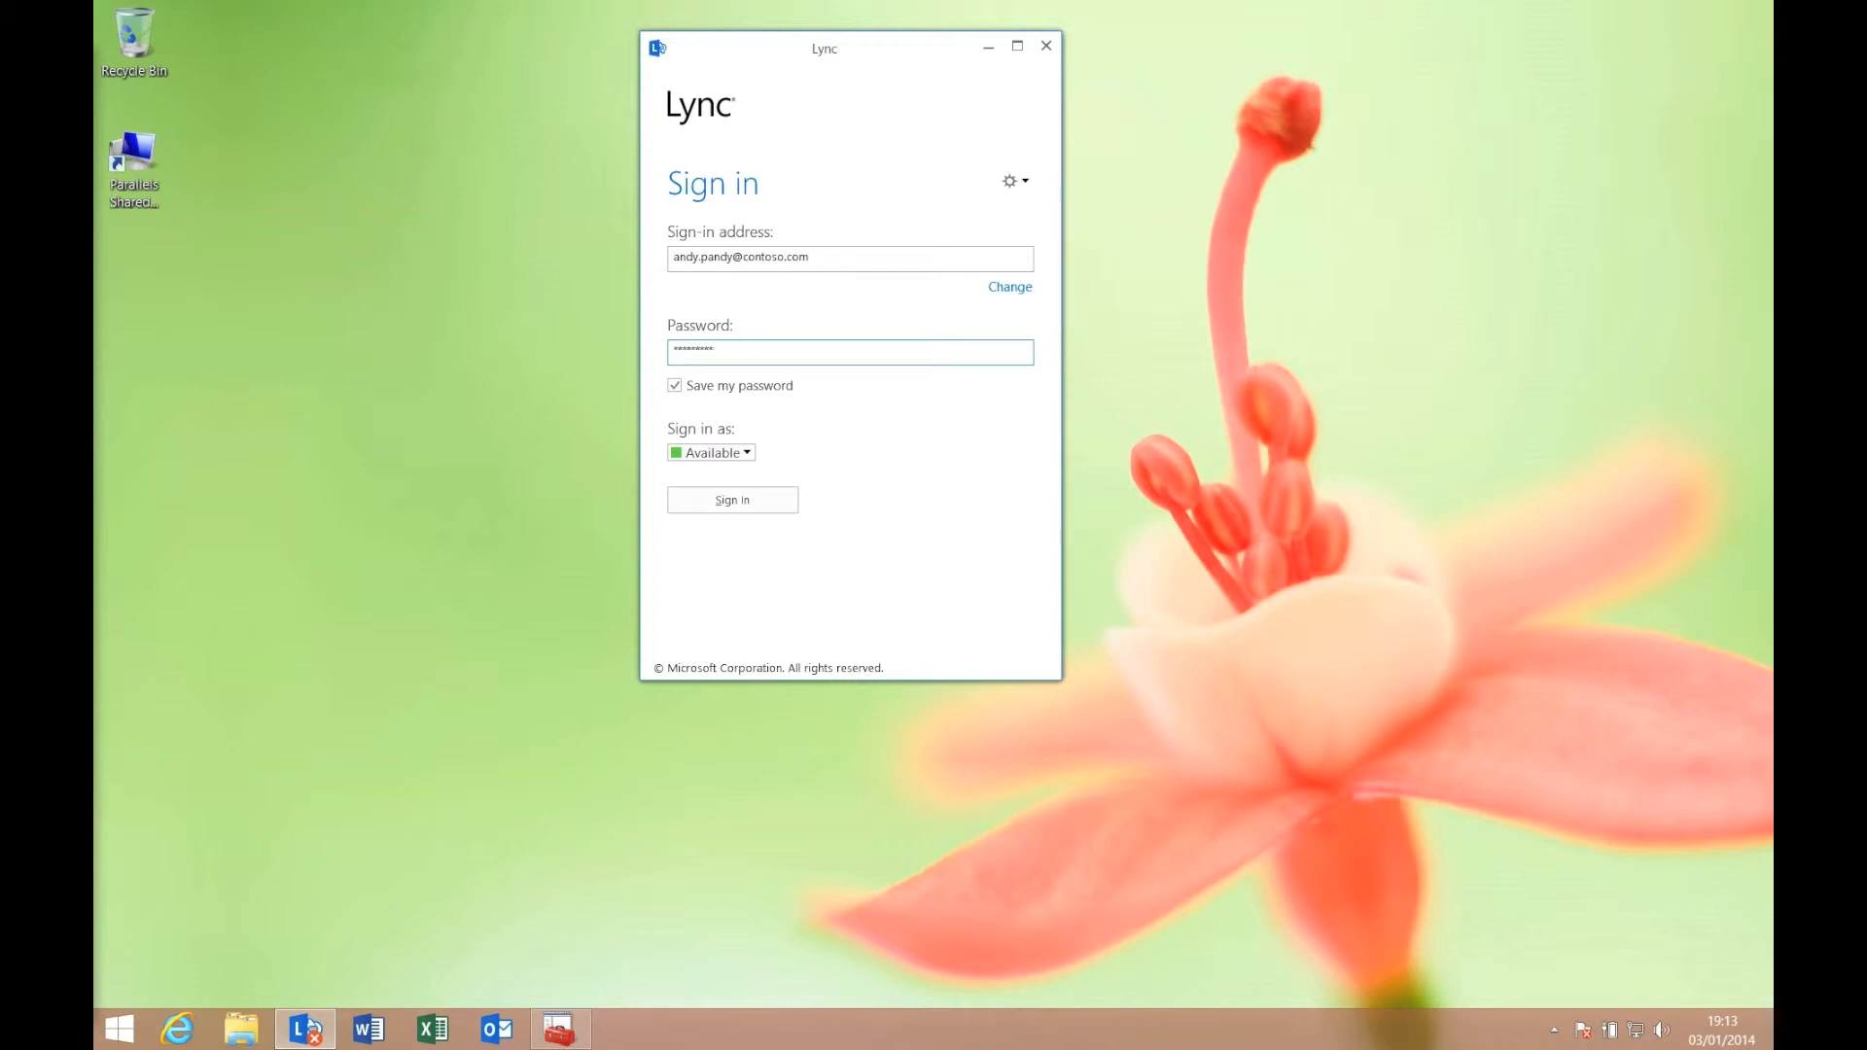
left_click(731, 500)
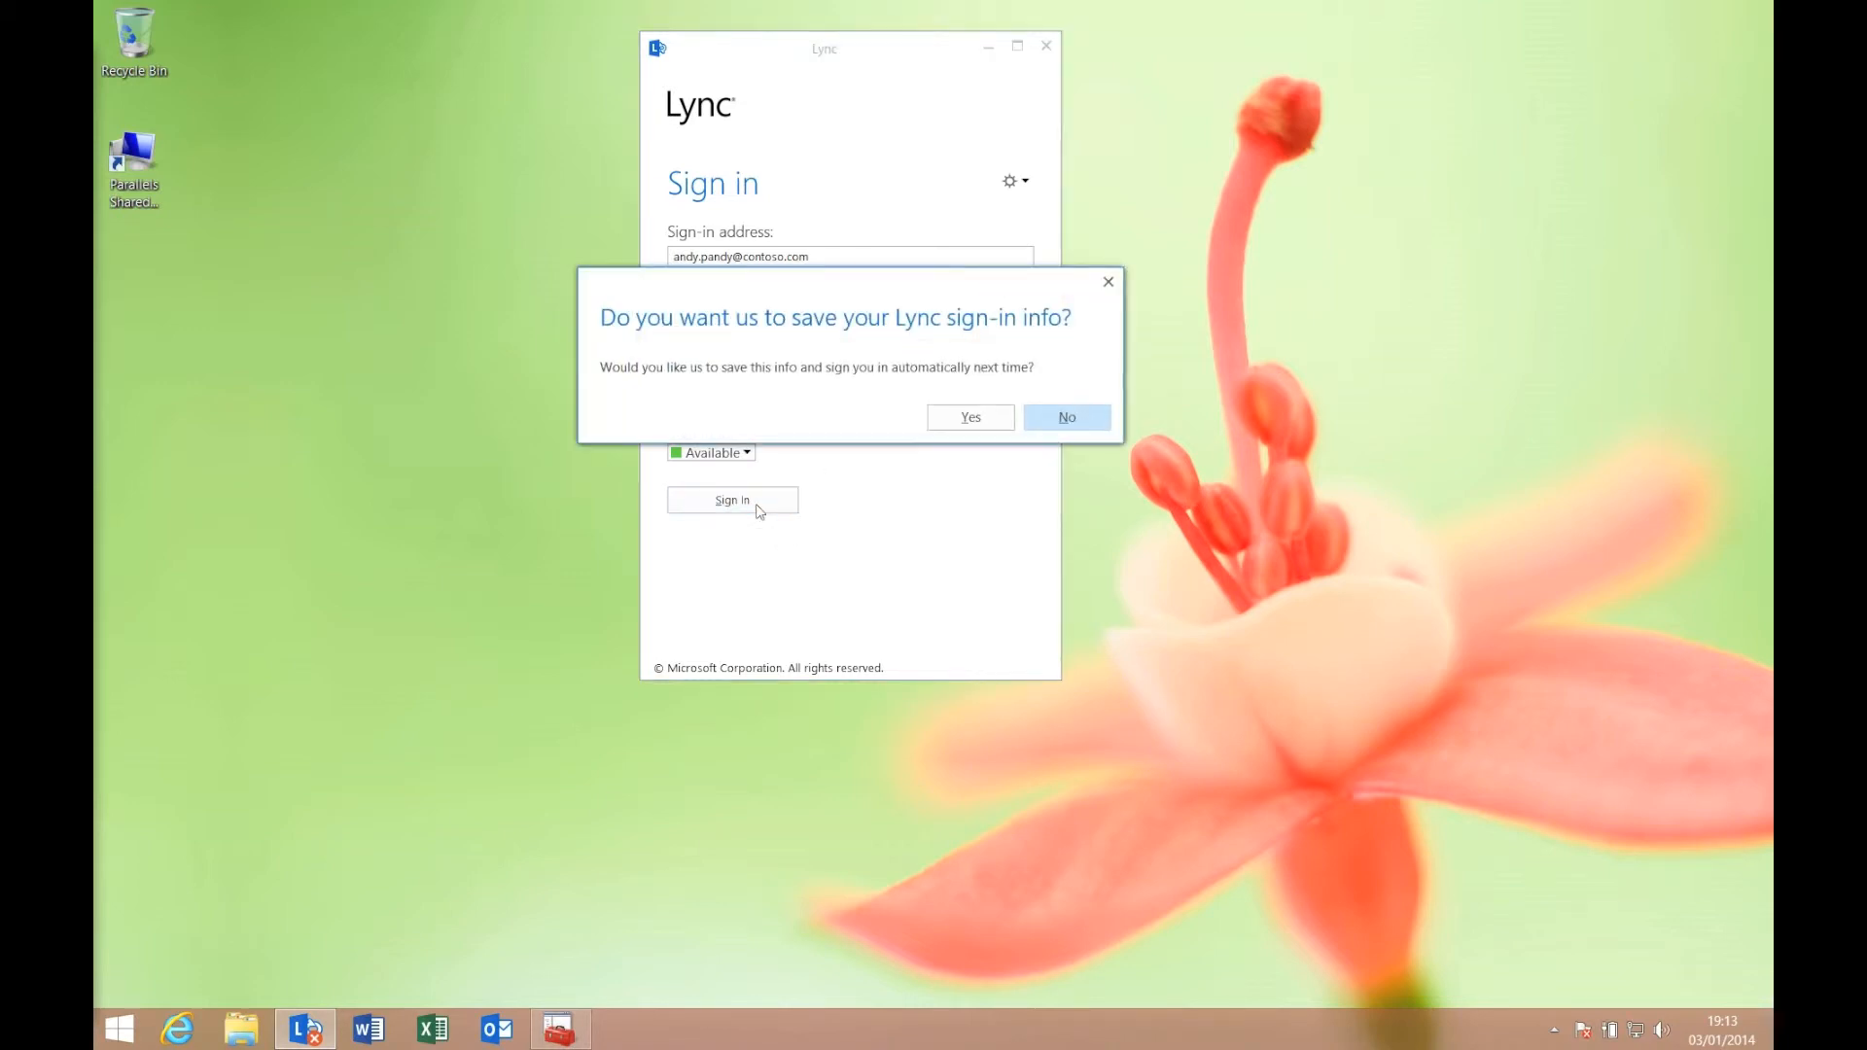
left_click(1064, 417)
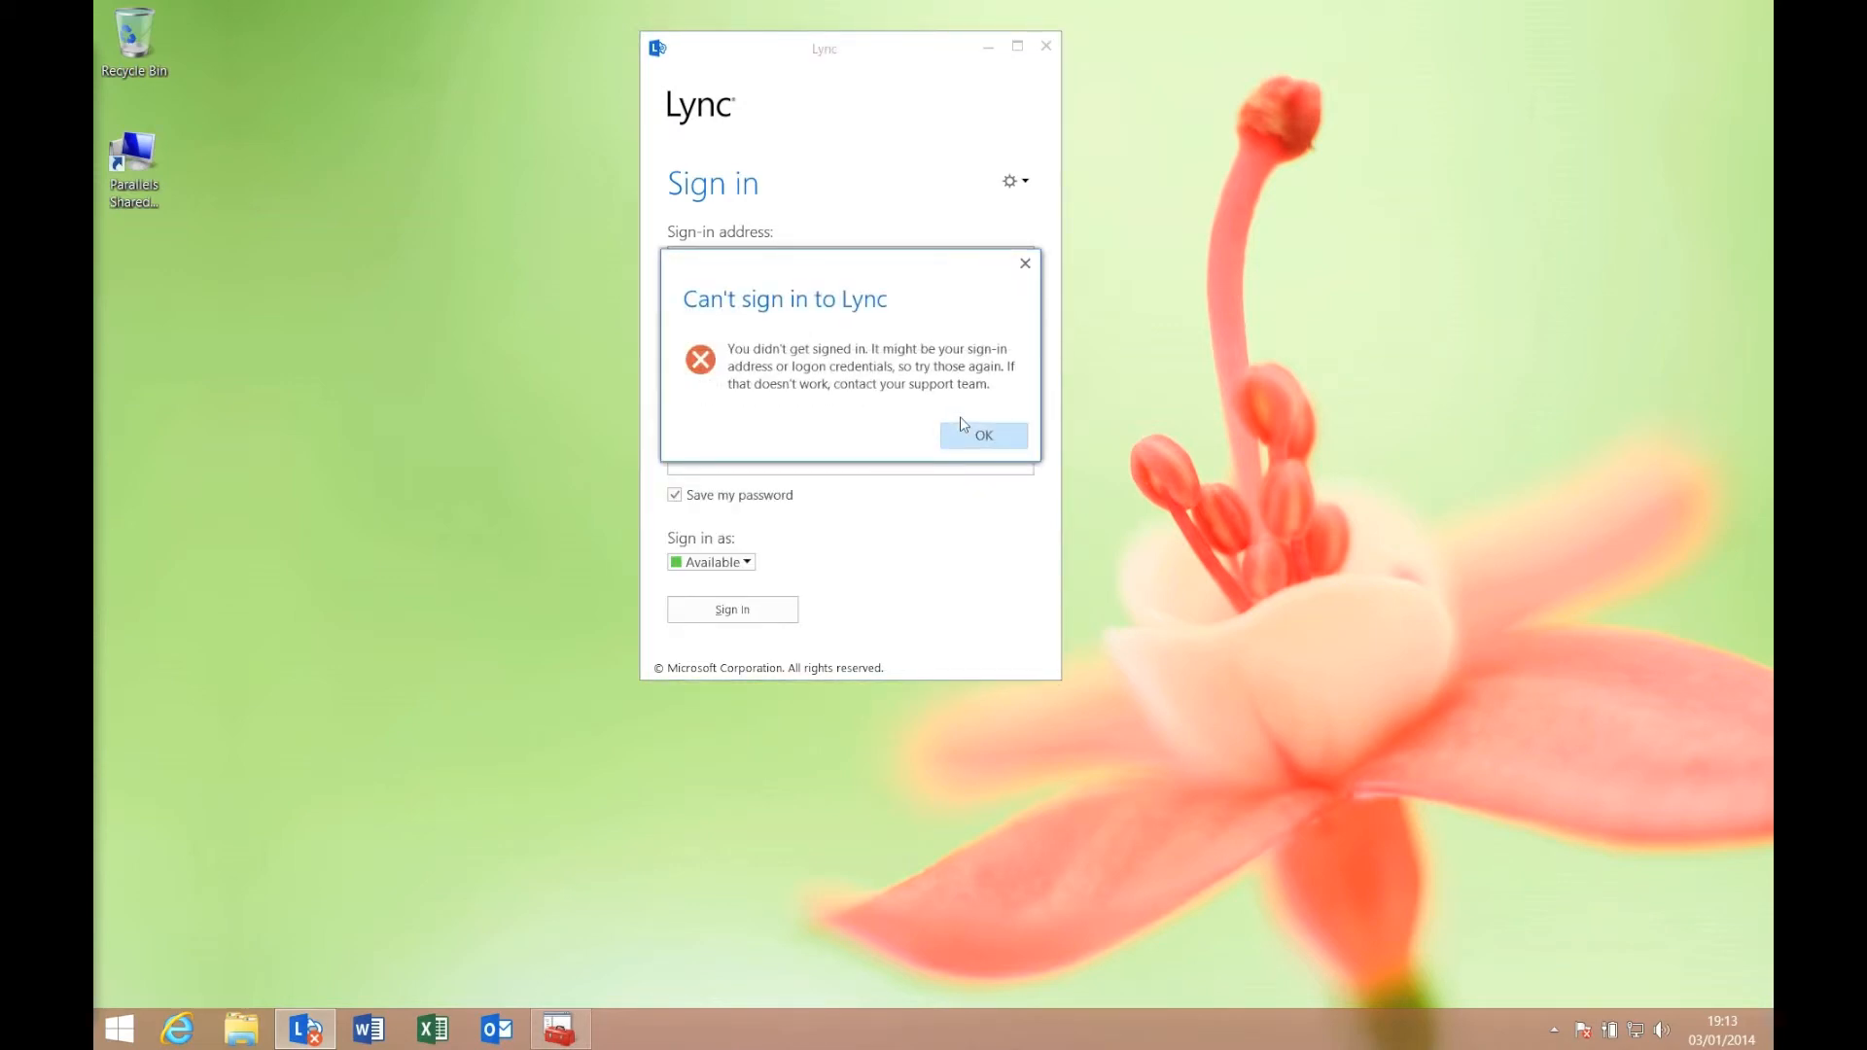
left_click(982, 435)
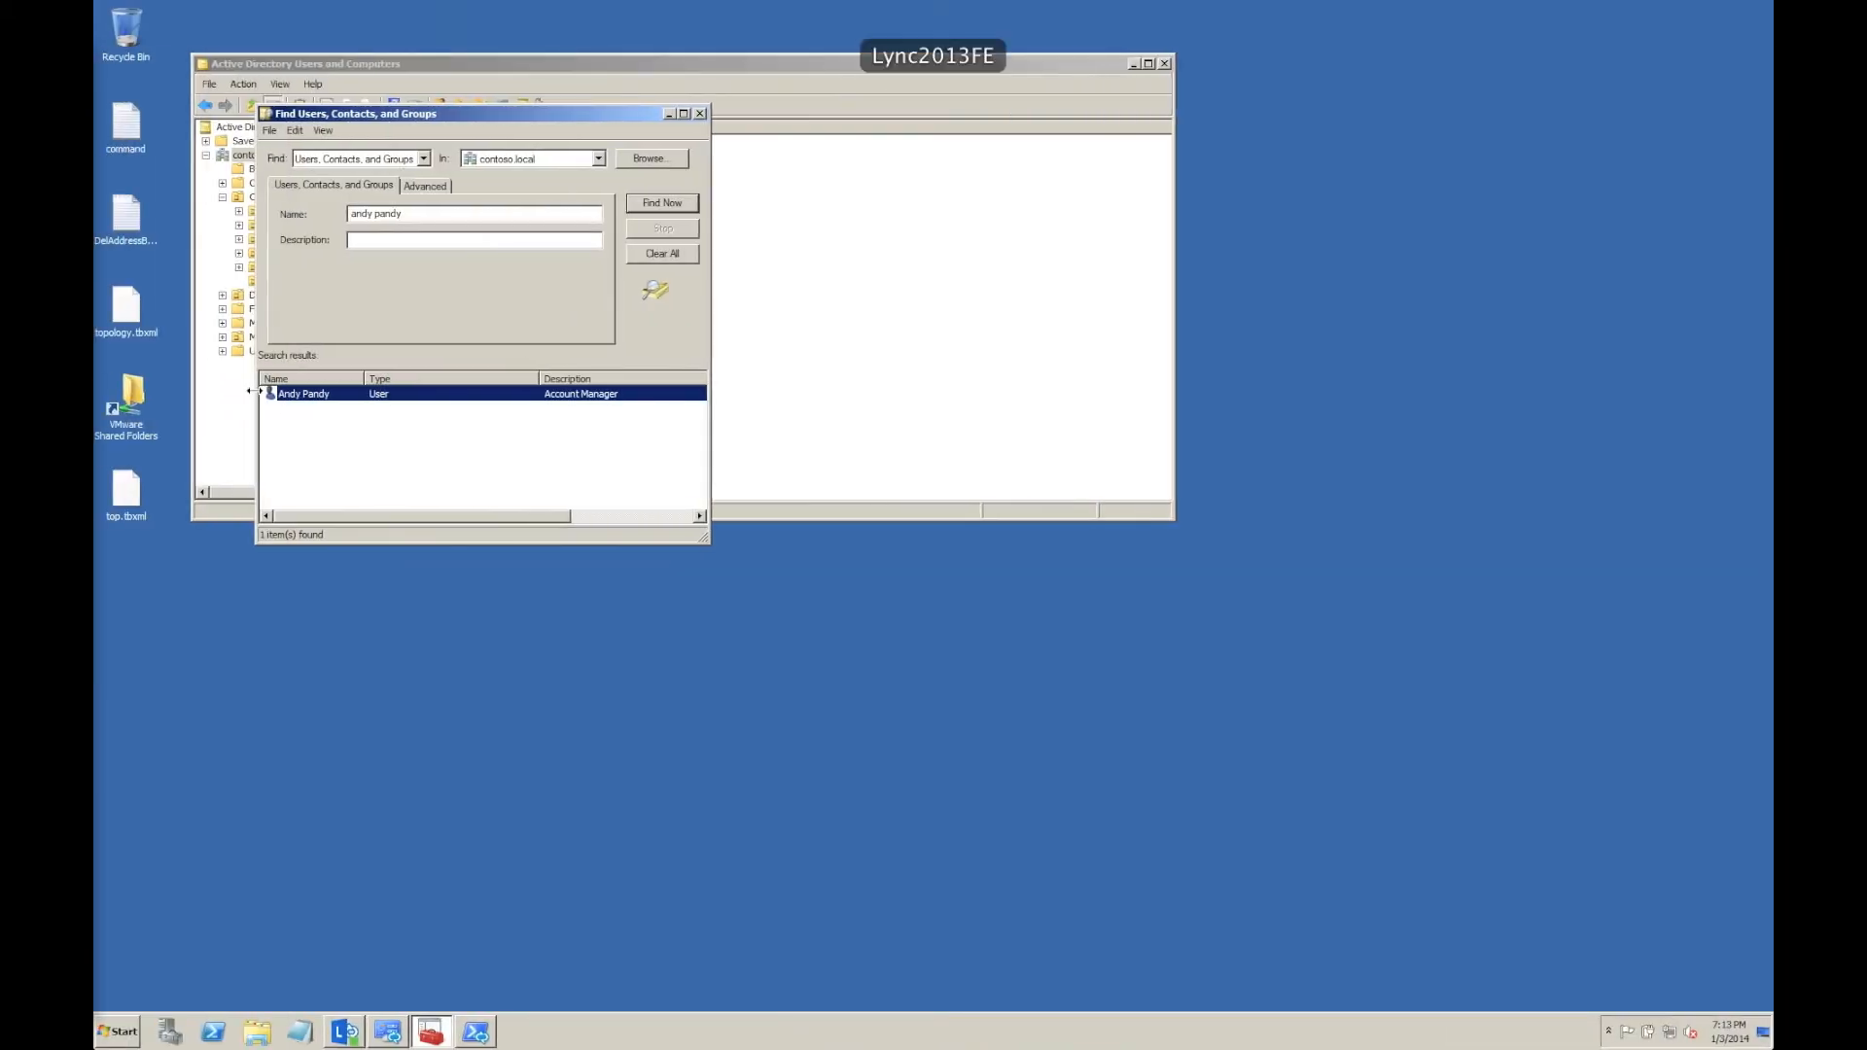
right_click(303, 392)
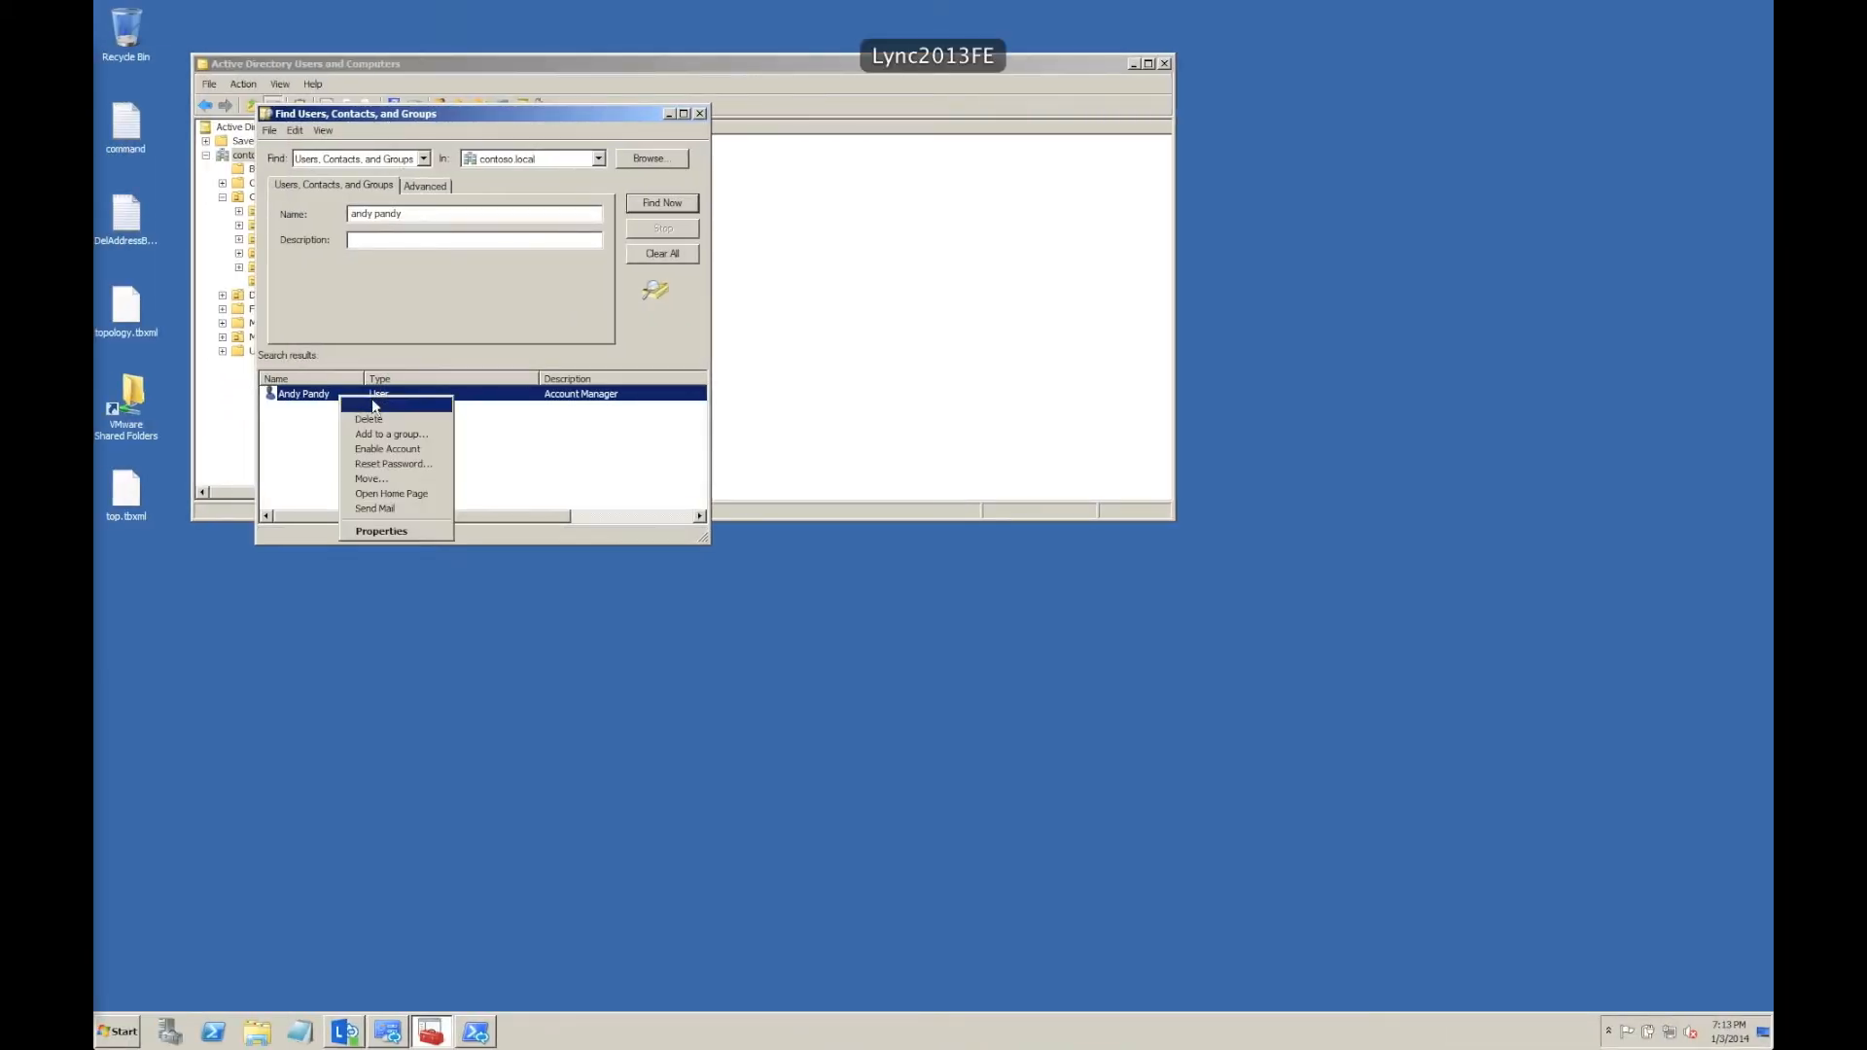
left_click(387, 449)
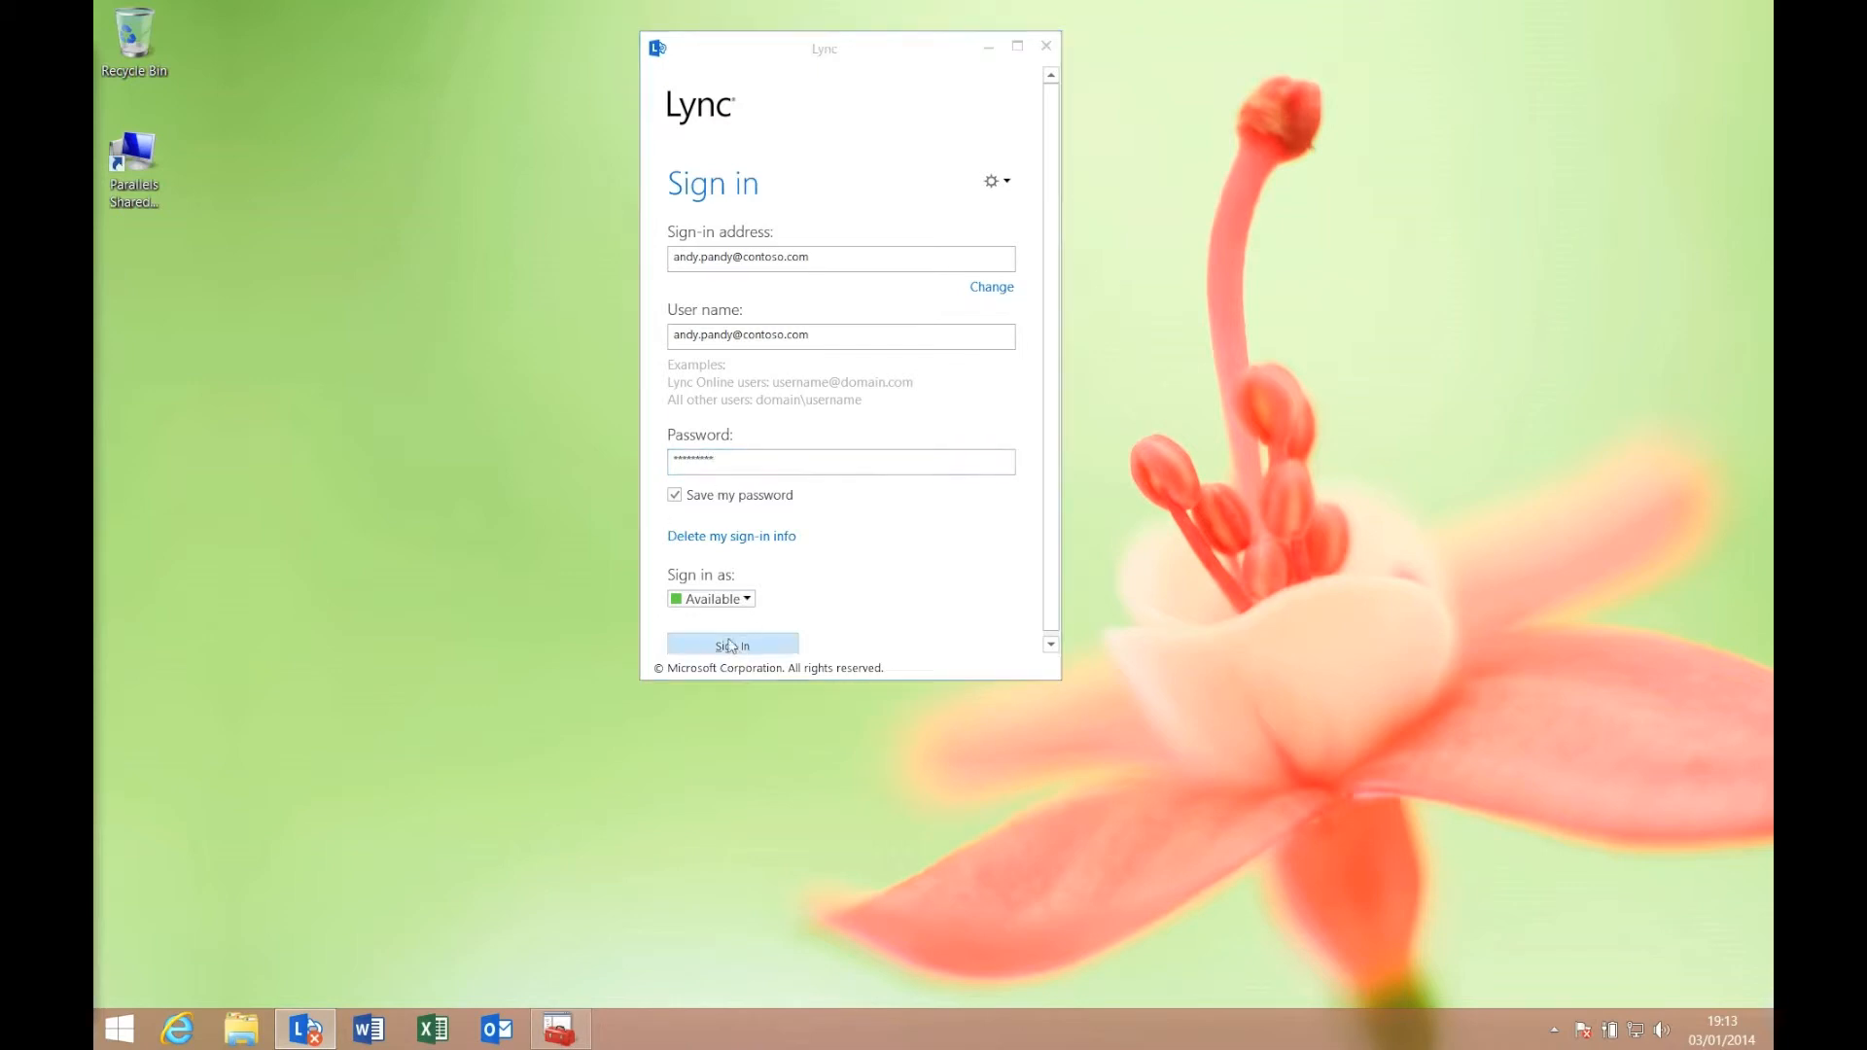
Retry sign-in with a contoso\ domain-style user name, declining to save sign-in info.
left_click(732, 644)
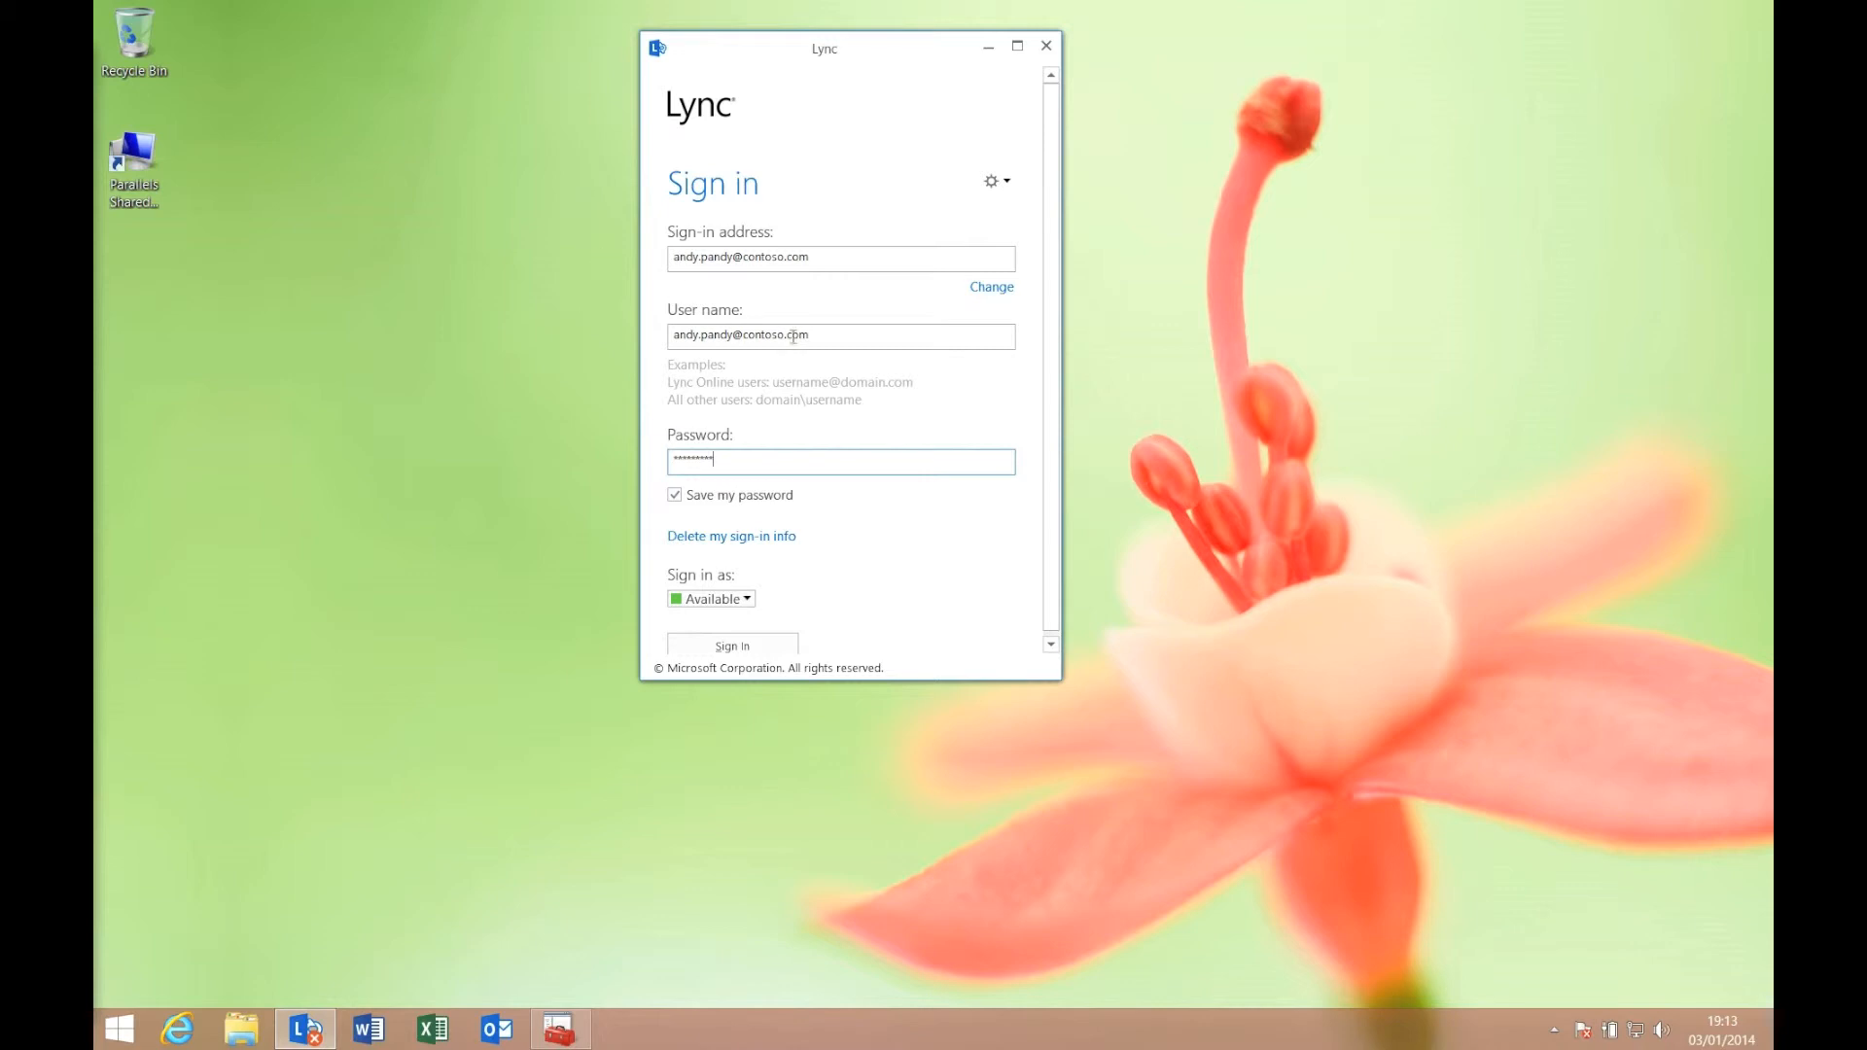
type("contos")
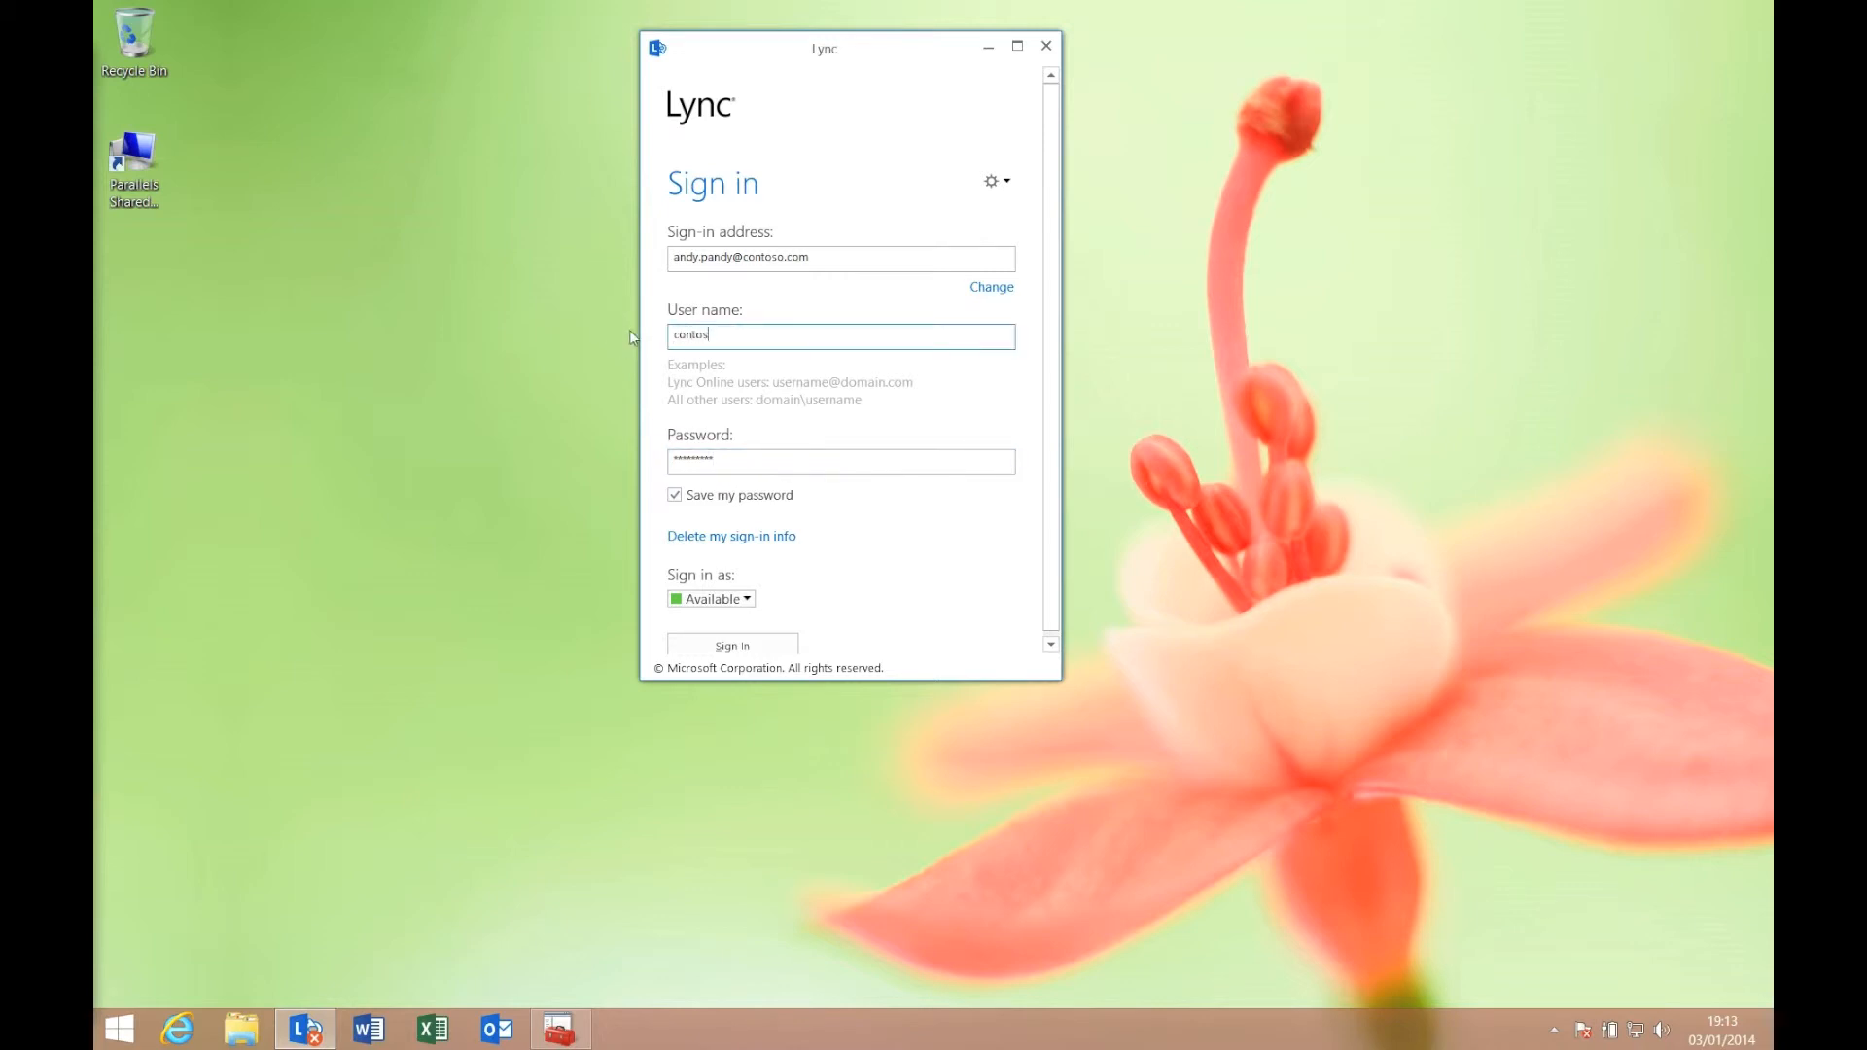
left_click(732, 646)
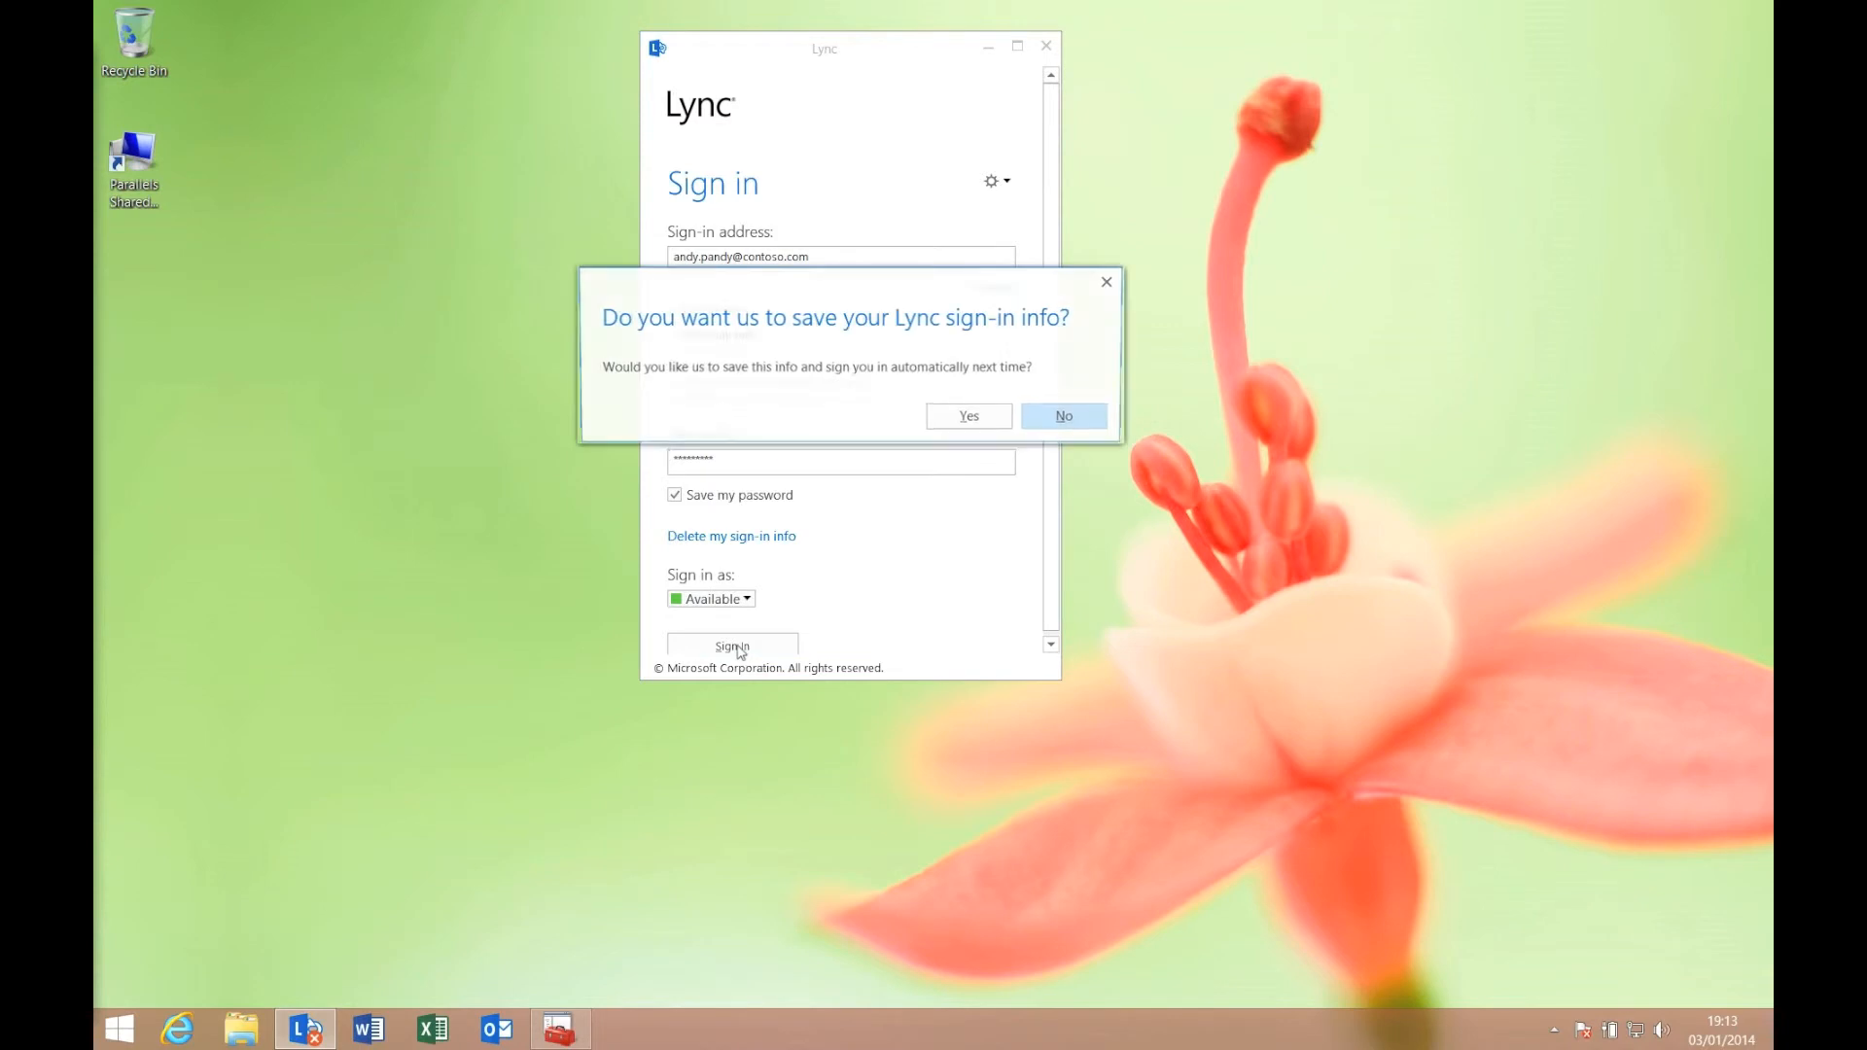
left_click(1062, 415)
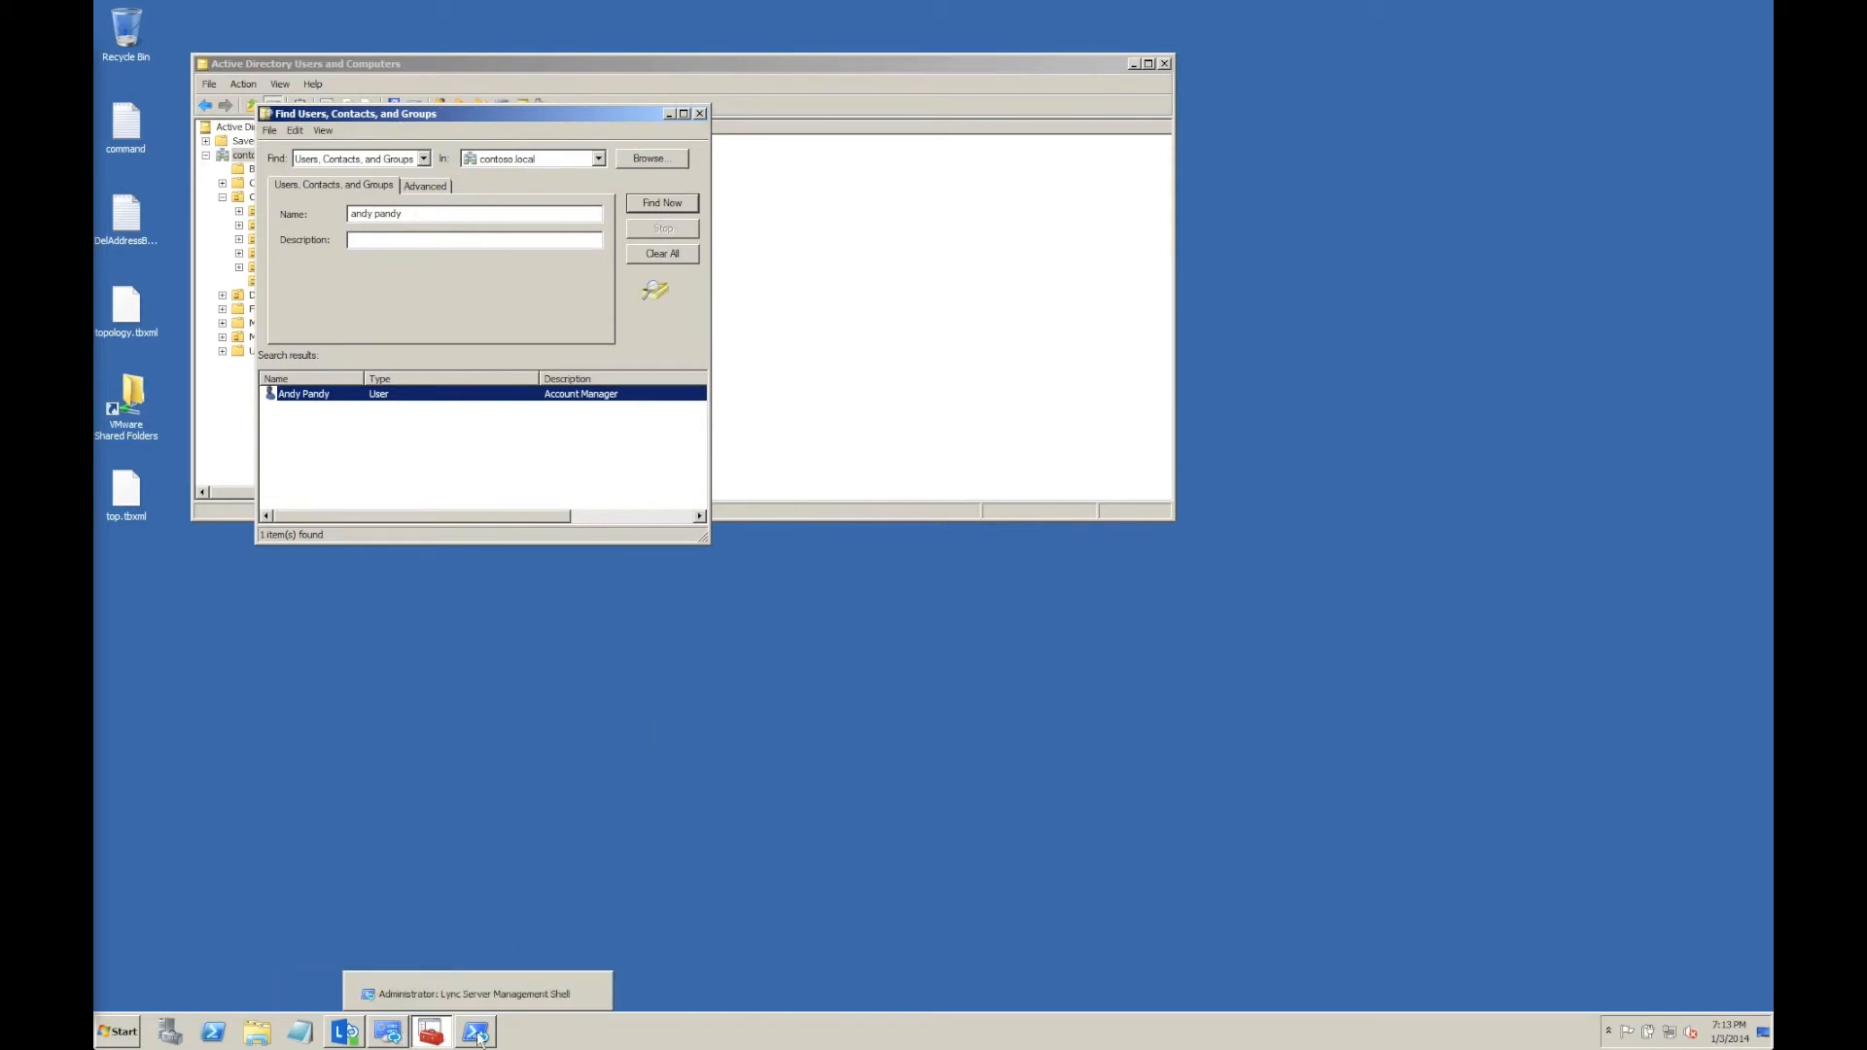
left_click(474, 1031)
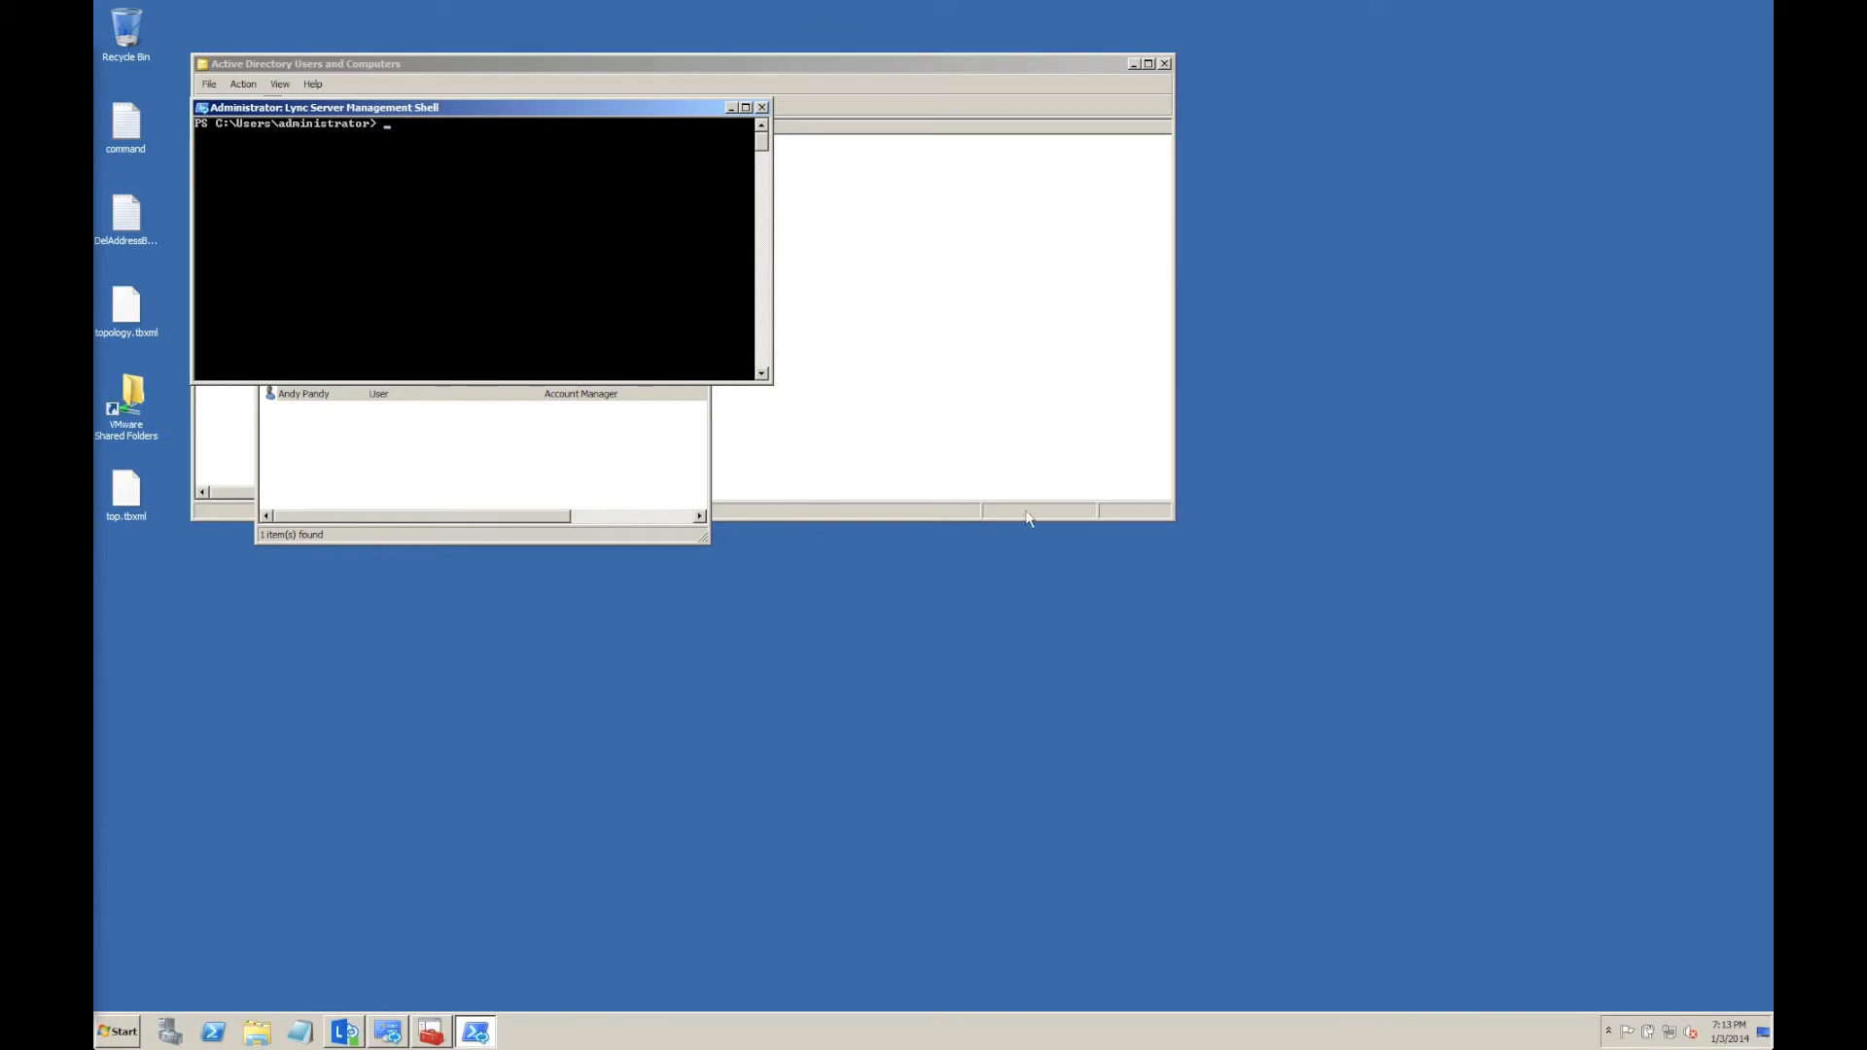
type("get-c")
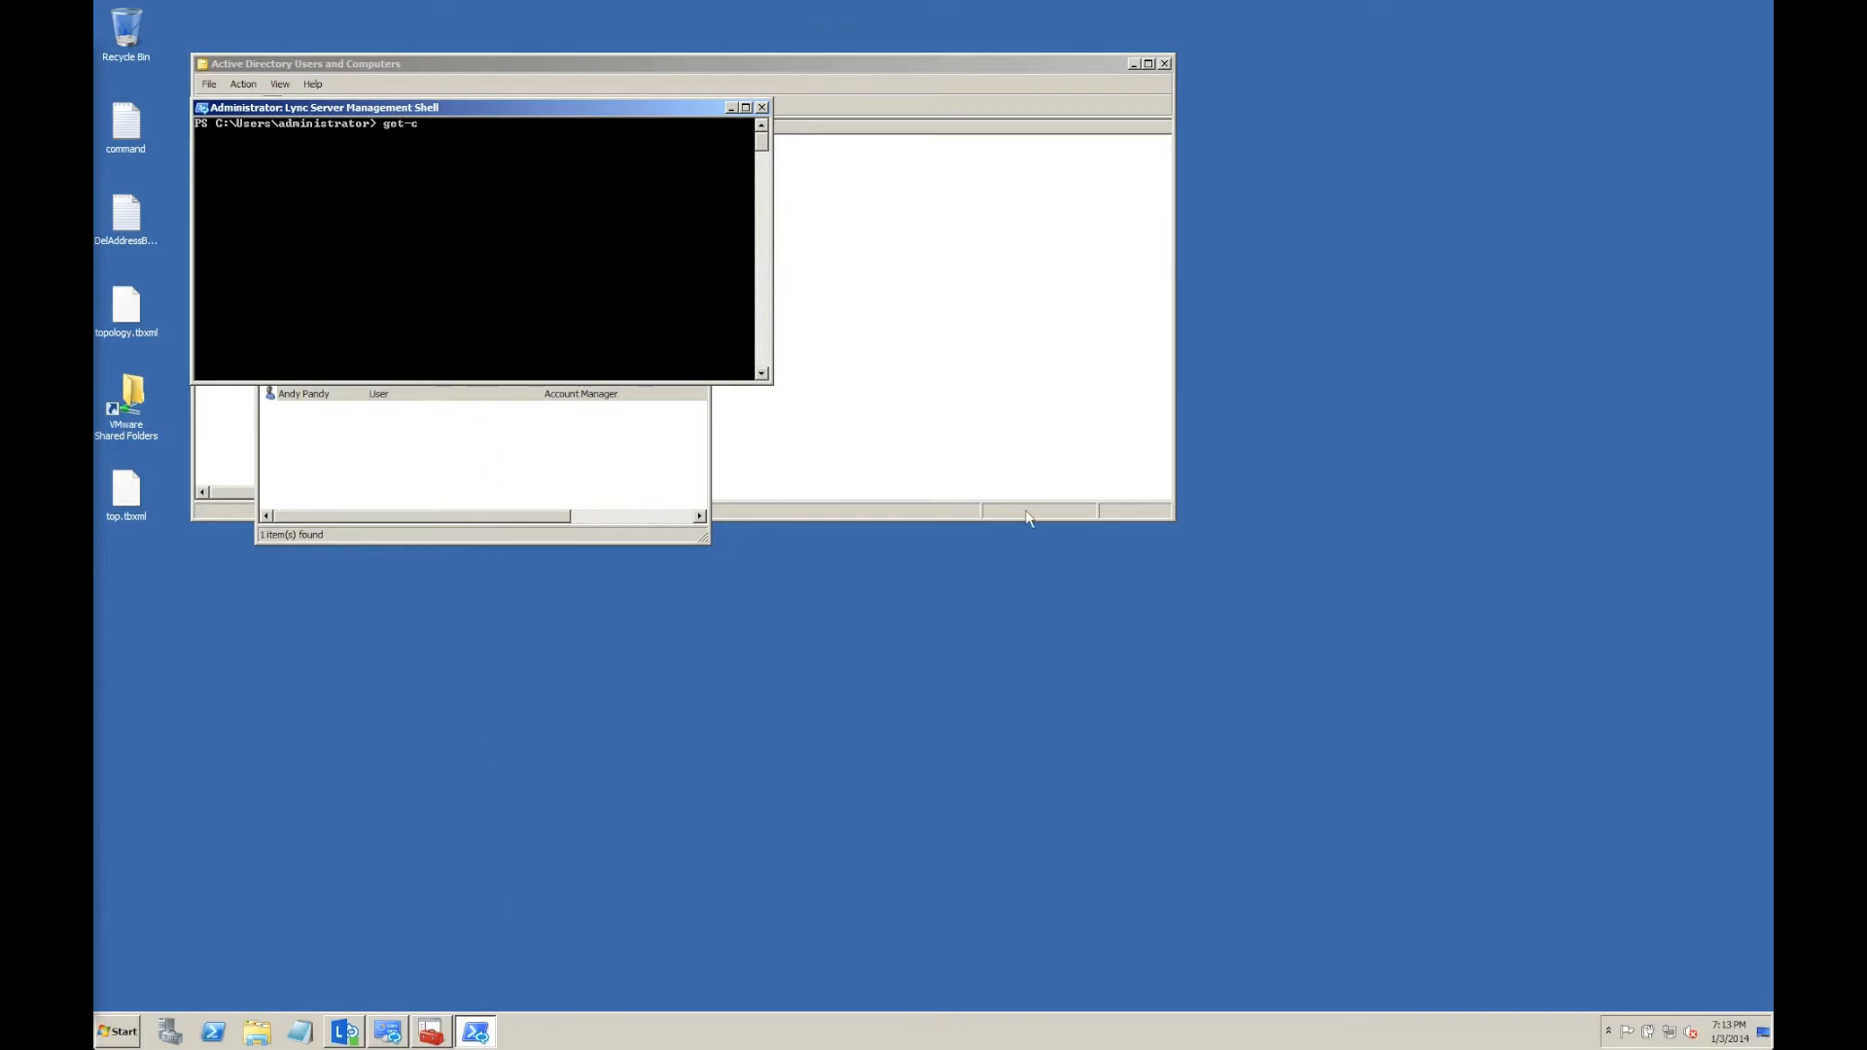
type("sclientcertificate")
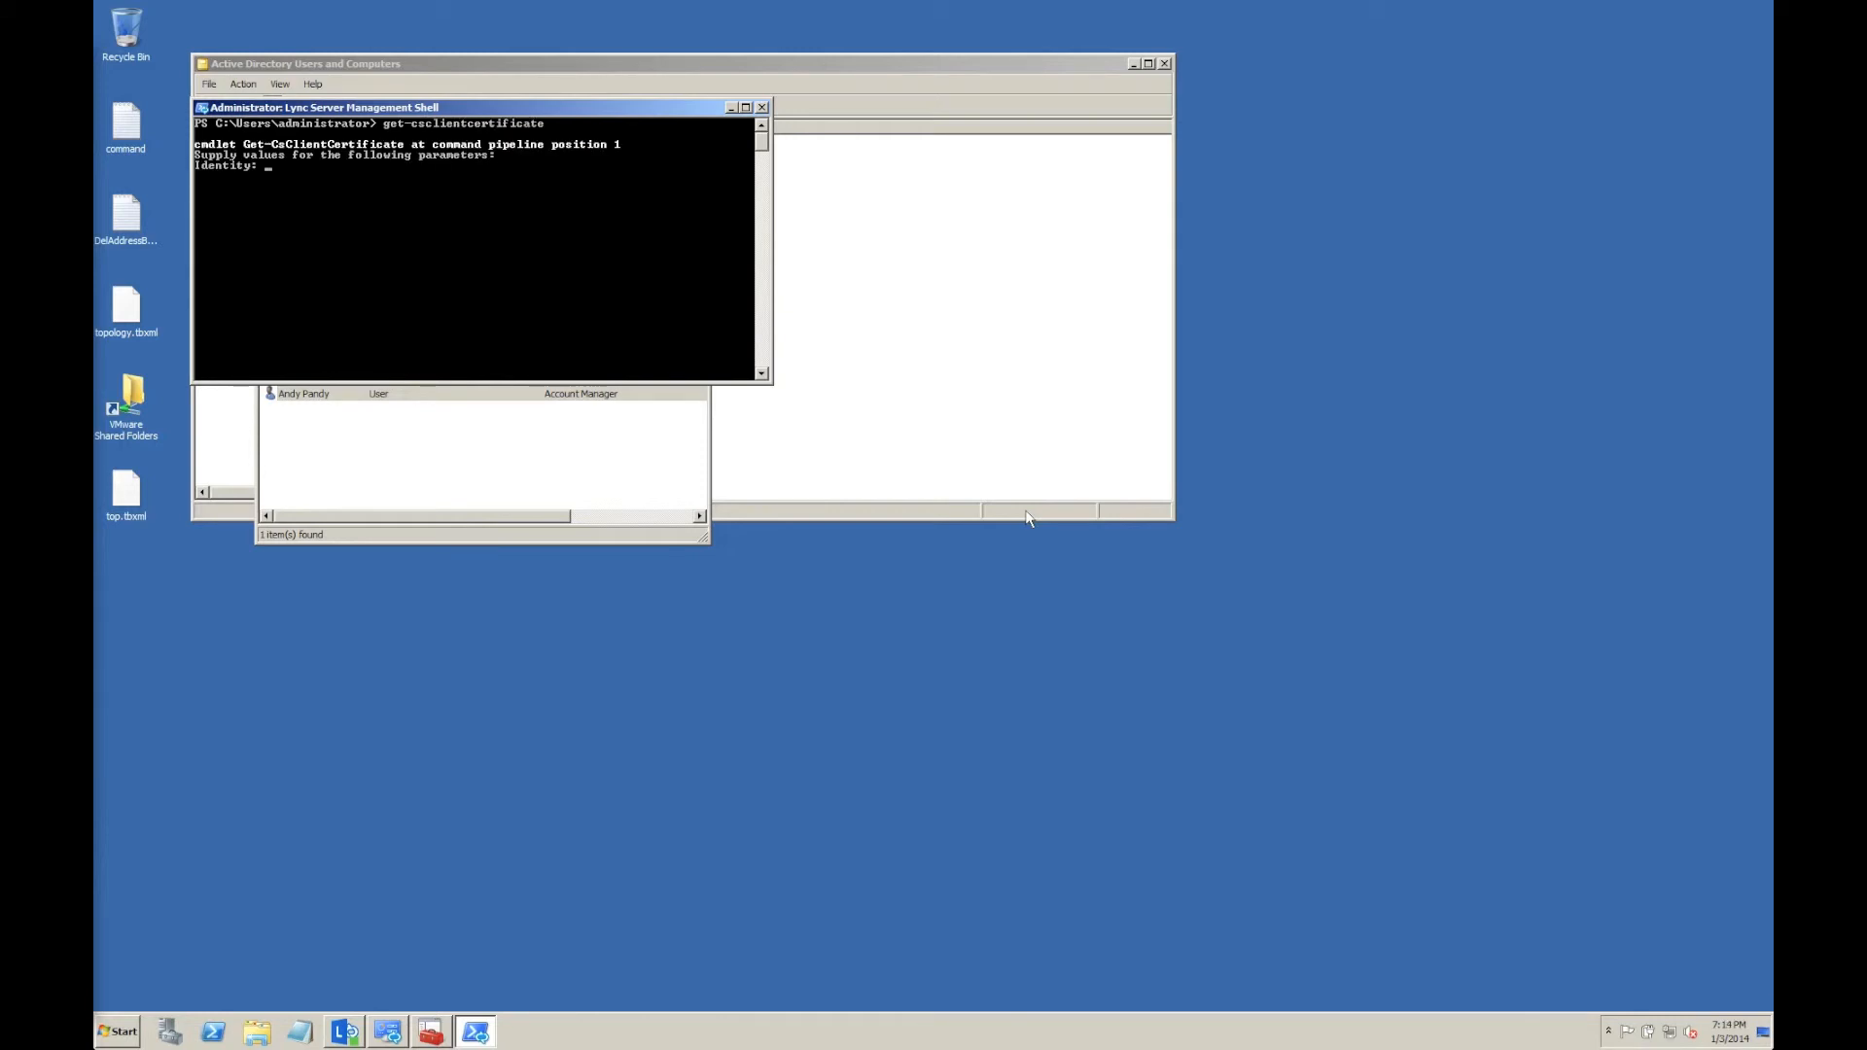
type("sip")
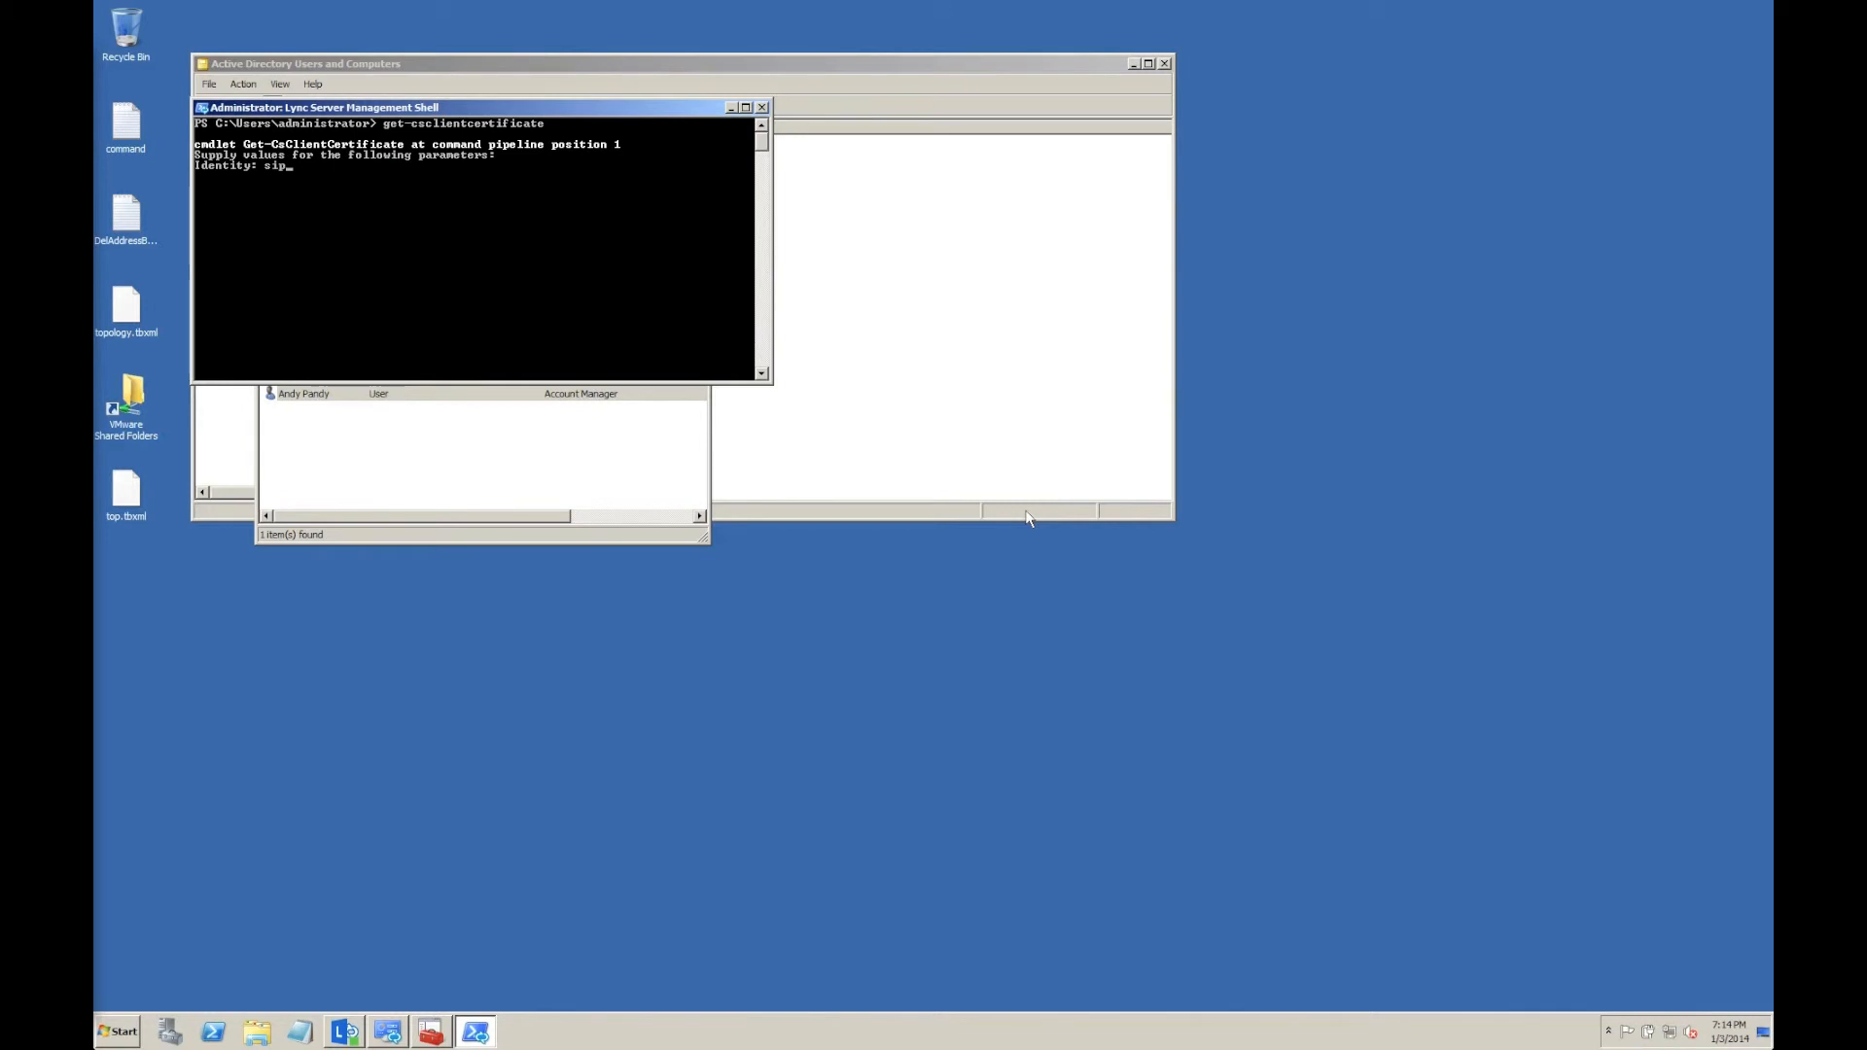
type("andy.p")
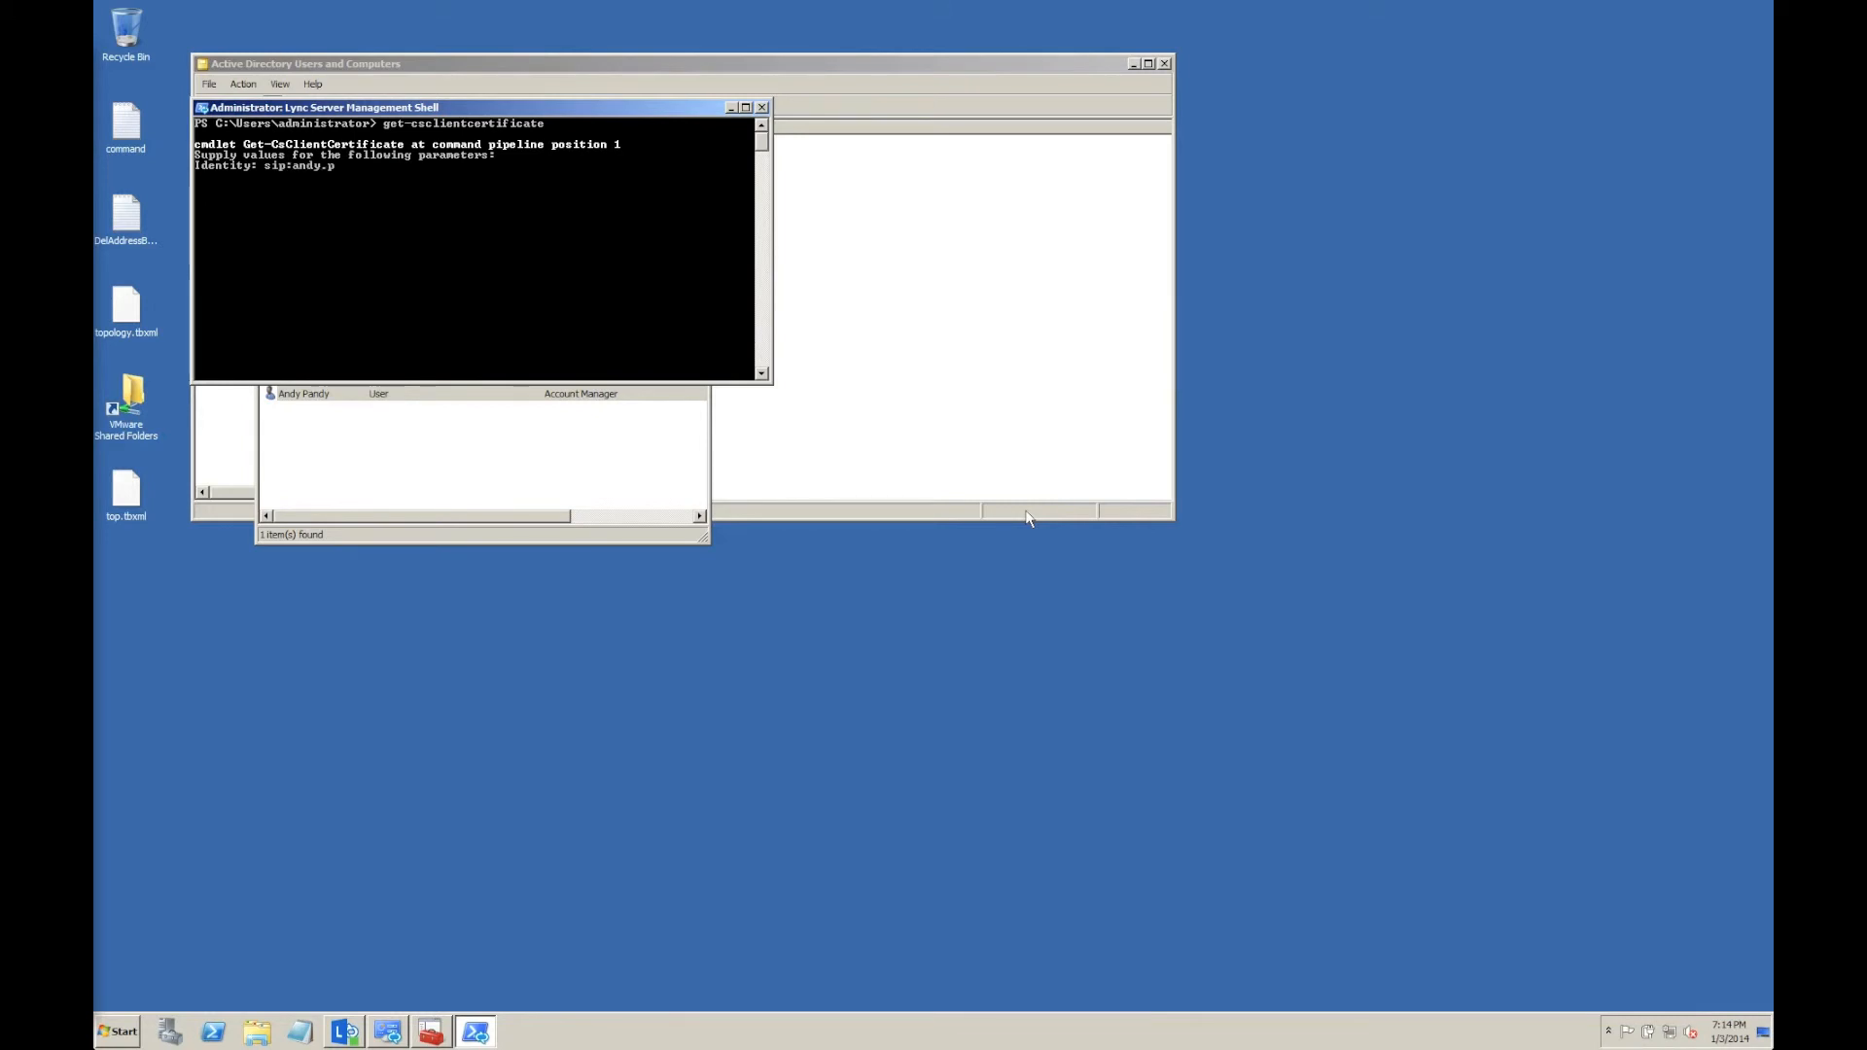
type("andy.pandy@contoso.c")
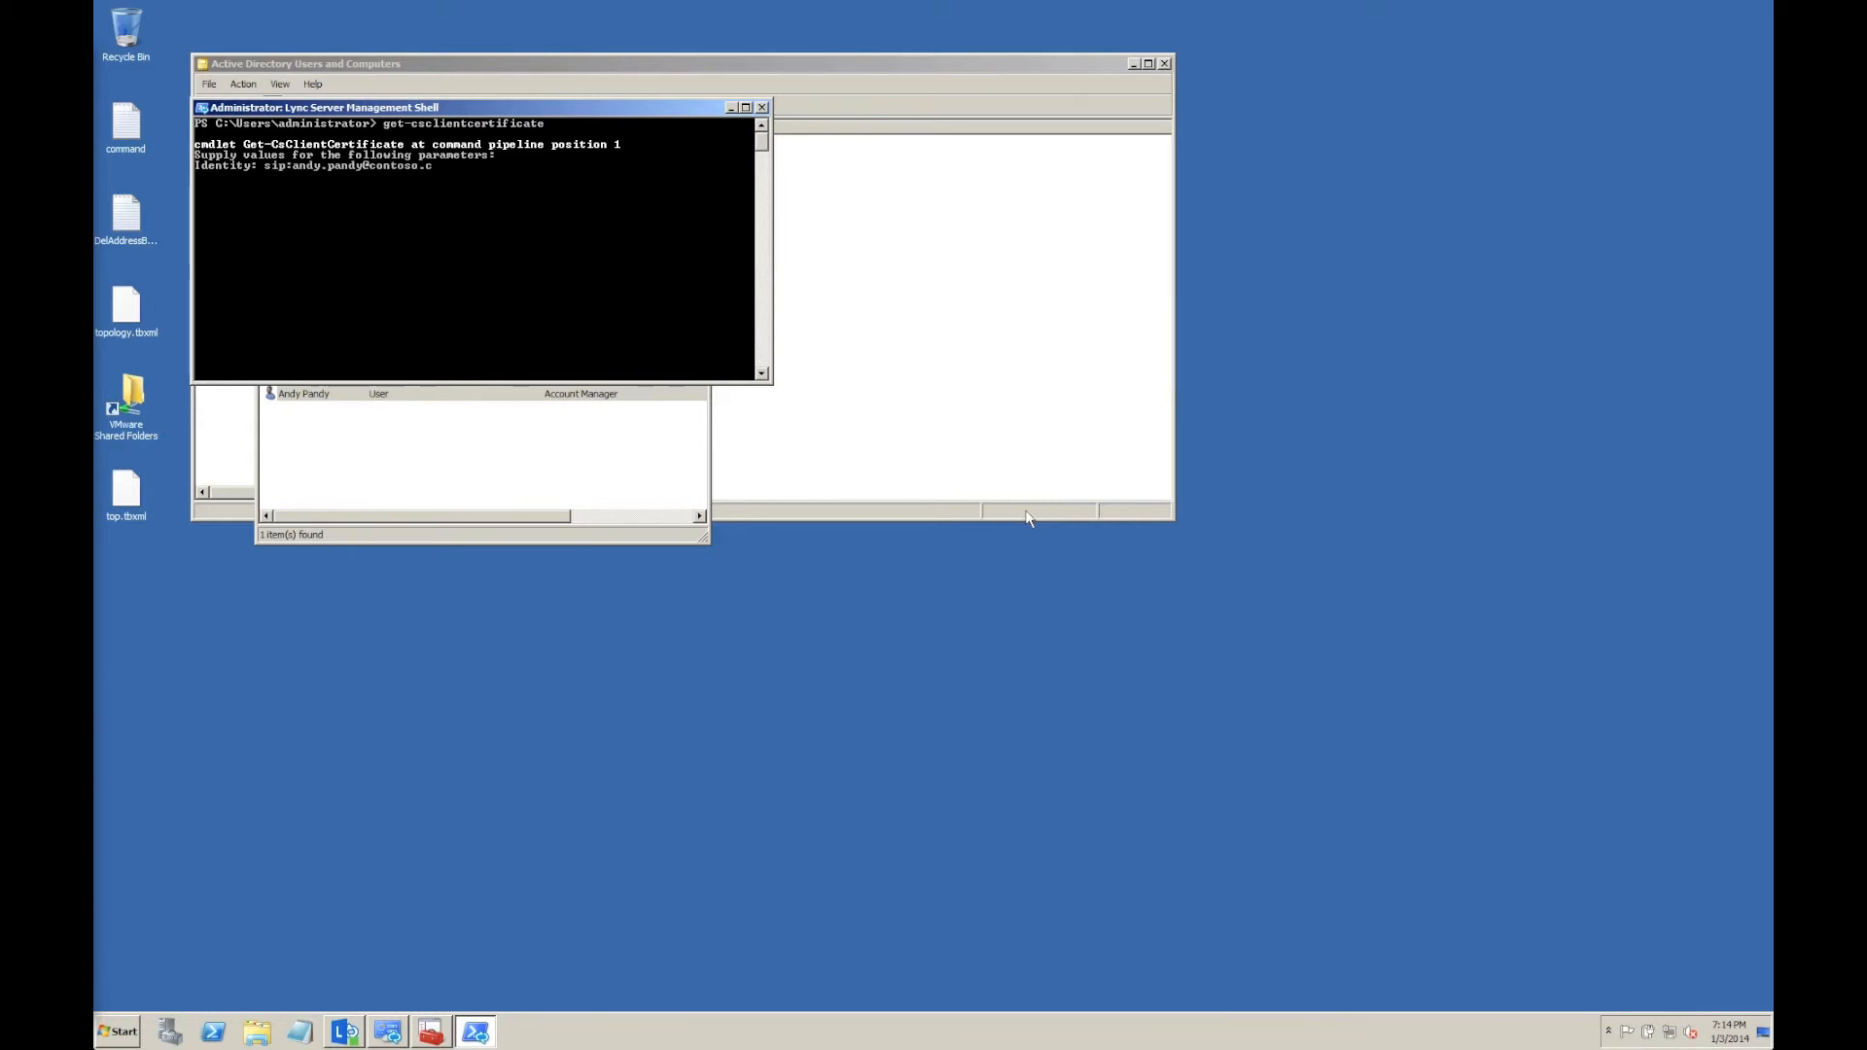
type("om")
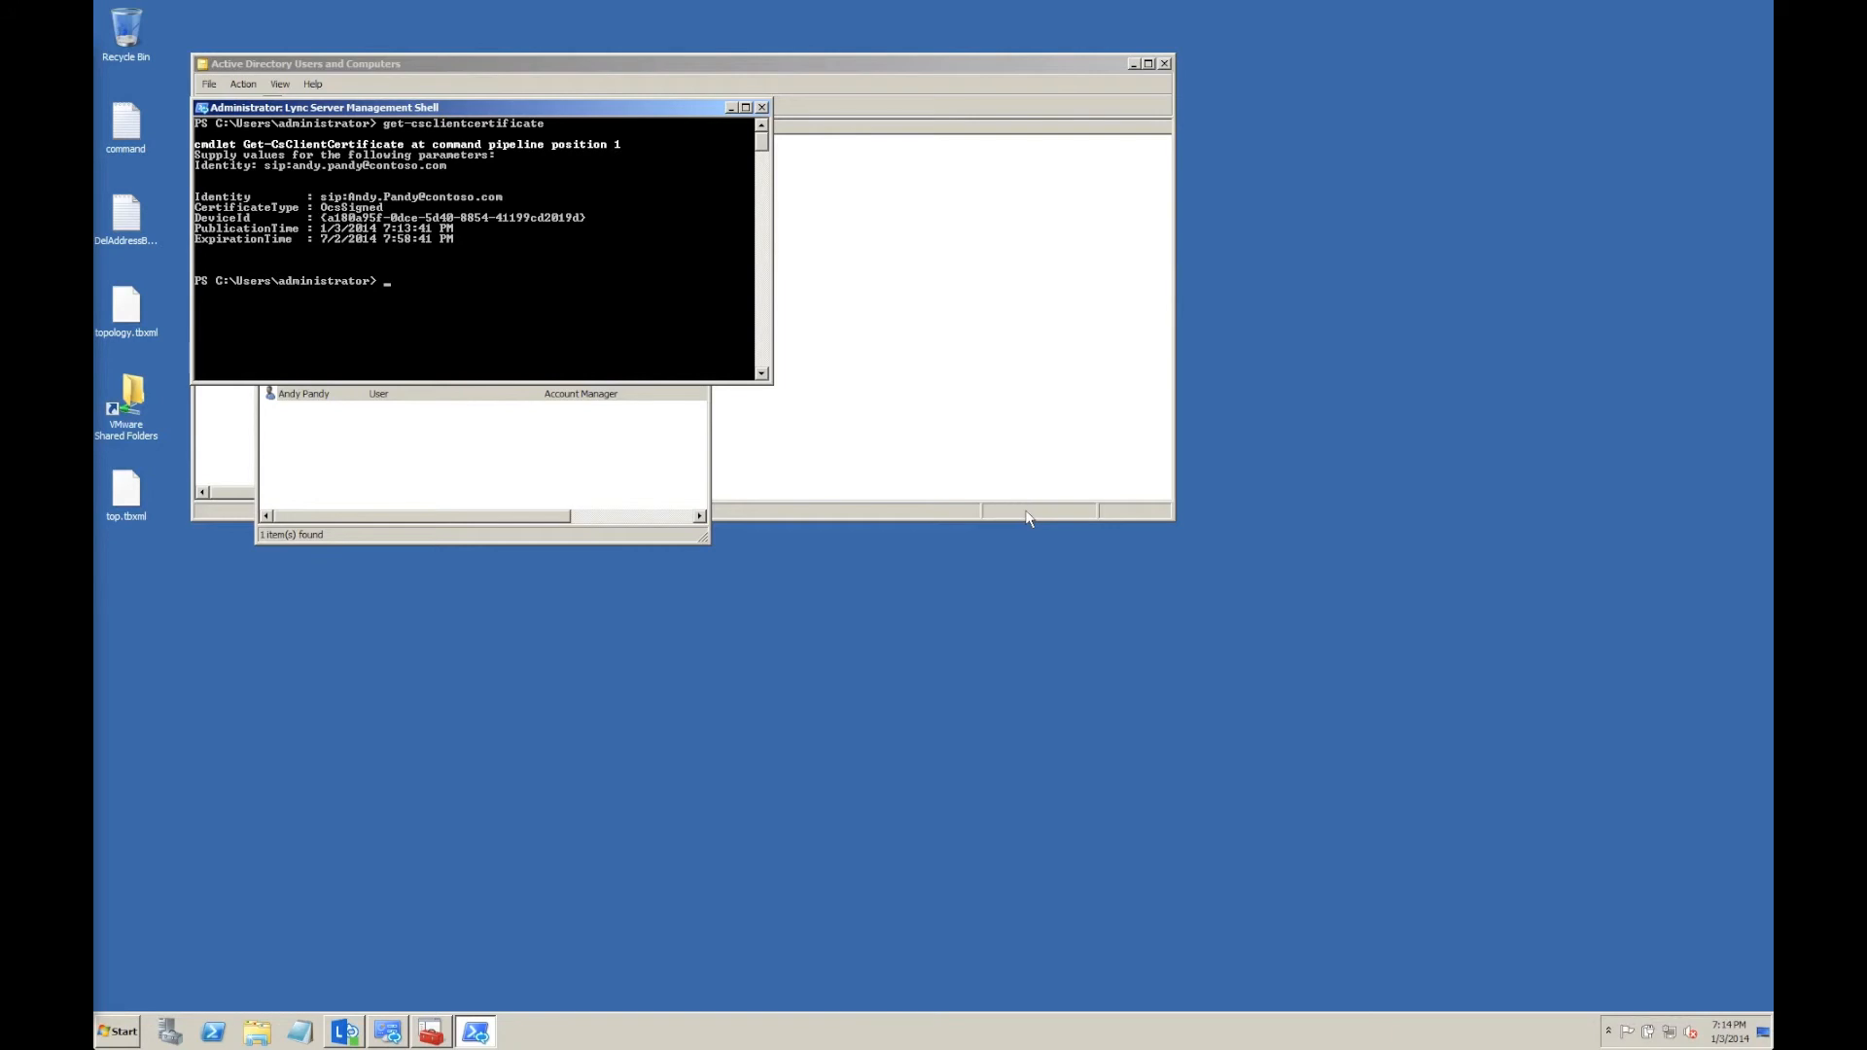
mouse_move(617, 78)
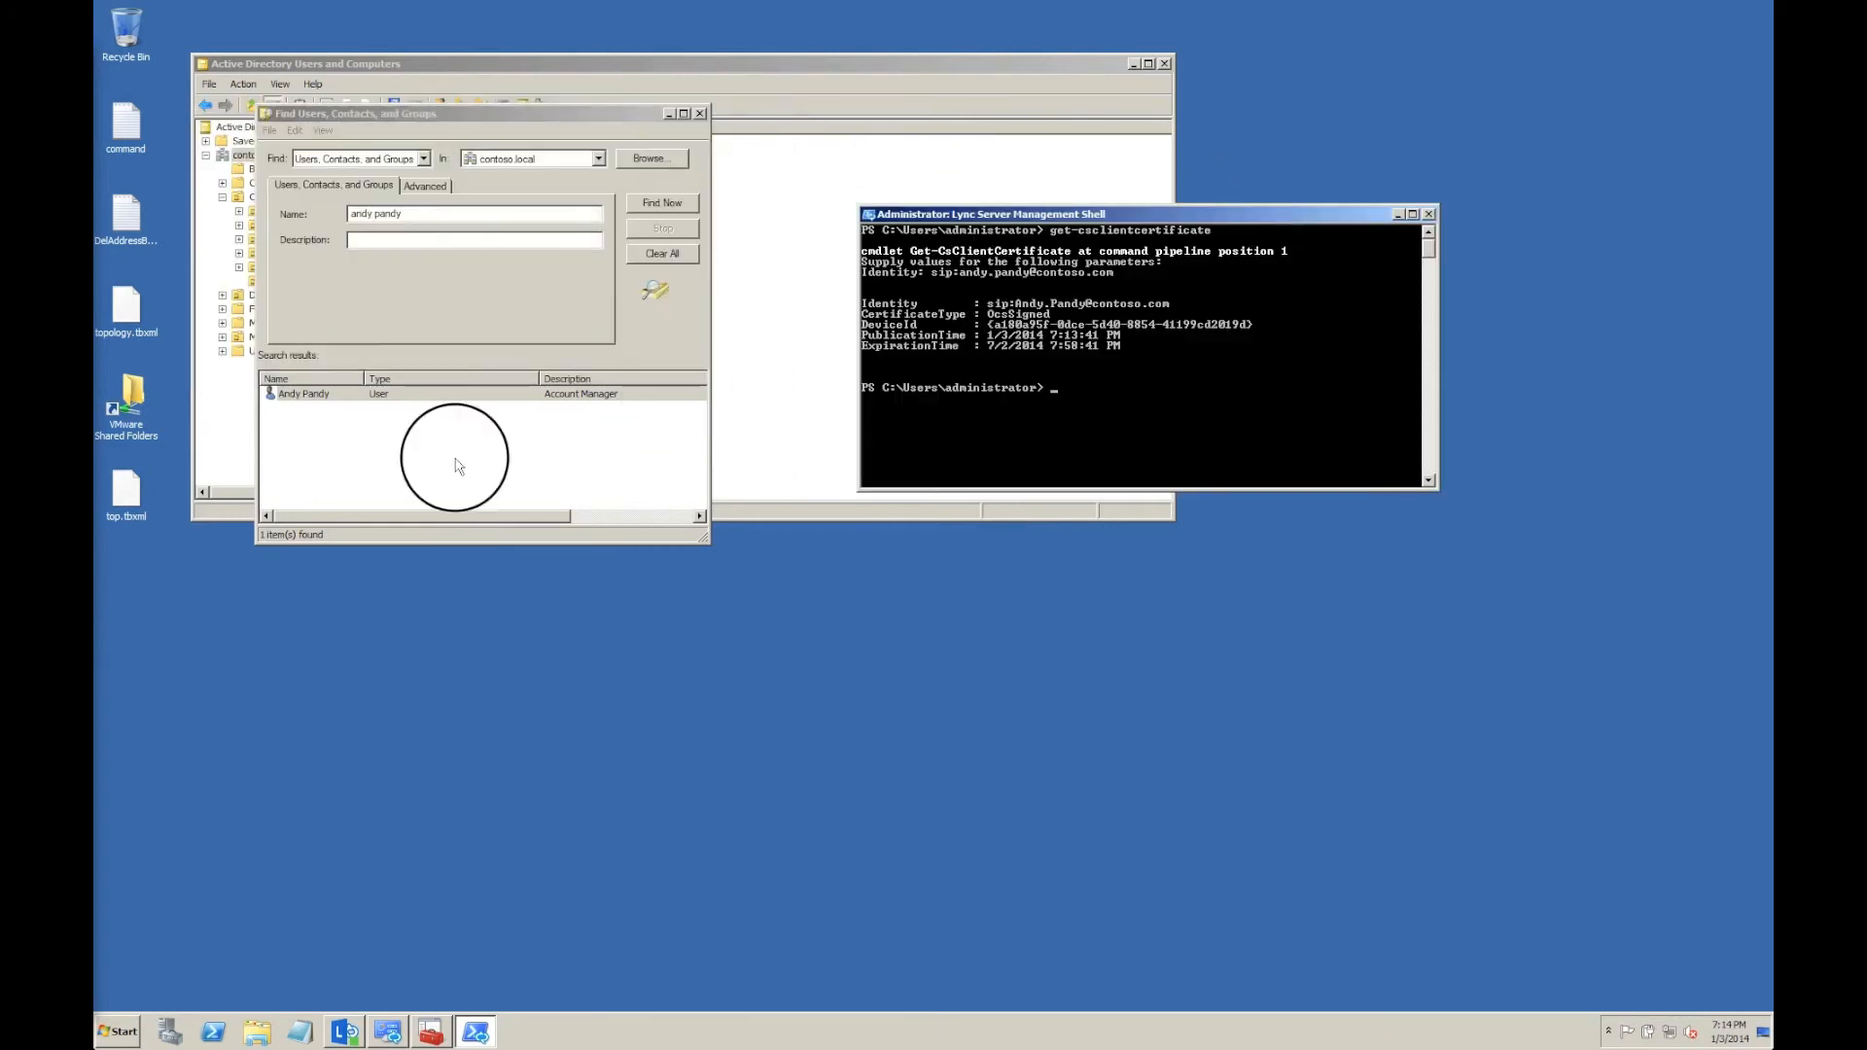
Choose Disable Account for Andy Pandy in the Find Users results.
right_click(303, 393)
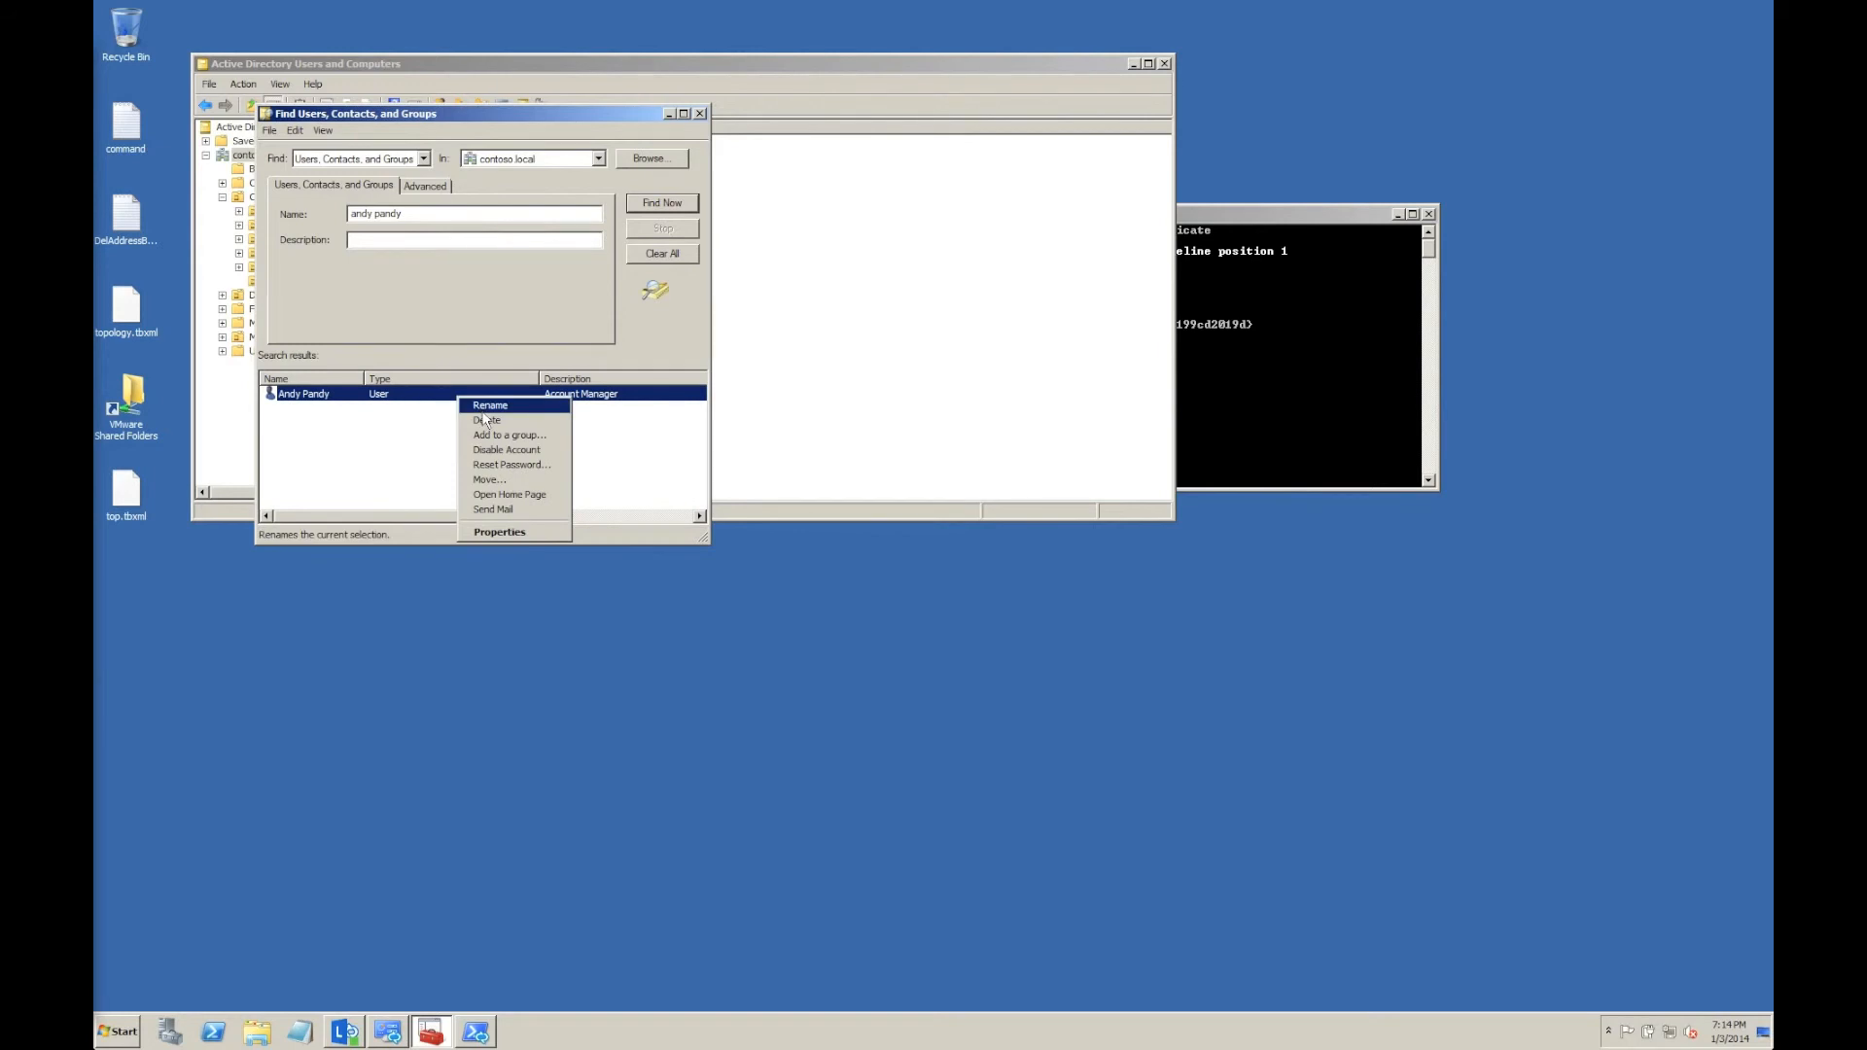
left_click(487, 419)
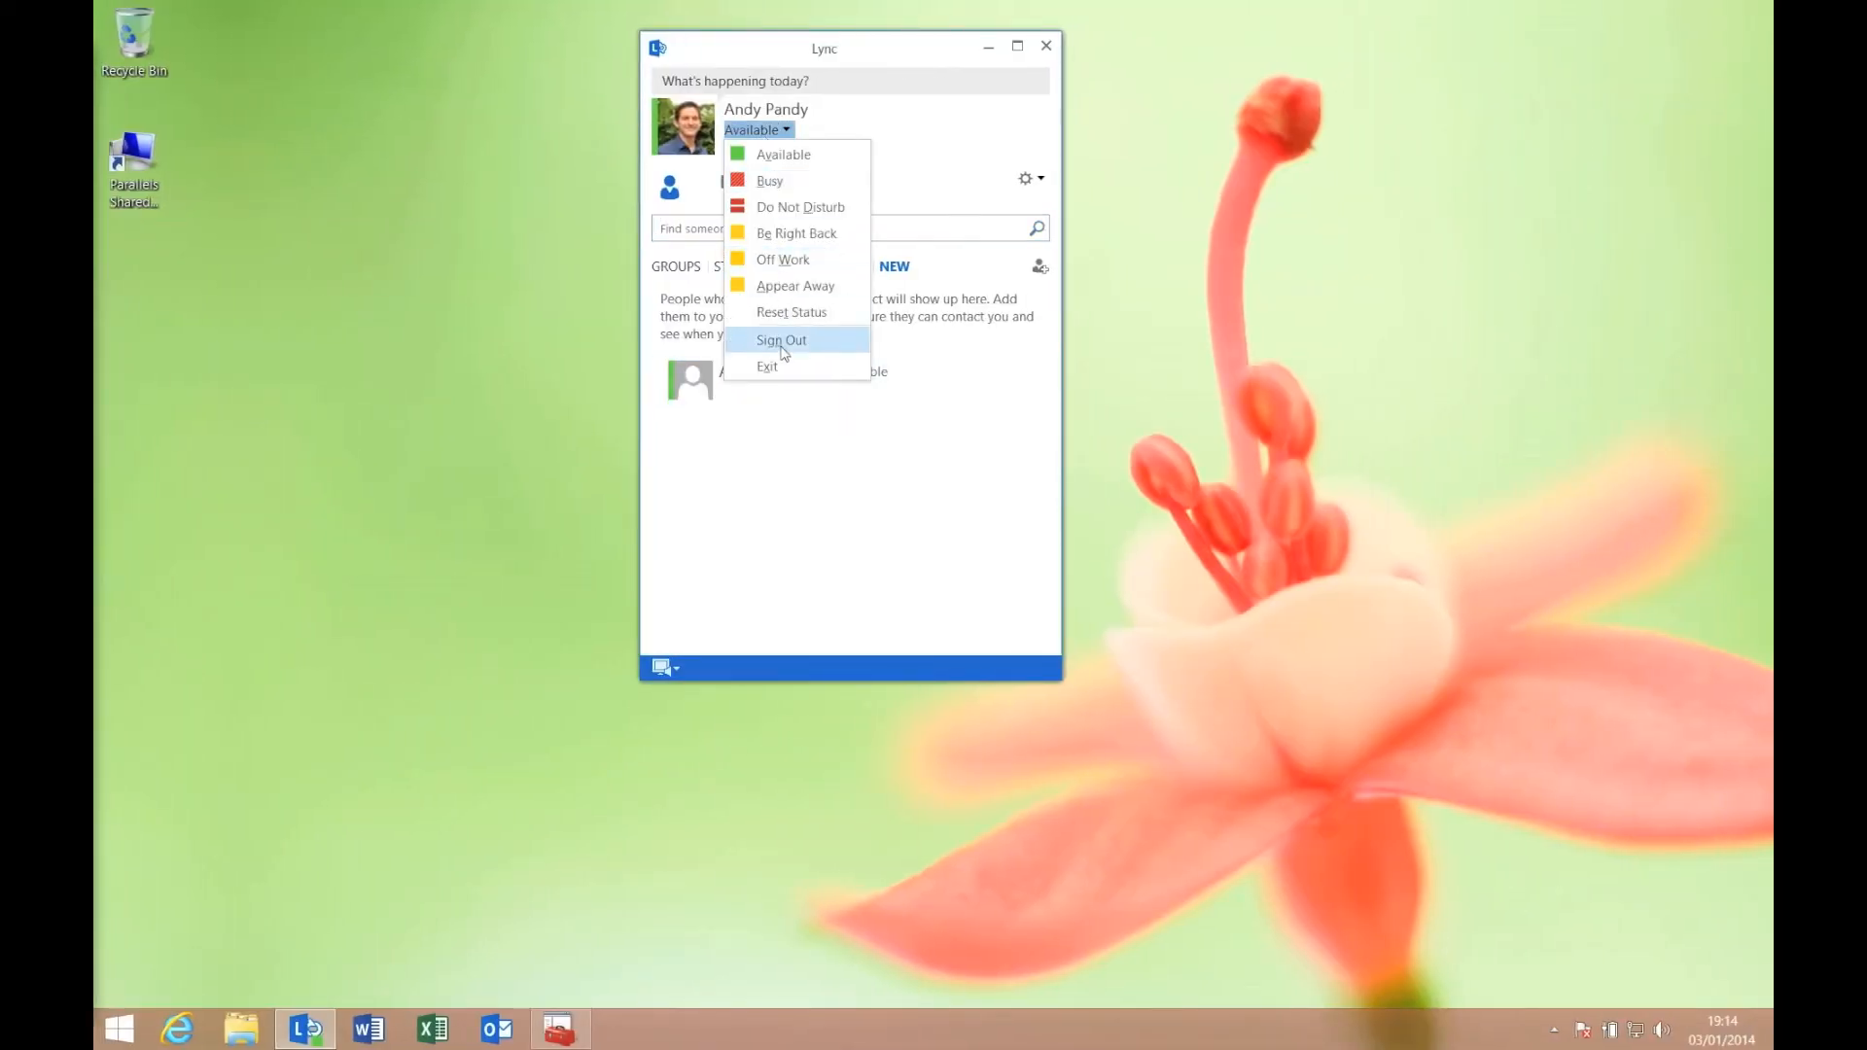
left_click(780, 339)
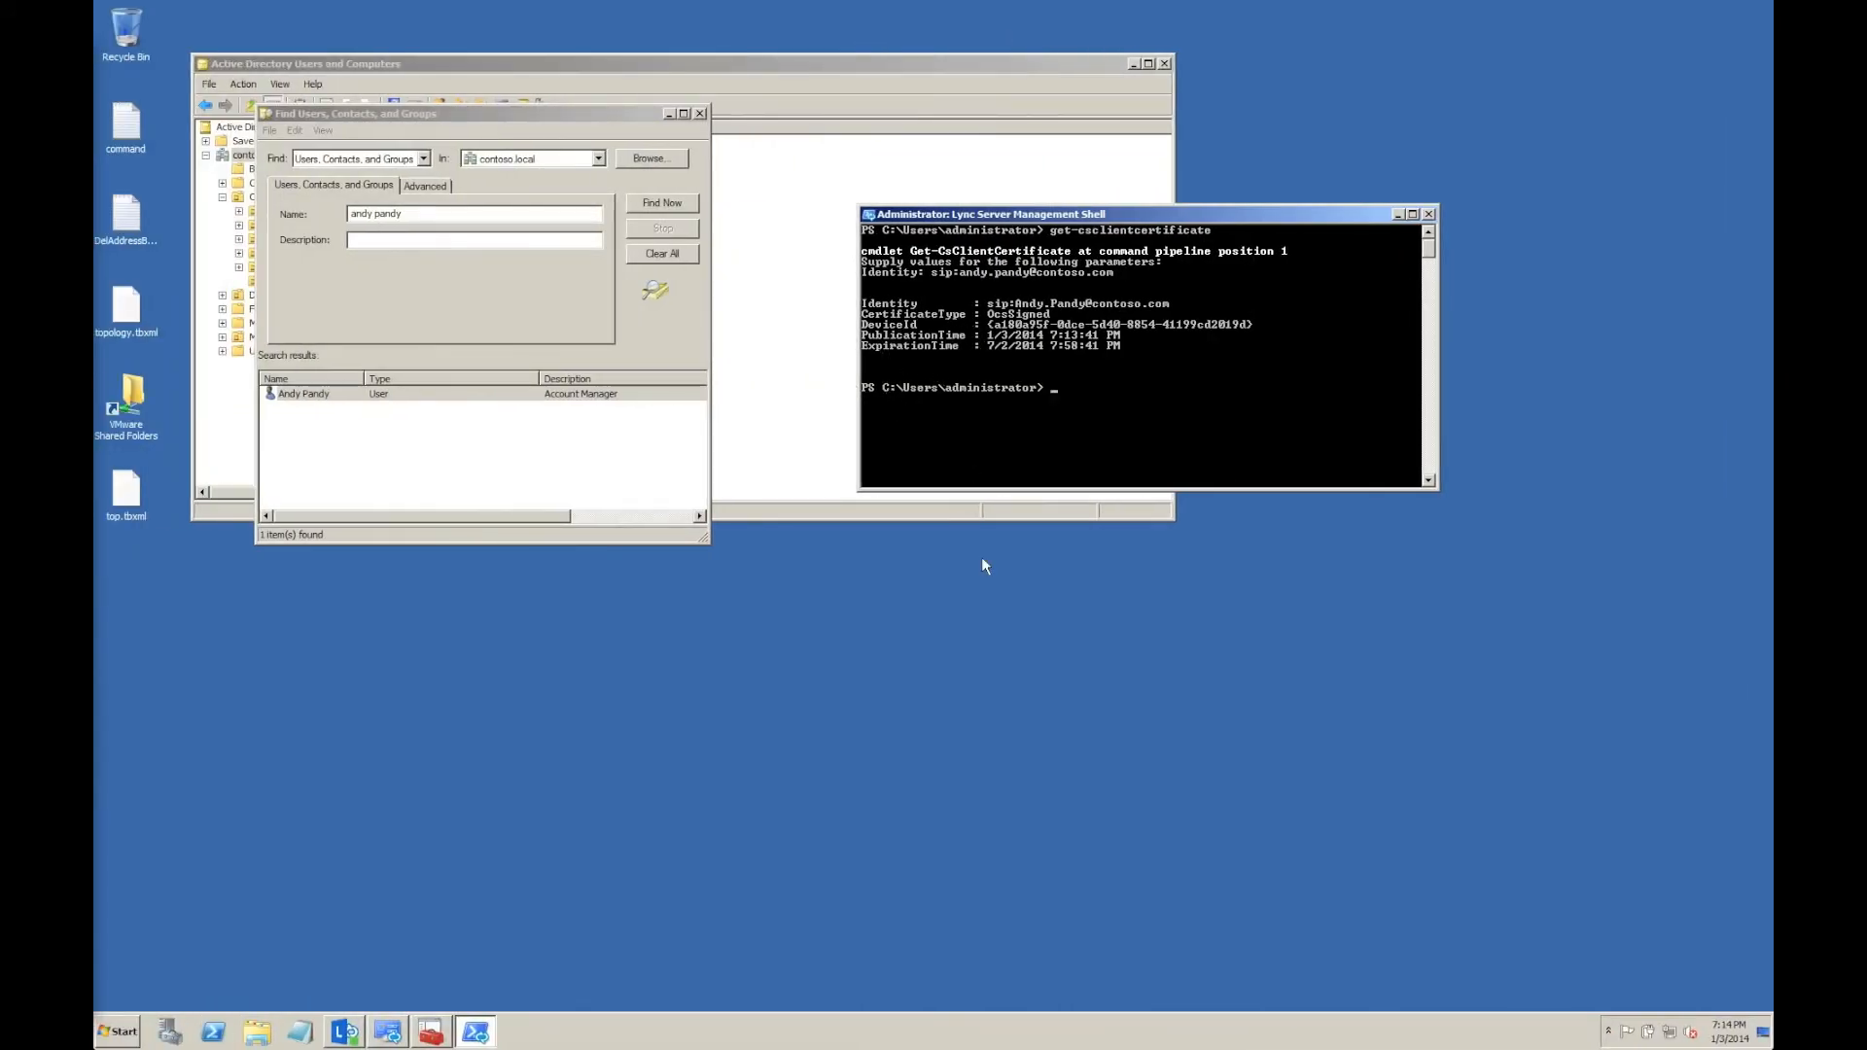
type("revoke-")
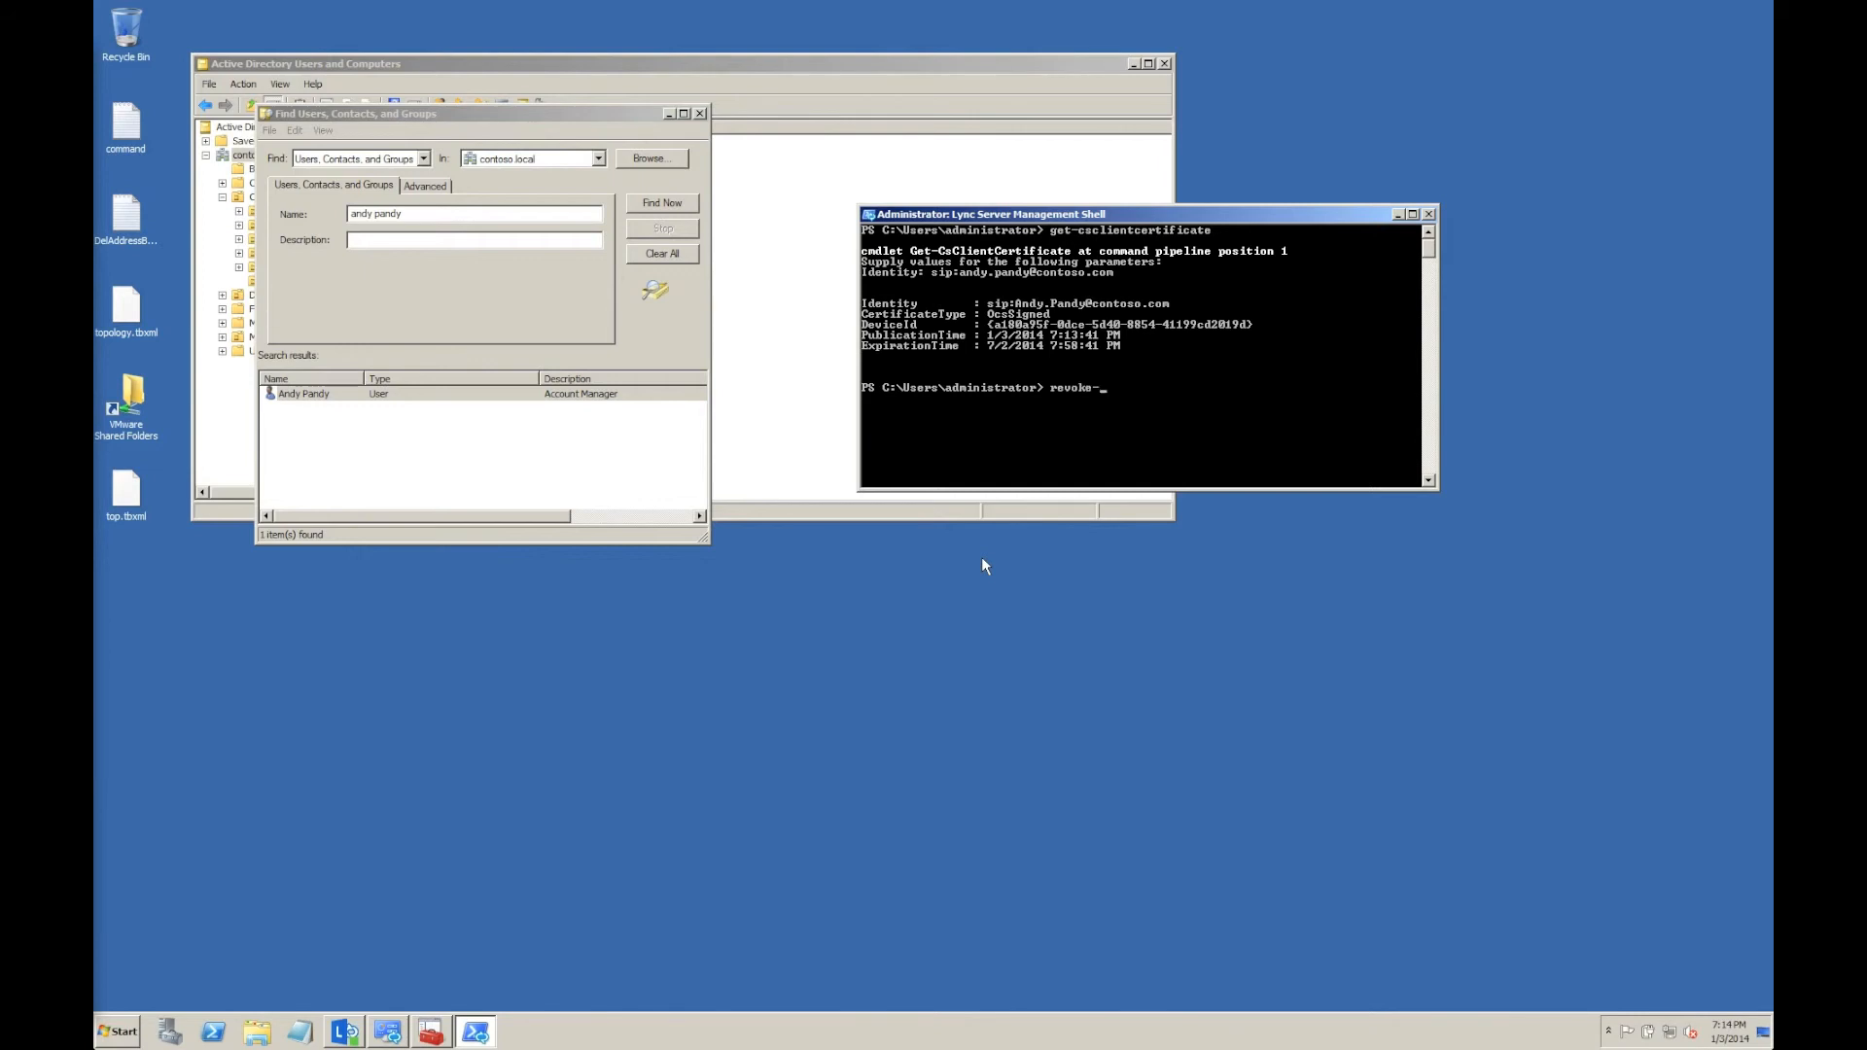
type("csc")
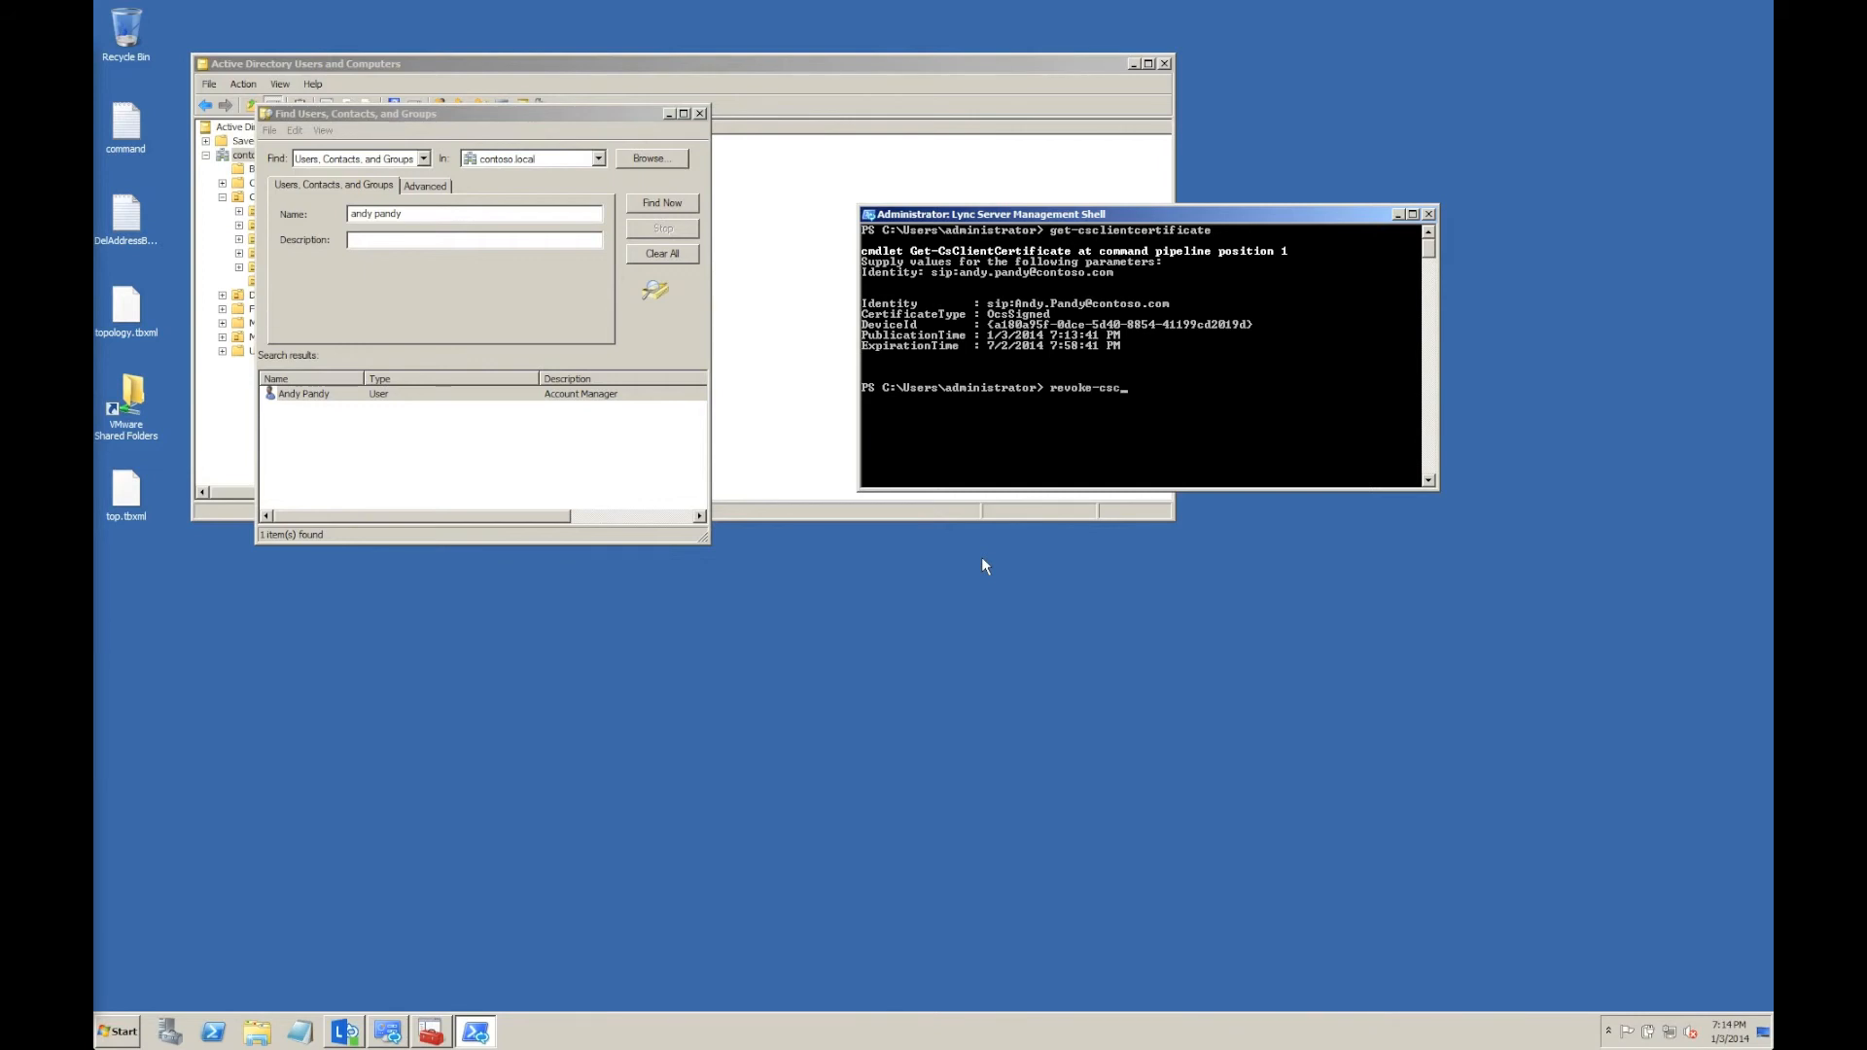
type("lientcertificate")
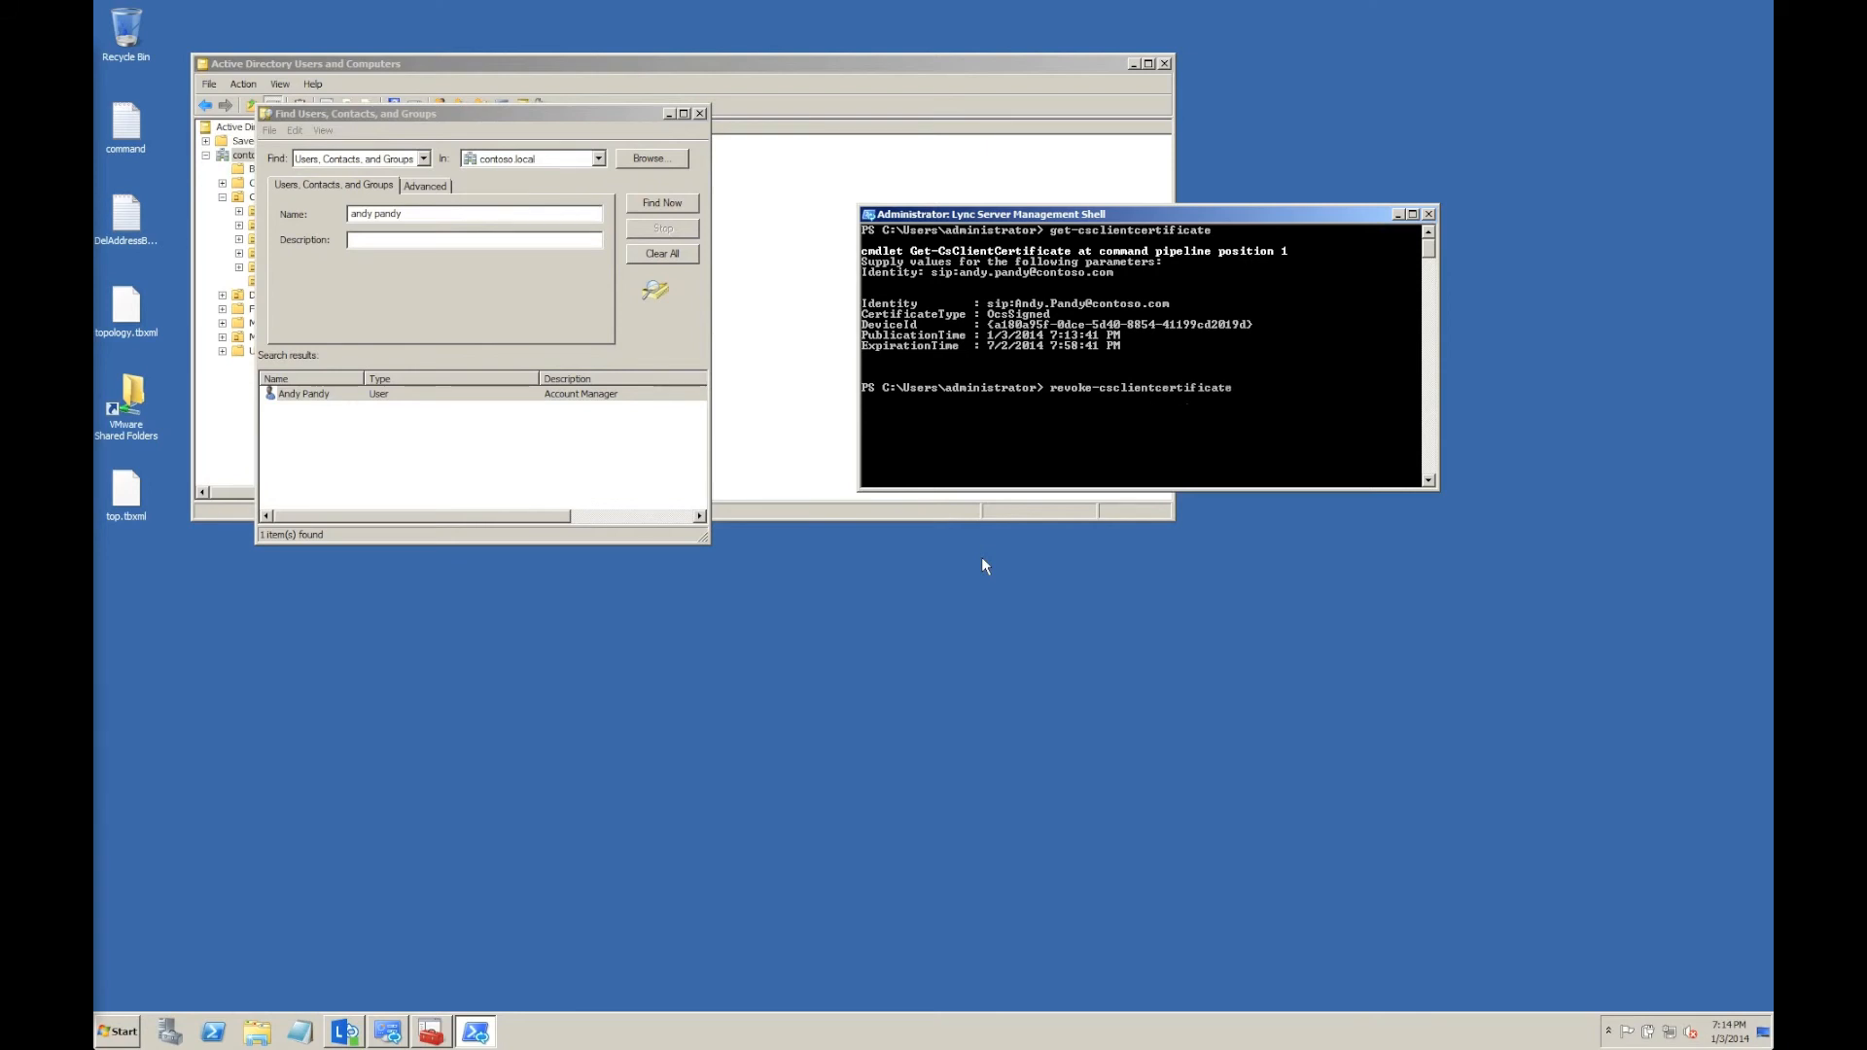
type("sip:andy.pandy@contoso.com")
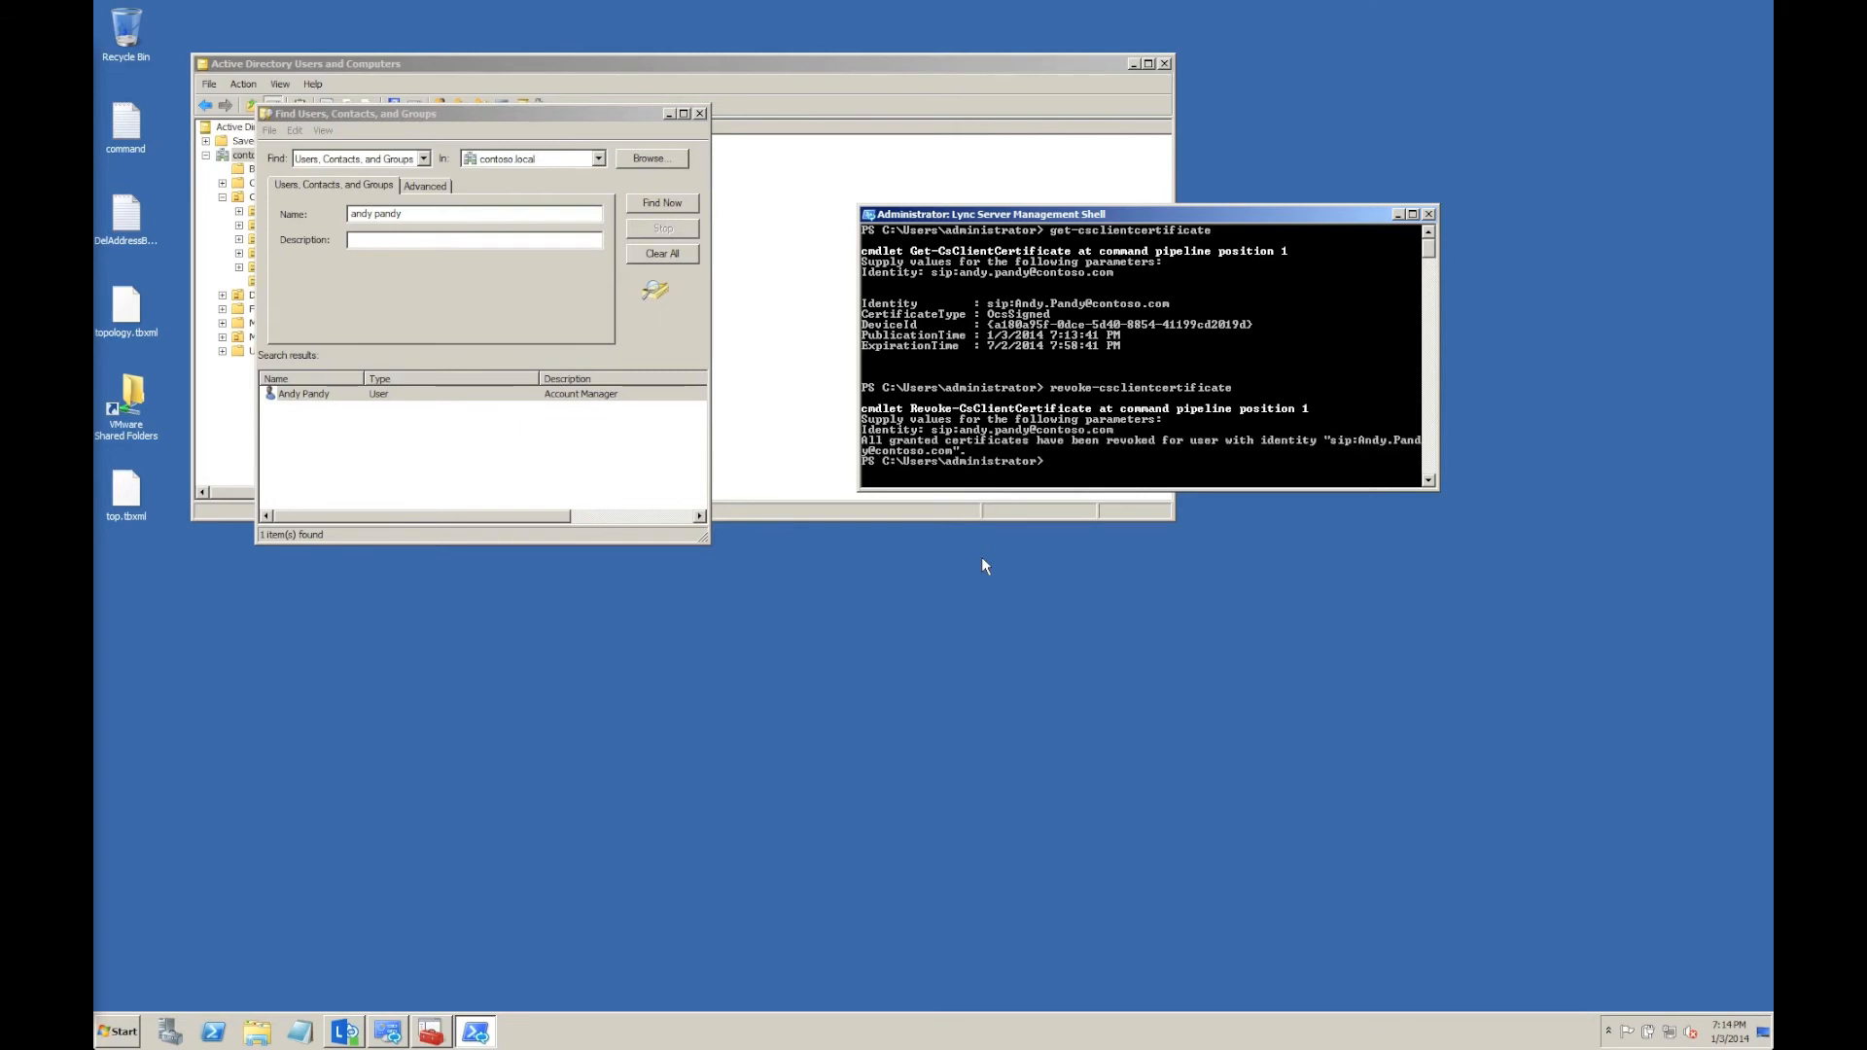
type("sip:andy.pandy@contoso.com")
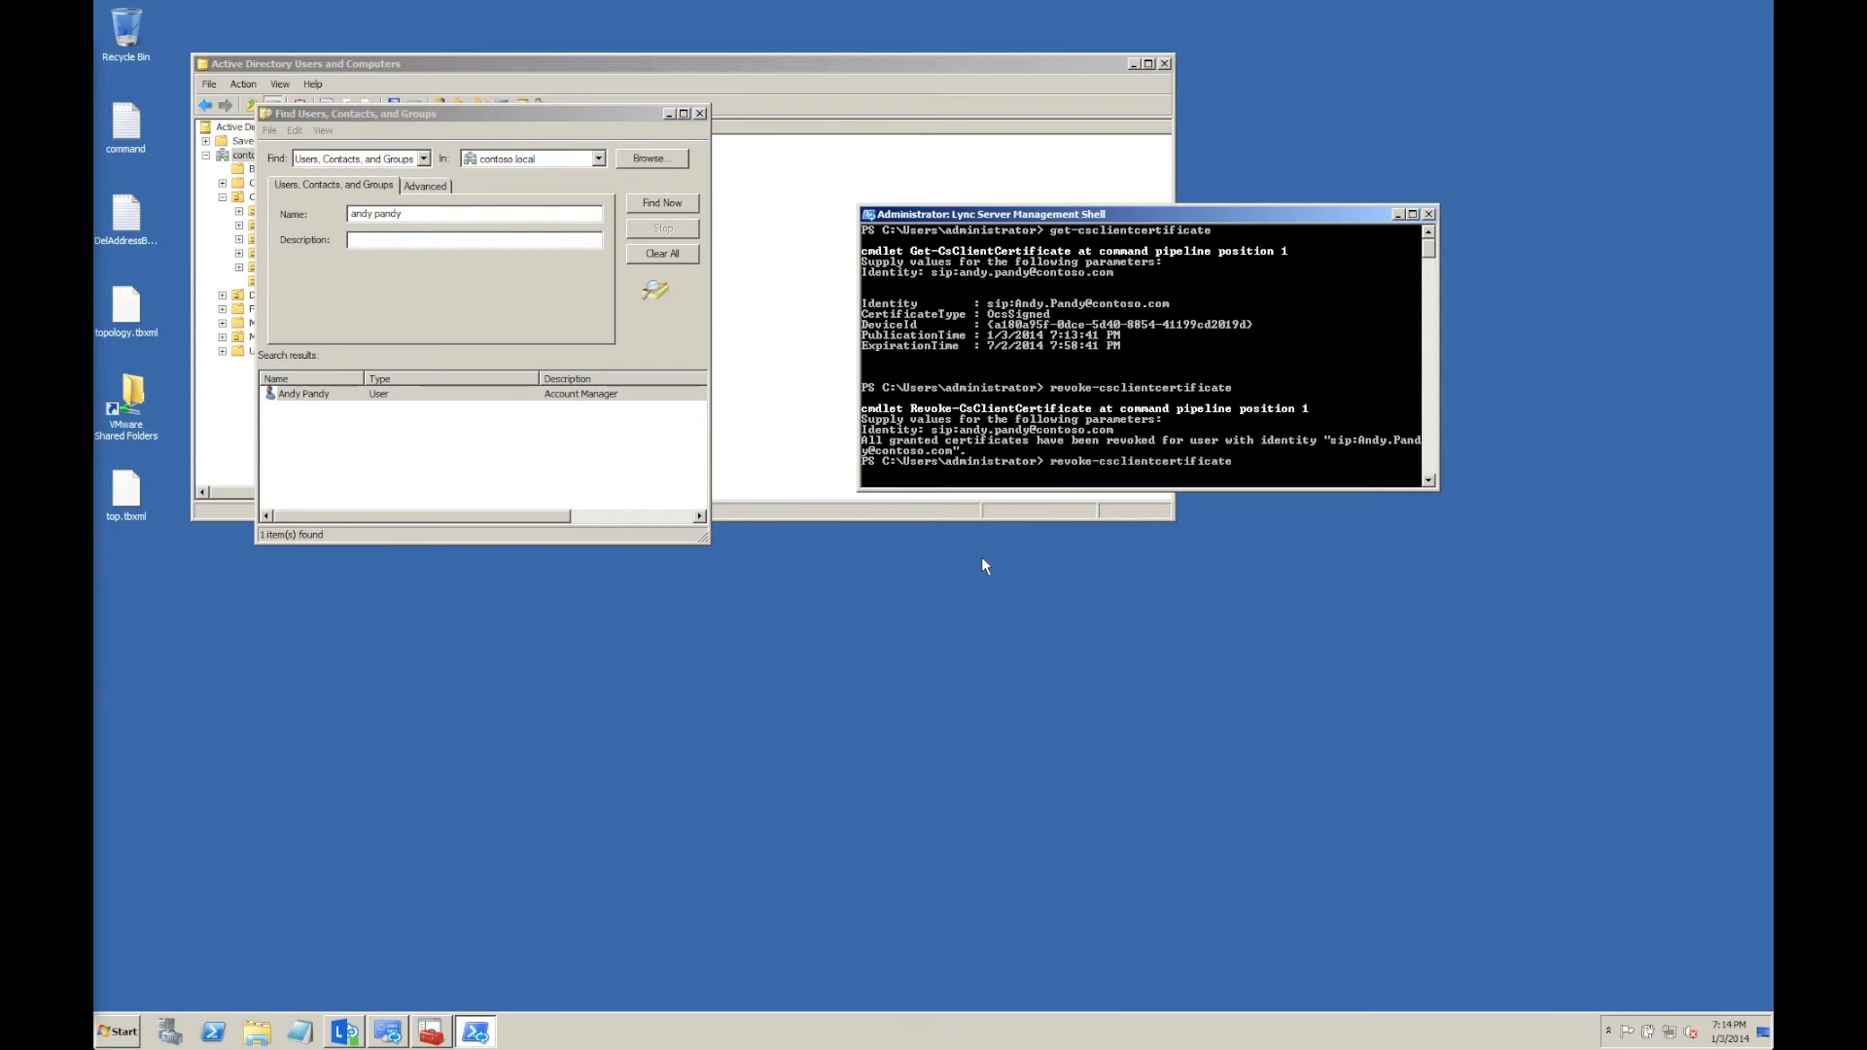
type("sip")
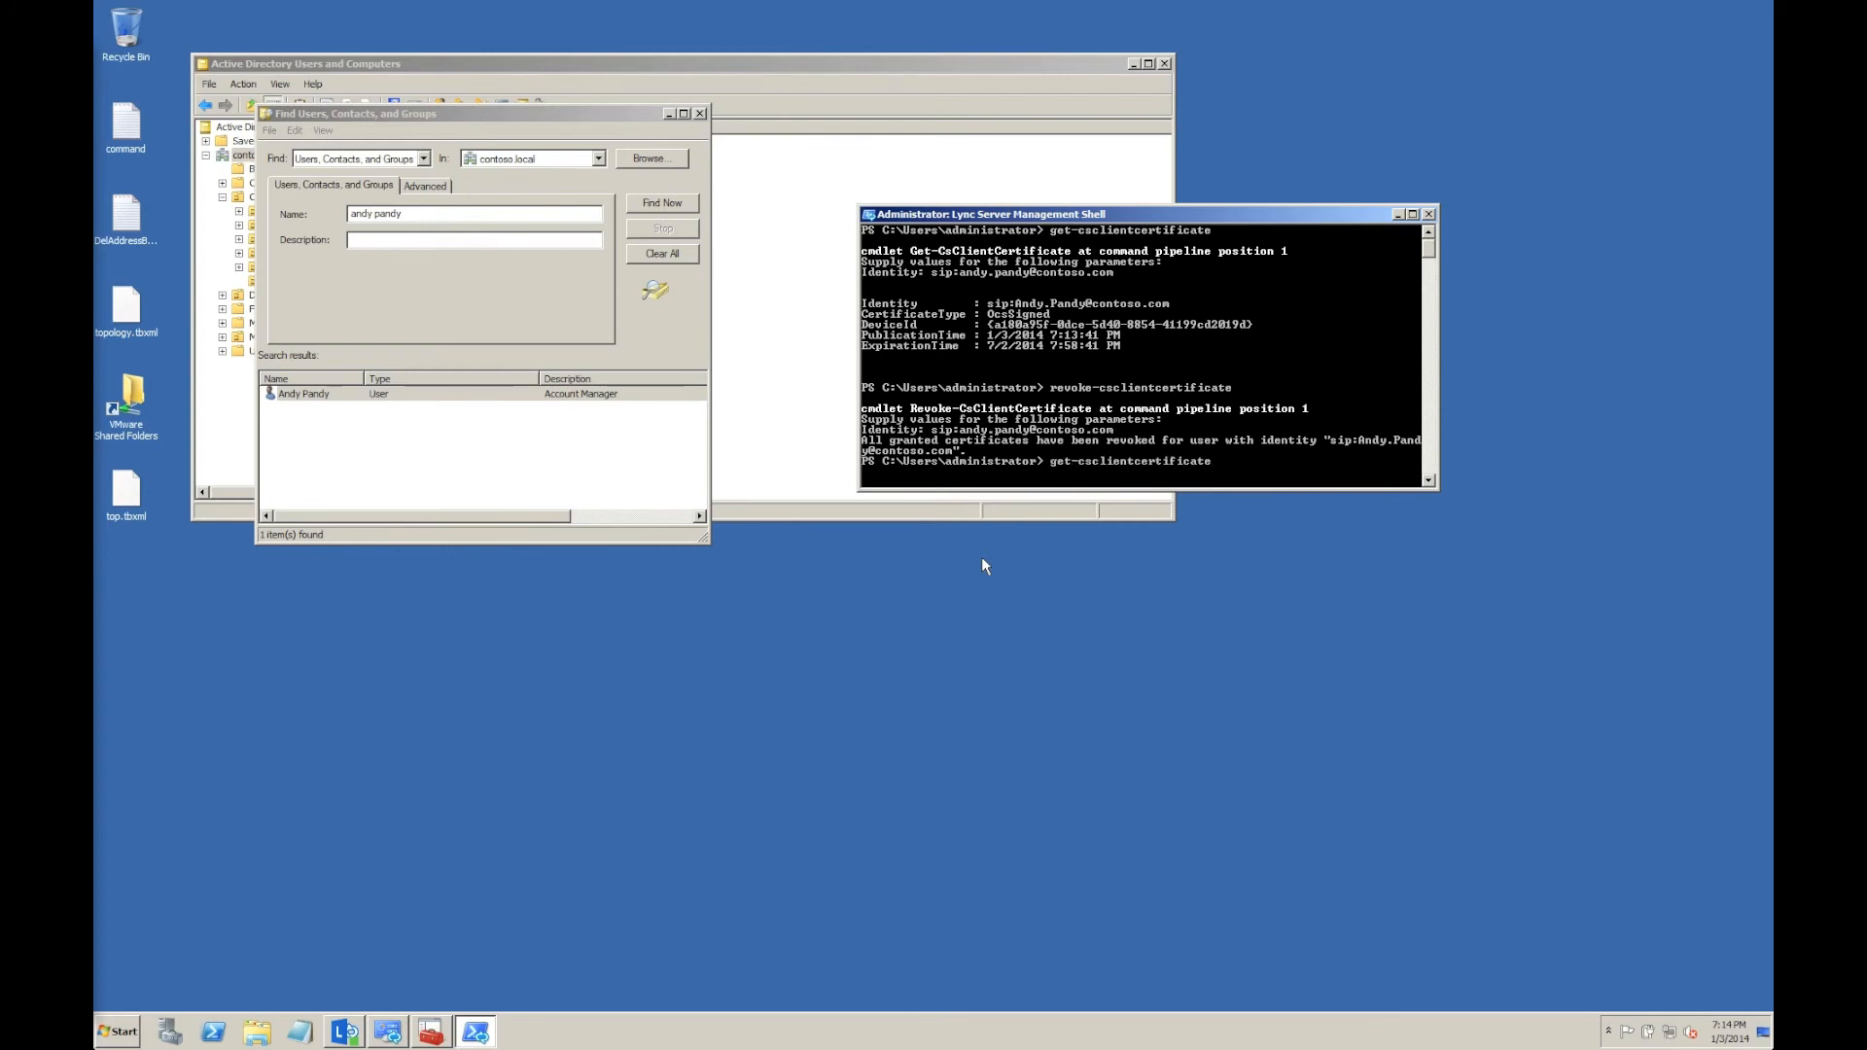
type("sip:andy")
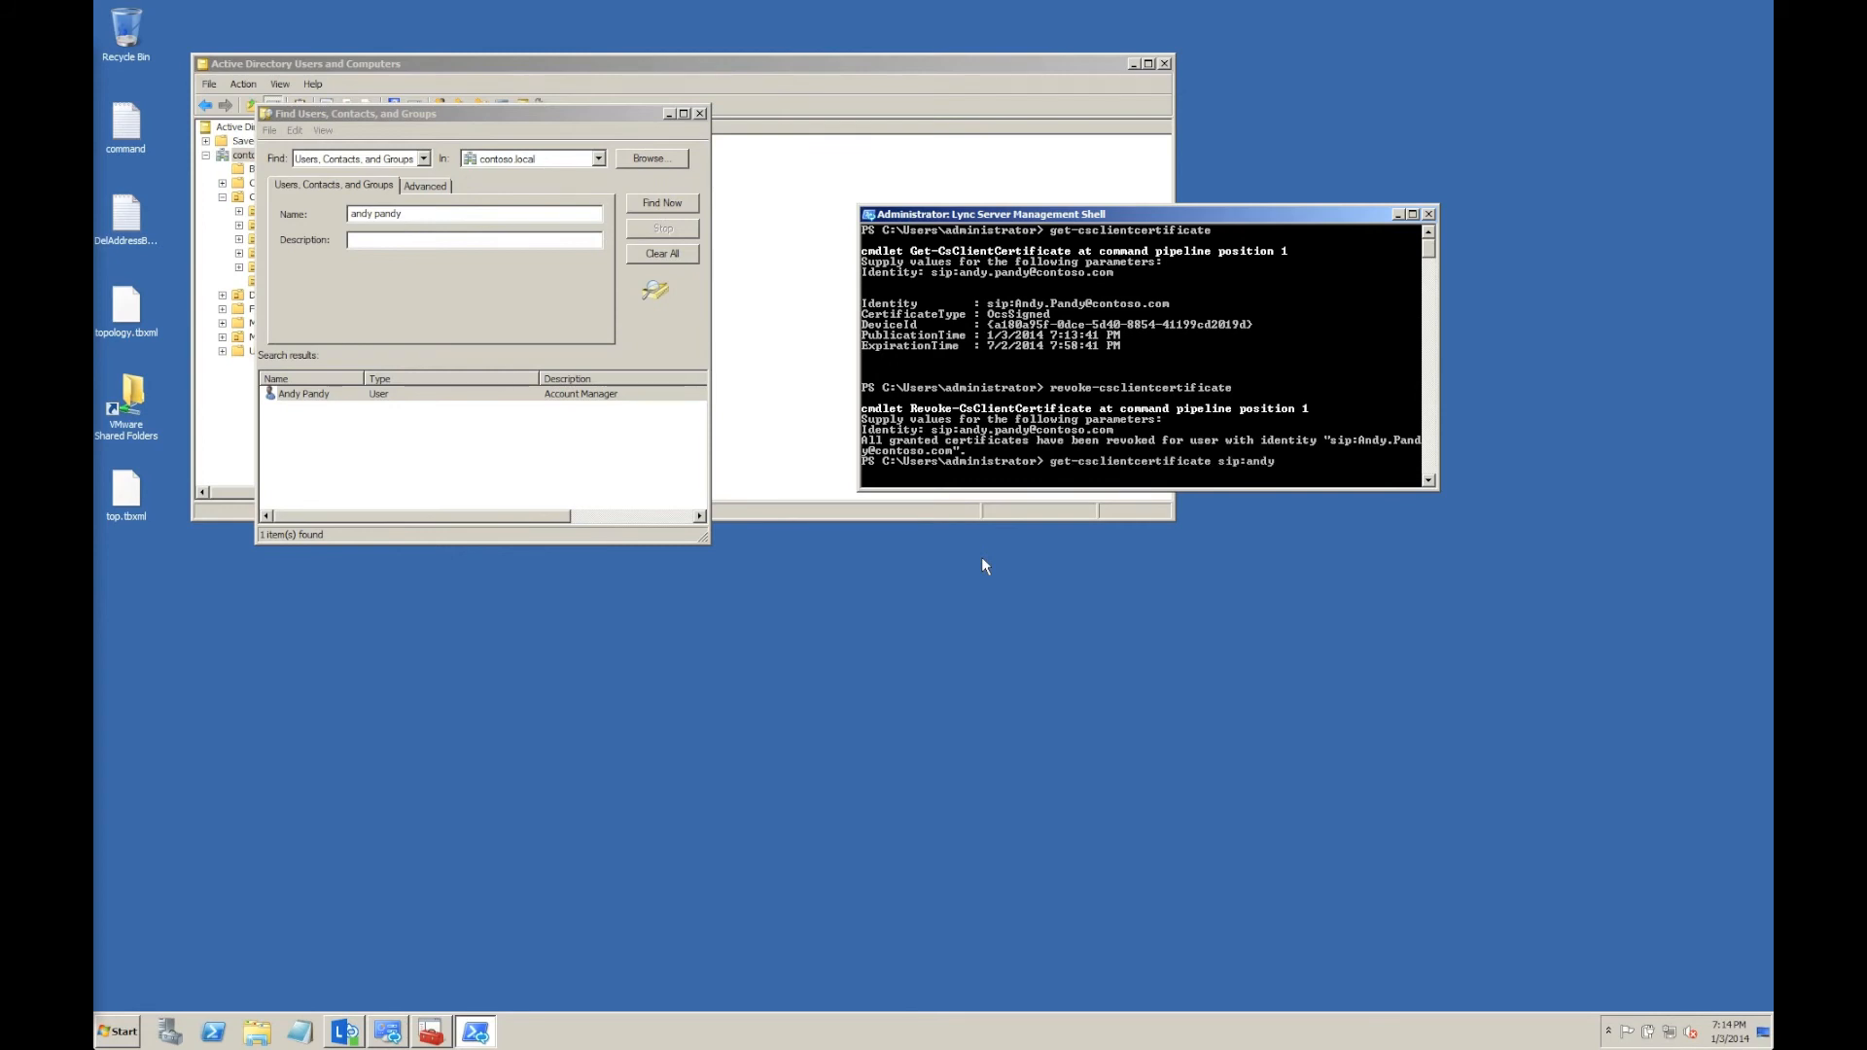
type(".pandy@contos")
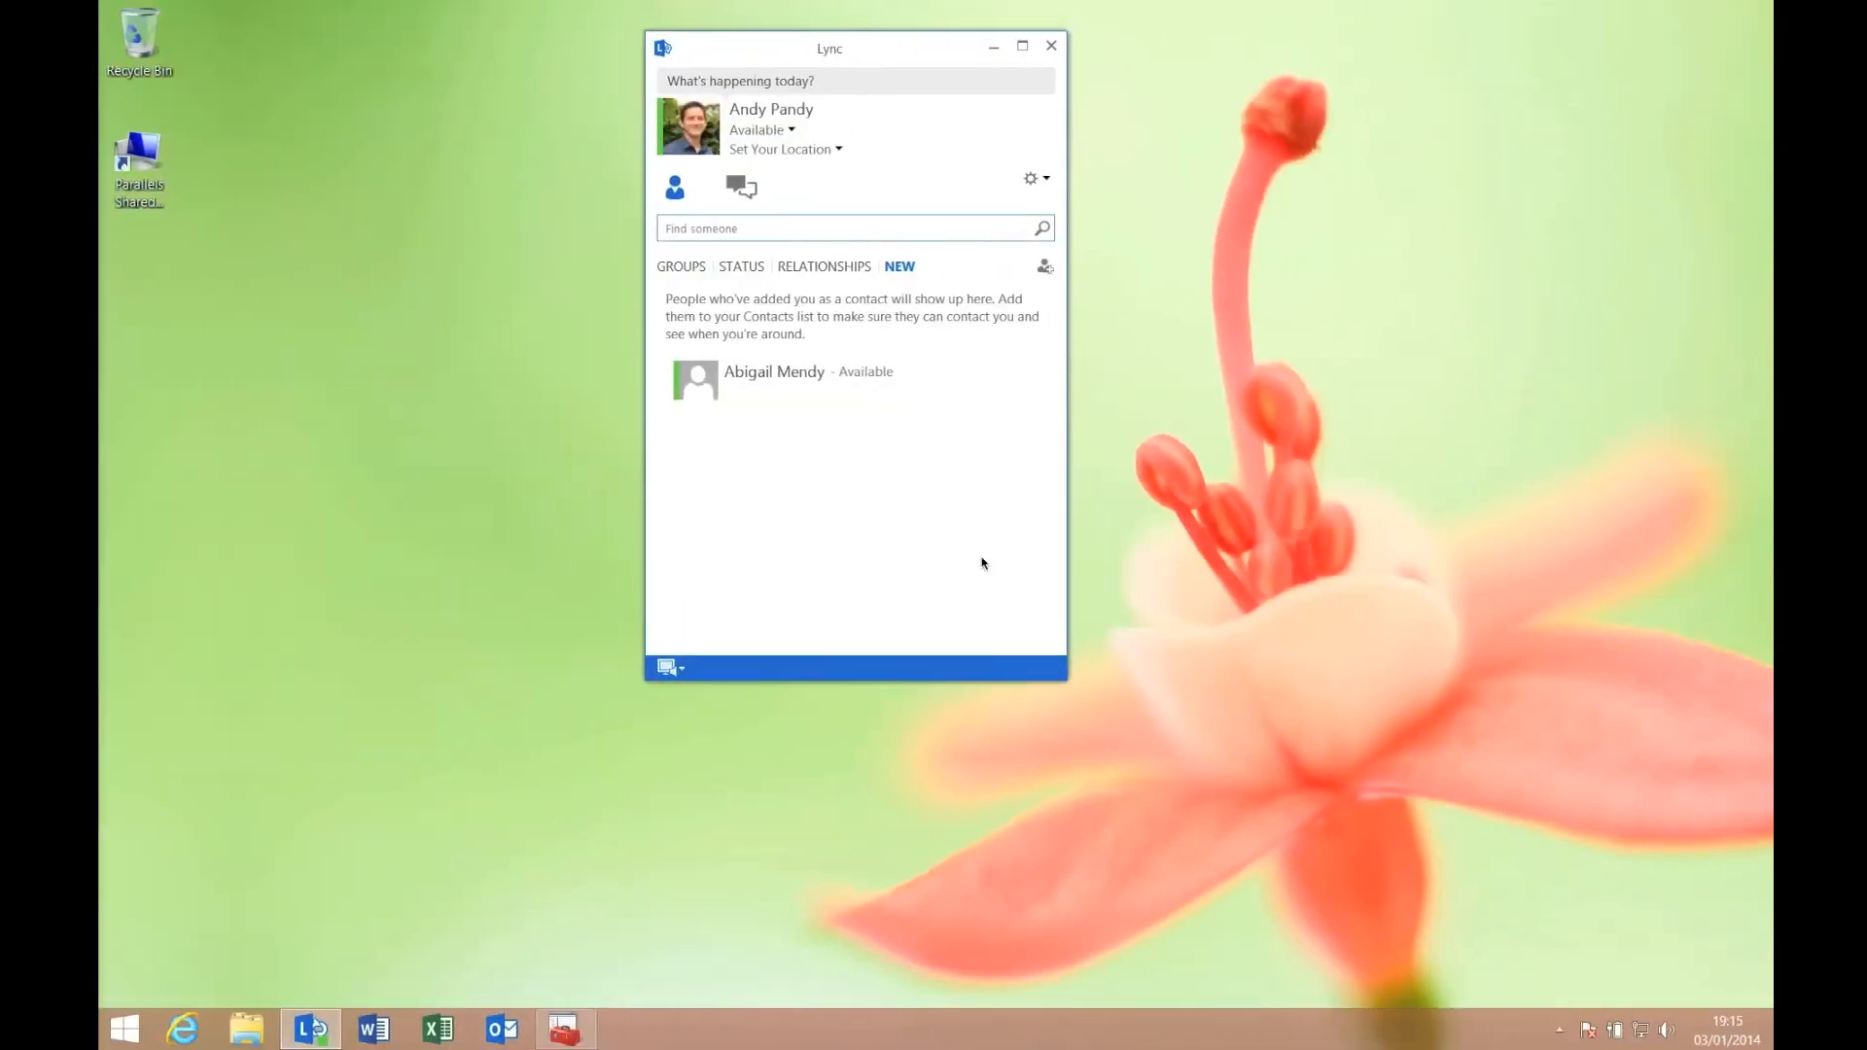
Sign out, retry signing in with the password, and dismiss the Can't sign in error.
left_click(758, 130)
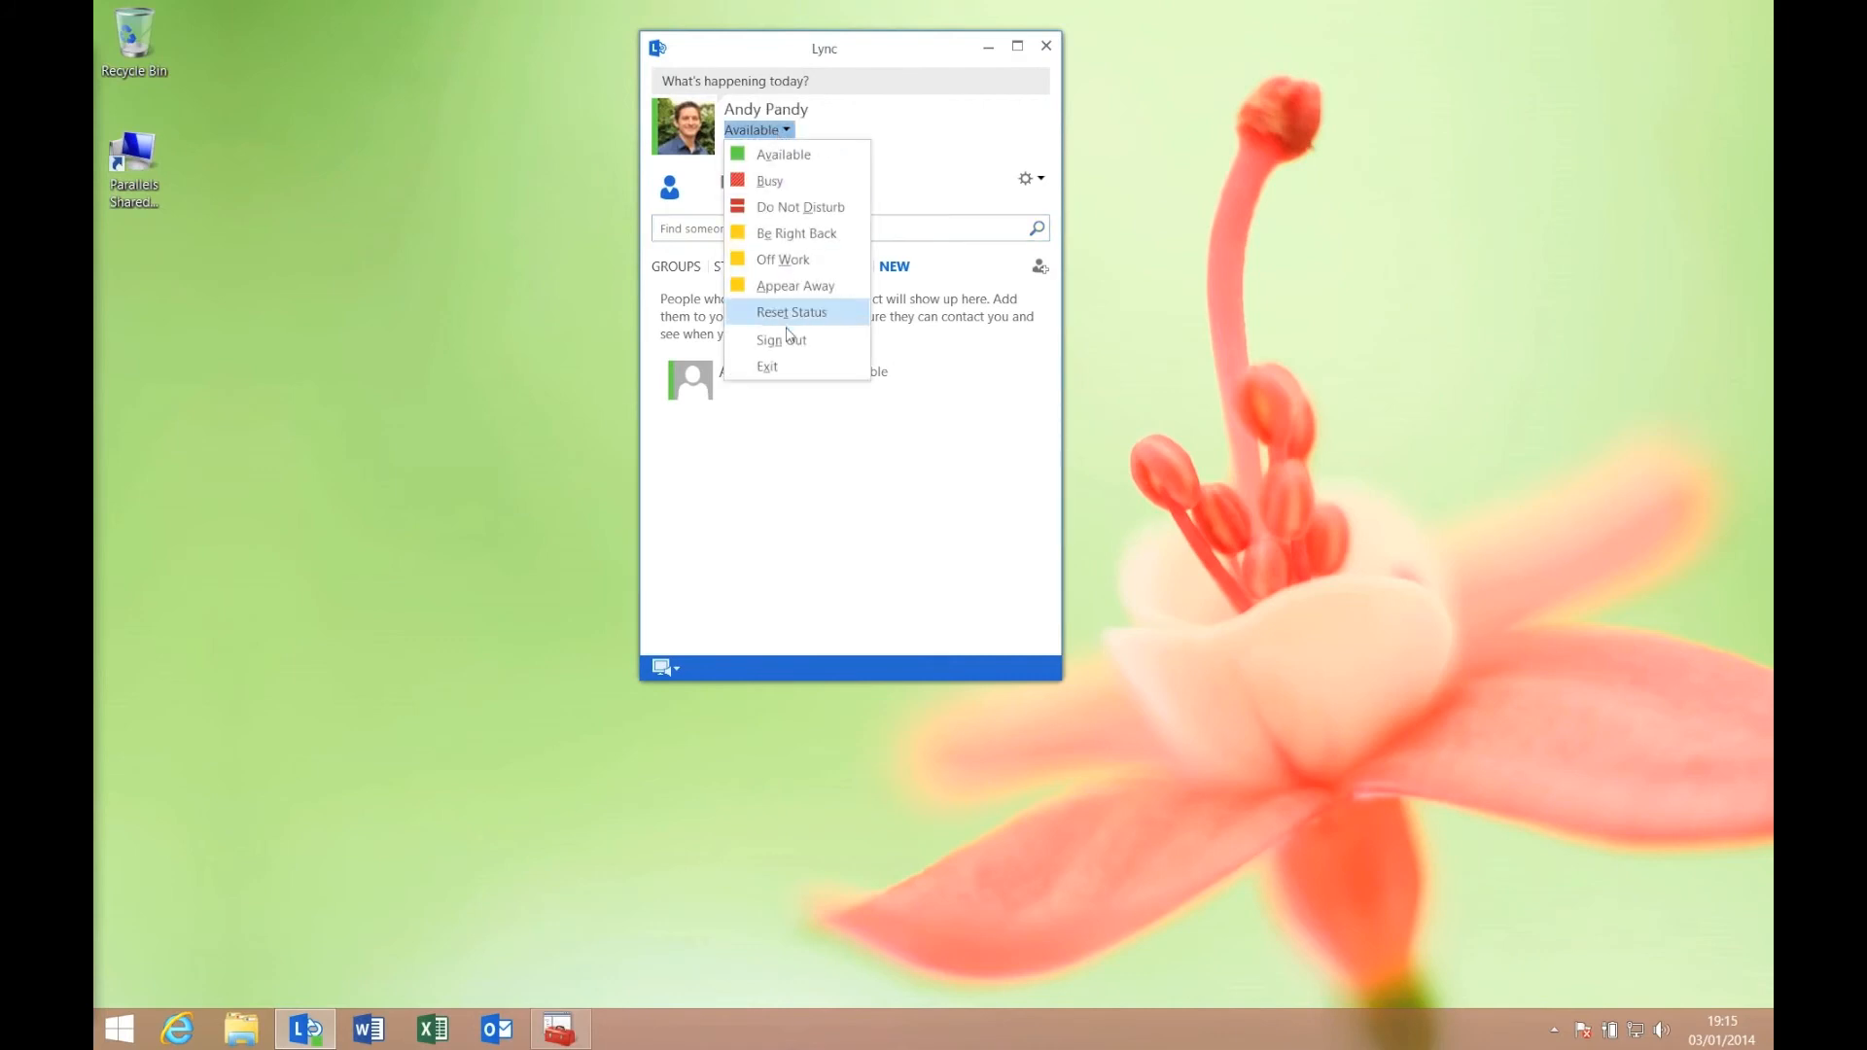
left_click(780, 340)
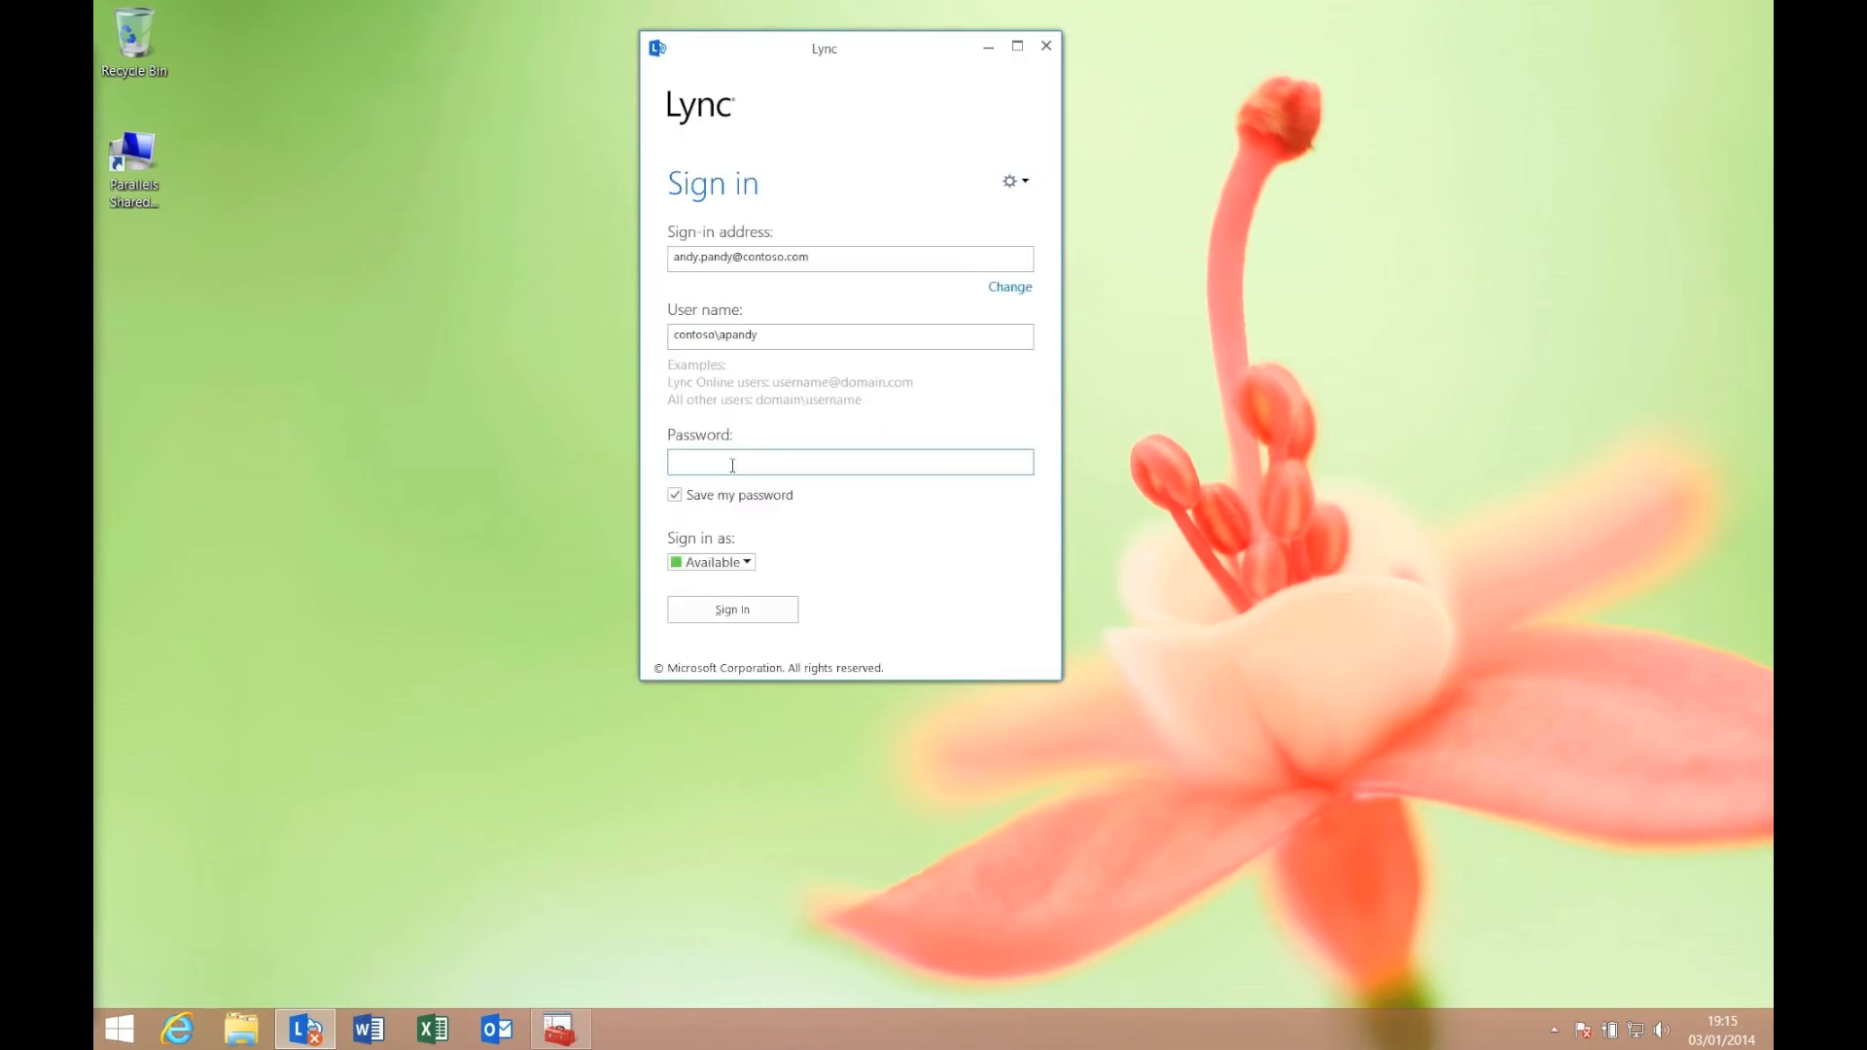
type("password")
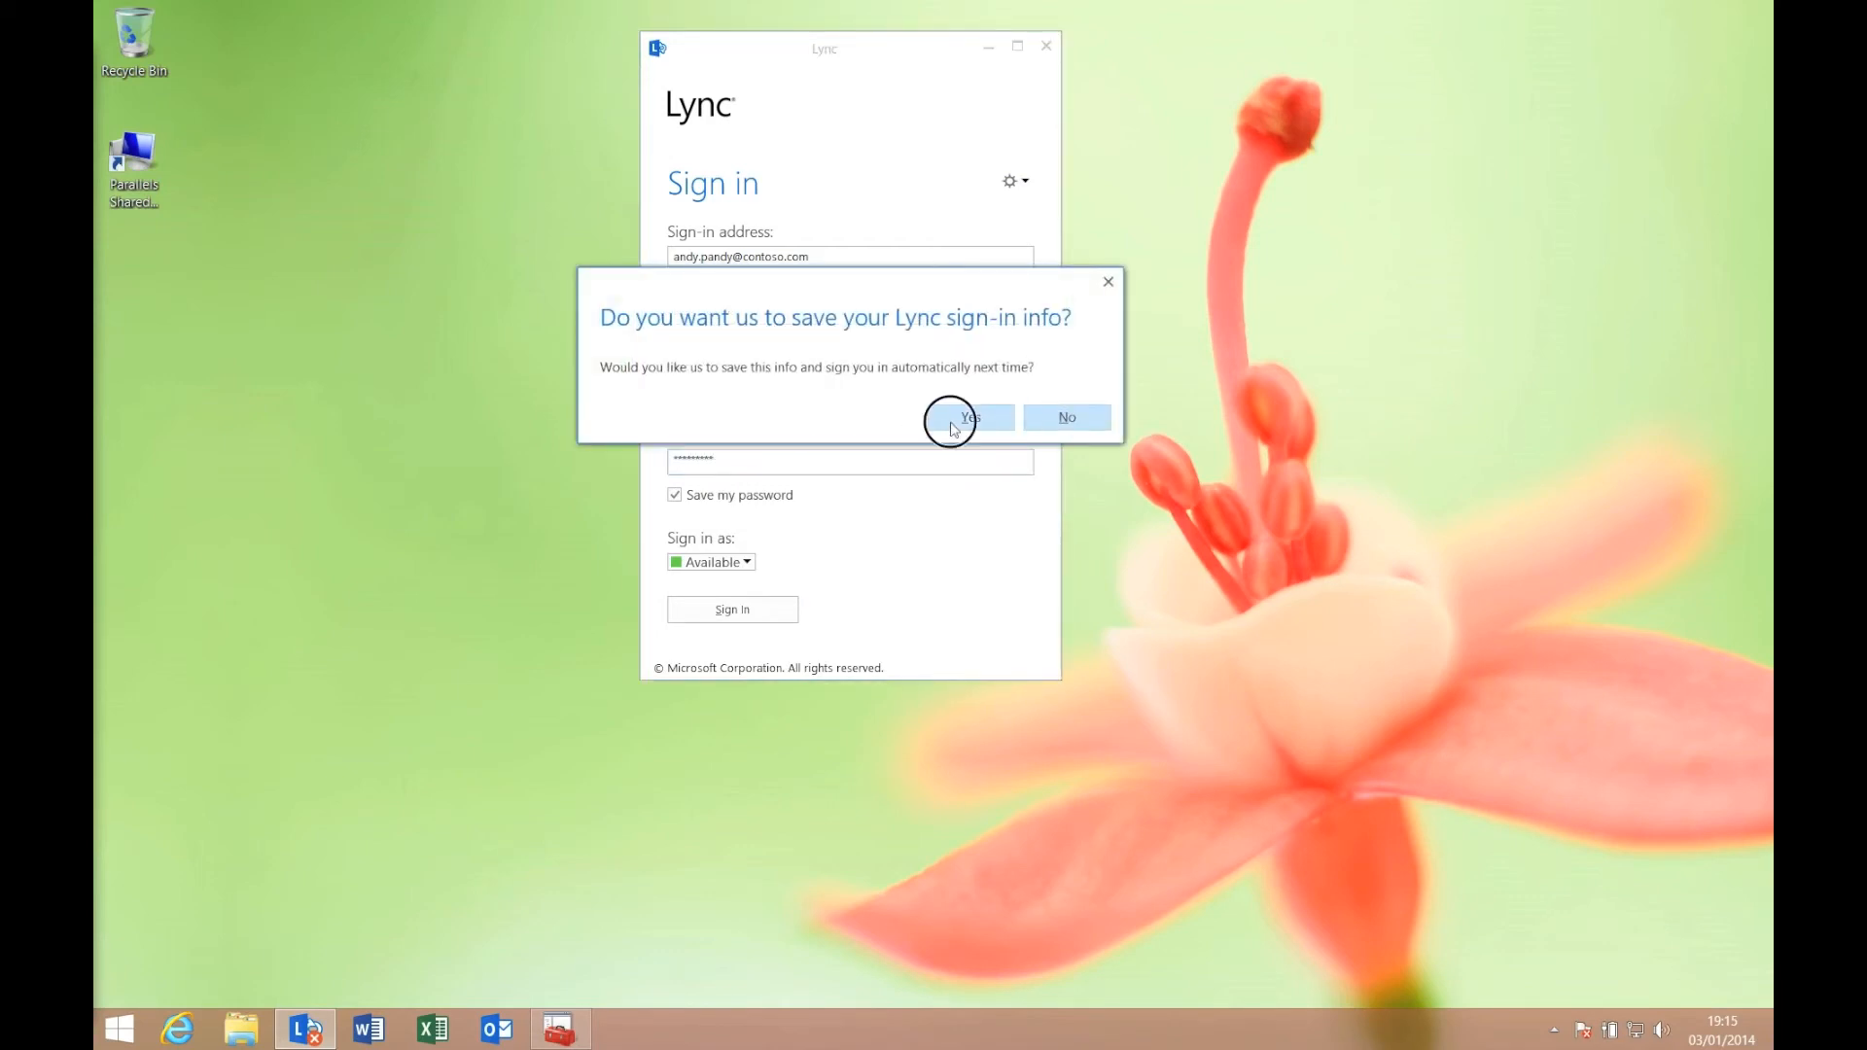
left_click(967, 418)
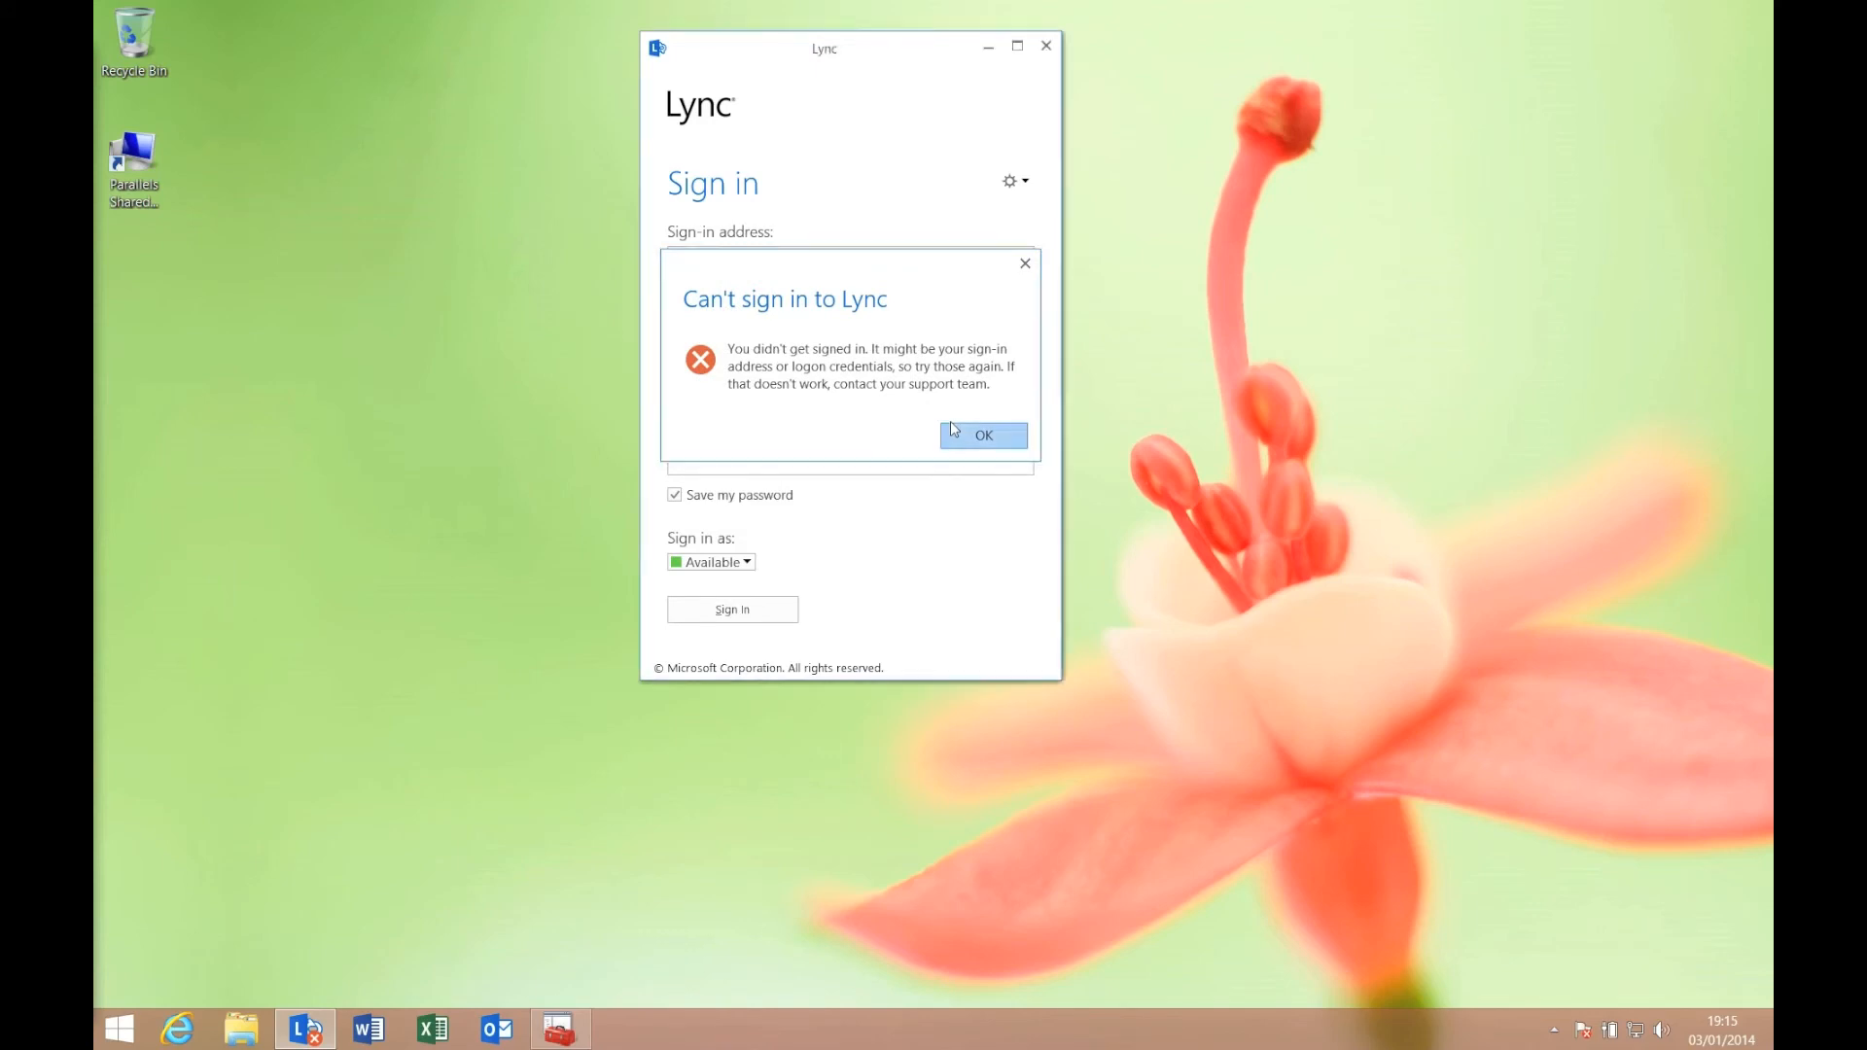
left_click(982, 435)
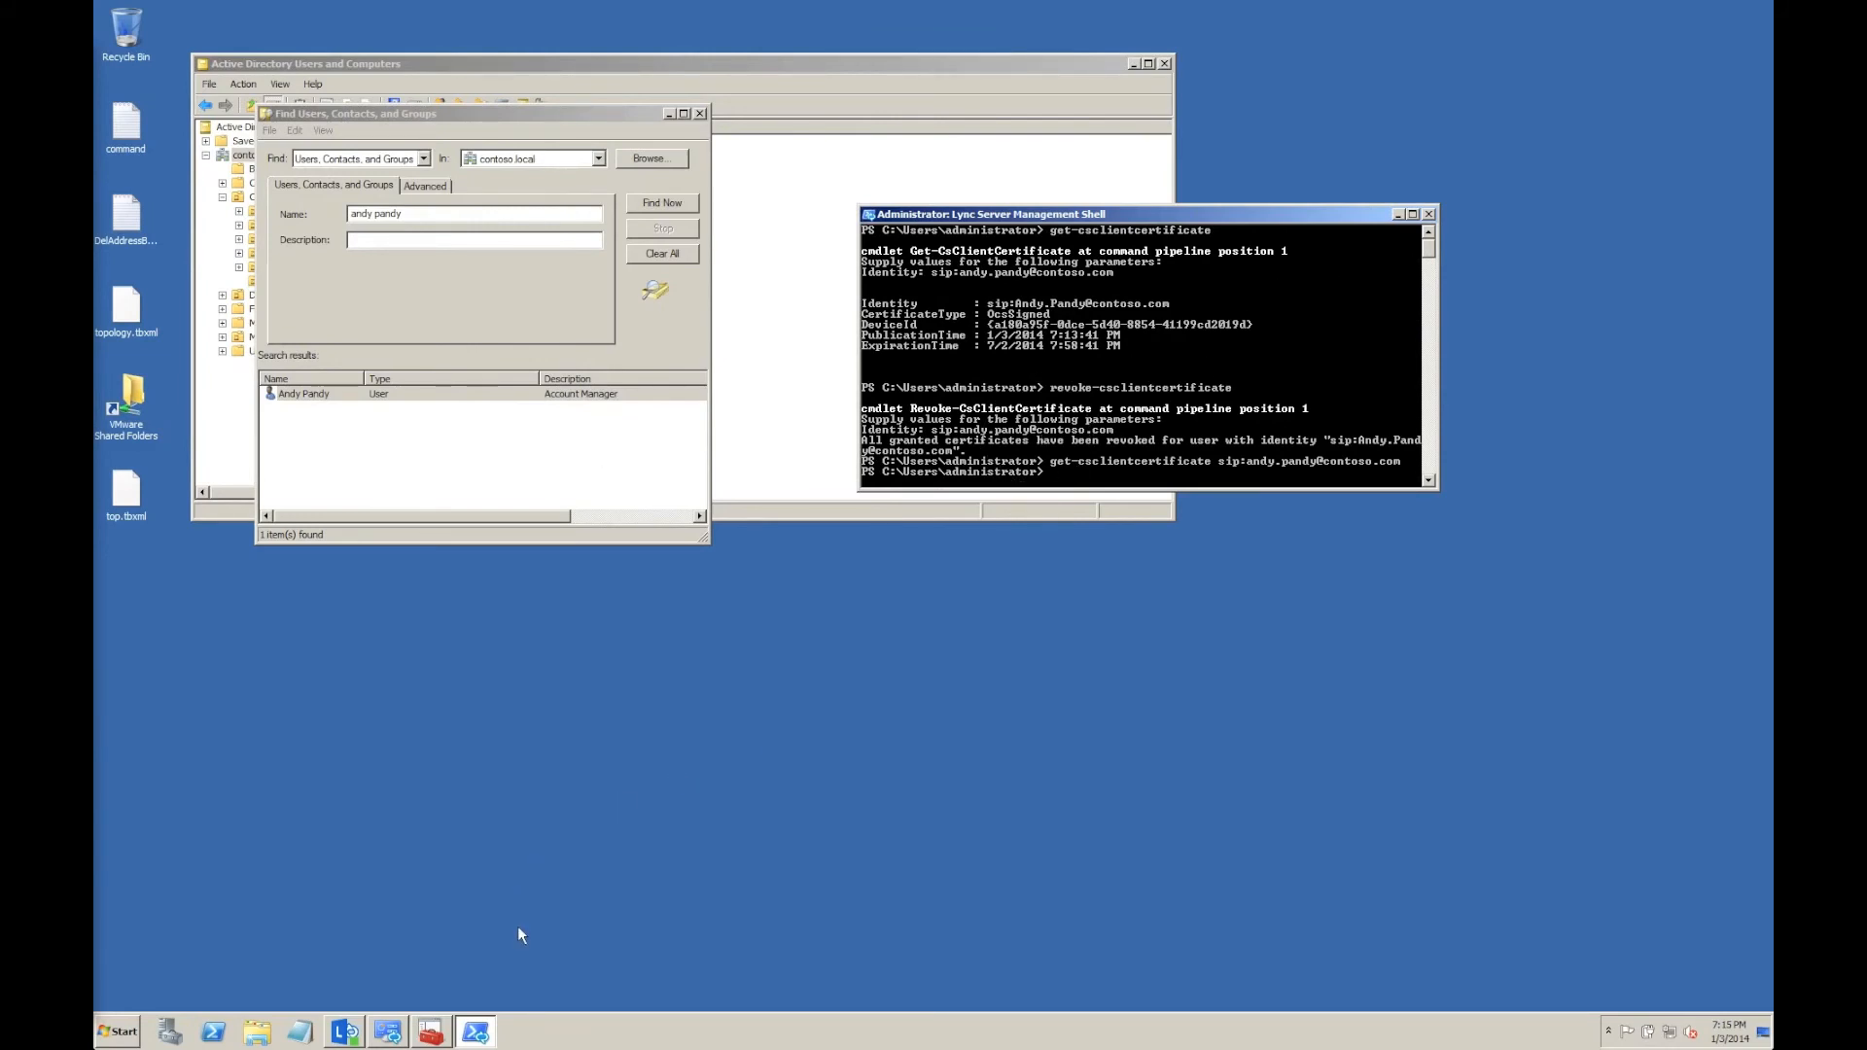
mouse_move(513, 946)
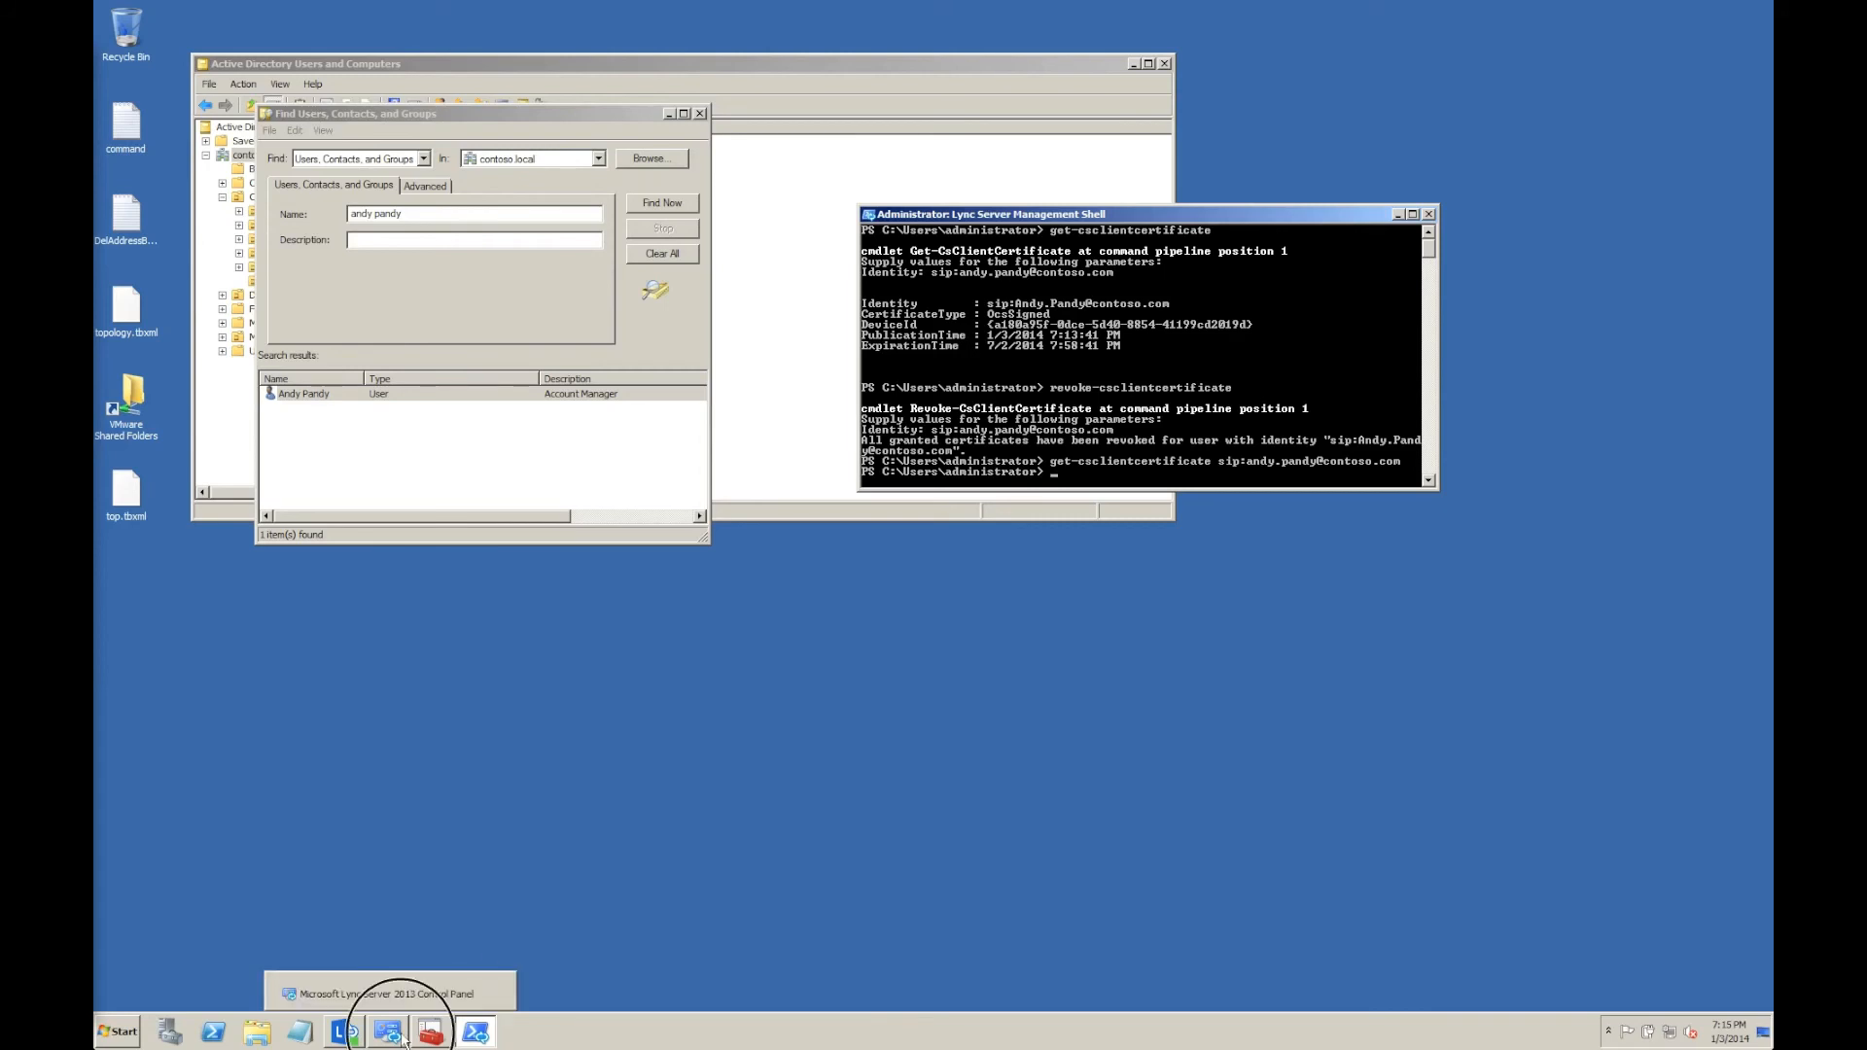
Uncheck Enabled for Lync Server in Andy Pandy's user details and commit.
left_click(386, 1031)
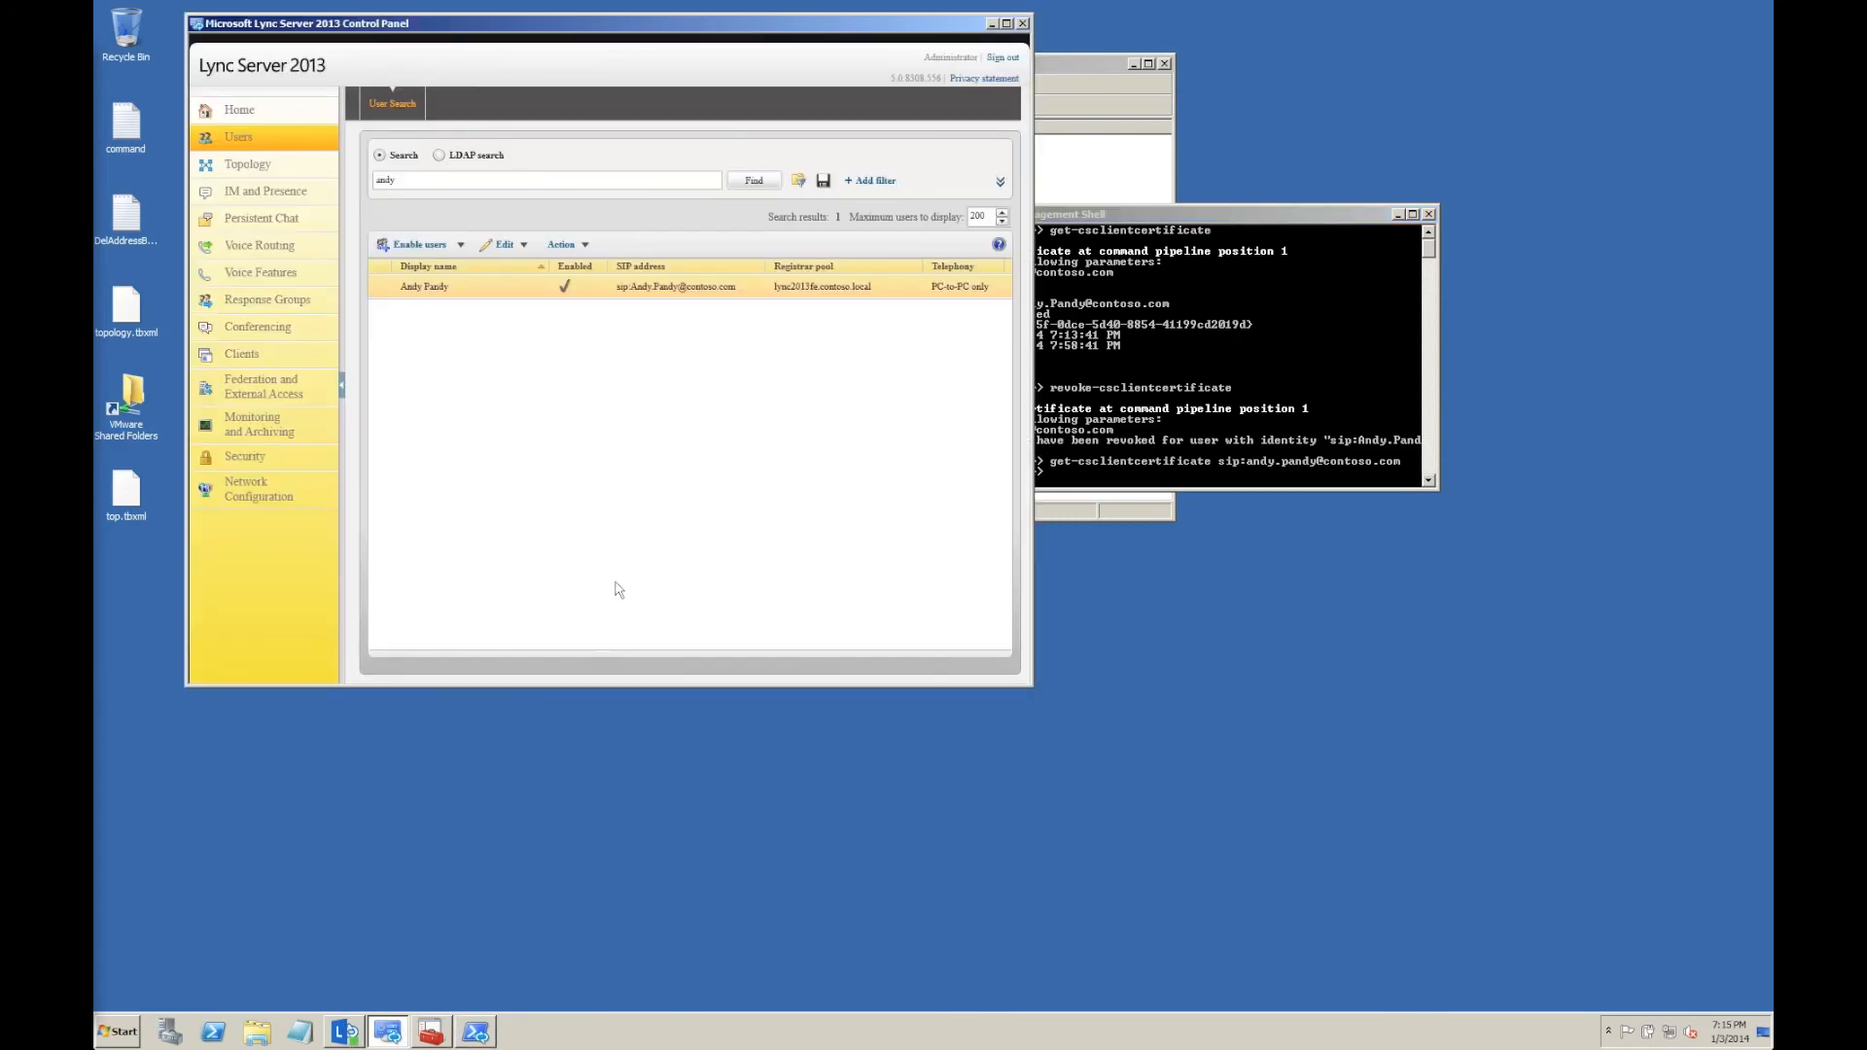
mouse_move(522, 346)
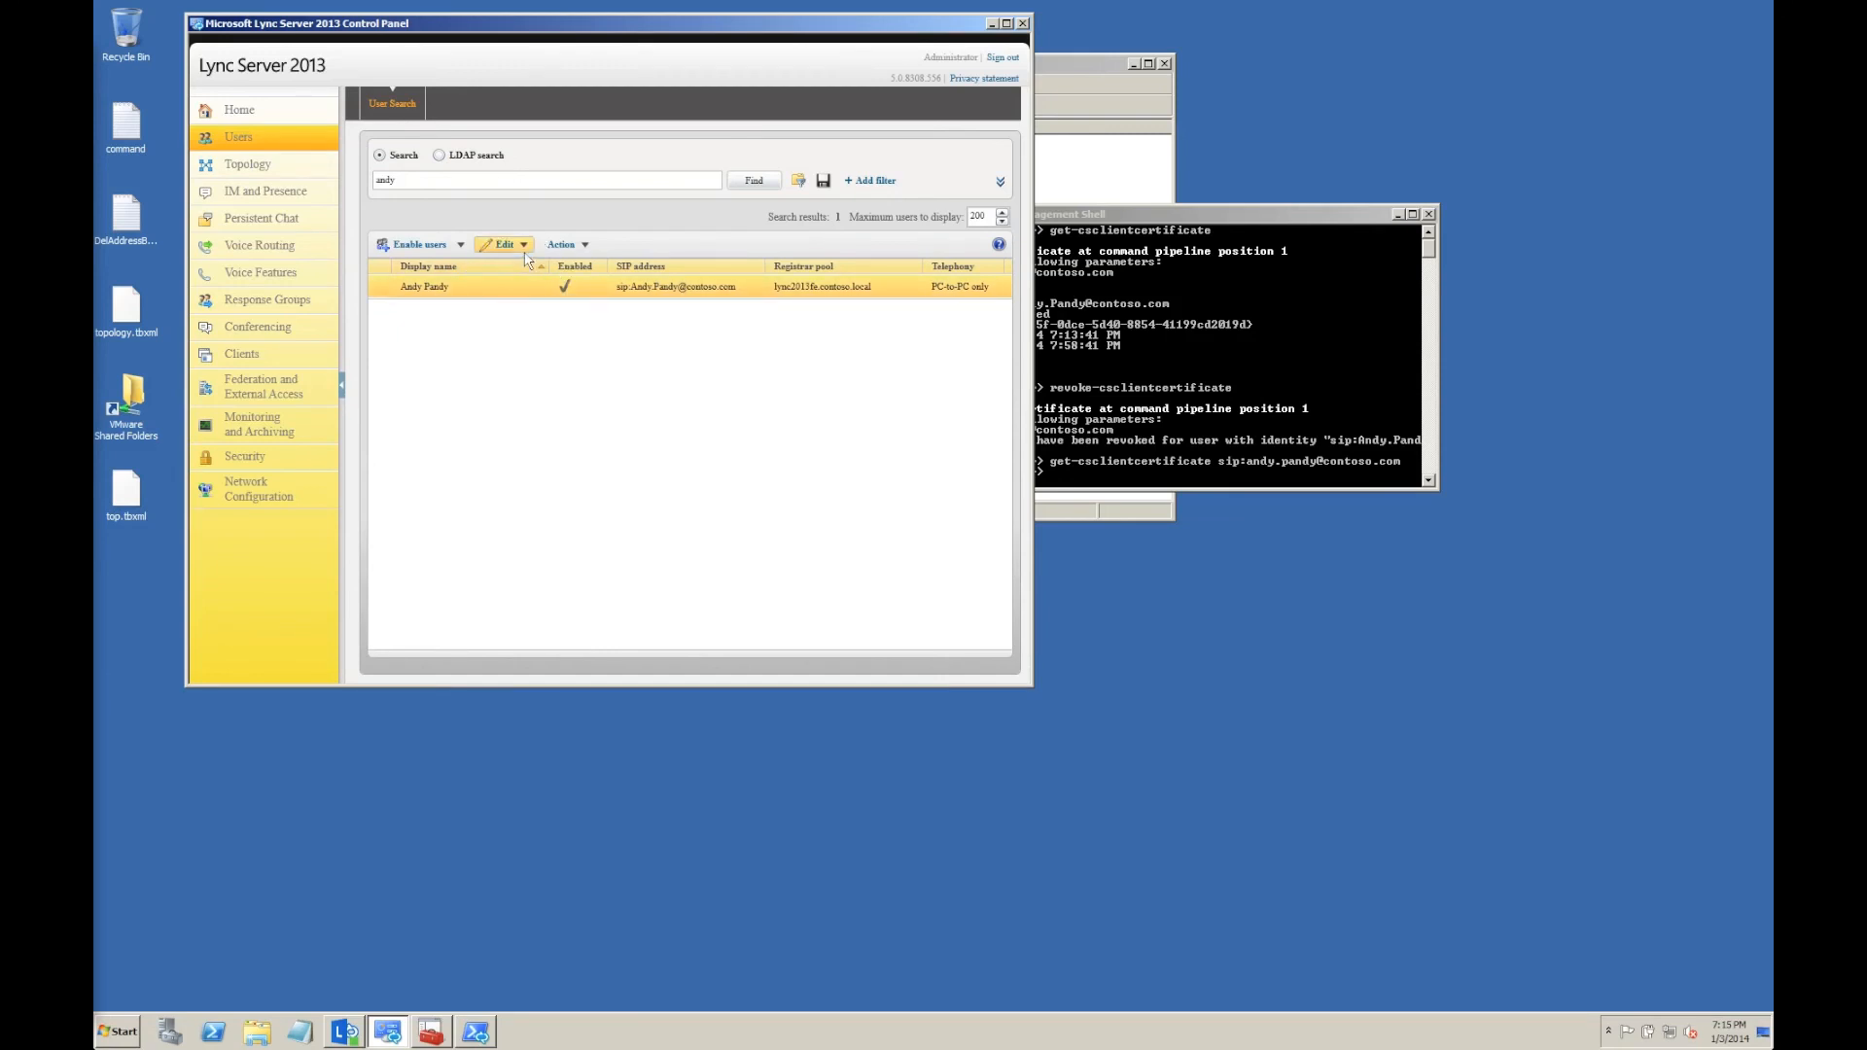
left_click(504, 244)
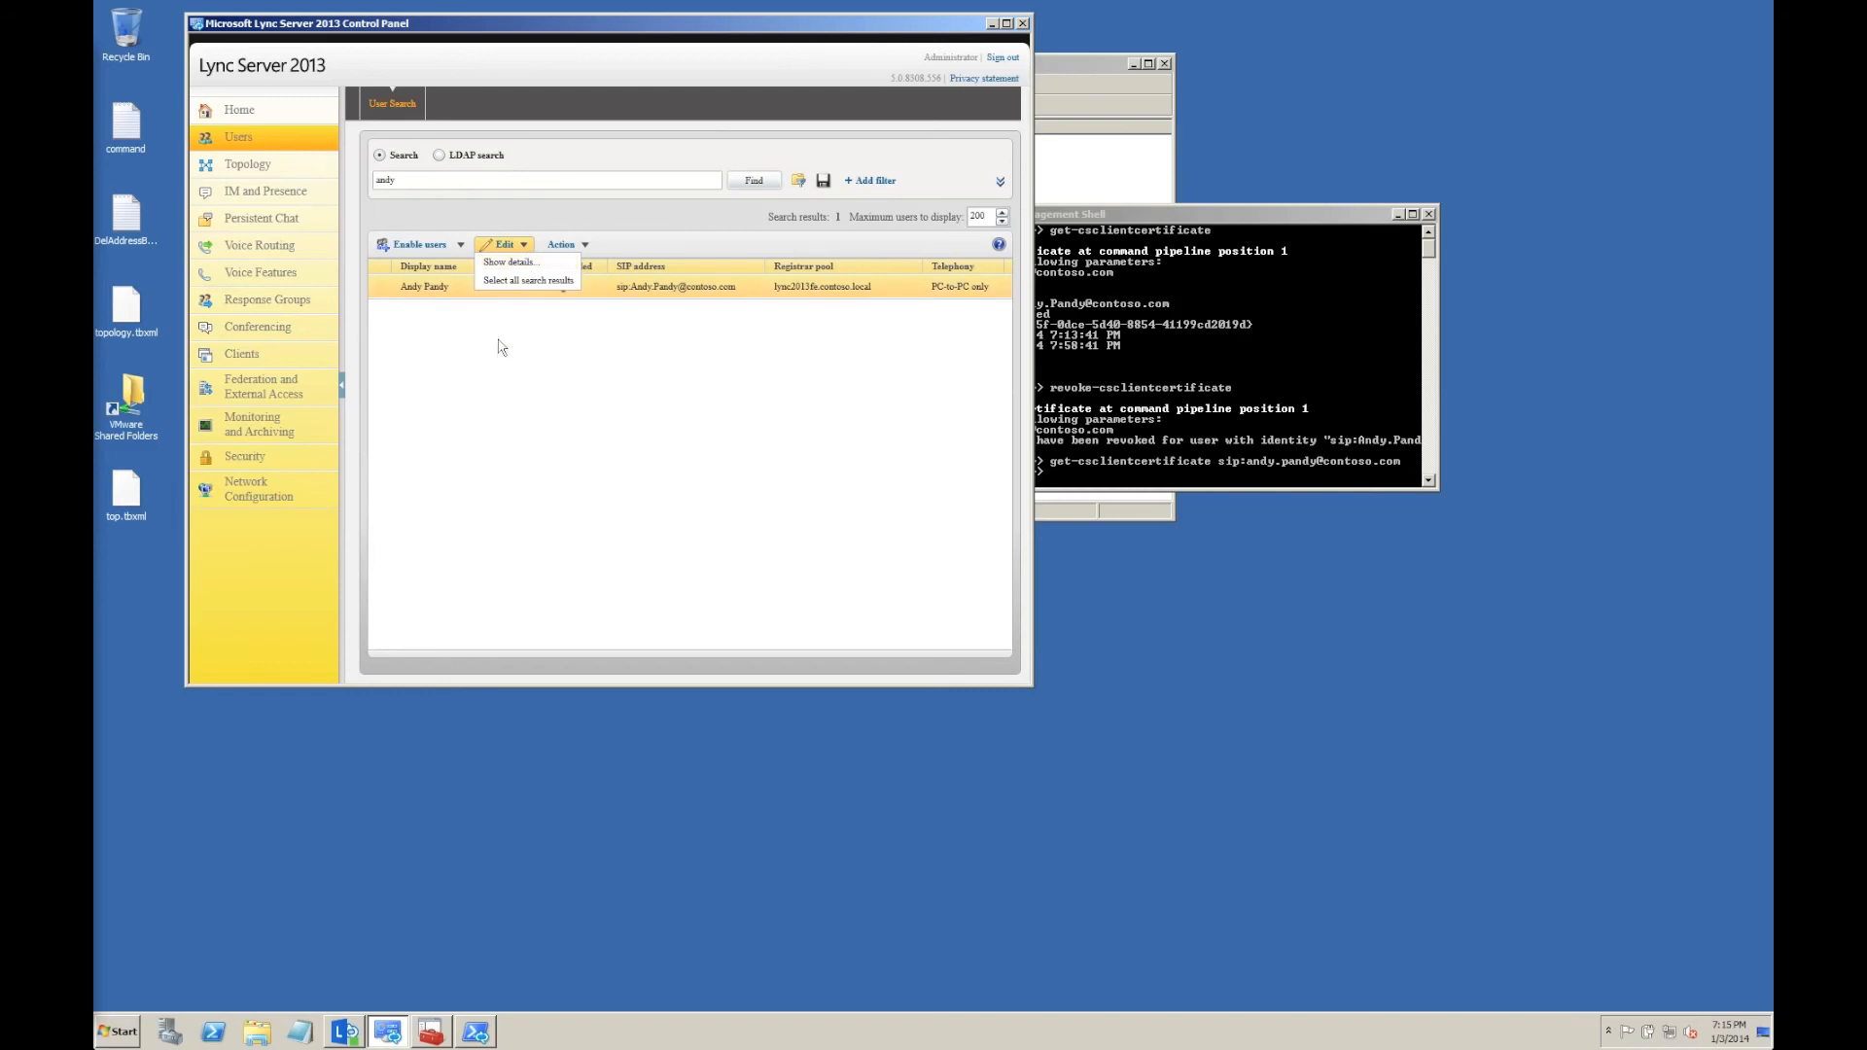
left_click(527, 280)
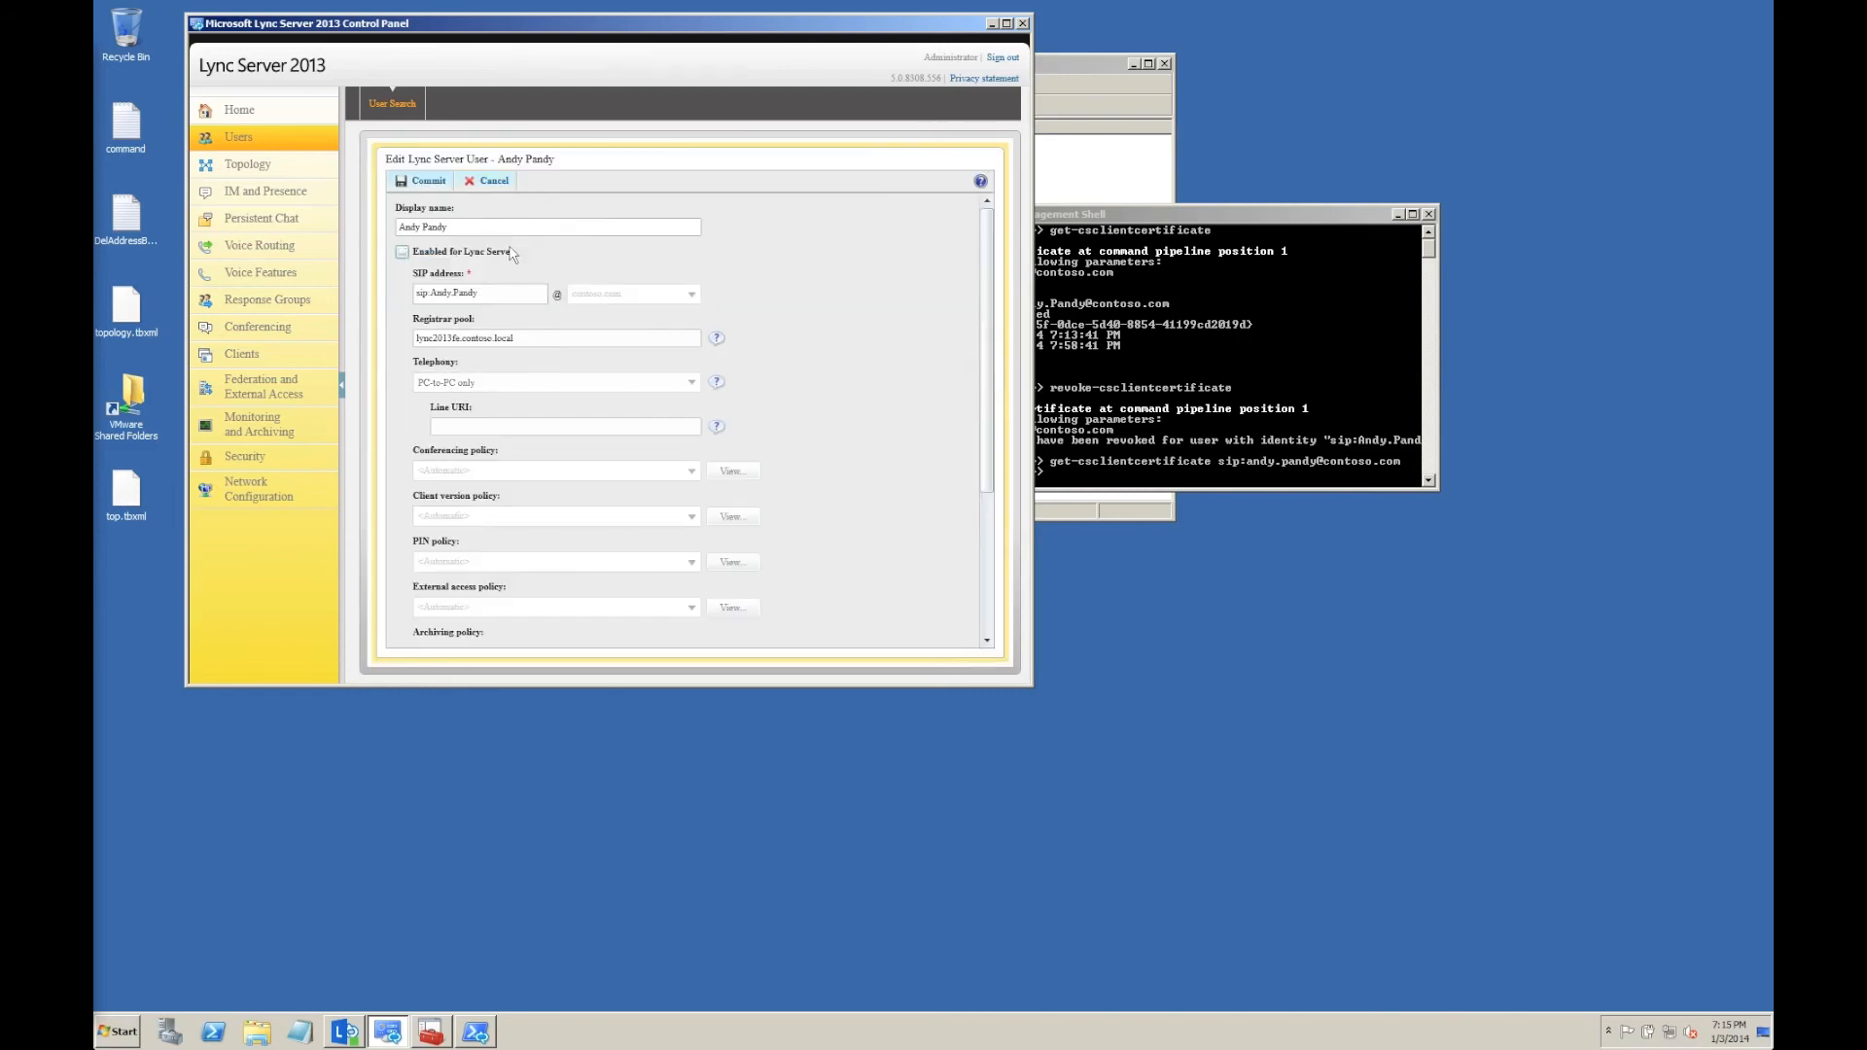
left_click(401, 250)
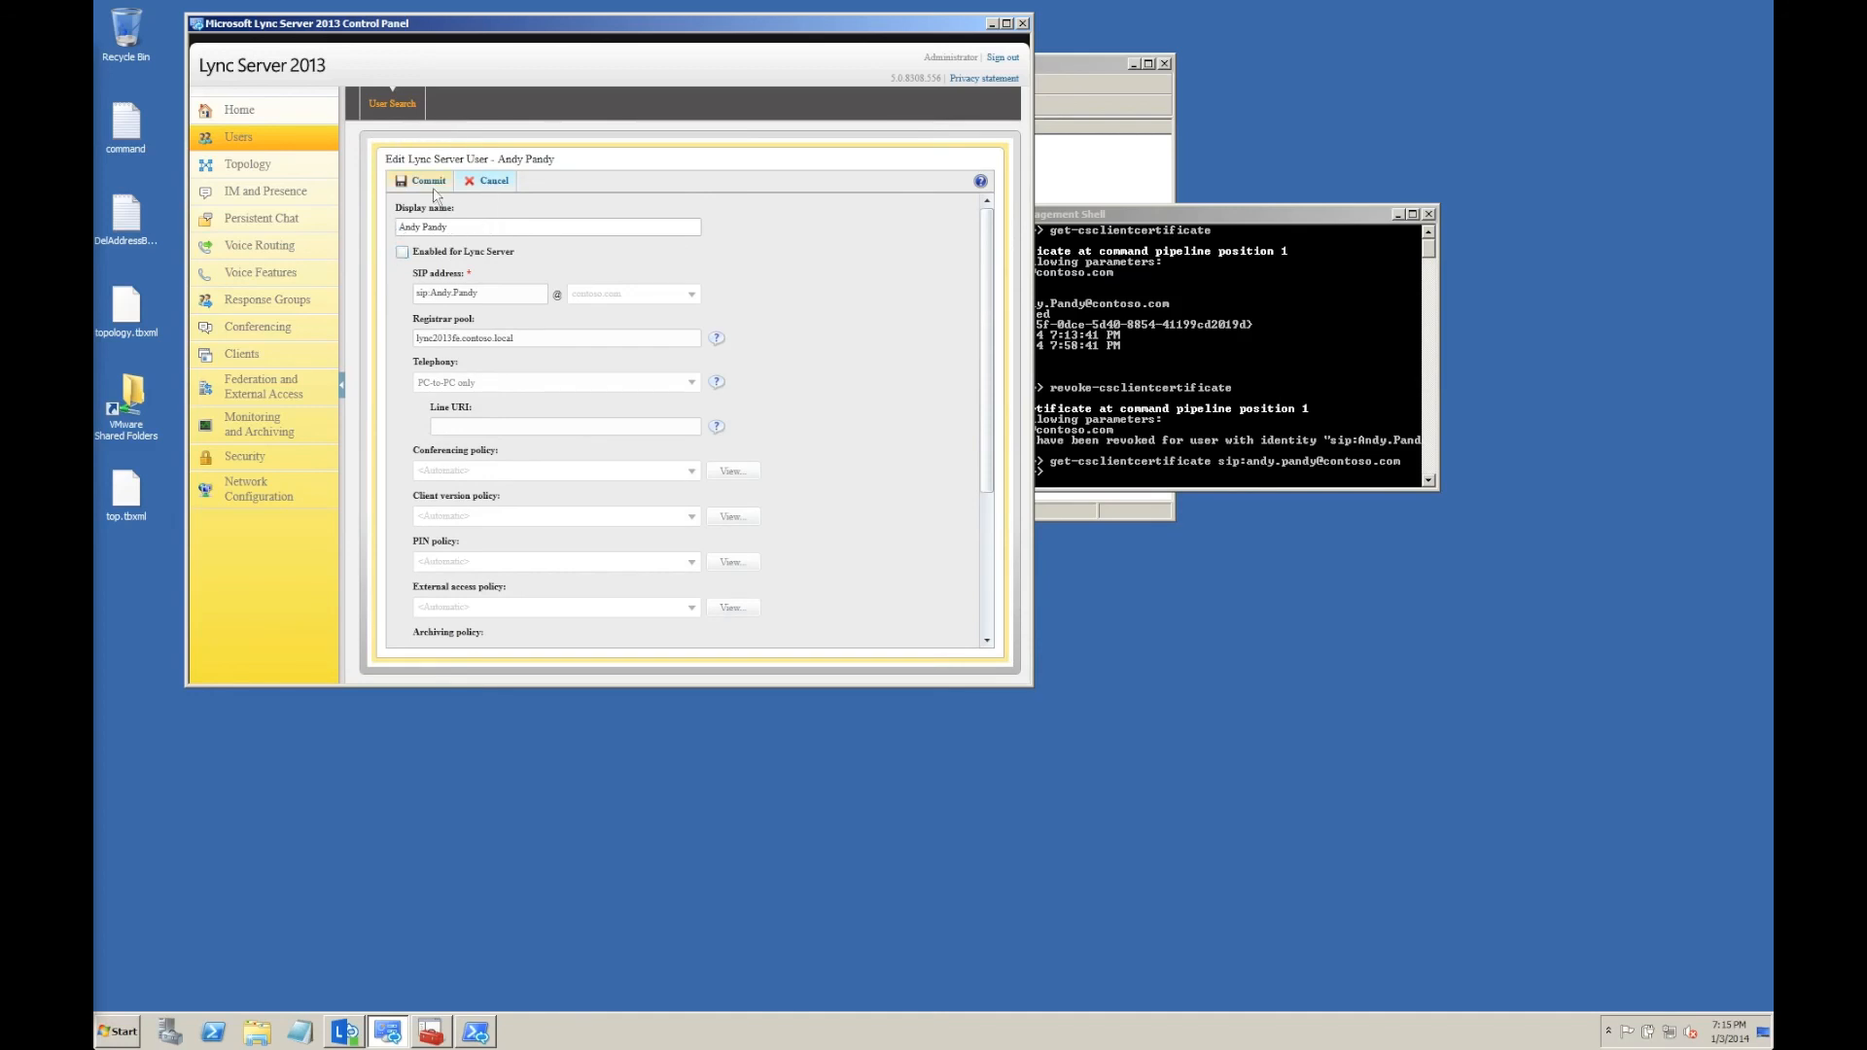
left_click(494, 180)
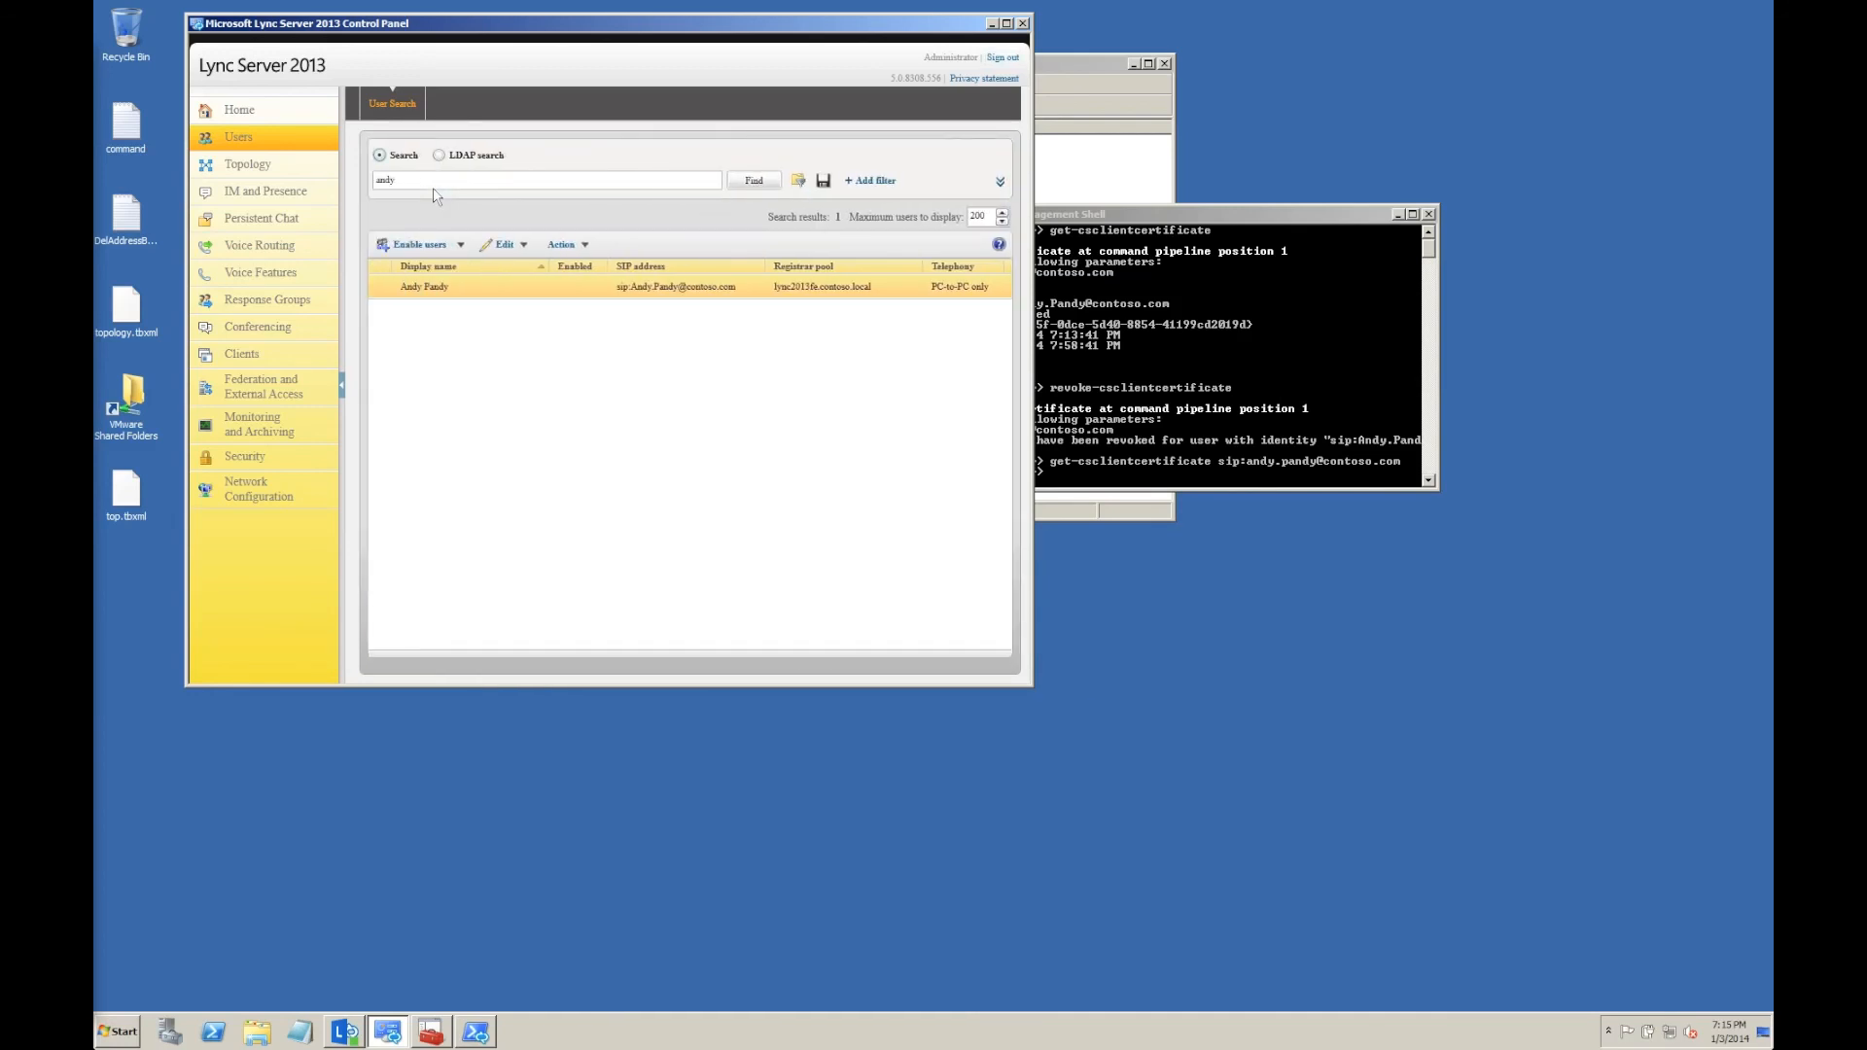